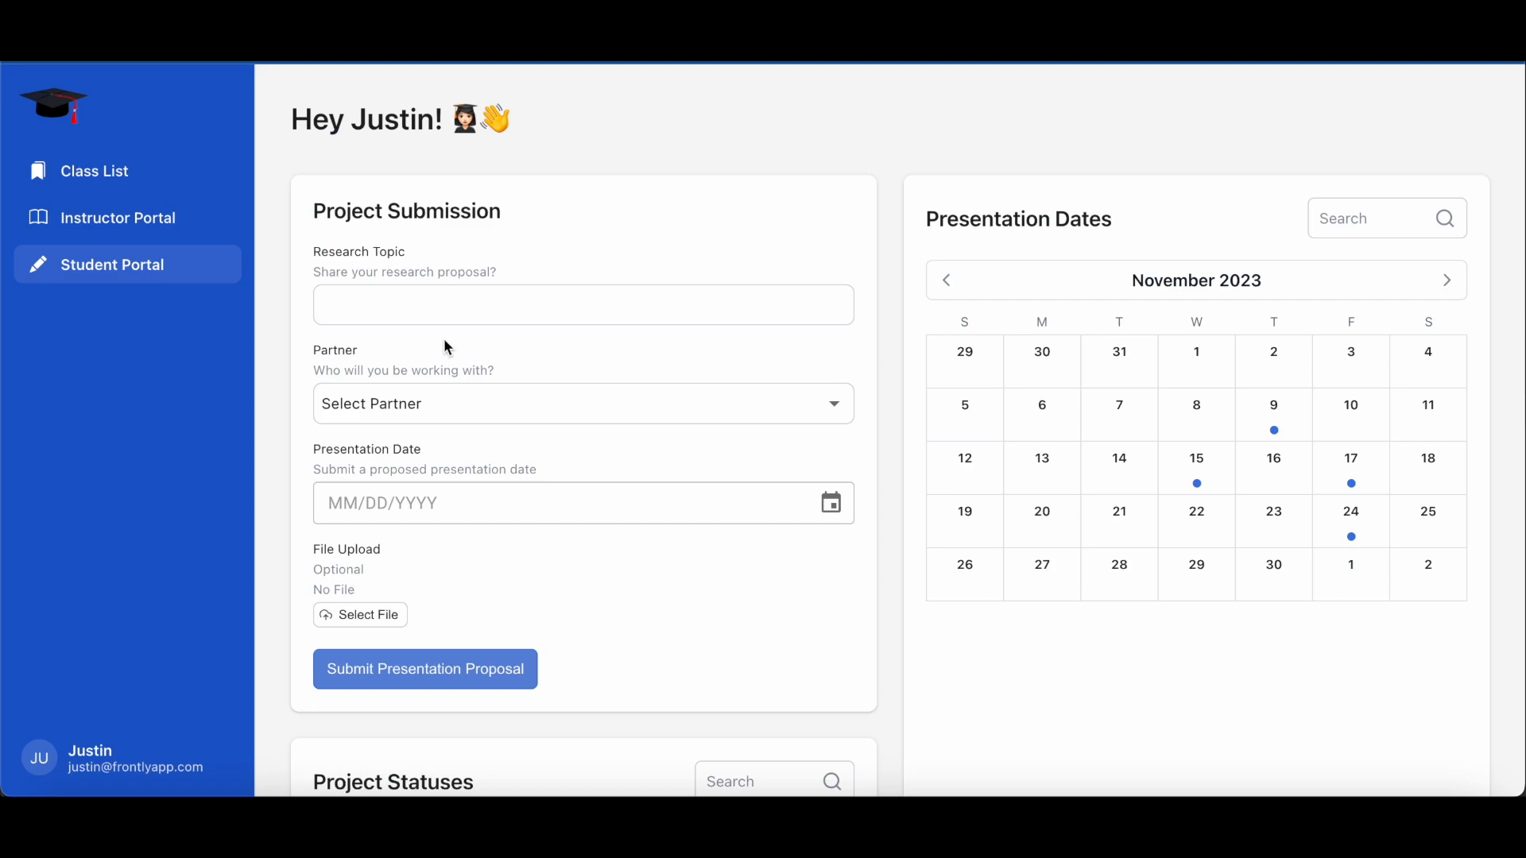
{"action": "mouse_move", "coordinate": [426, 327]}
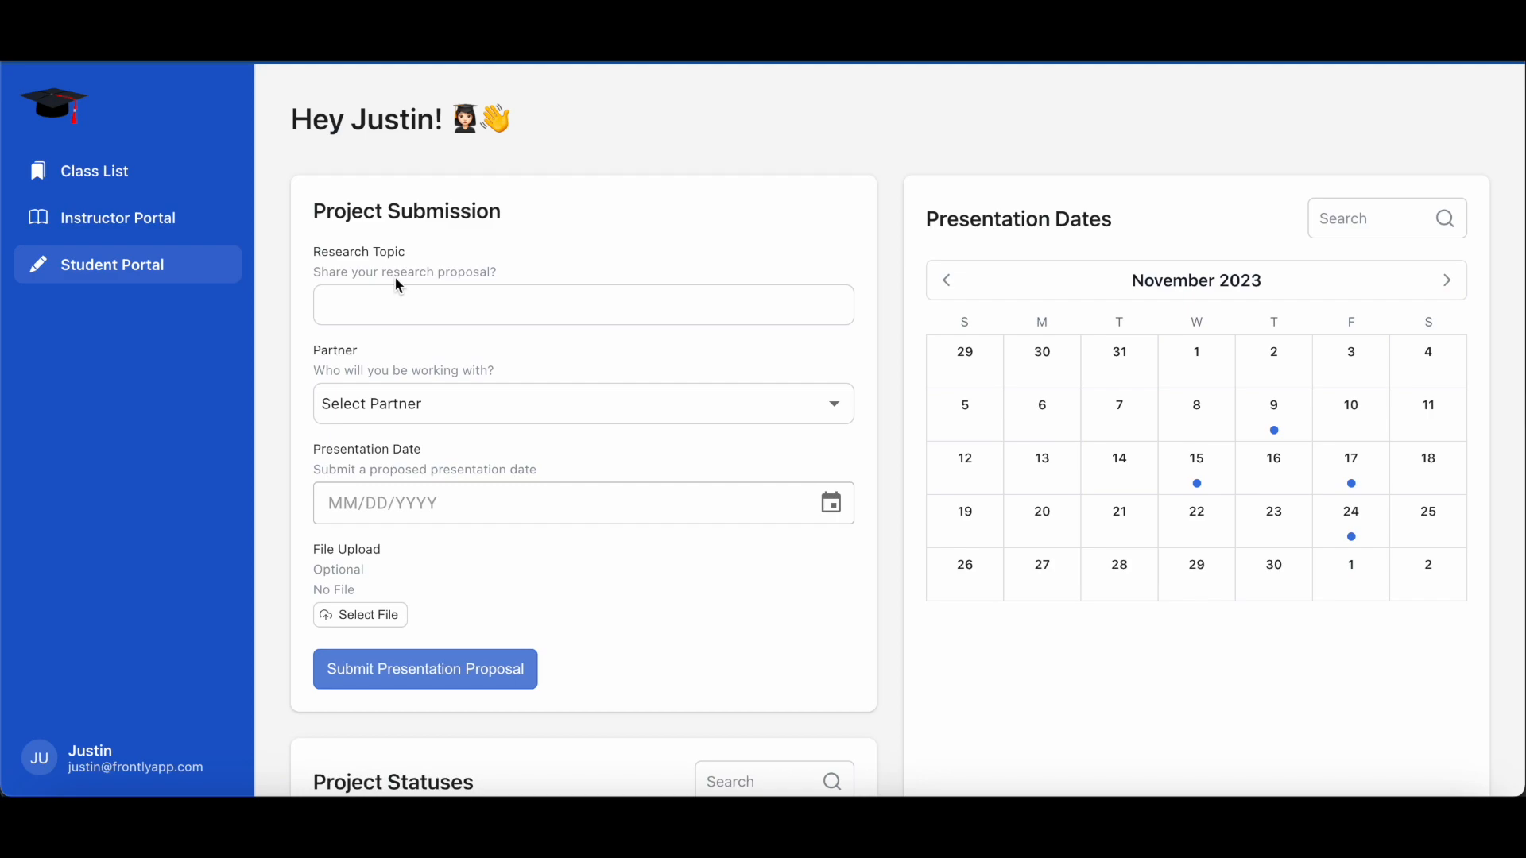
{"action": "mouse_move", "coordinate": [435, 336]}
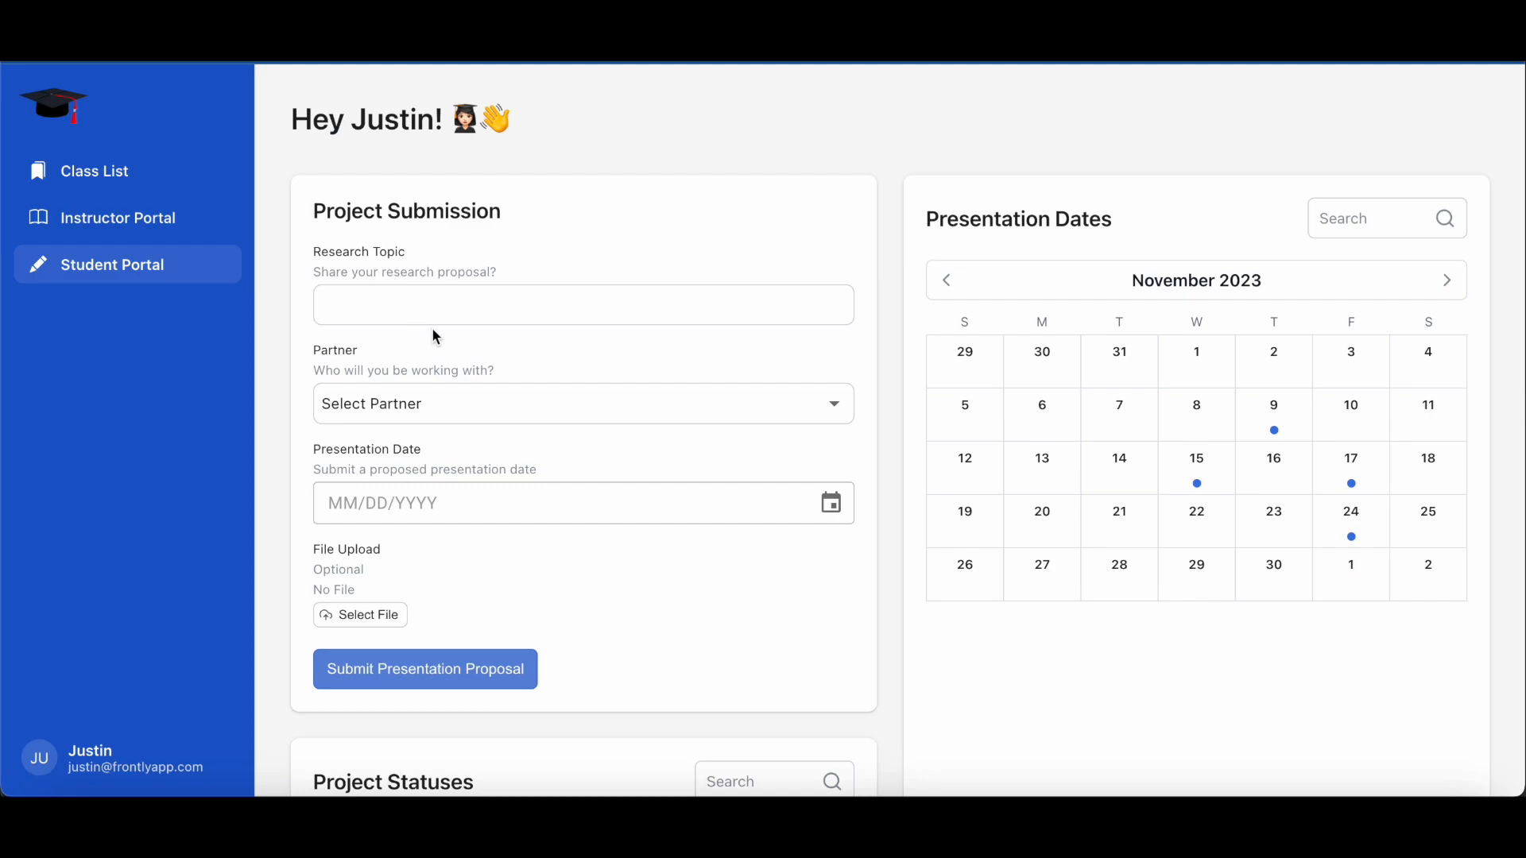
{"action": "mouse_move", "coordinate": [488, 389]}
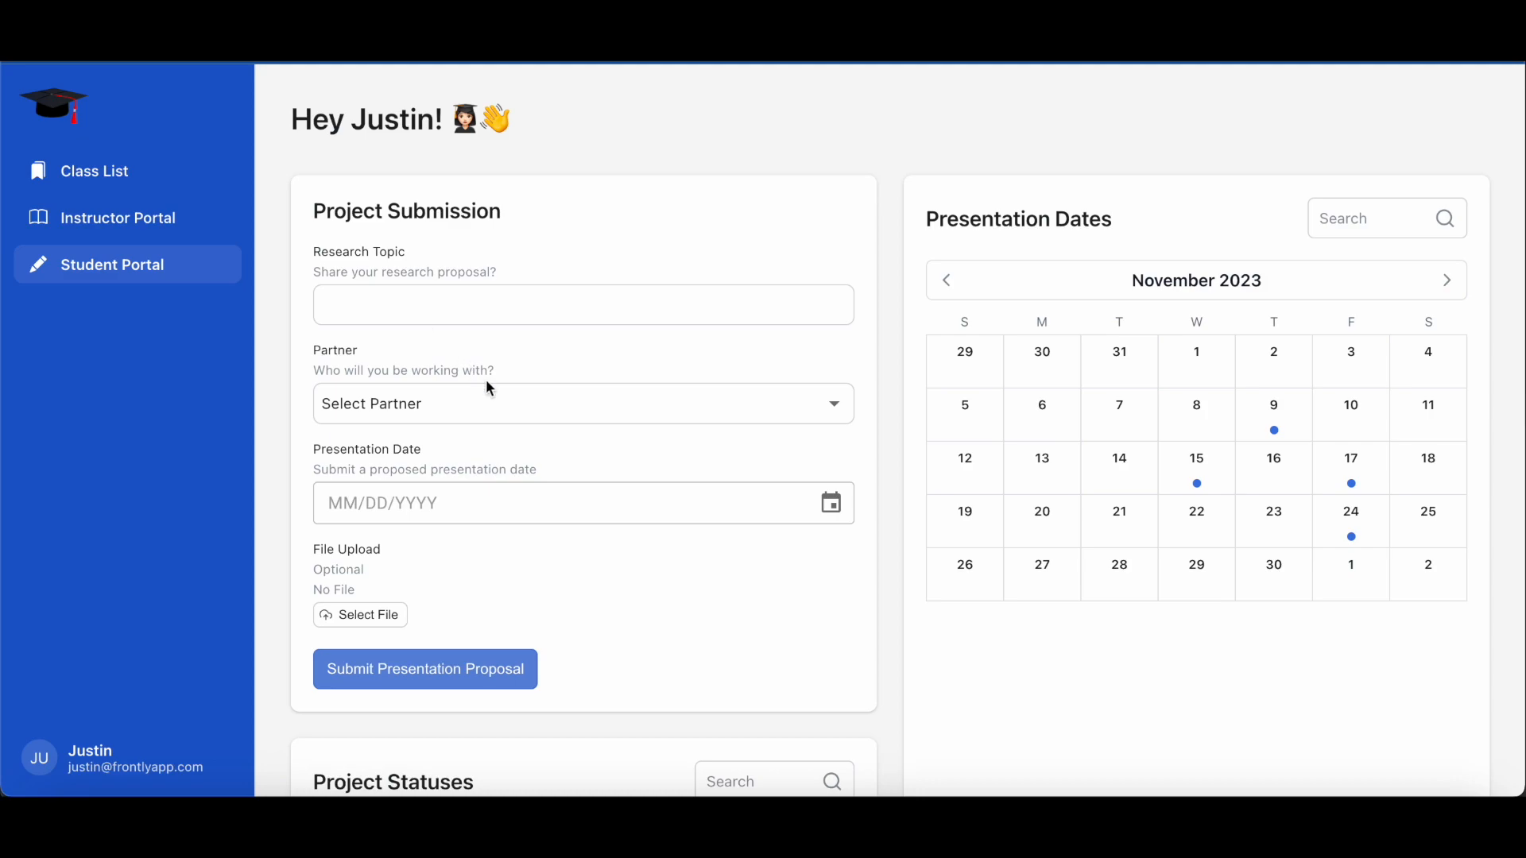
{"action": "mouse_move", "coordinate": [421, 333]}
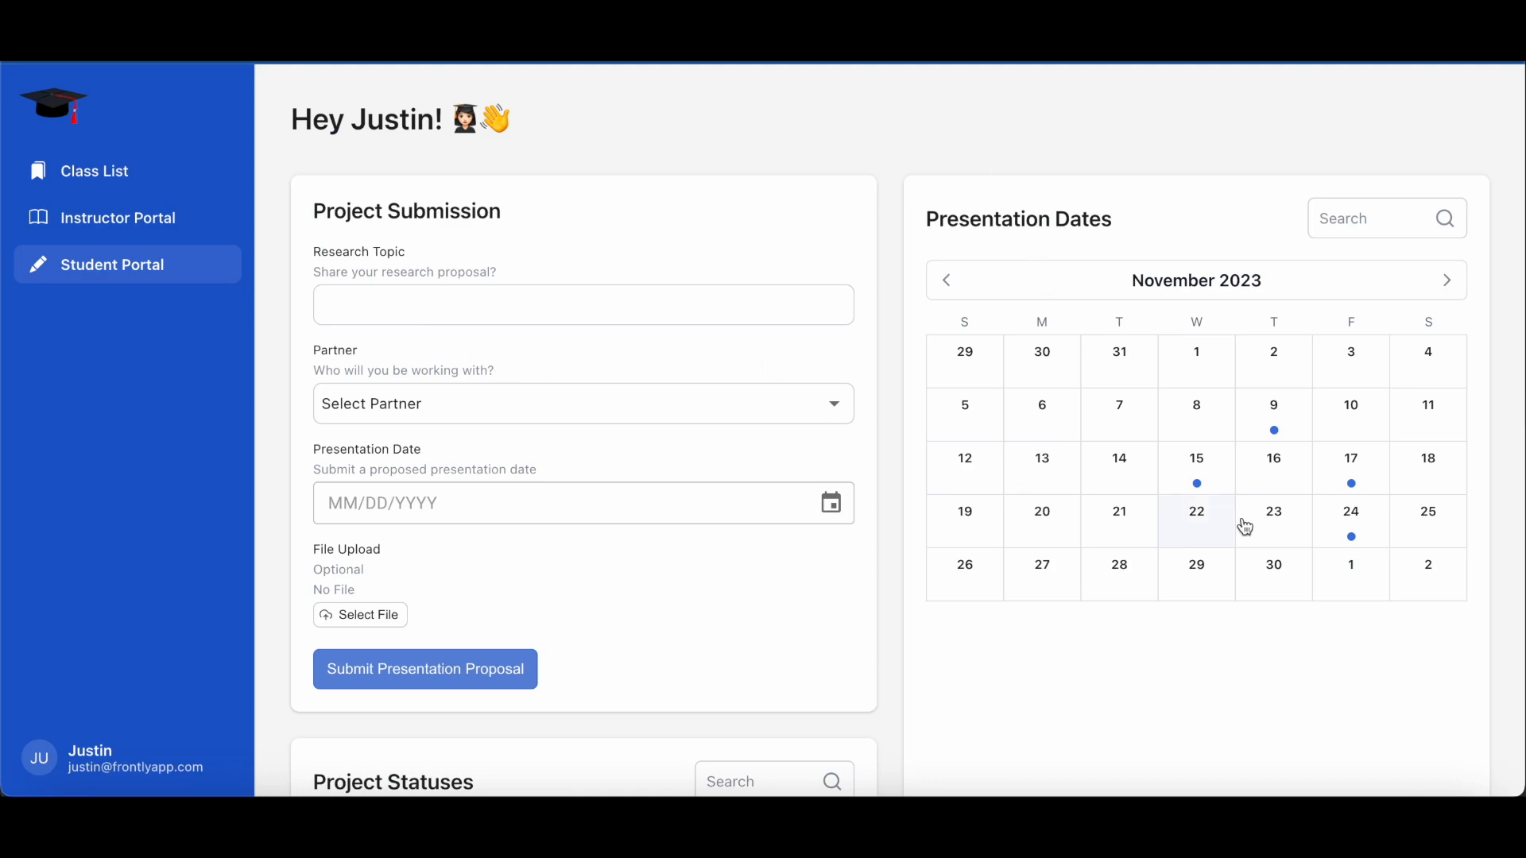
{"action": "mouse_move", "coordinate": [456, 428]}
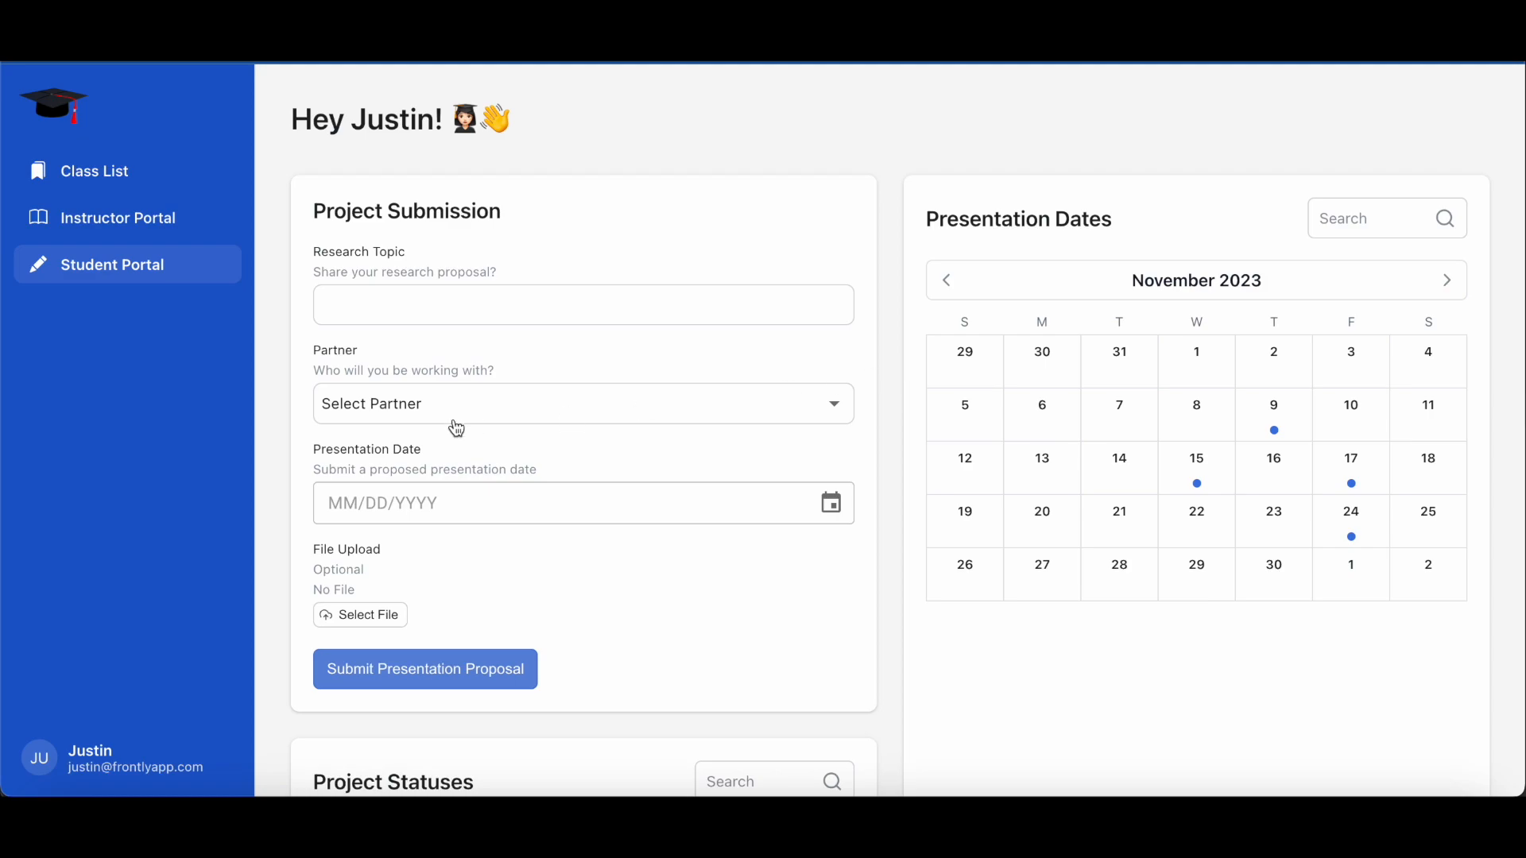
Step: Switch the live app preview to the Instructor Portal page using the blue sidebar
{"action": "left_click", "coordinate": [121, 217]}
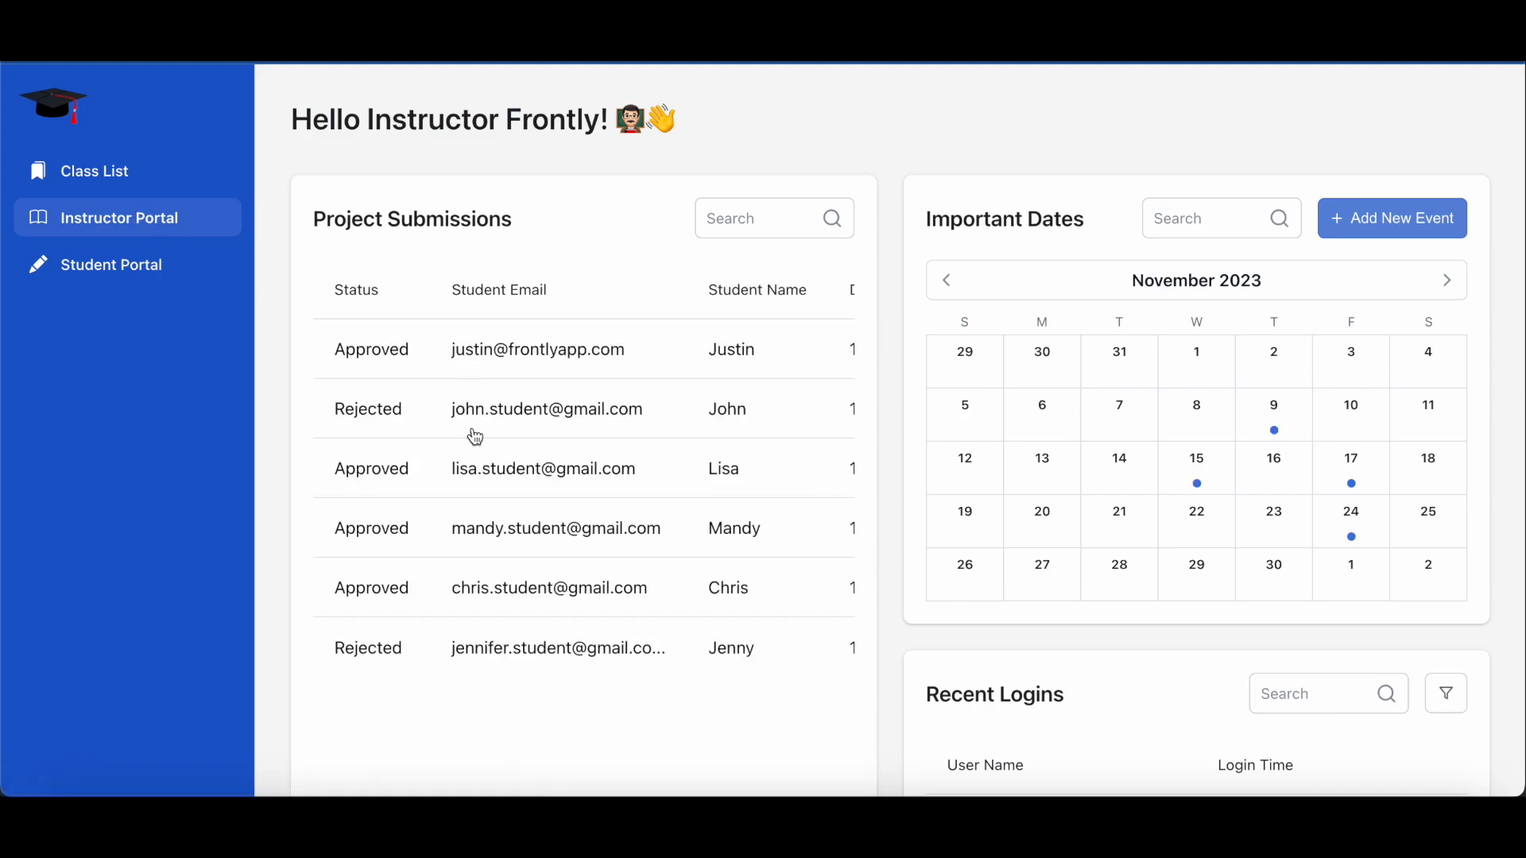
{"action": "mouse_move", "coordinate": [458, 485]}
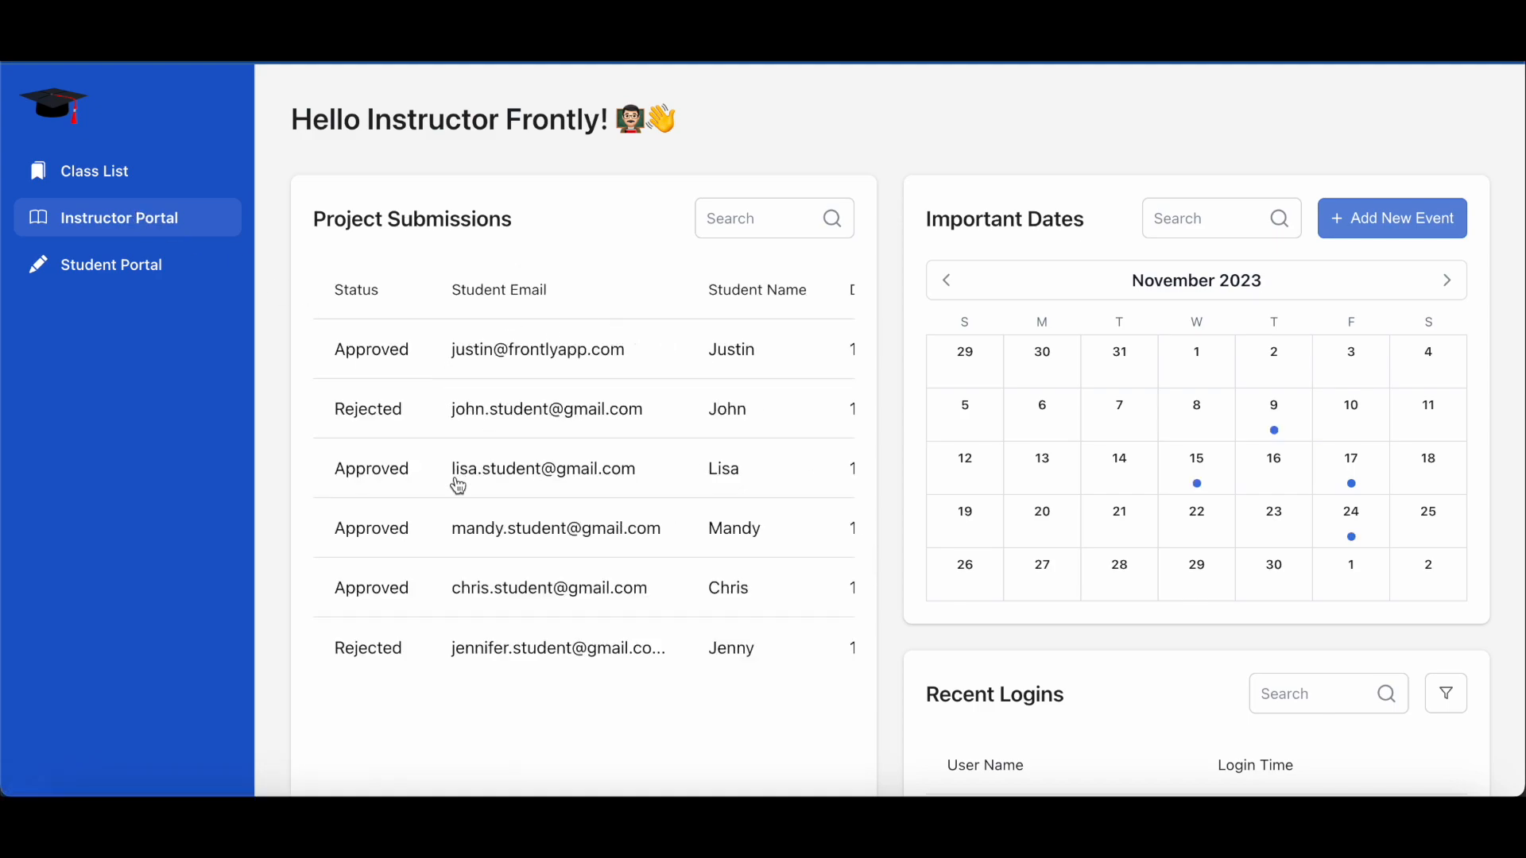
{"action": "mouse_move", "coordinate": [1098, 308]}
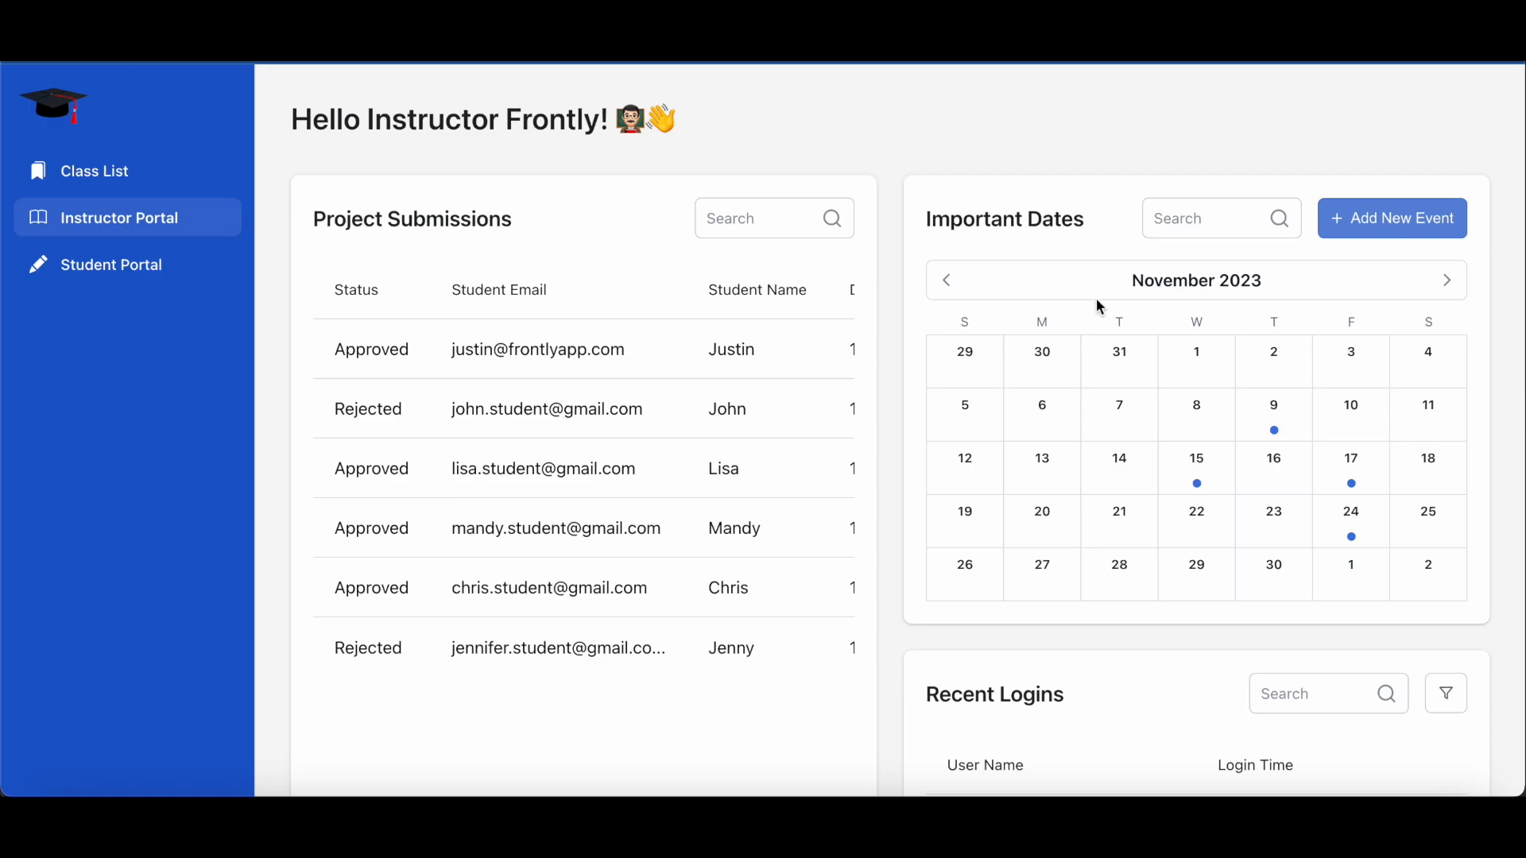
{"action": "scroll", "scroll_direction": "down", "scroll_amount": 3}
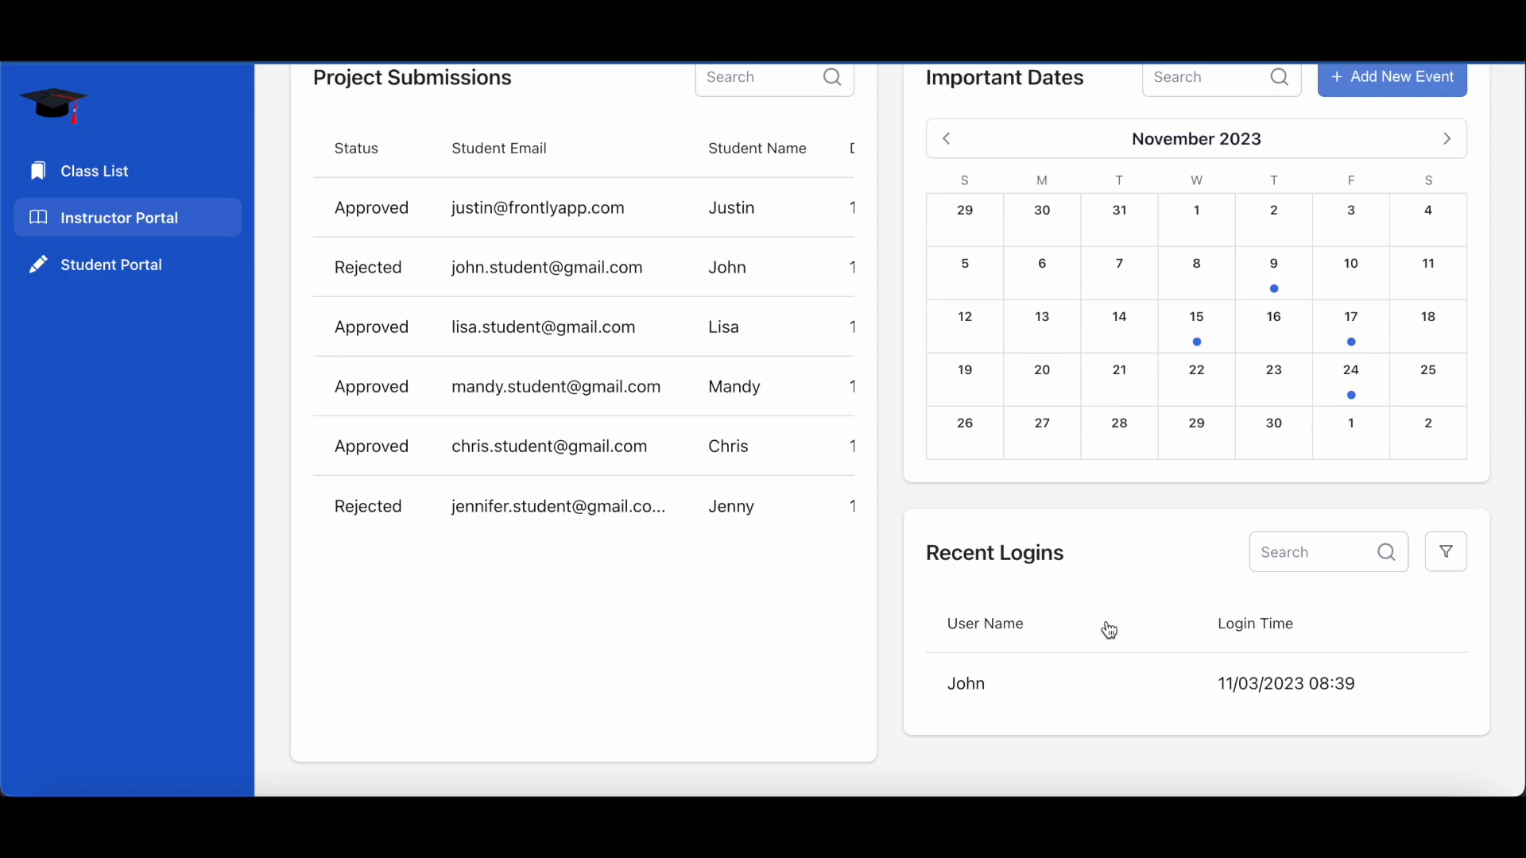
{"action": "mouse_move", "coordinate": [728, 248]}
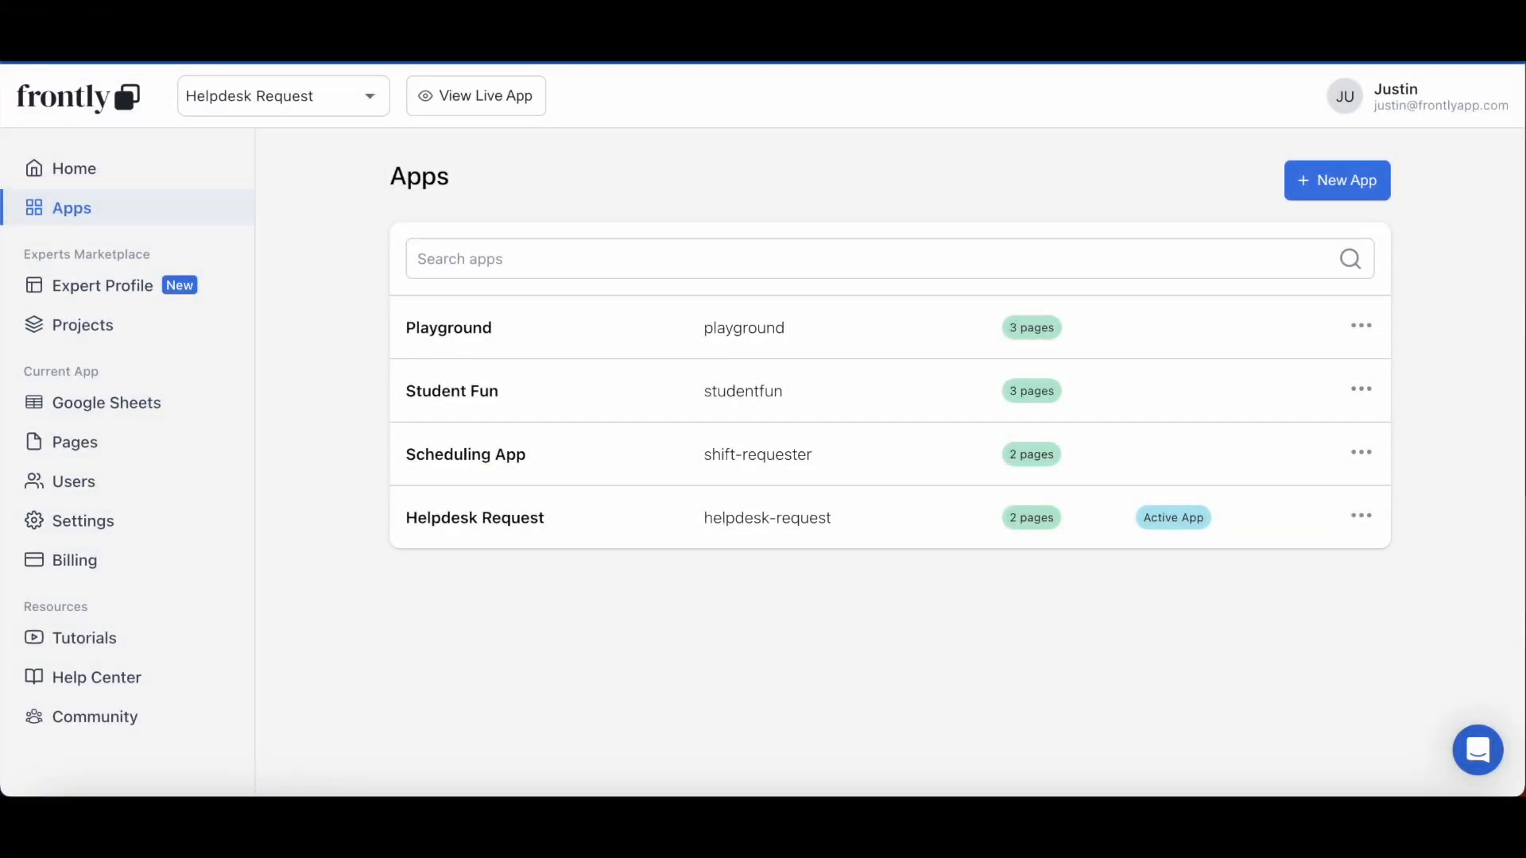
{"action": "mouse_move", "coordinate": [486, 146]}
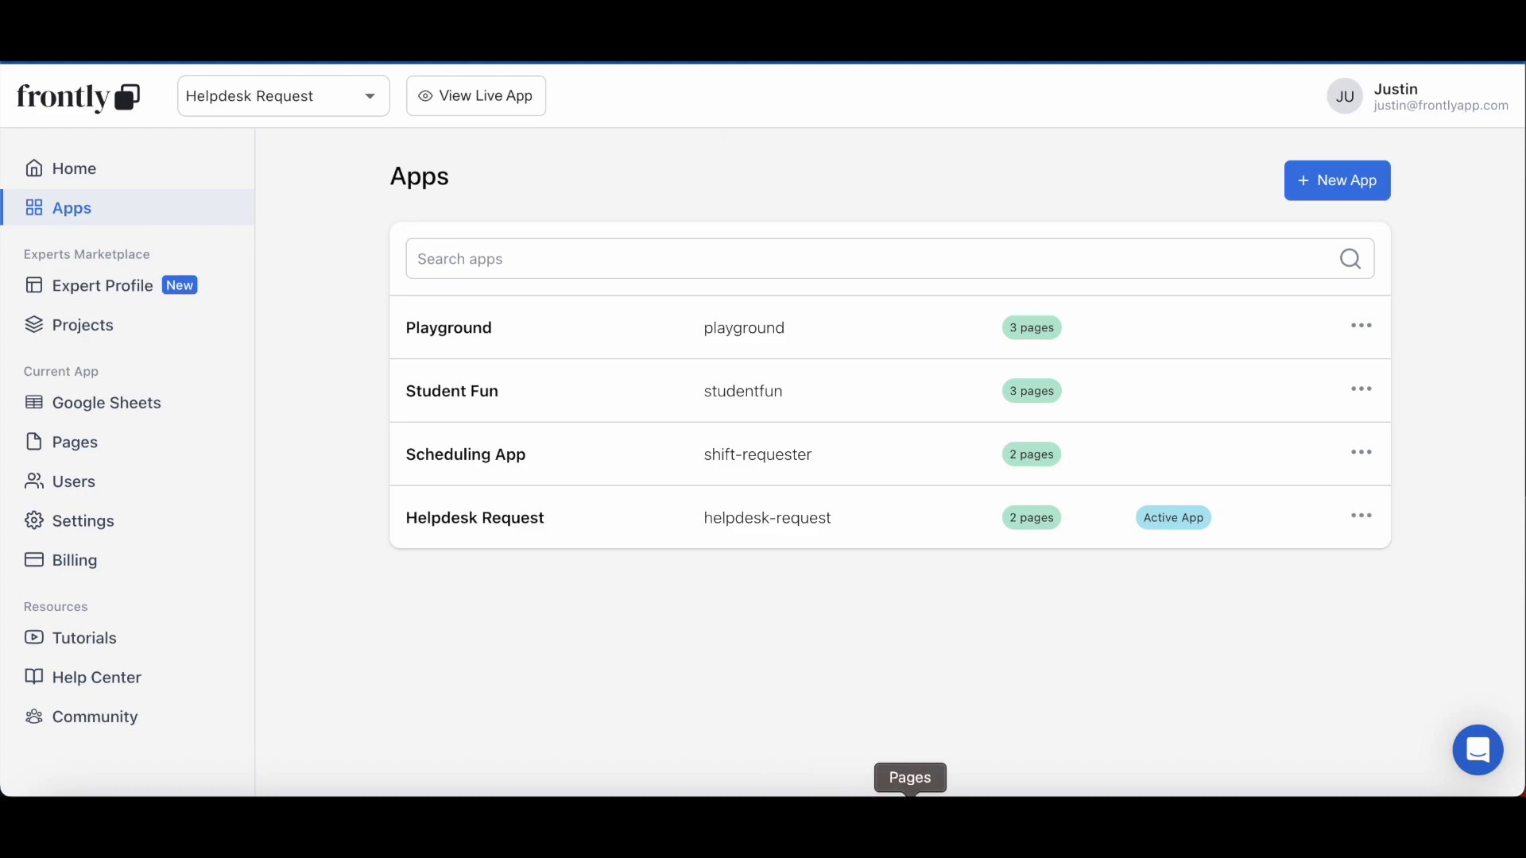
{"action": "mouse_move", "coordinate": [74, 441]}
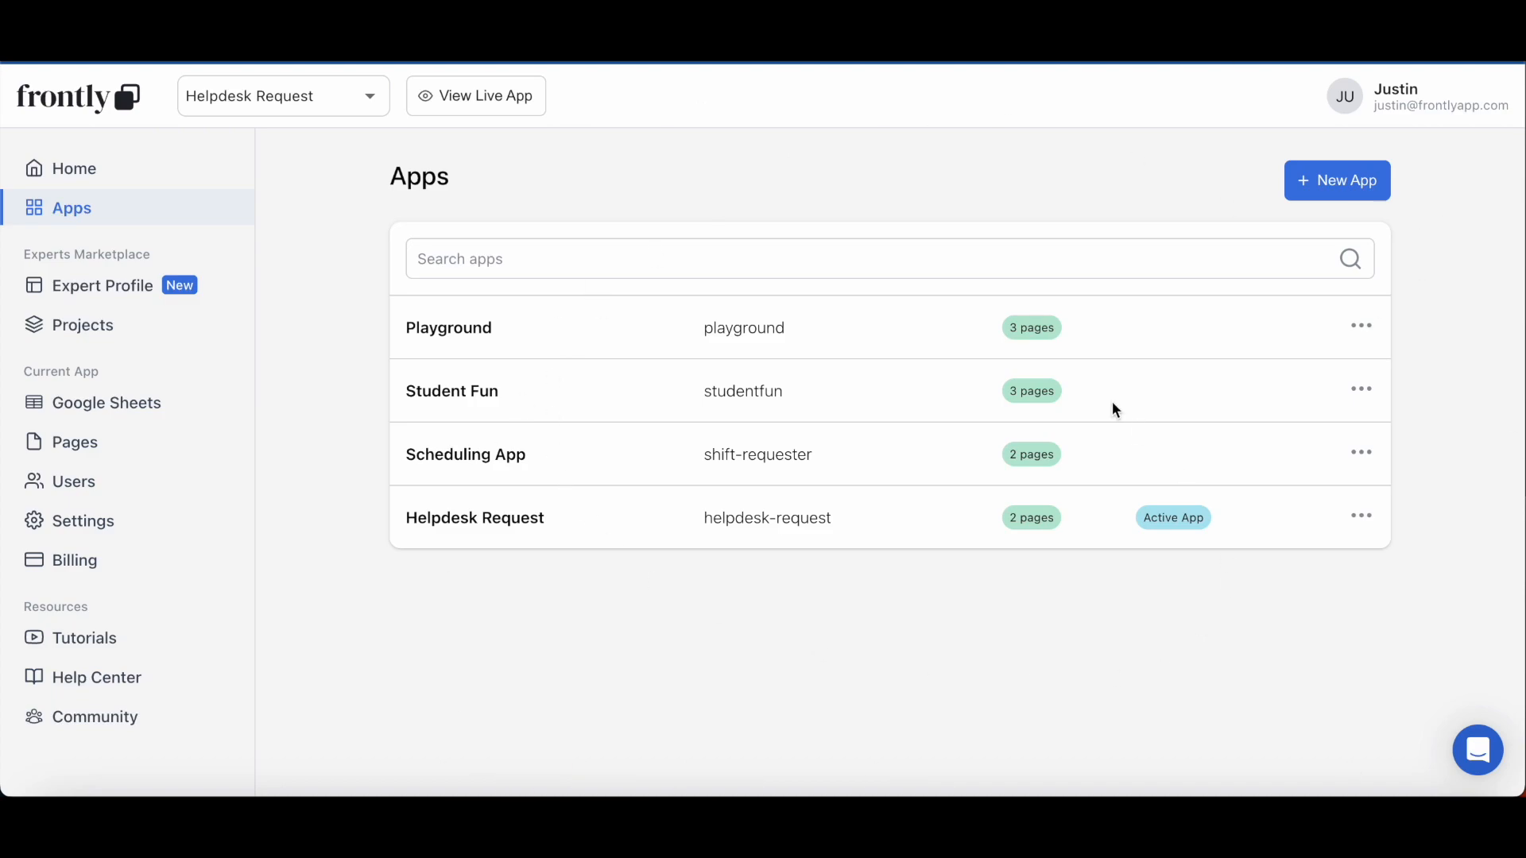
{"action": "mouse_move", "coordinate": [1362, 567]}
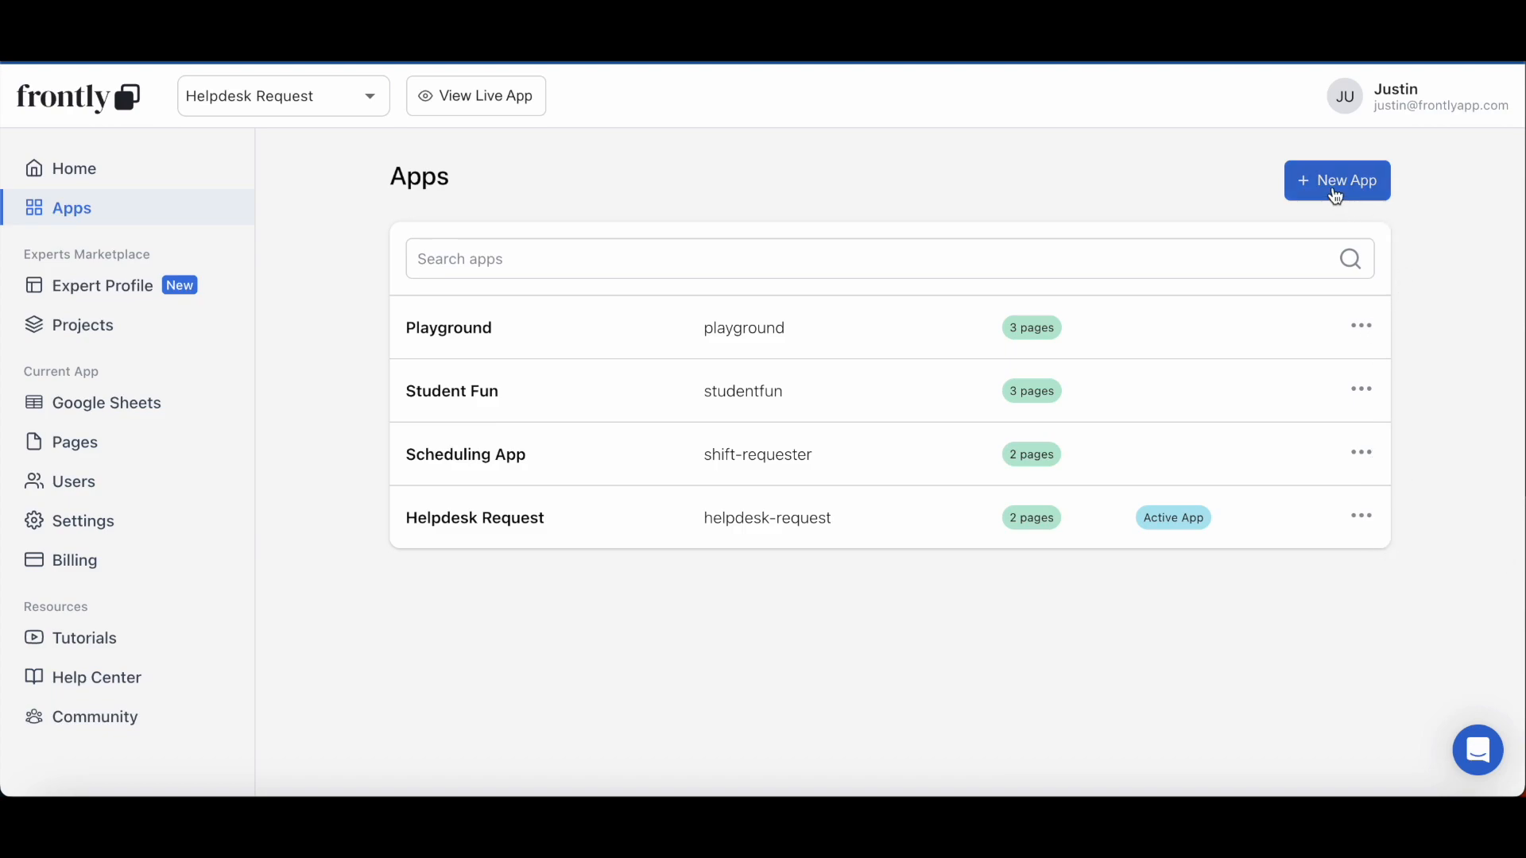
Step: Build a from-scratch app named 'Student Fun 2' with subdomain studentfun-2
{"action": "left_click", "coordinate": [1336, 180]}
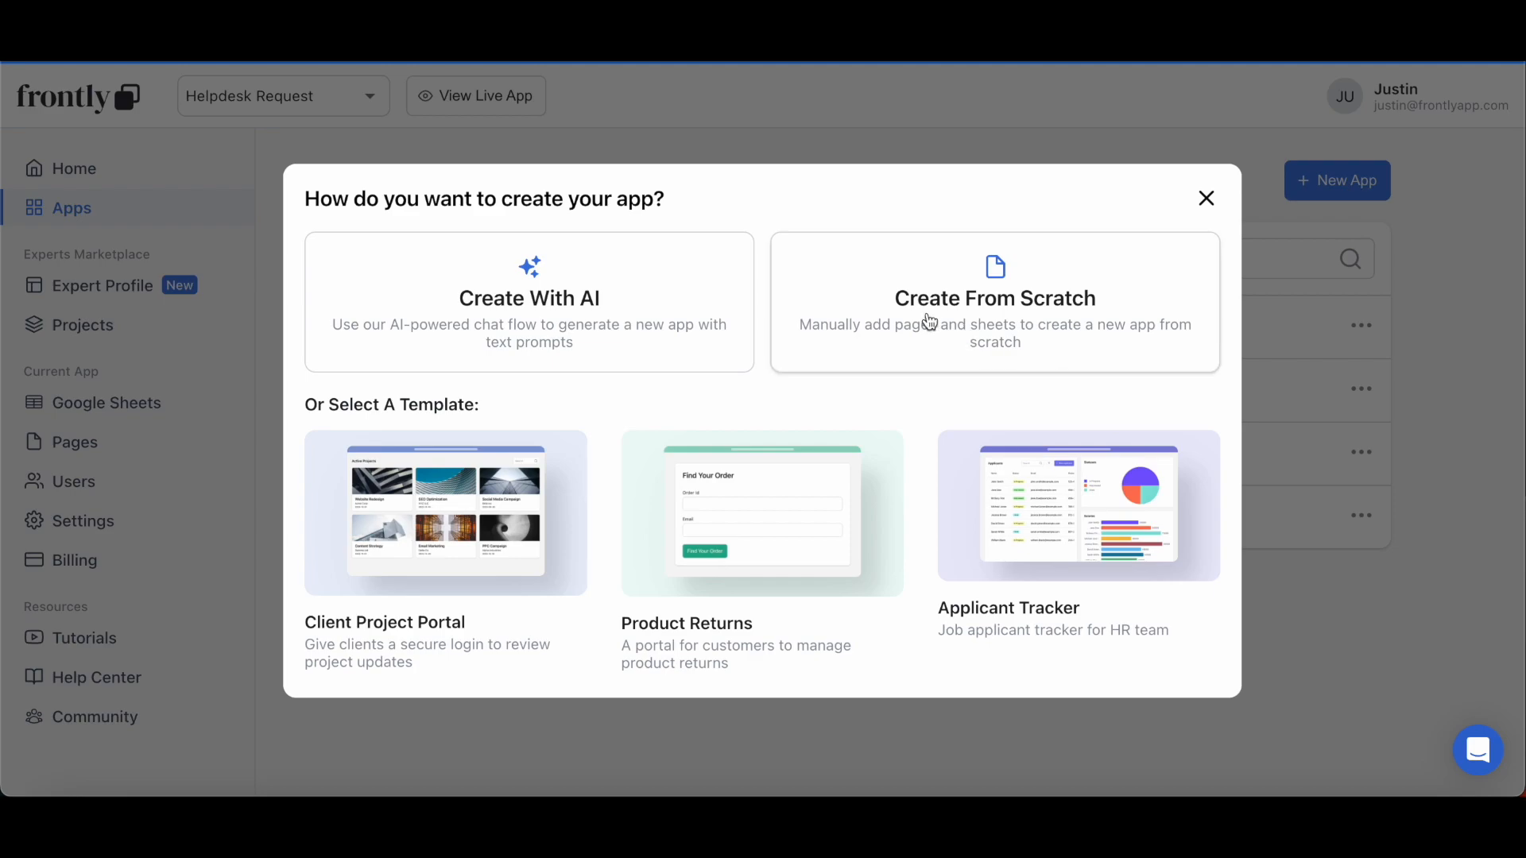
{"action": "left_click", "coordinate": [992, 299]}
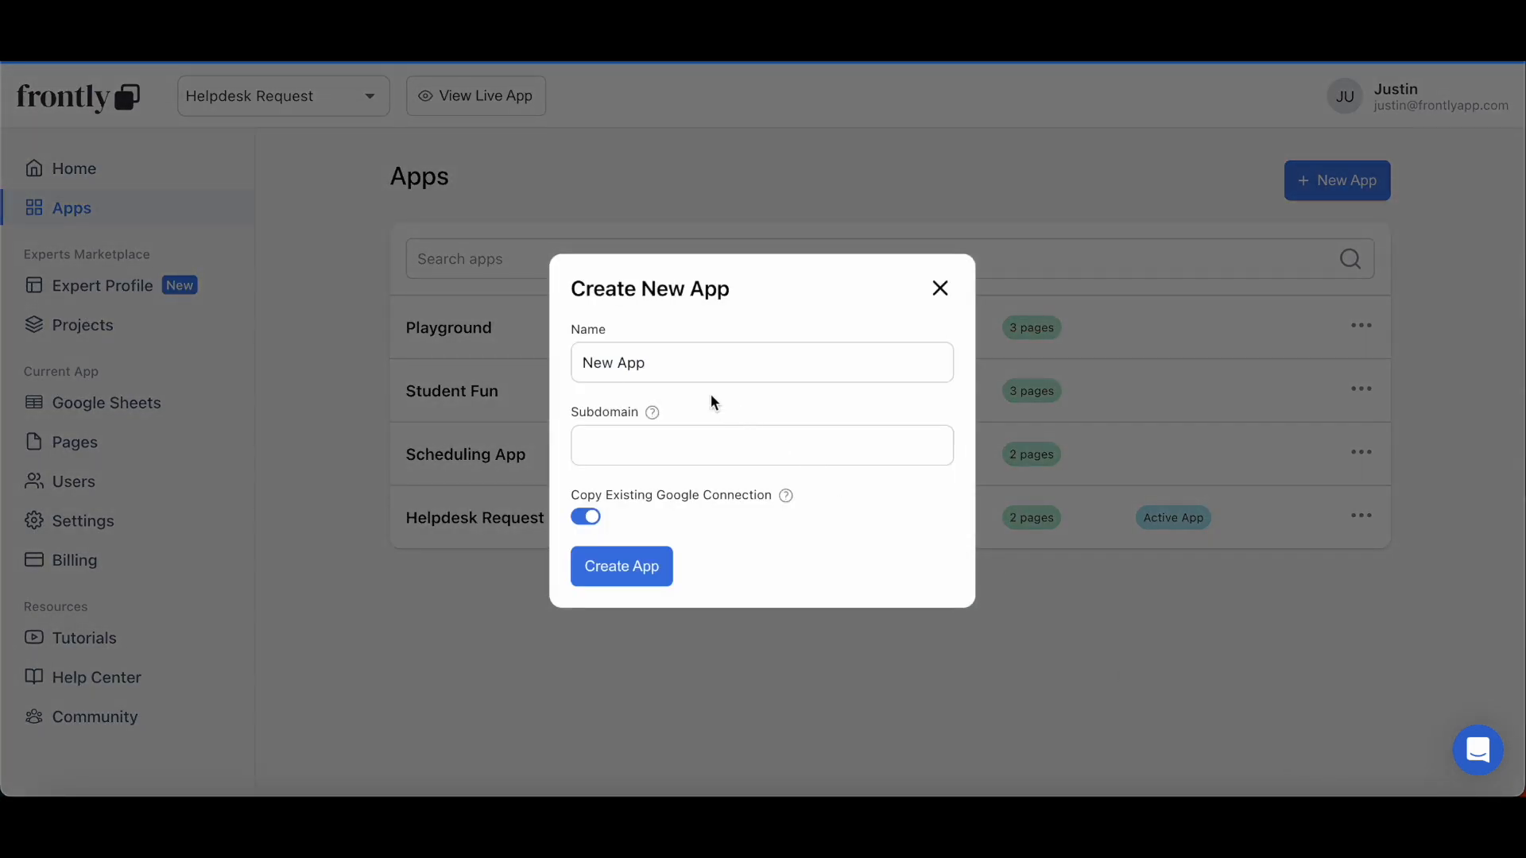
{"action": "double_click", "coordinate": [613, 363]}
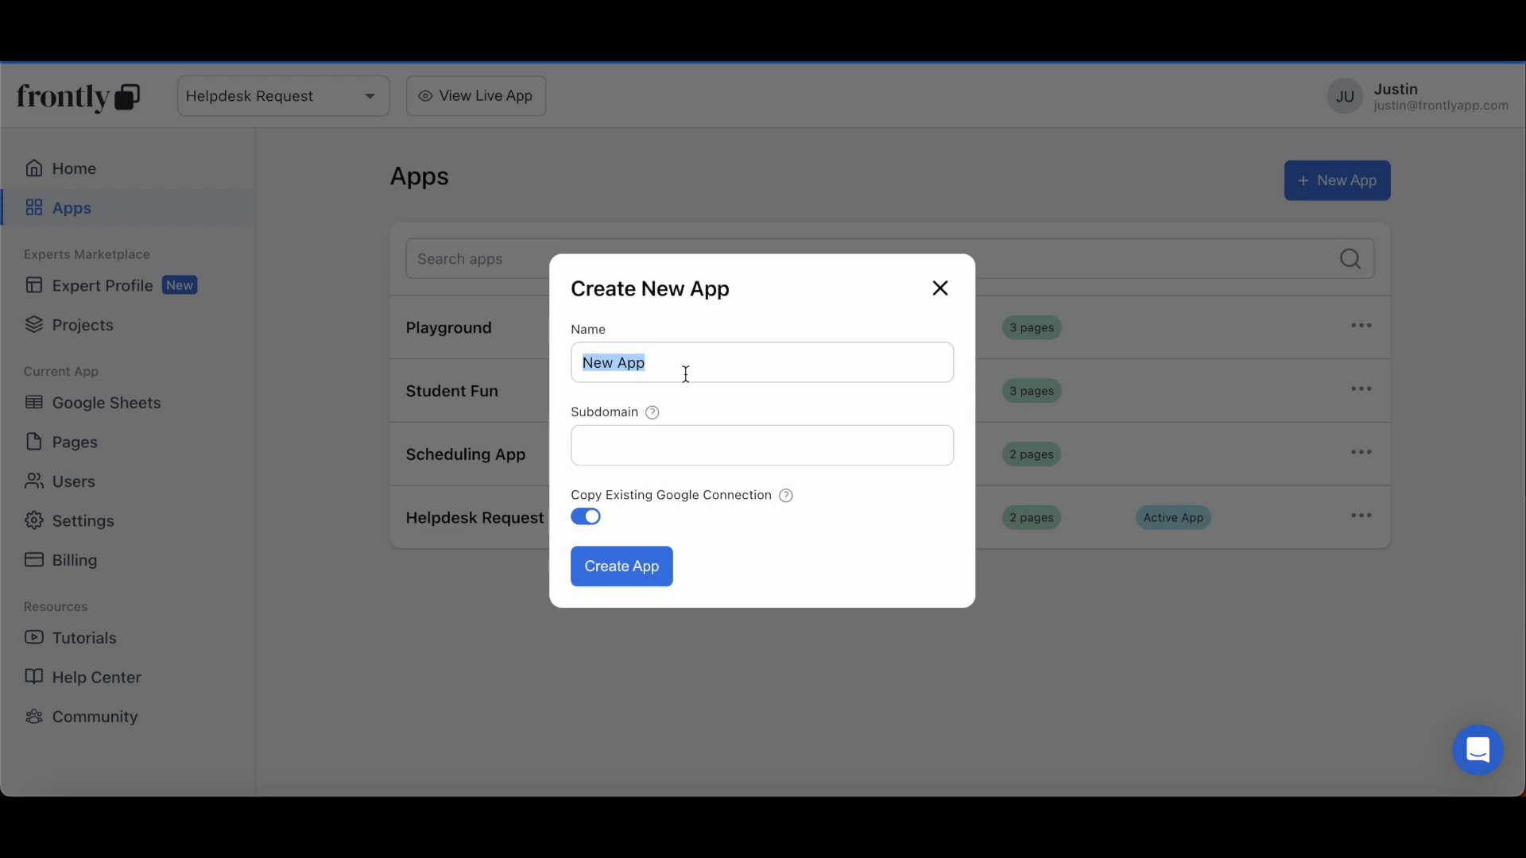
{"action": "type", "text": "Student Fun 2"}
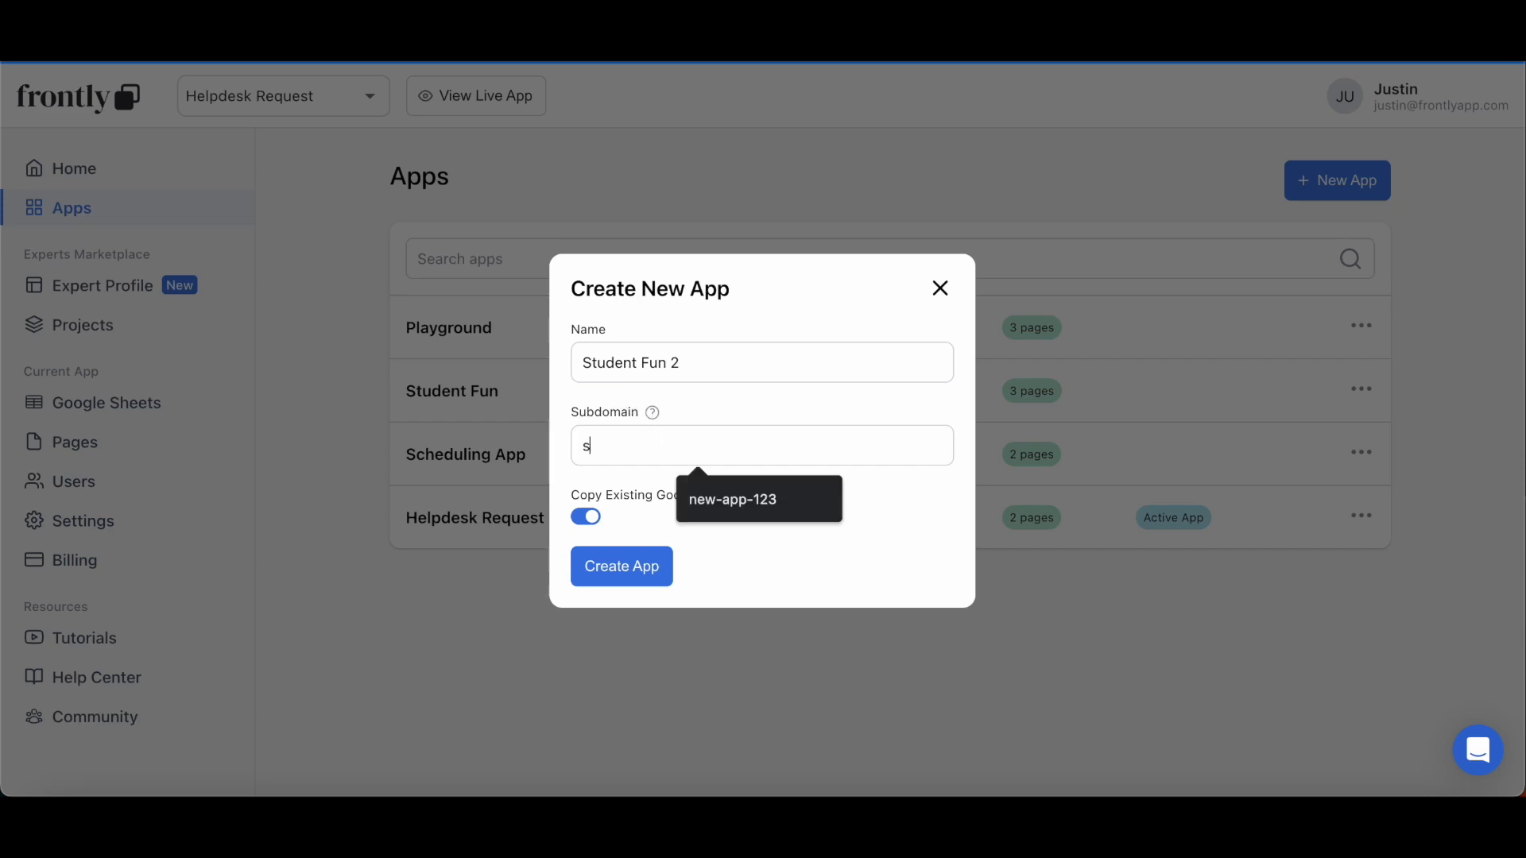
{"action": "type", "text": "tudentfun-"}
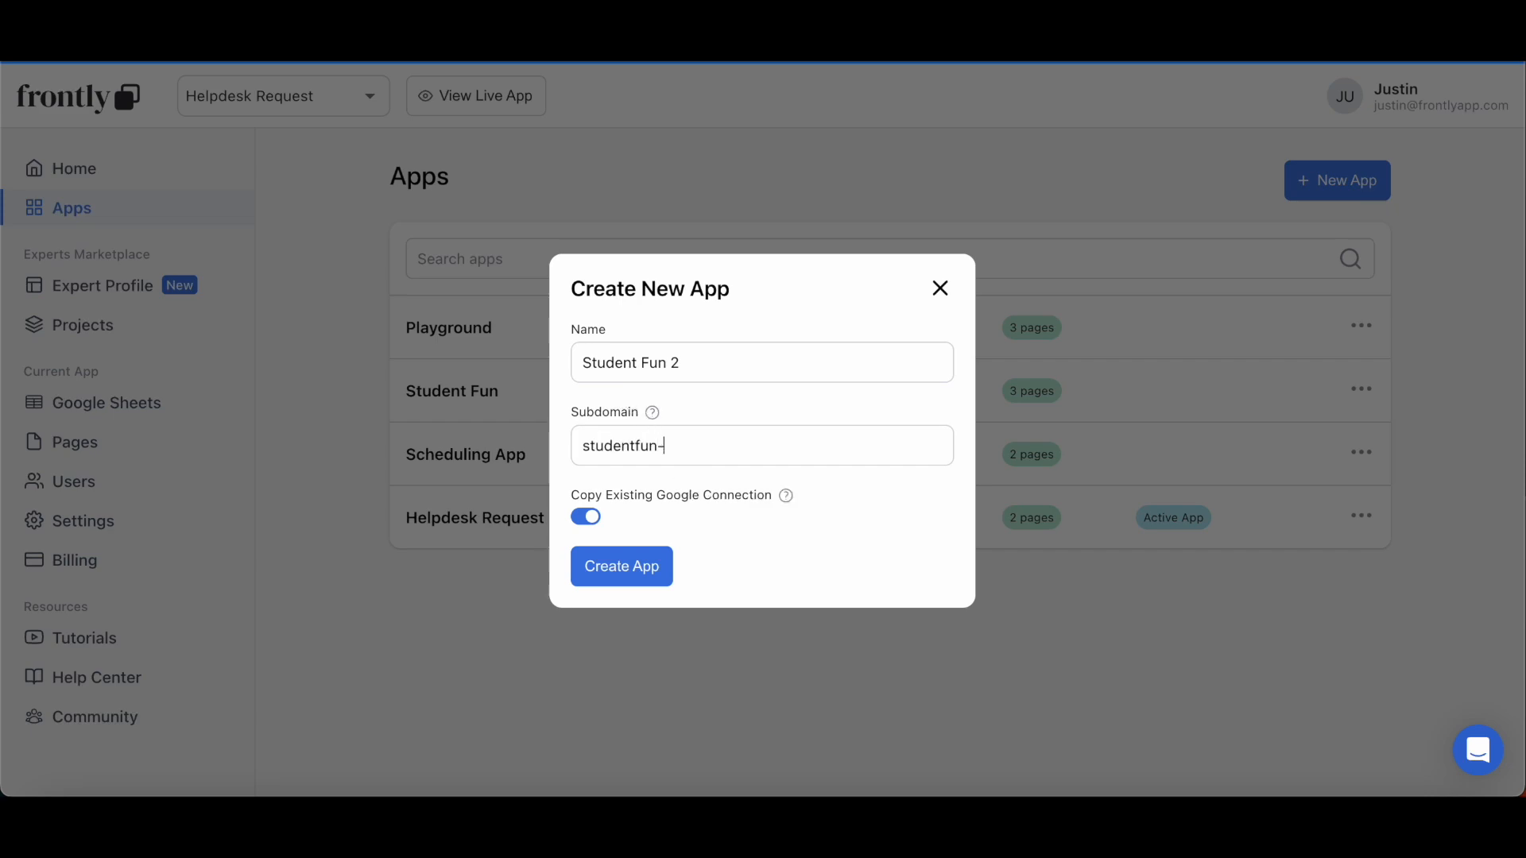
{"action": "left_click", "coordinate": [621, 567]}
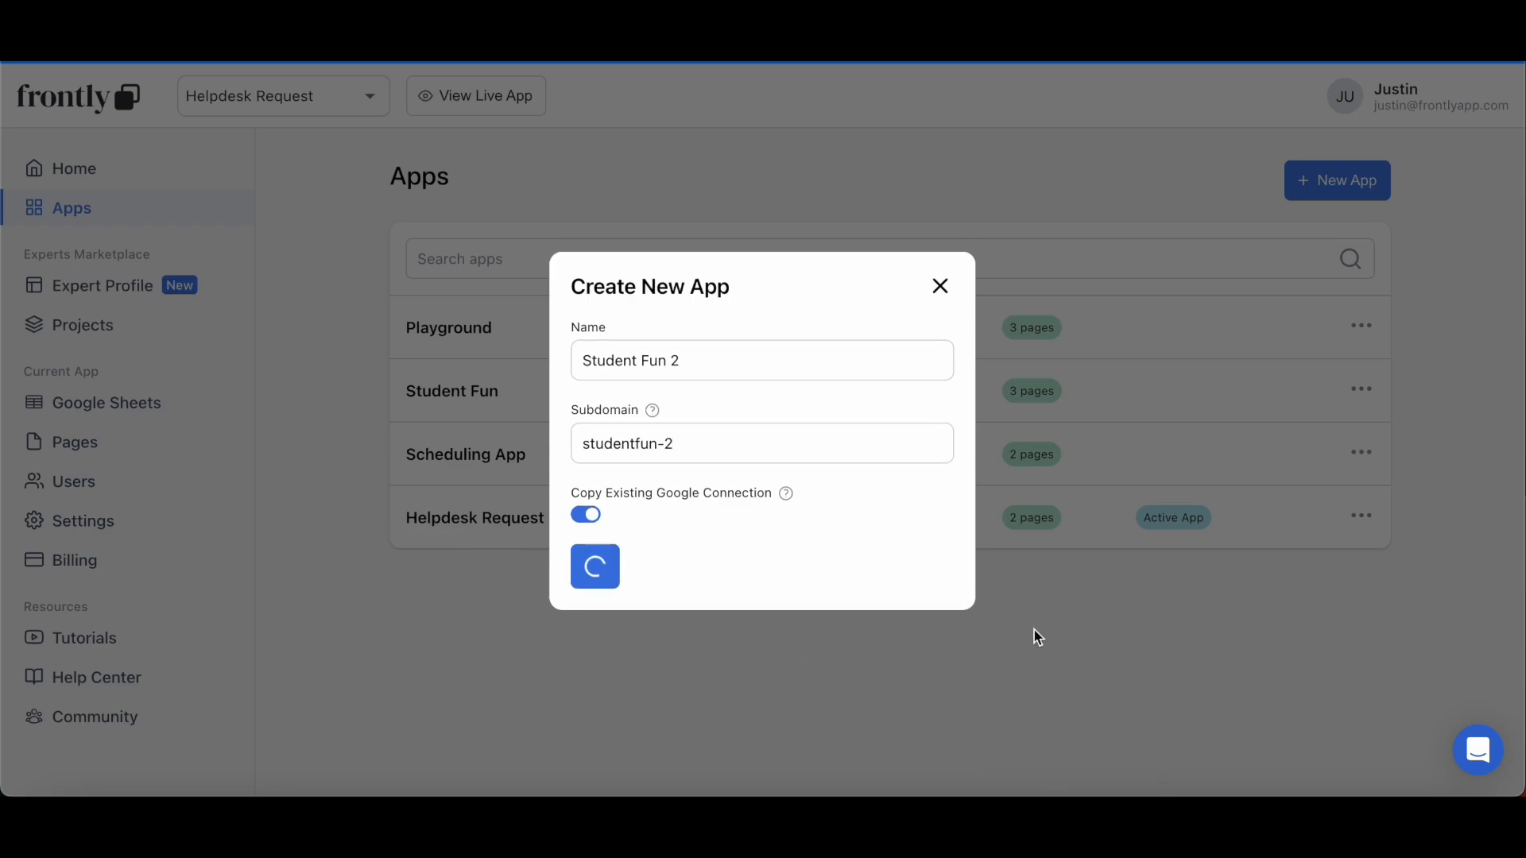
{"action": "left_click", "coordinate": [594, 567]}
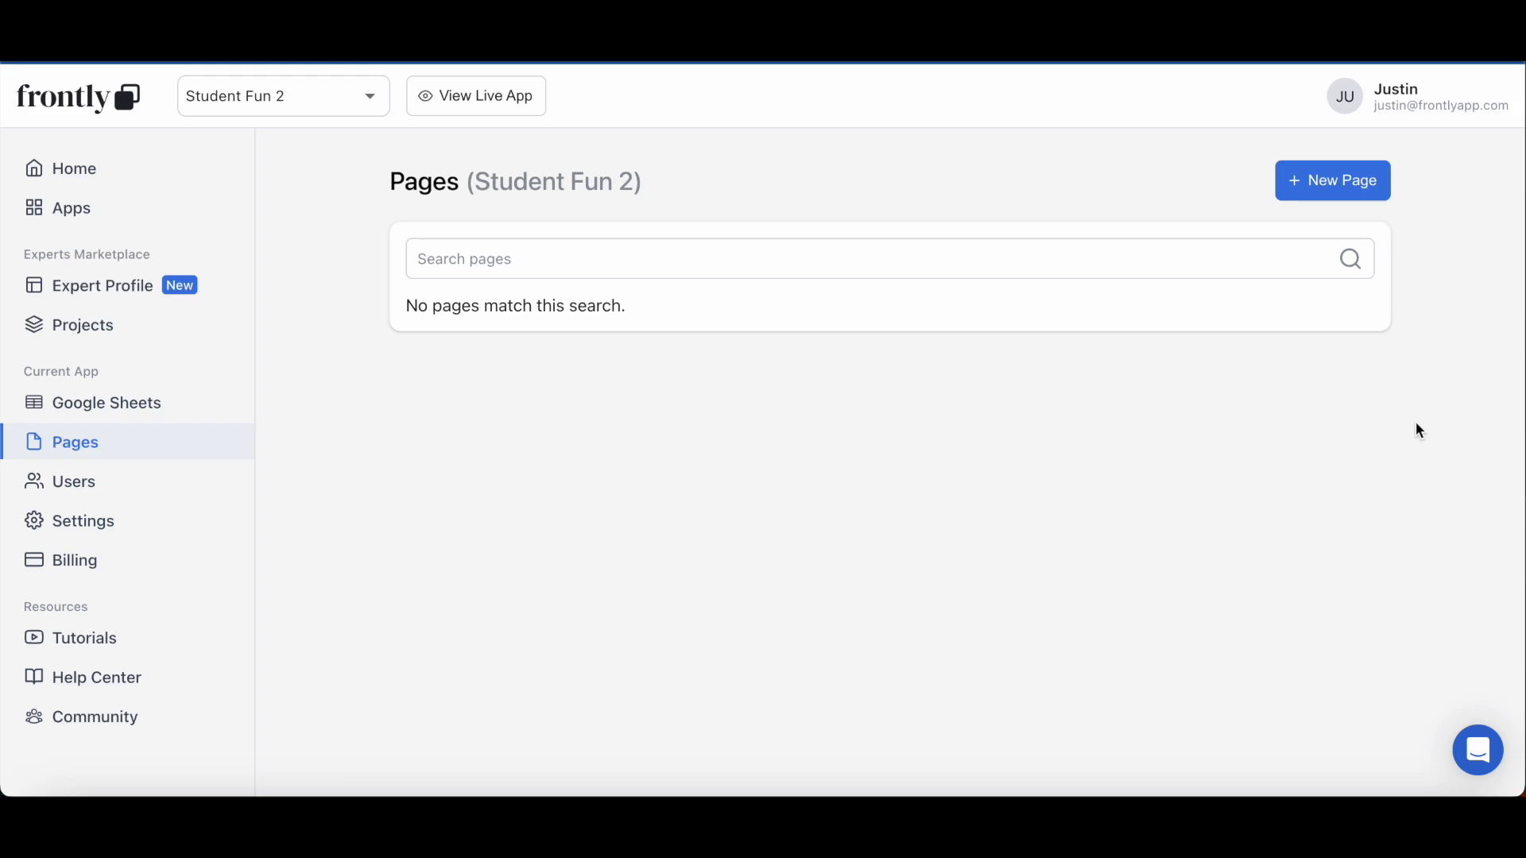
{"action": "mouse_move", "coordinate": [785, 233]}
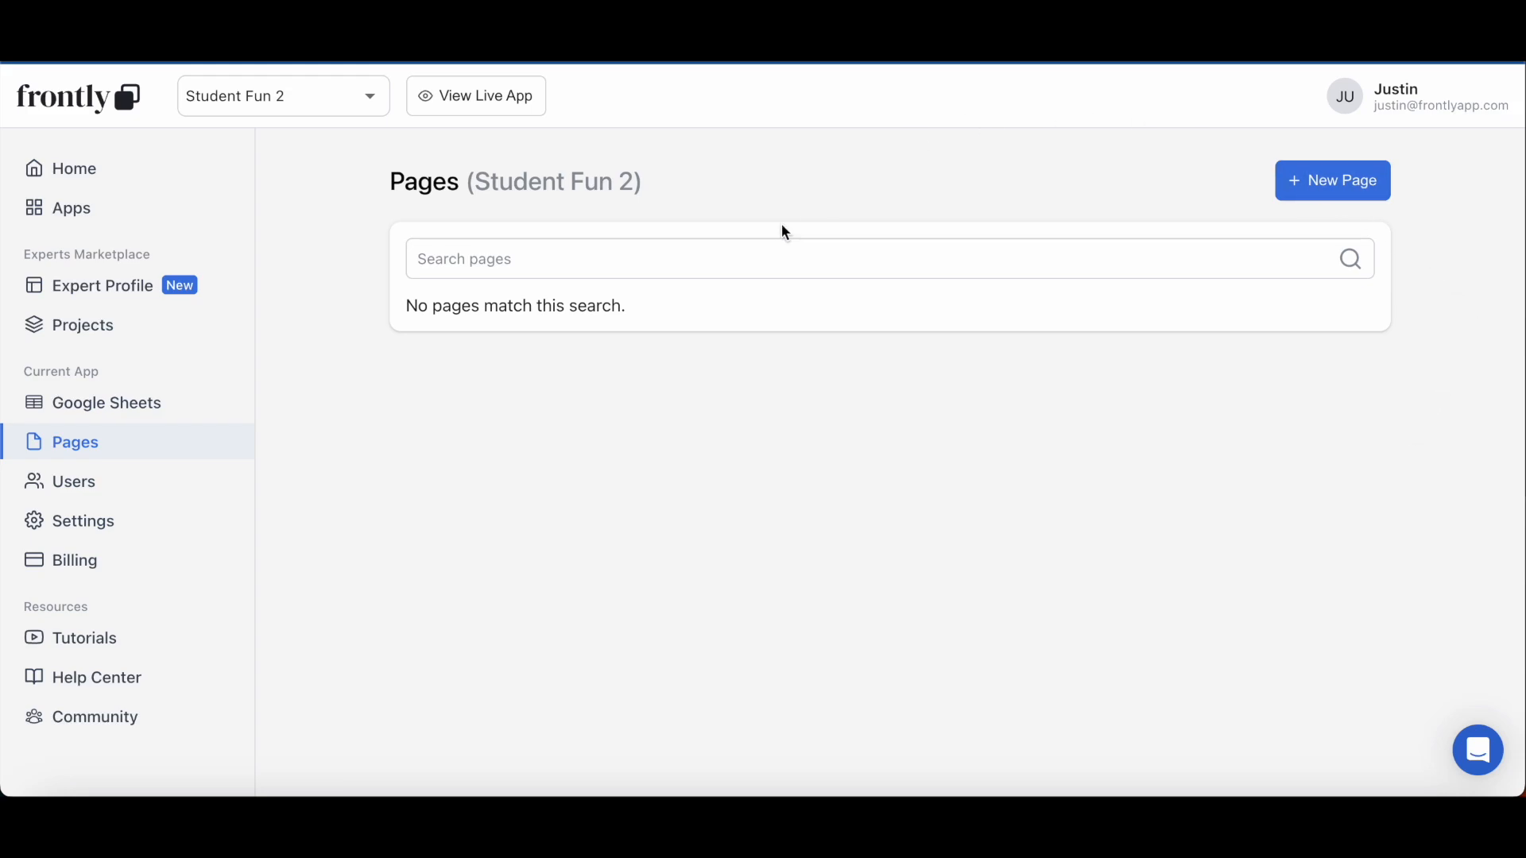
{"action": "mouse_move", "coordinate": [1447, 599]}
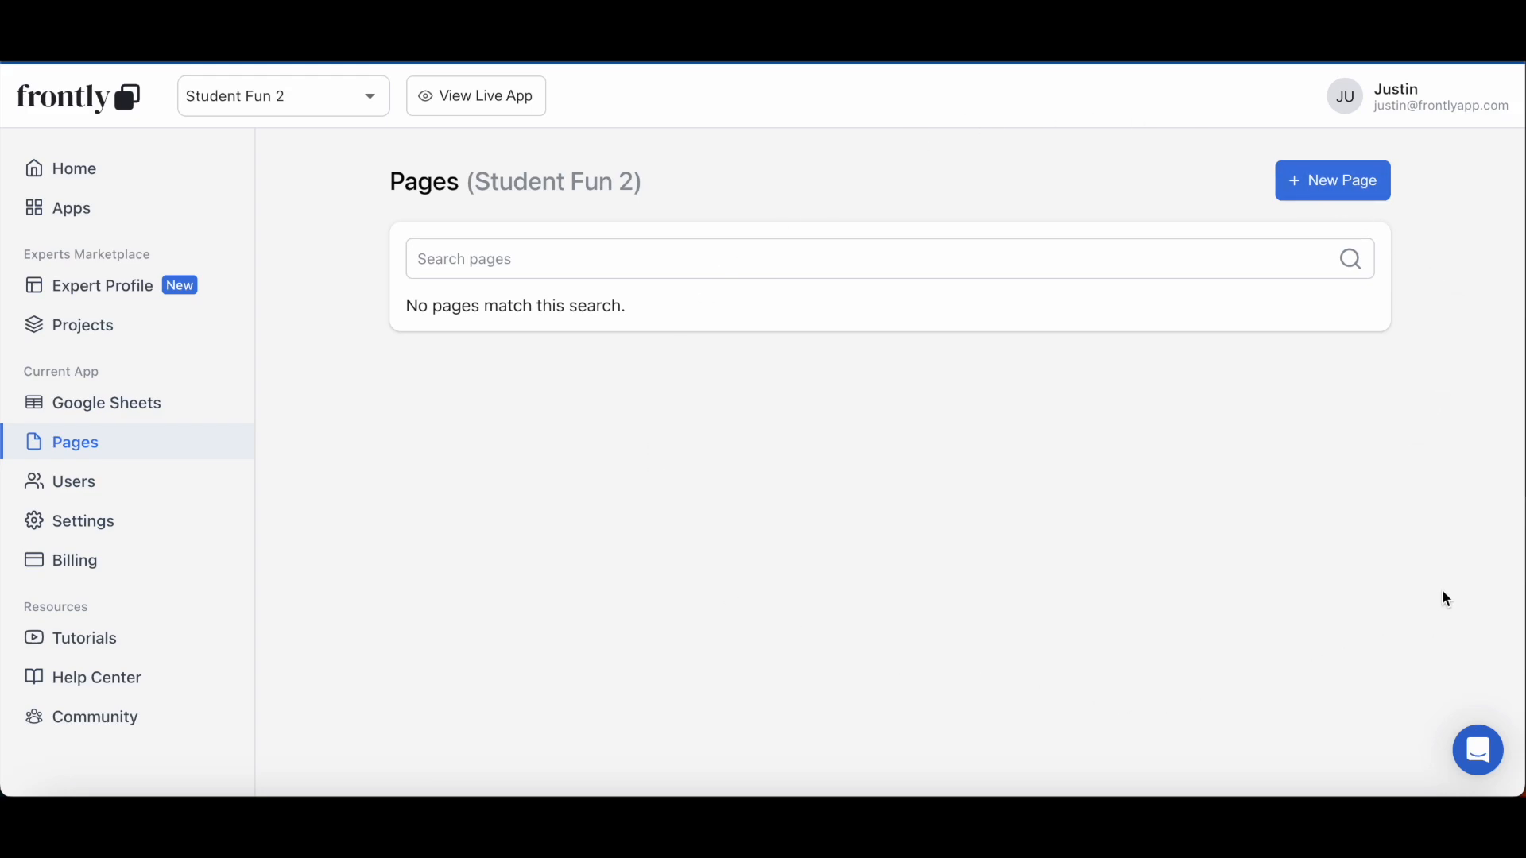
{"action": "mouse_move", "coordinate": [1448, 583]}
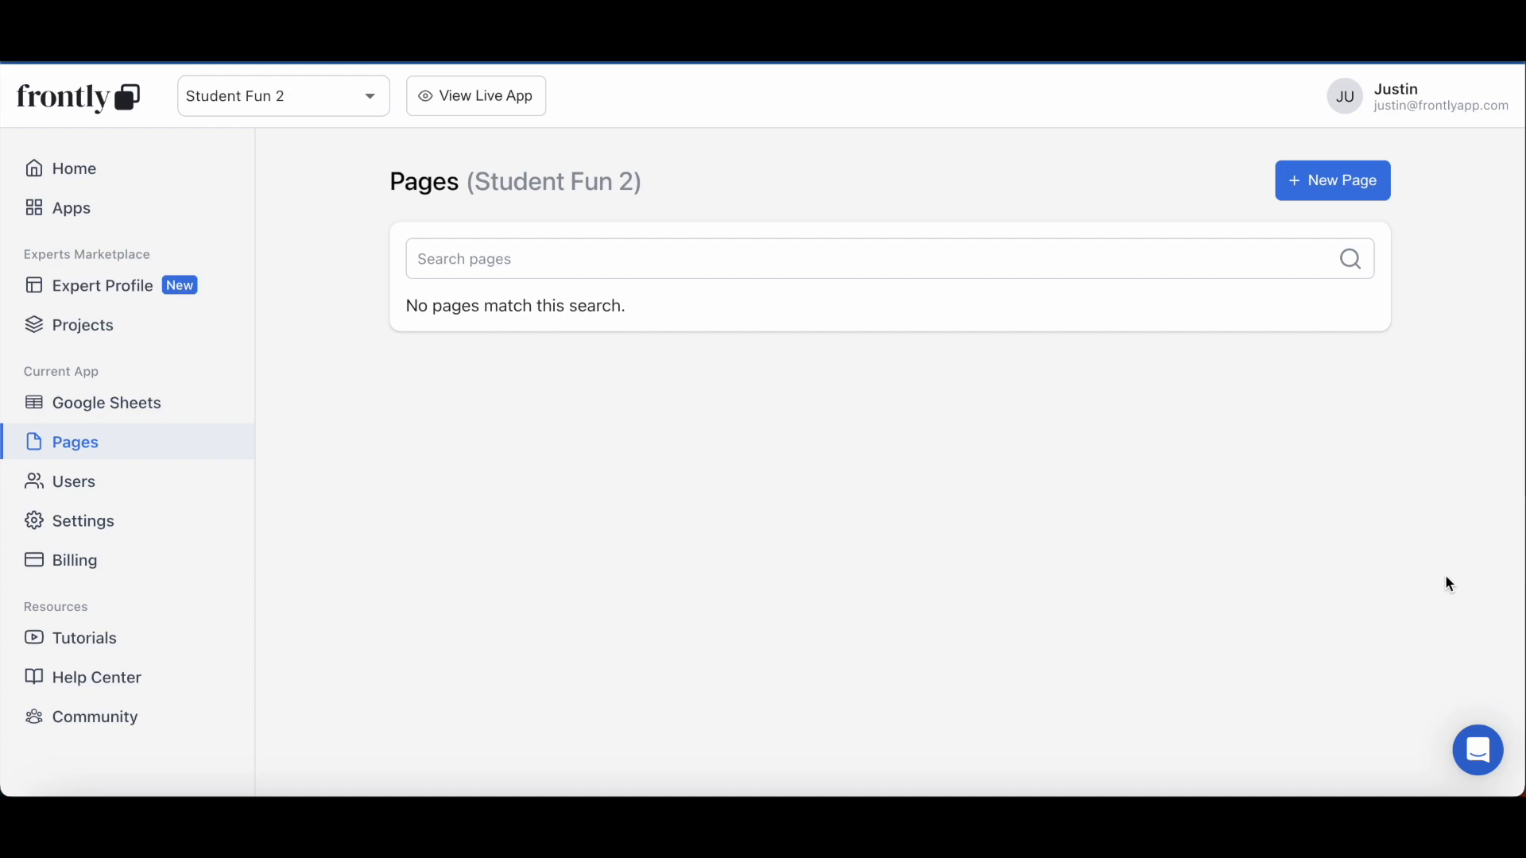
{"action": "mouse_move", "coordinate": [267, 441]}
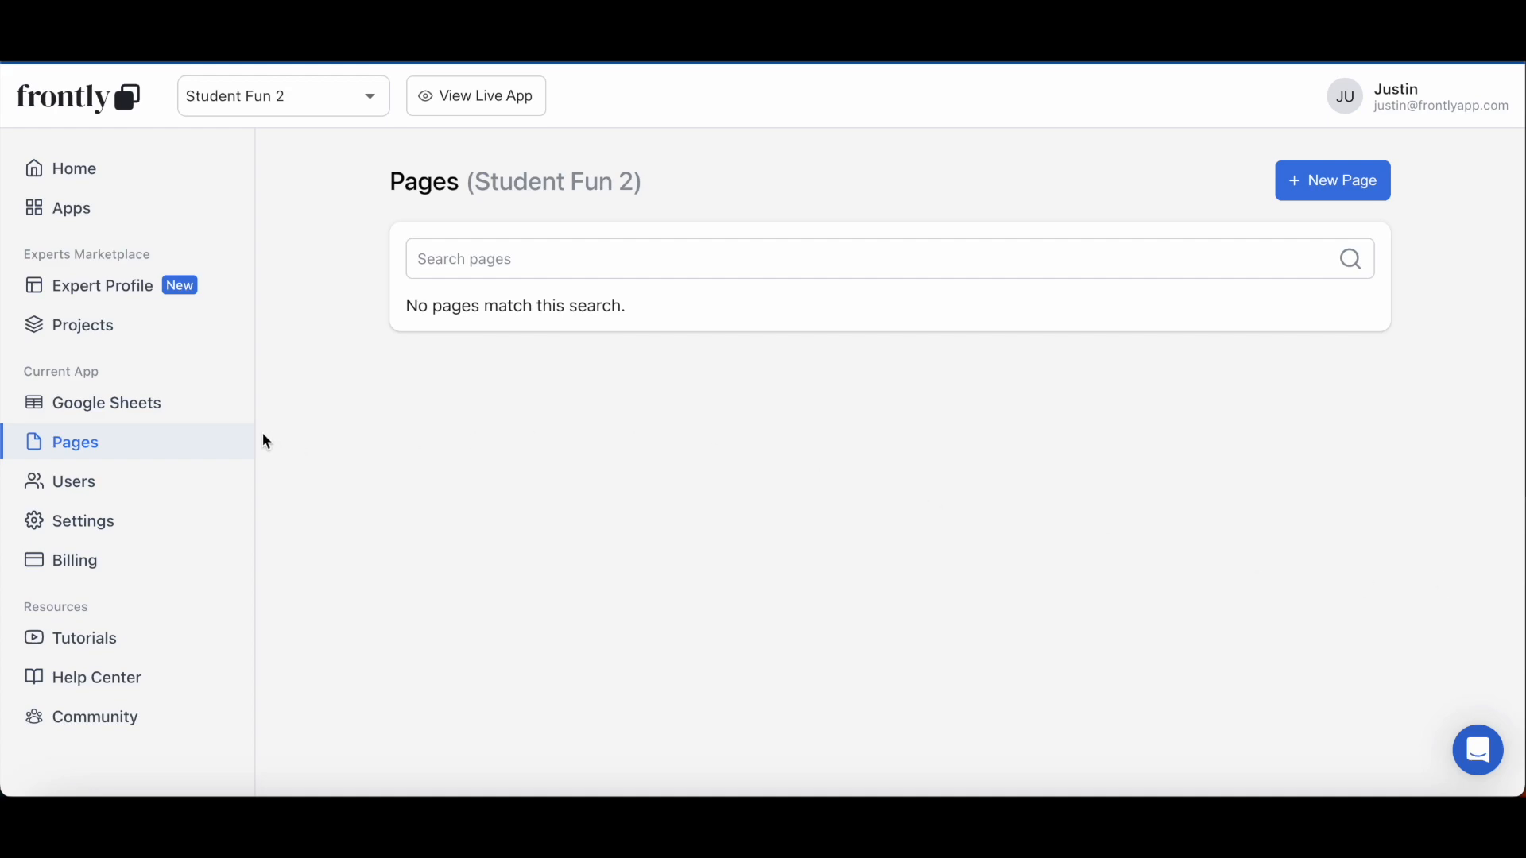
{"action": "mouse_move", "coordinate": [213, 415]}
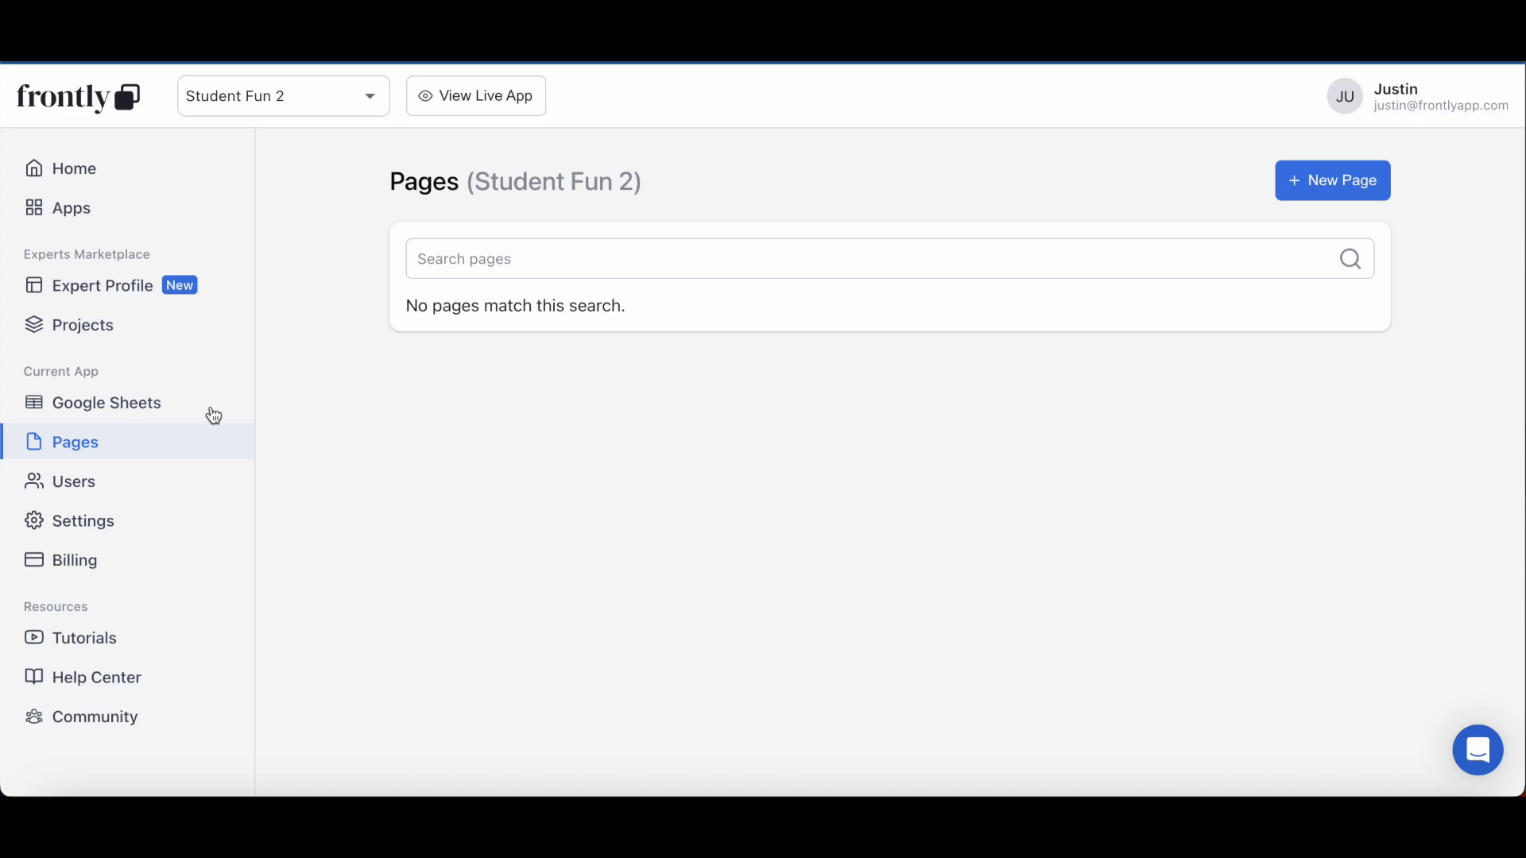
Step: Show the Google Sheets data settings for the Student Fun 2 app
{"action": "left_click", "coordinate": [107, 403]}
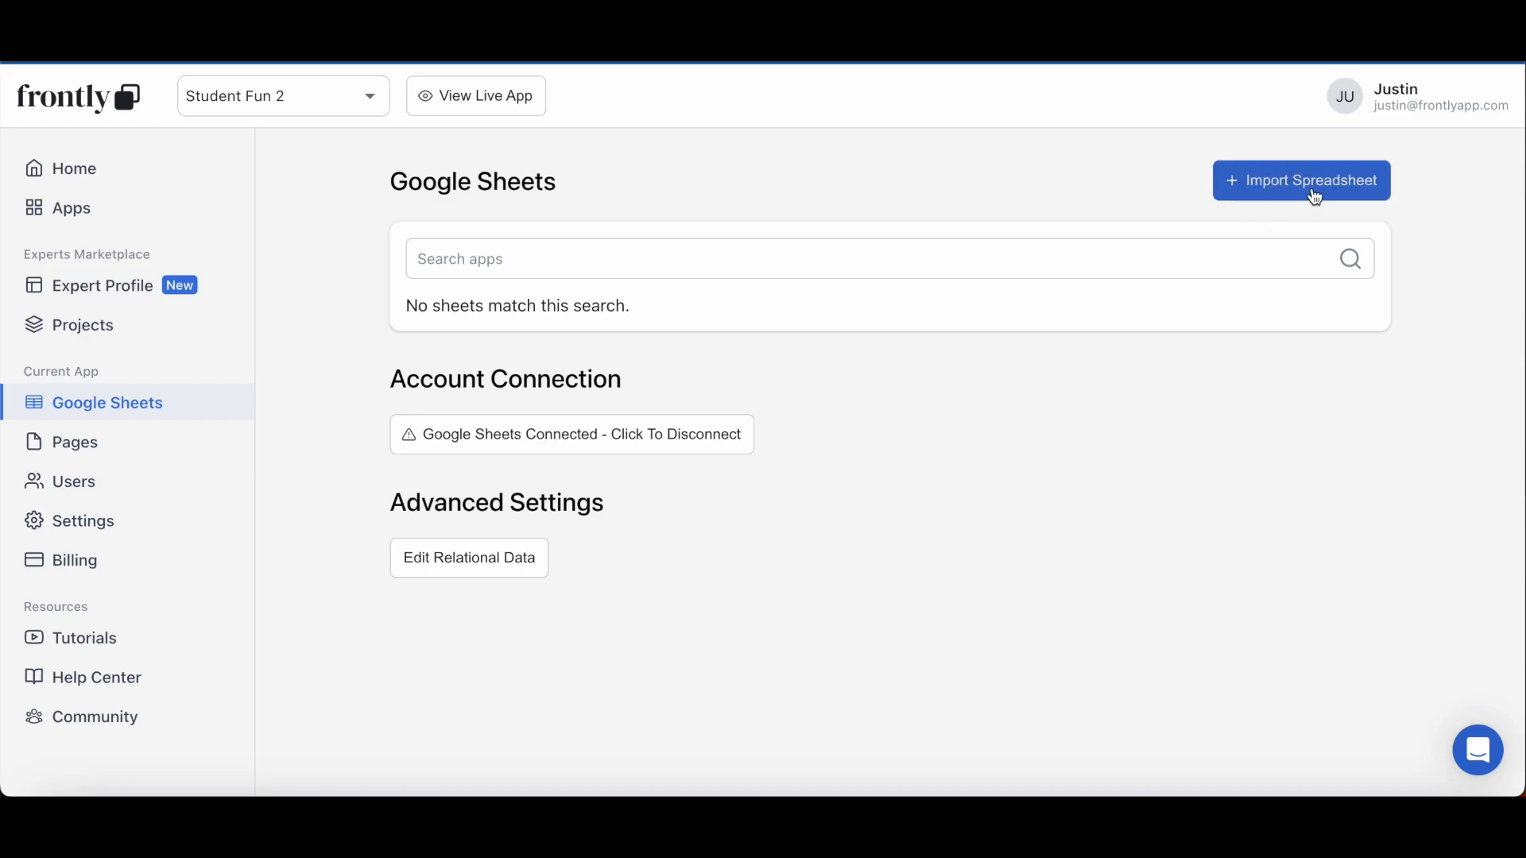
{"action": "mouse_move", "coordinate": [1321, 188]}
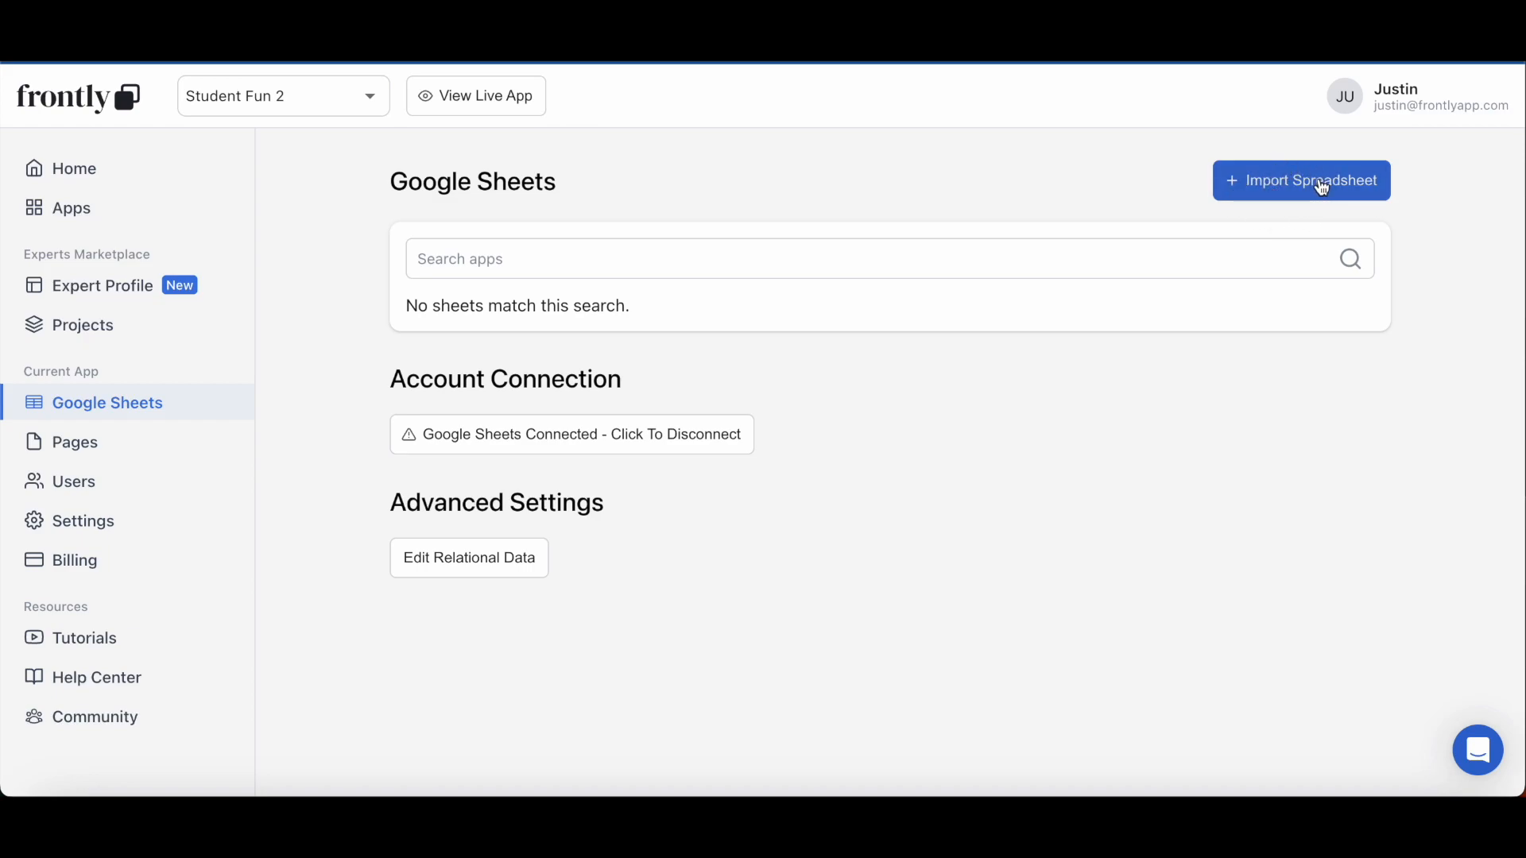
{"action": "mouse_move", "coordinate": [818, 108]}
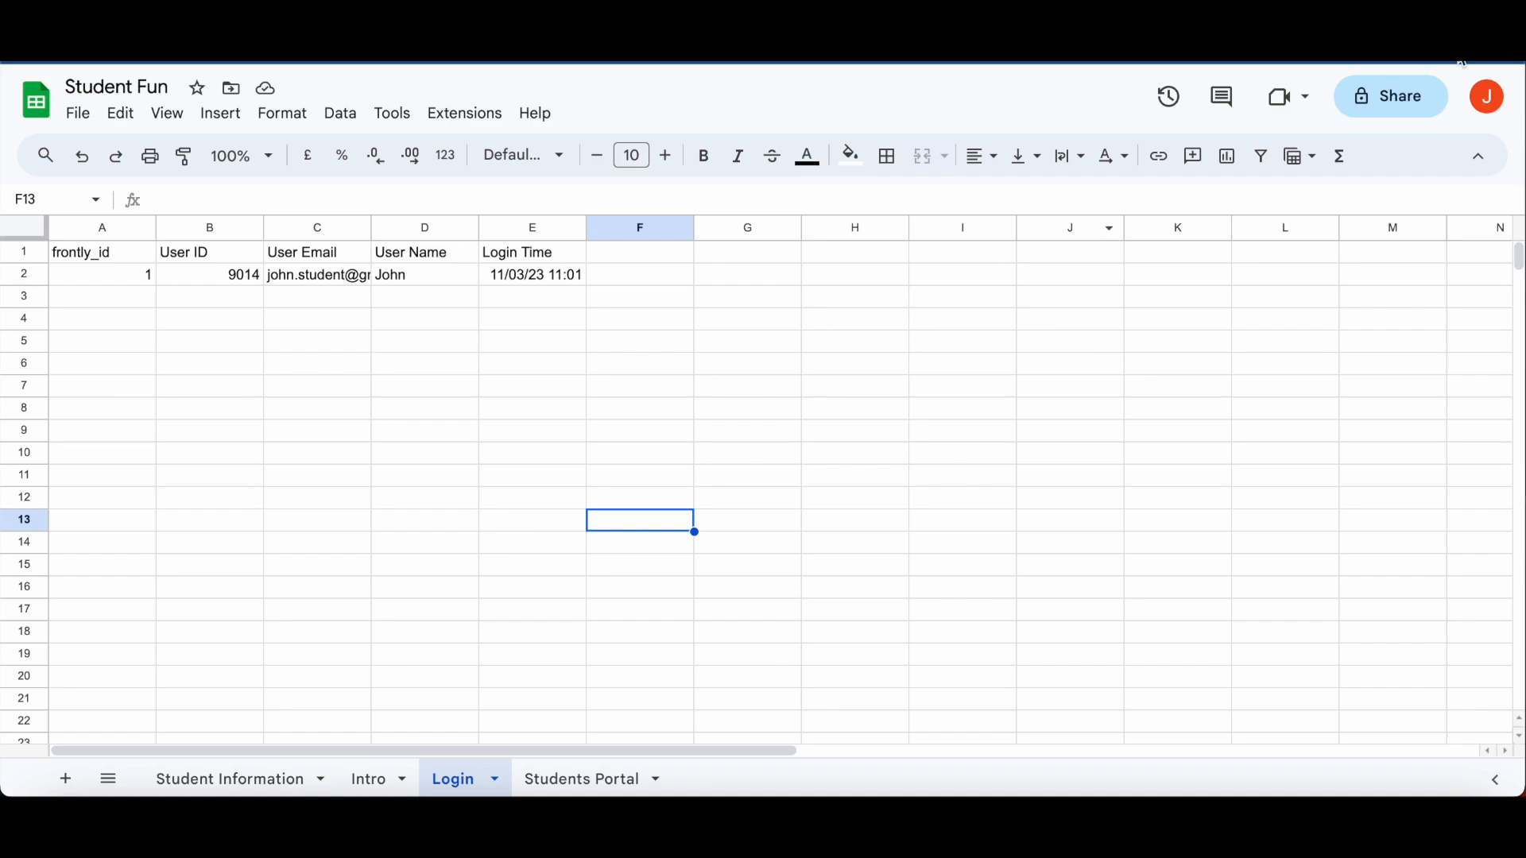
Step: Copy the Student Fun spreadsheet's share link and close the sharing dialog
{"action": "left_click", "coordinate": [1391, 96]}
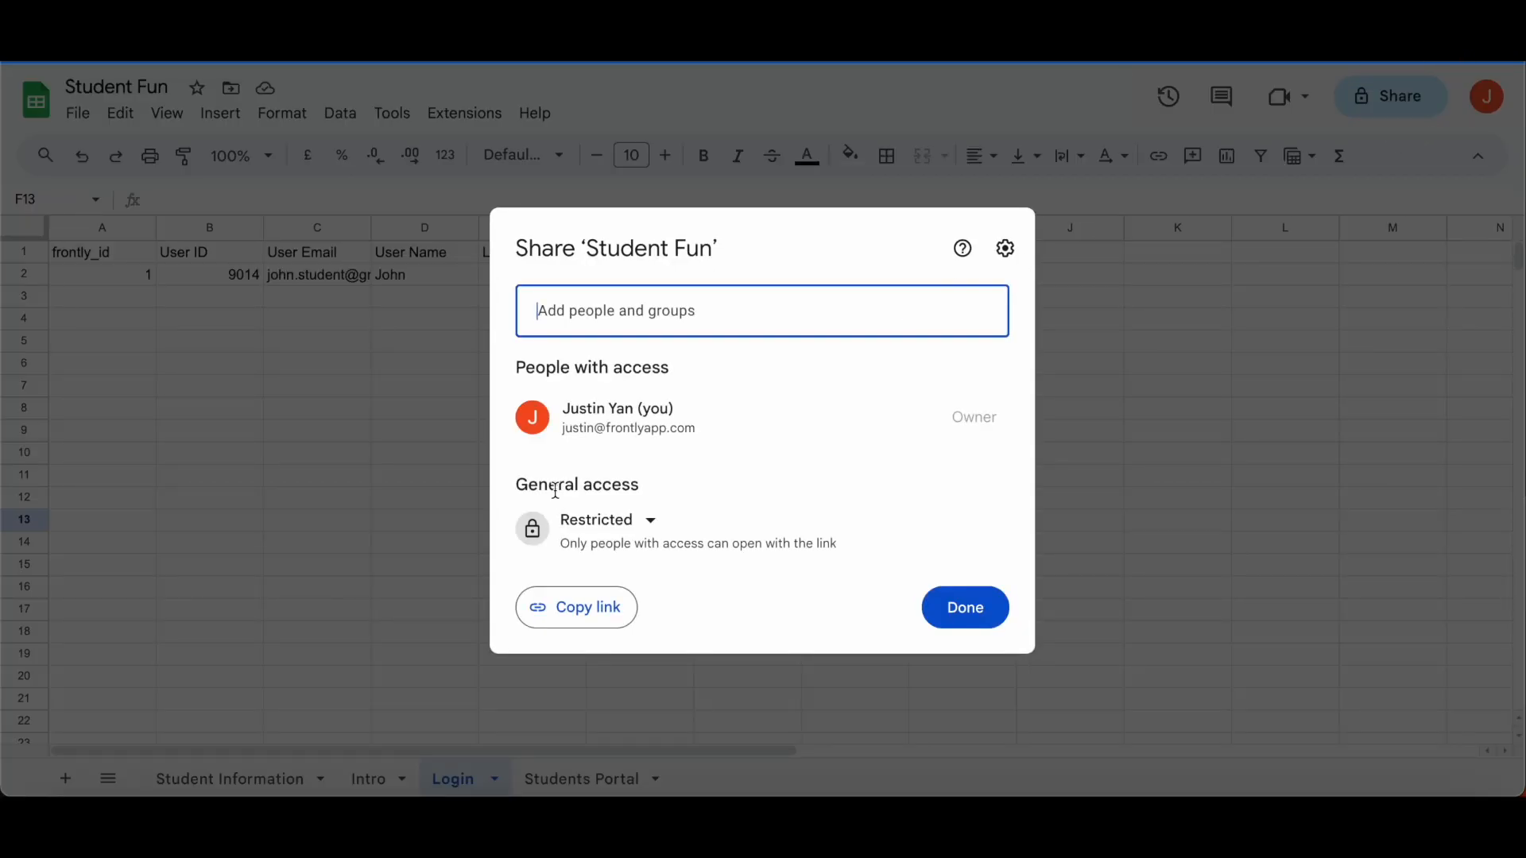
{"action": "left_click", "coordinate": [575, 607]}
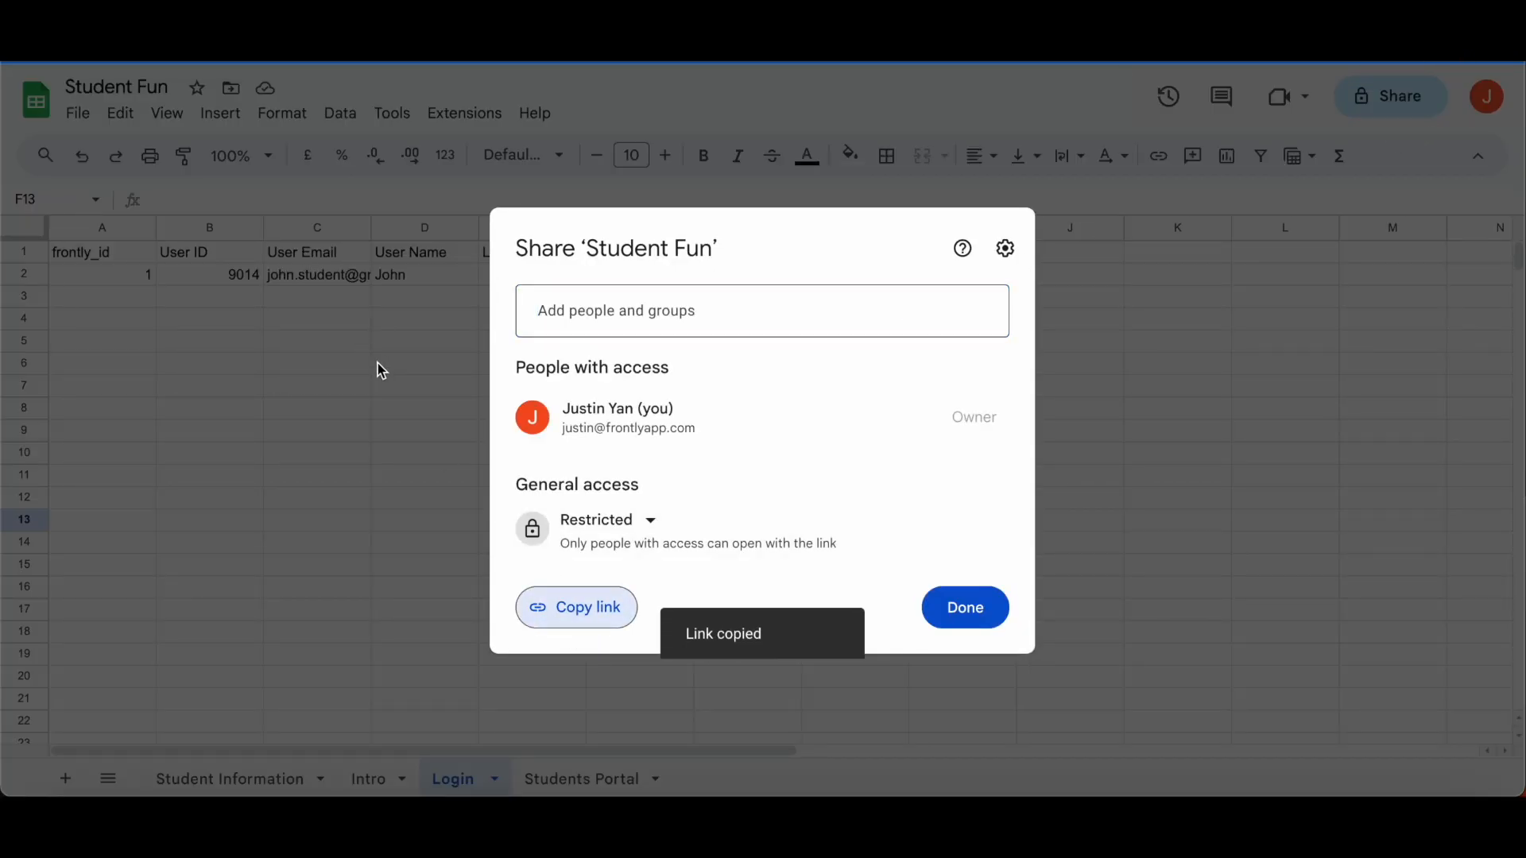
{"action": "left_click", "coordinate": [963, 607]}
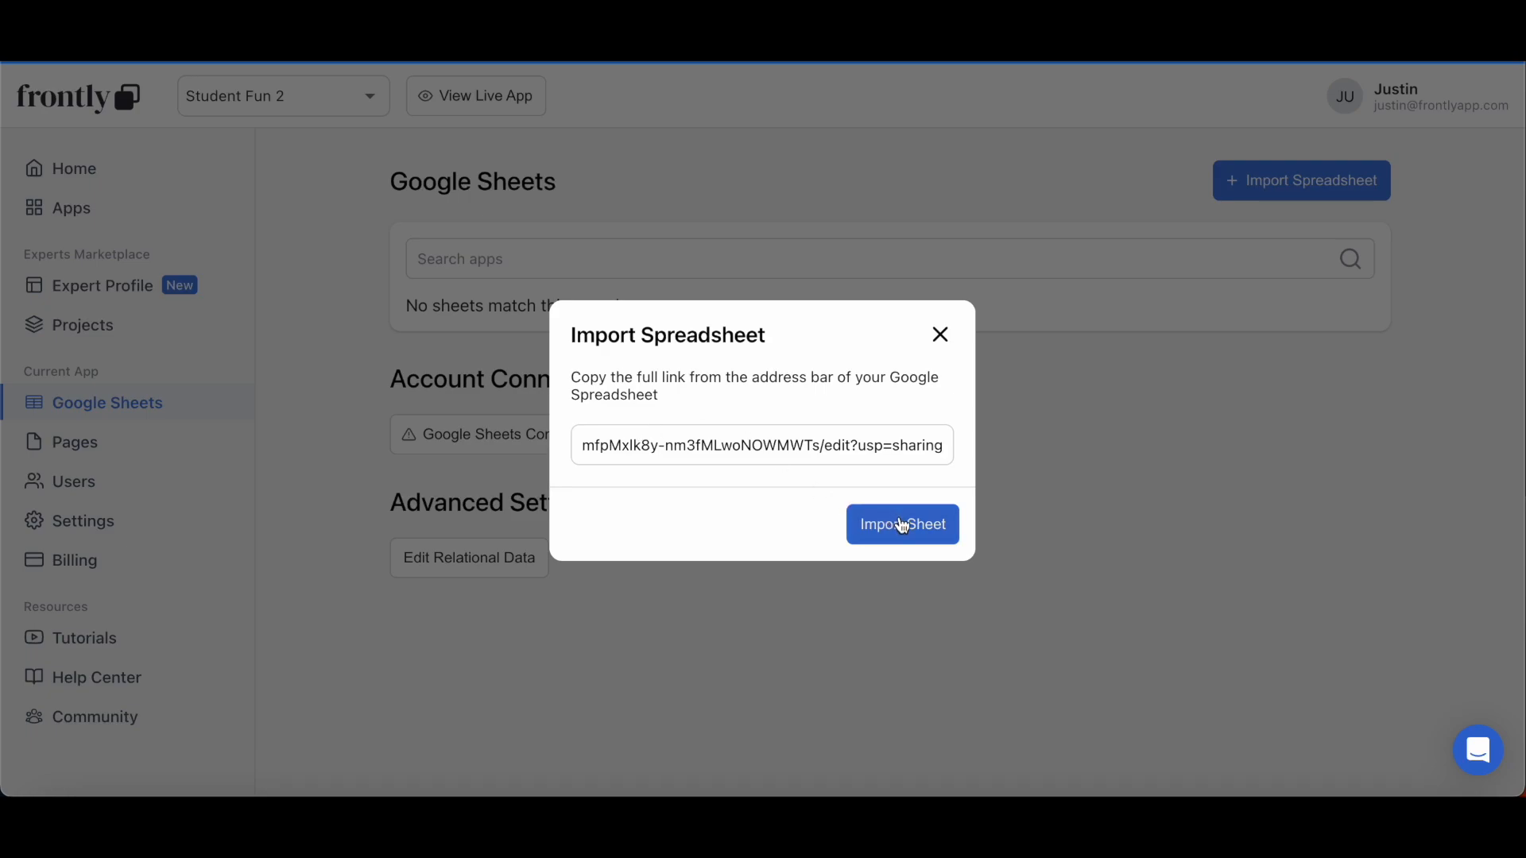
Step: Import the linked Student Fun spreadsheet with all four tabs selected
{"action": "left_click", "coordinate": [901, 524]}
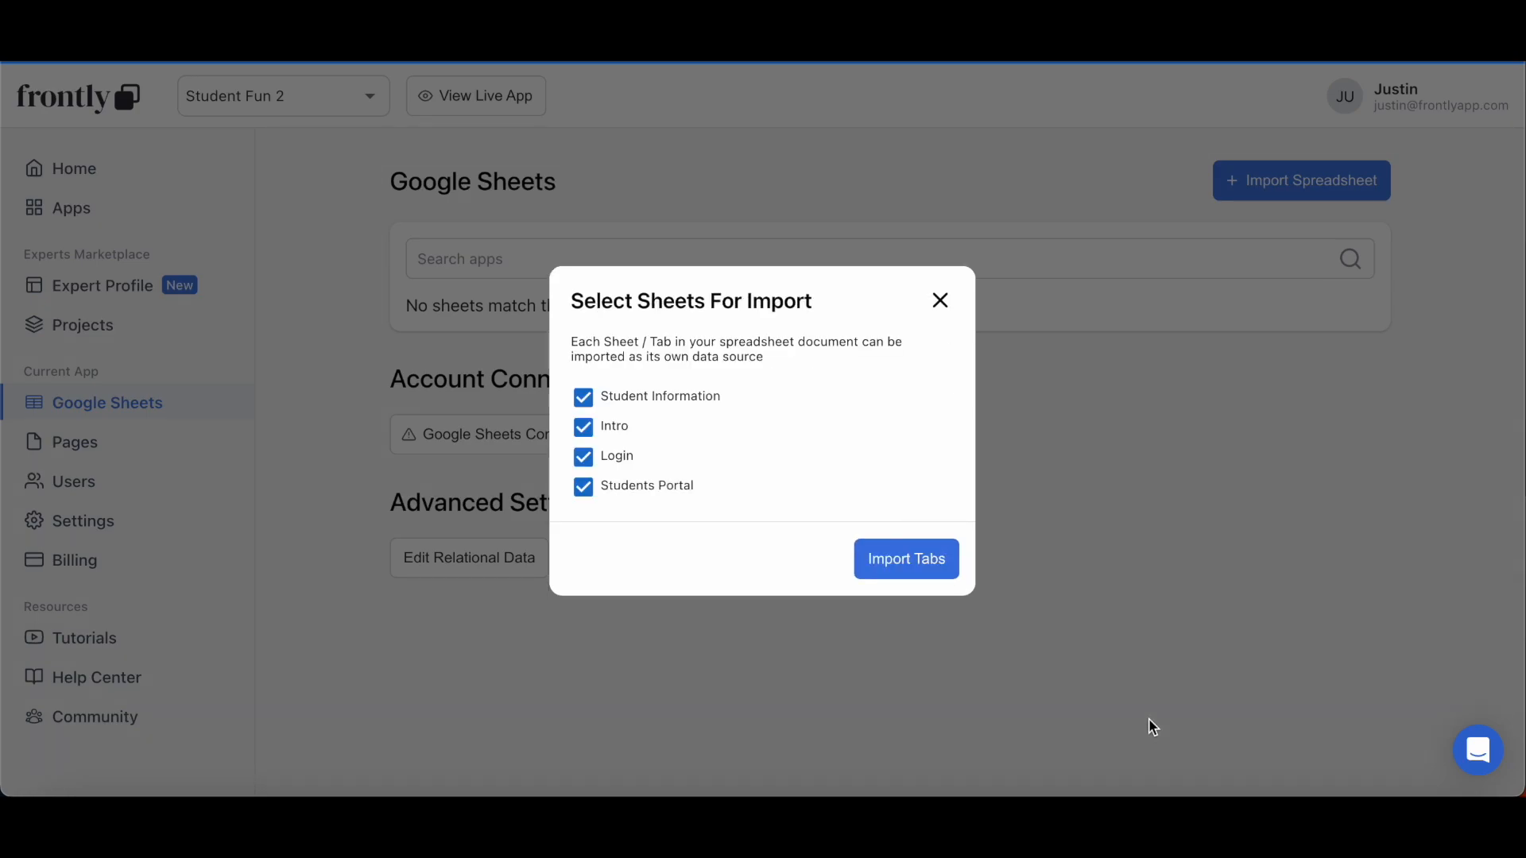
{"action": "mouse_move", "coordinate": [490, 394]}
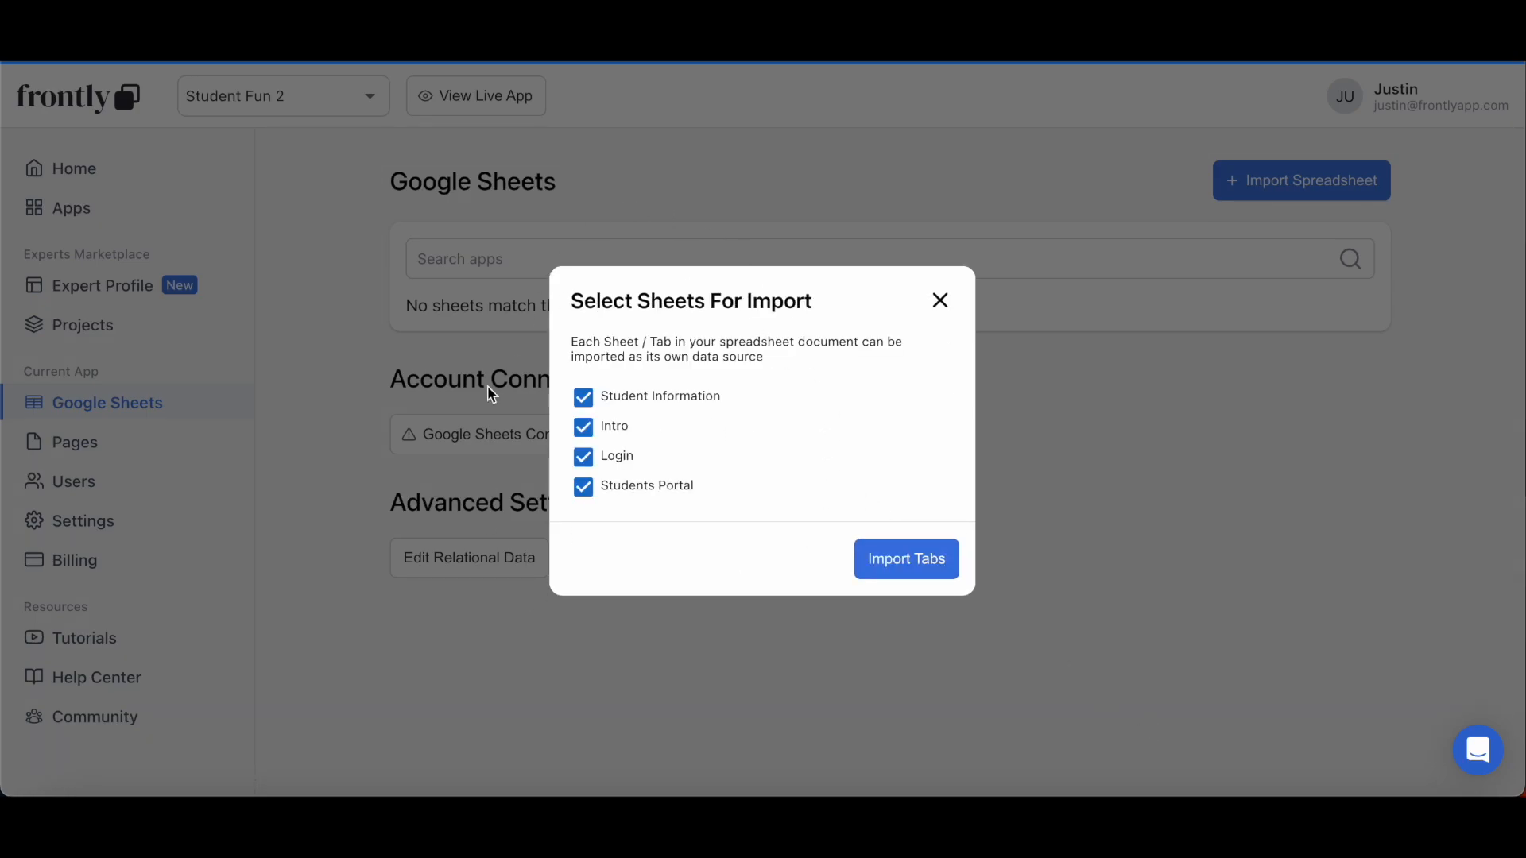
{"action": "mouse_move", "coordinate": [910, 443]}
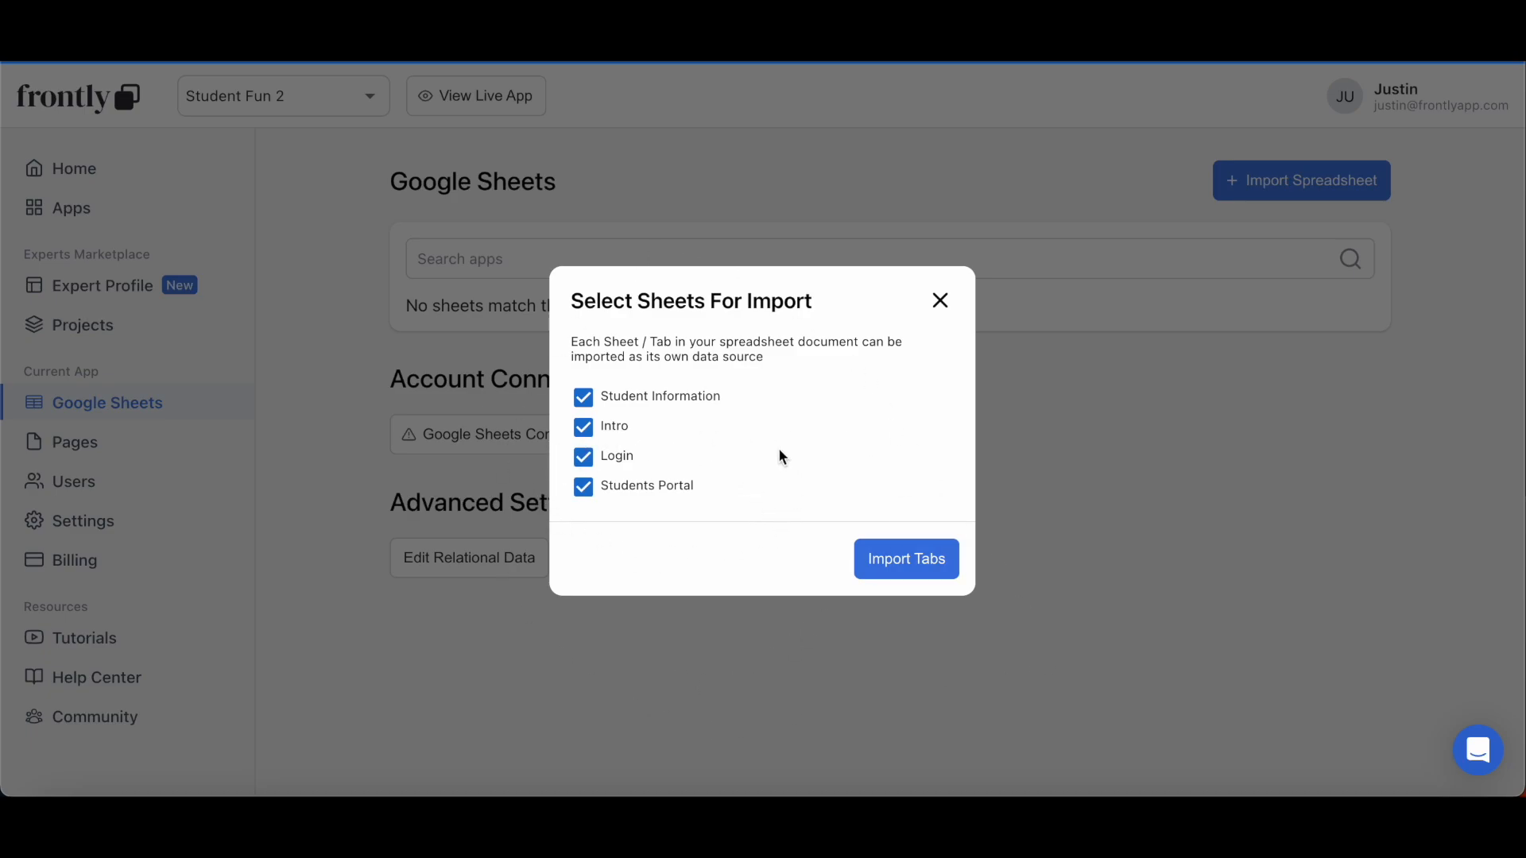
{"action": "mouse_move", "coordinate": [744, 396]}
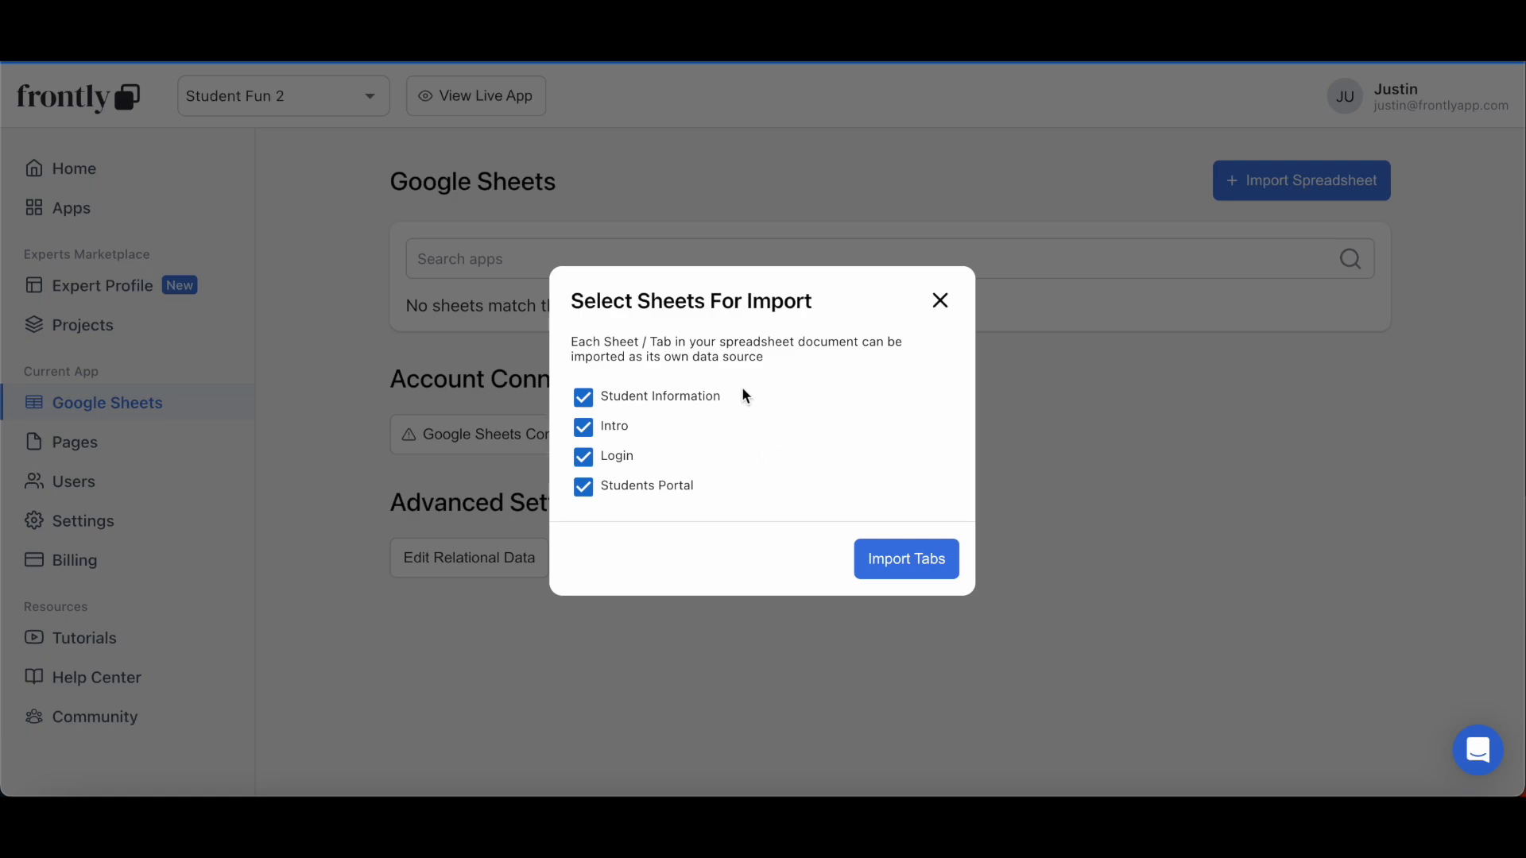
{"action": "mouse_move", "coordinate": [967, 593]}
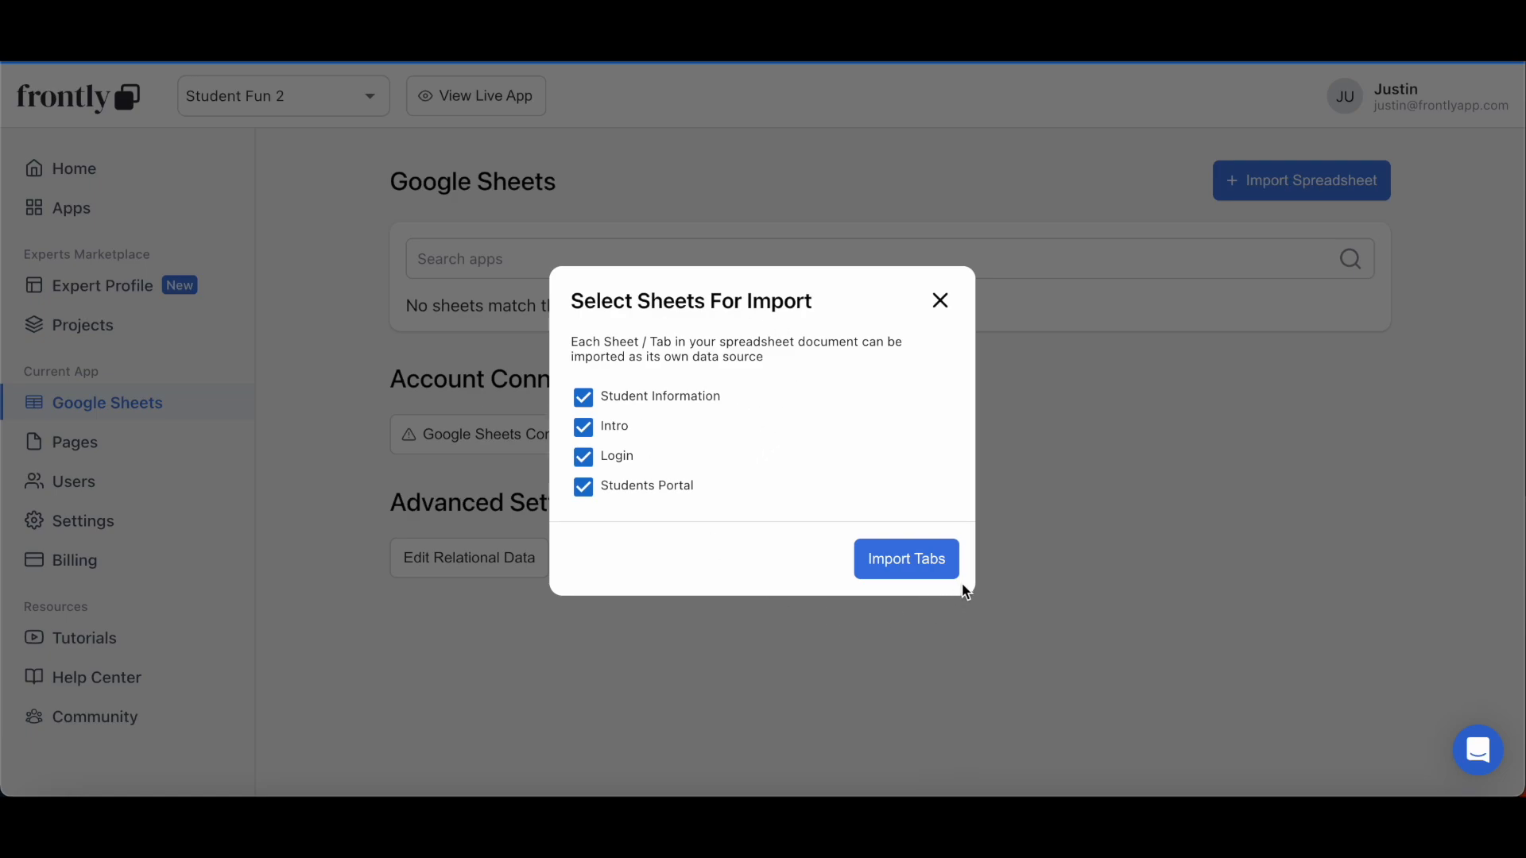
{"action": "left_click", "coordinate": [904, 559]}
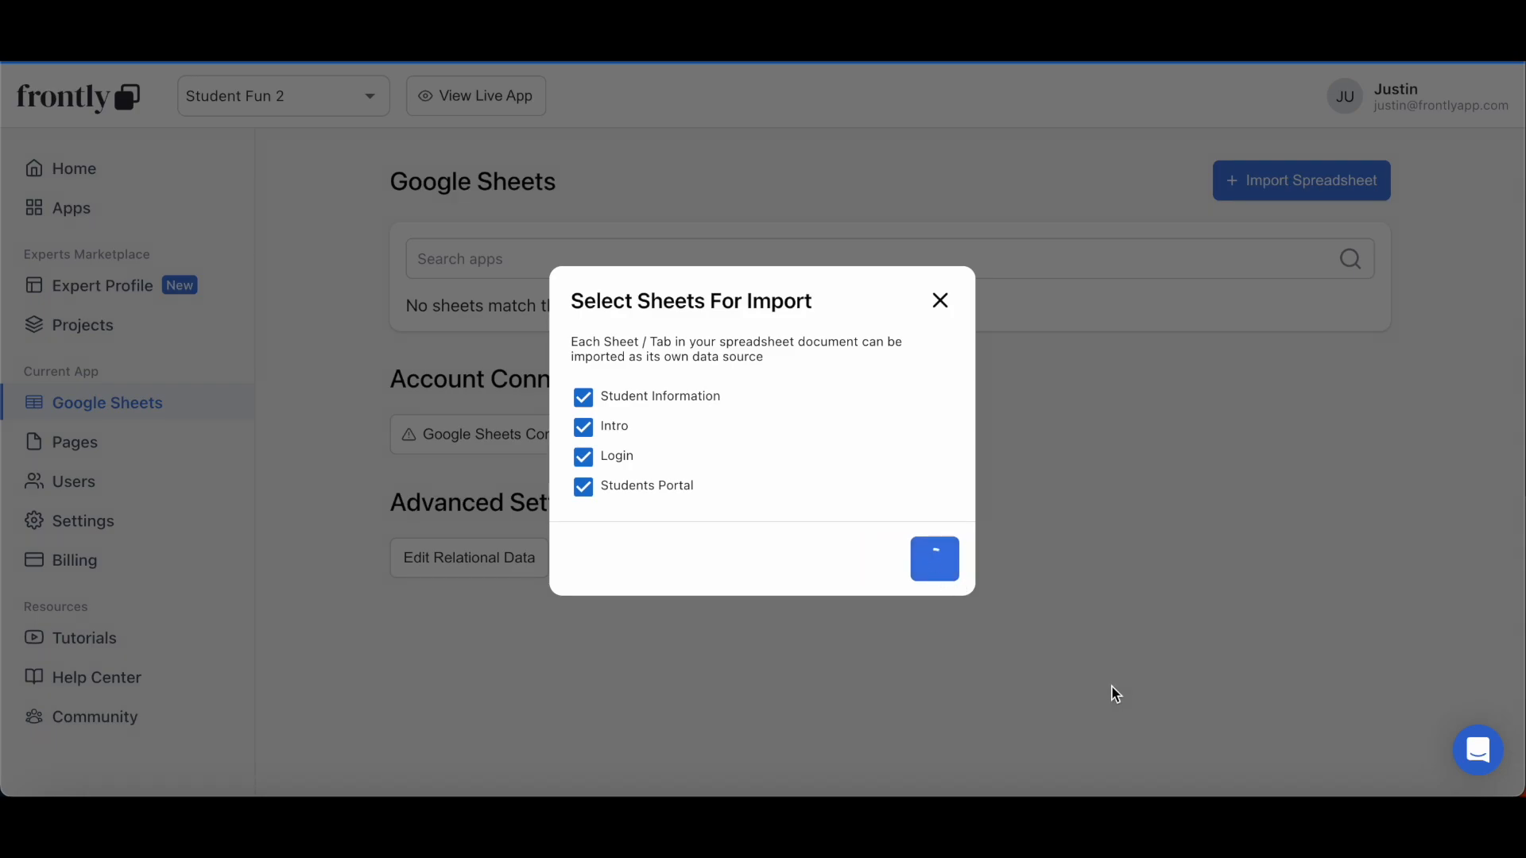
{"action": "left_click", "coordinate": [933, 558]}
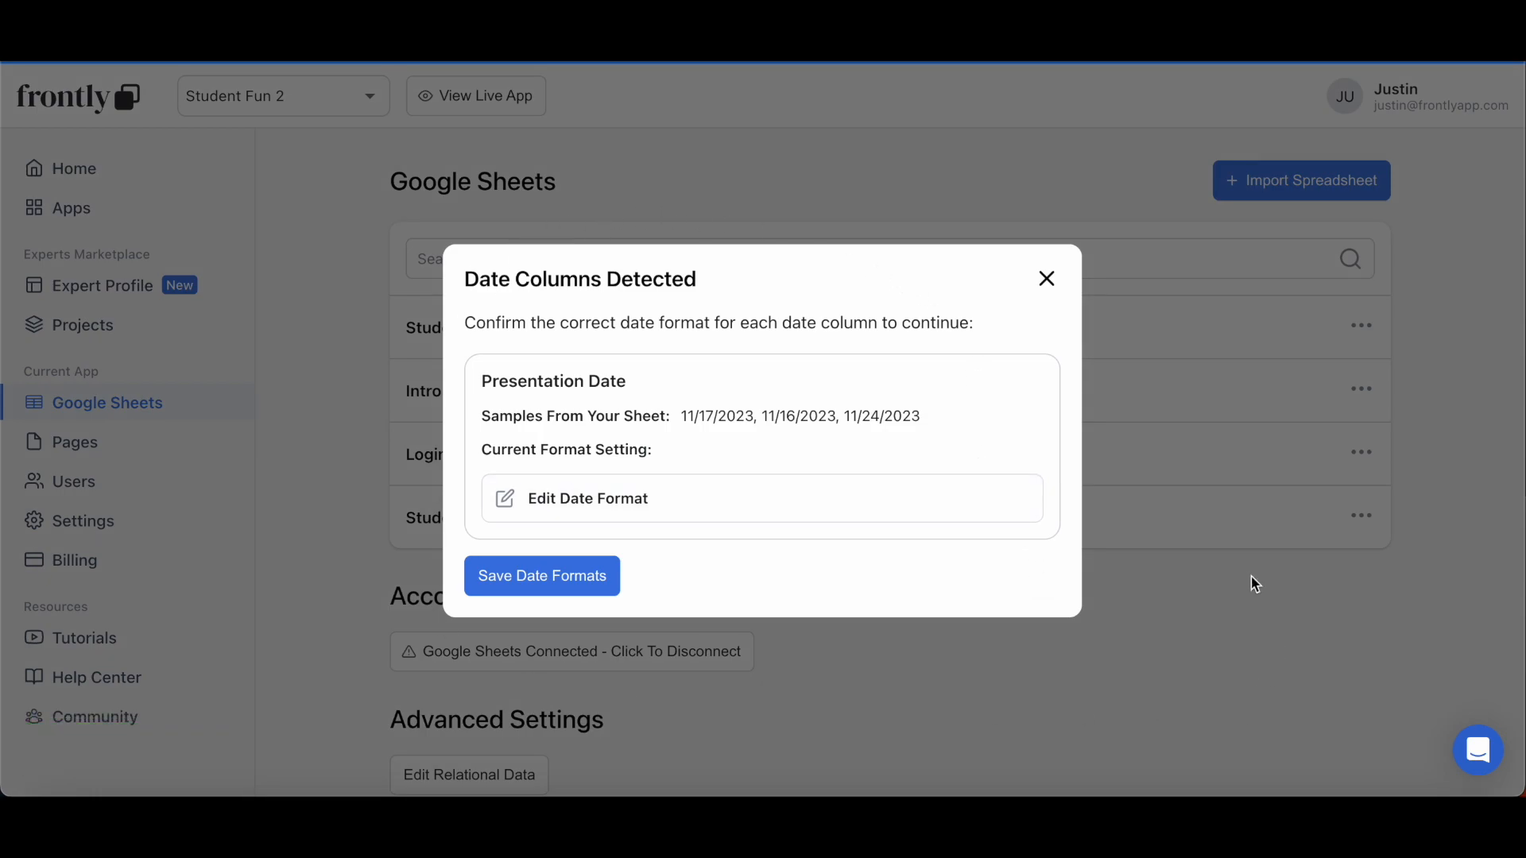
{"action": "mouse_move", "coordinate": [1138, 292]}
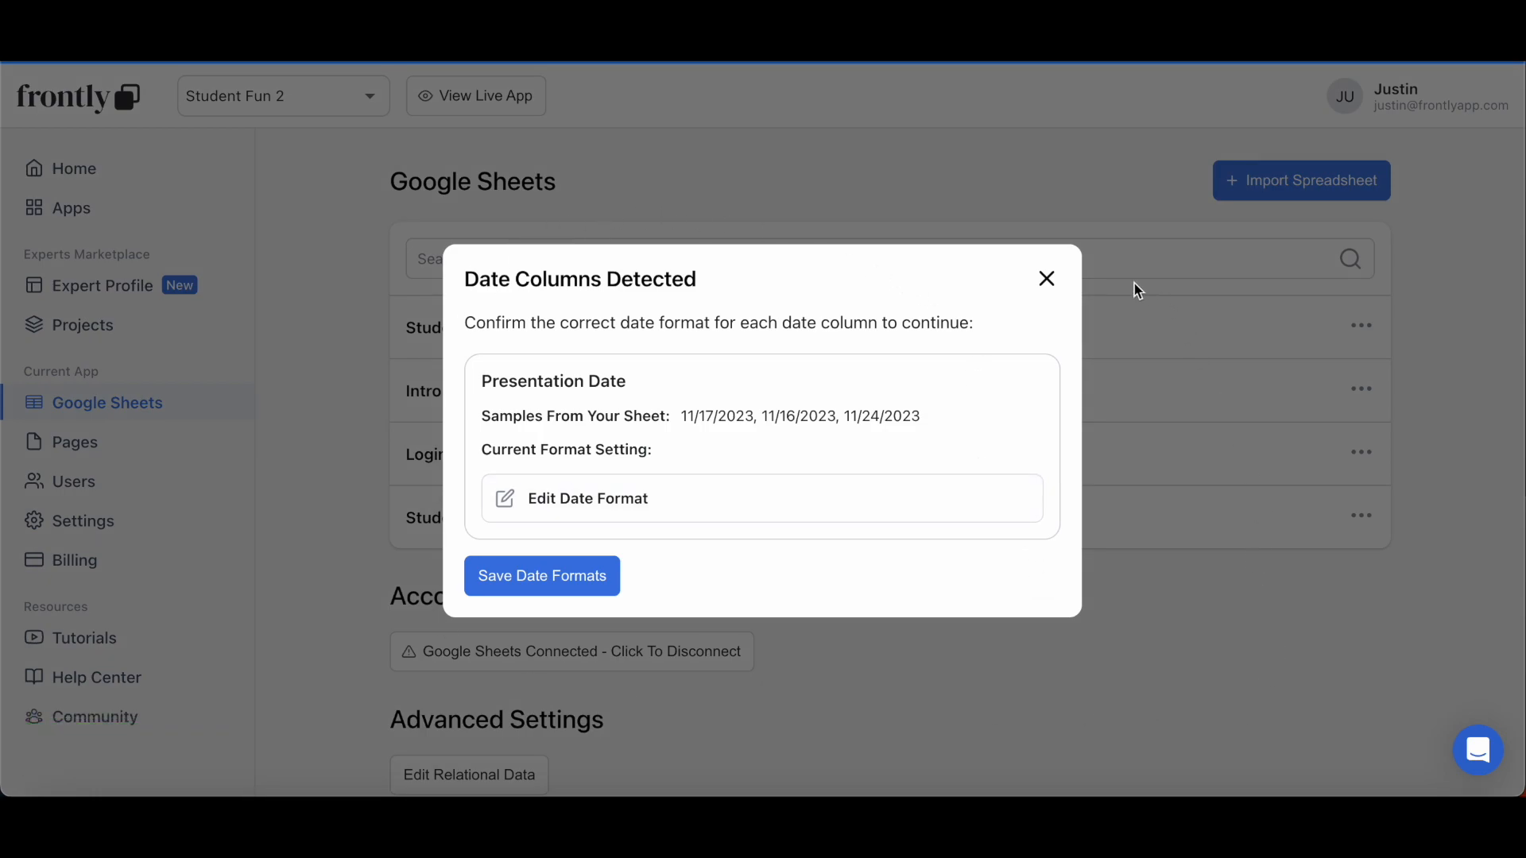
{"action": "mouse_move", "coordinate": [1105, 338]}
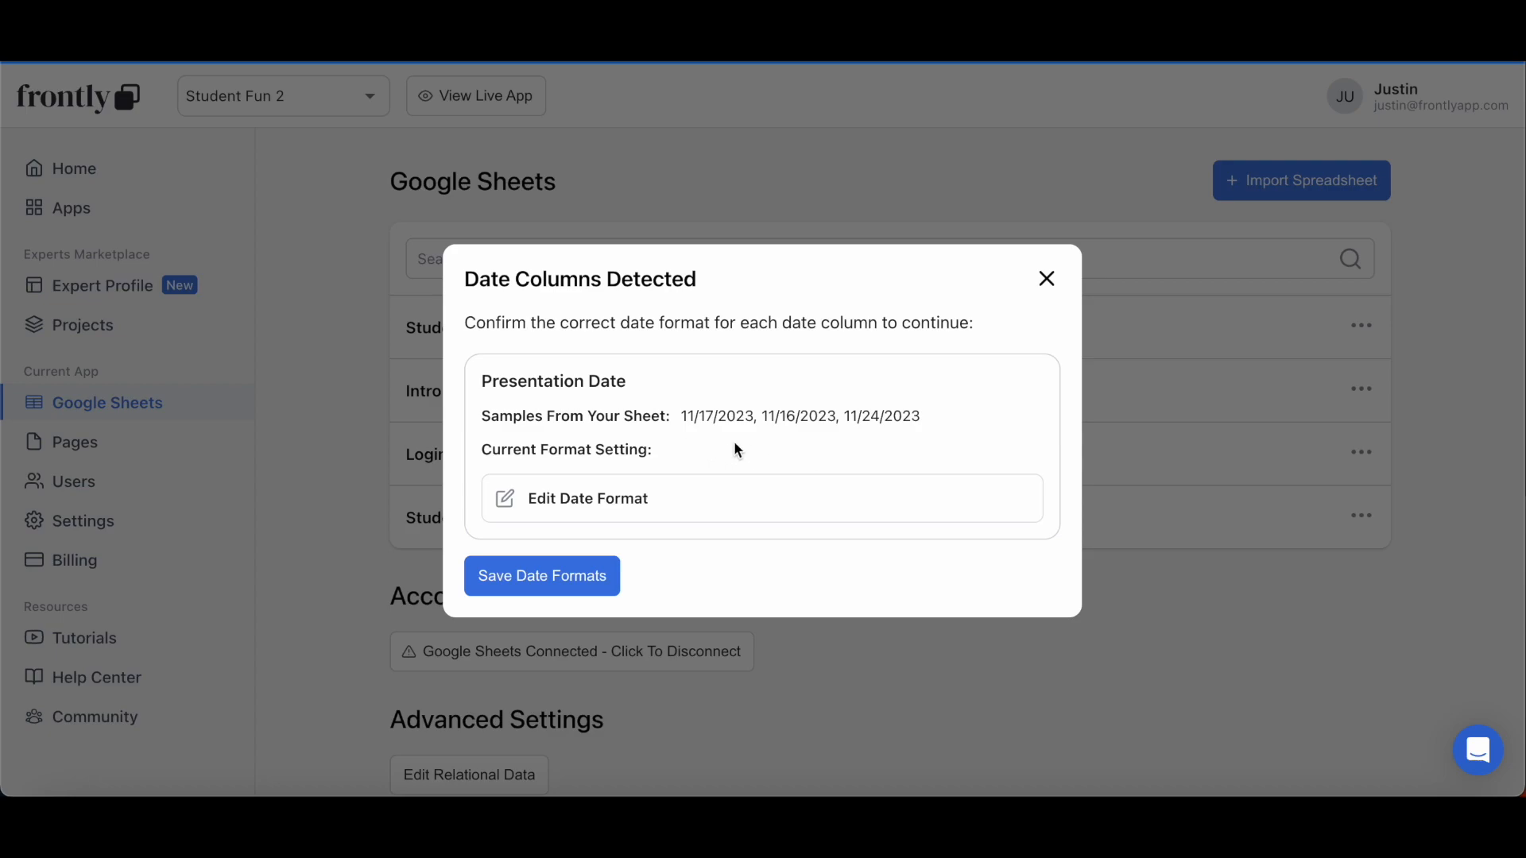
Step: Save the detected date format for the Presentation Date column
{"action": "left_click", "coordinate": [541, 575]}
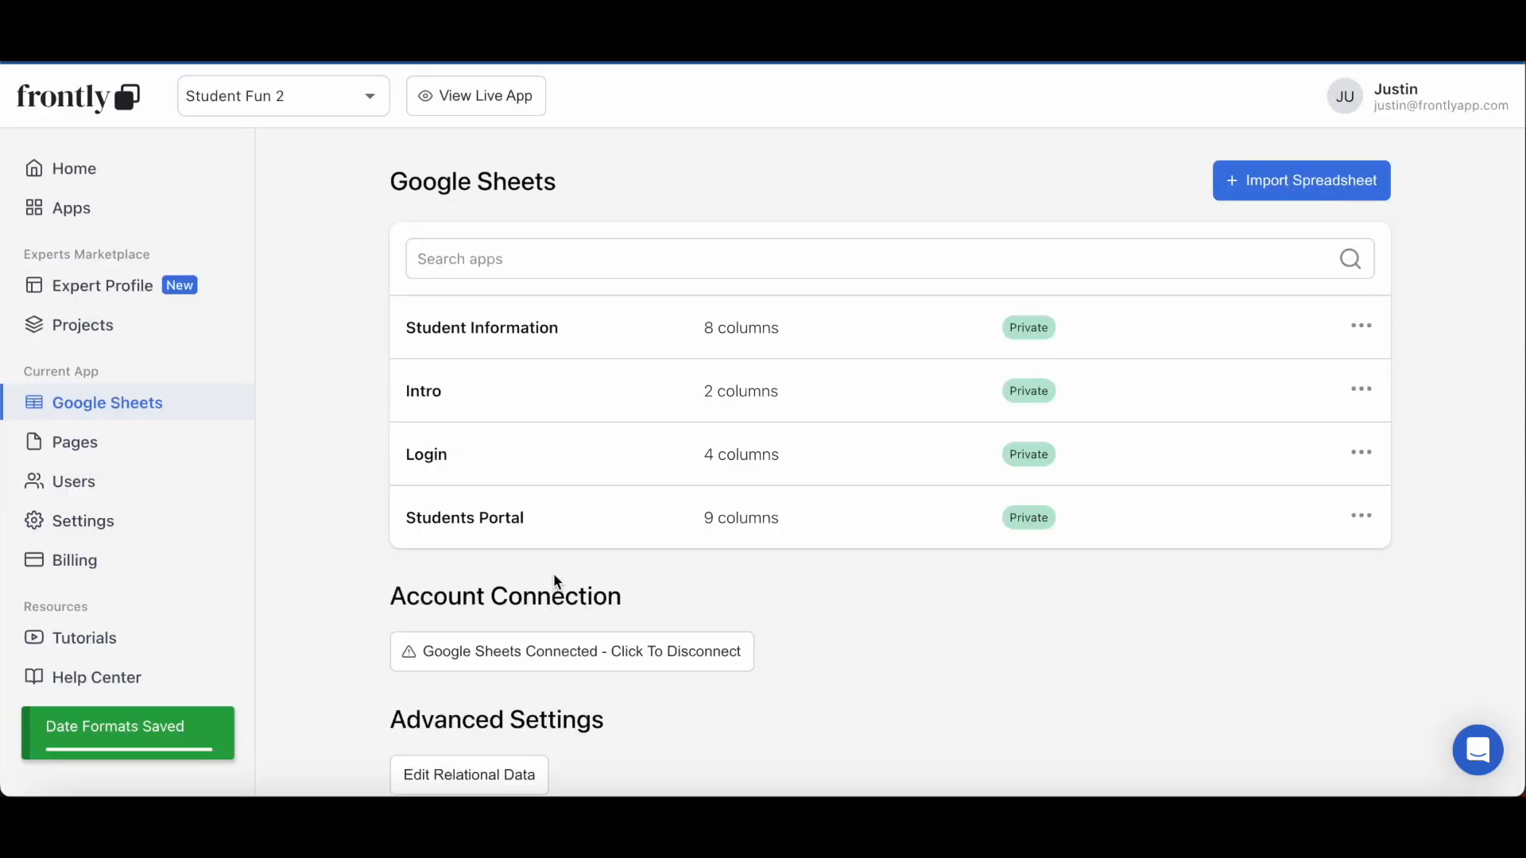
{"action": "mouse_move", "coordinate": [268, 344]}
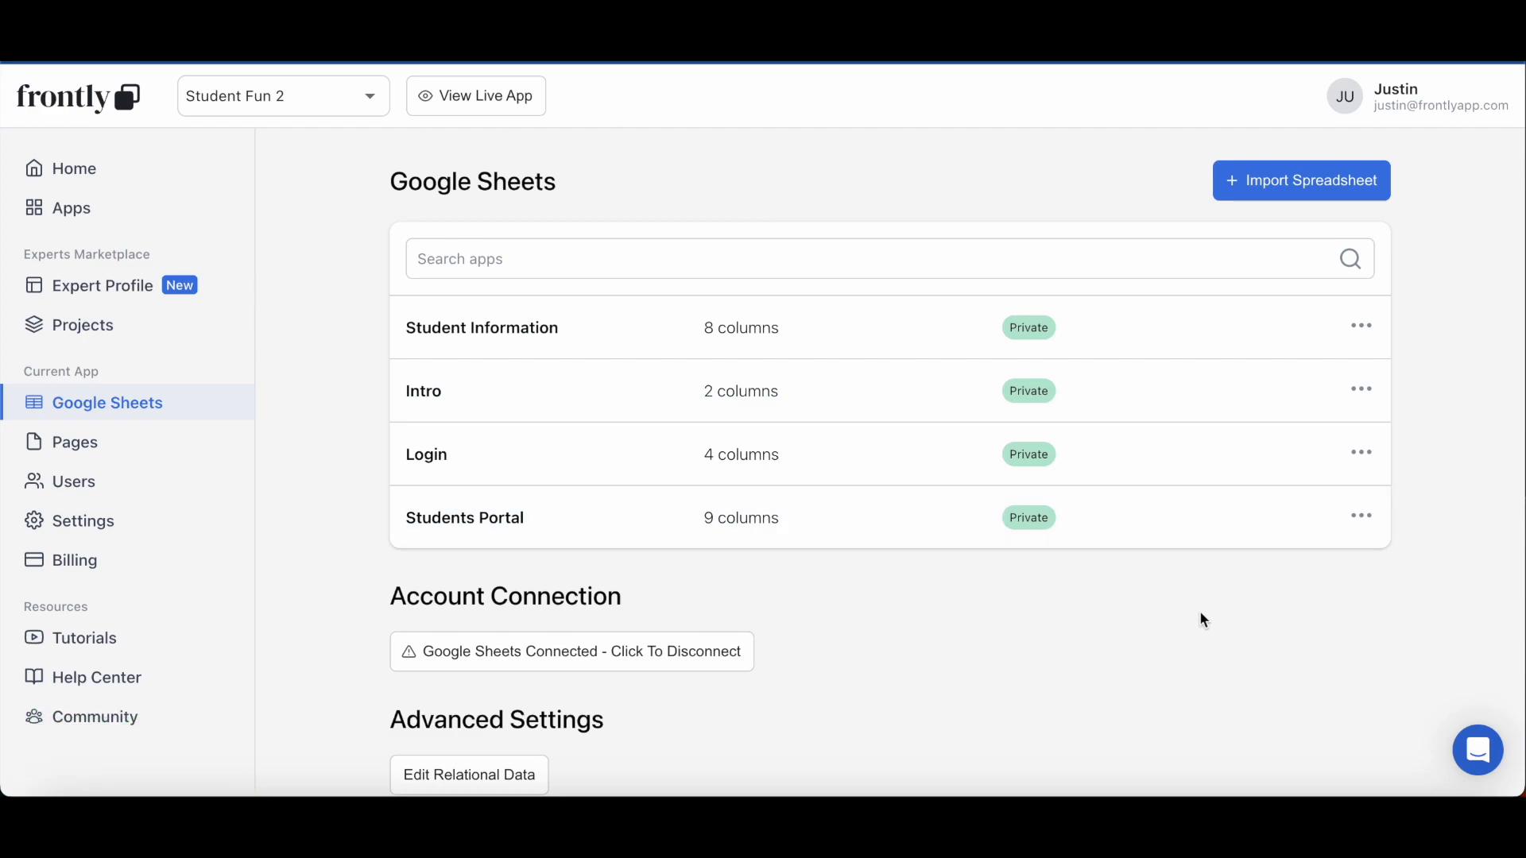
{"action": "mouse_move", "coordinate": [991, 376]}
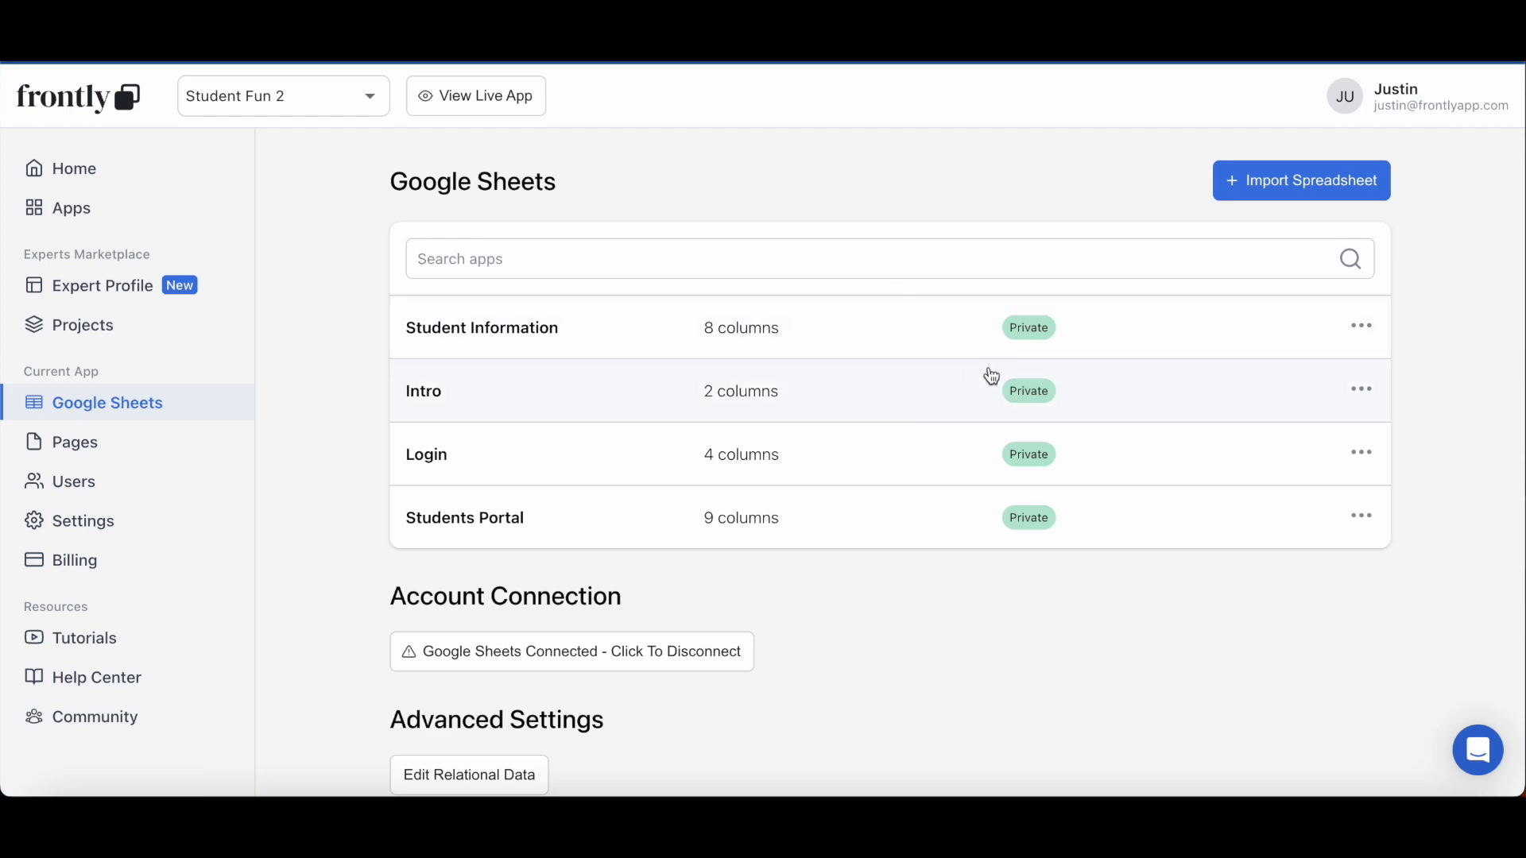
{"action": "mouse_move", "coordinate": [1412, 543]}
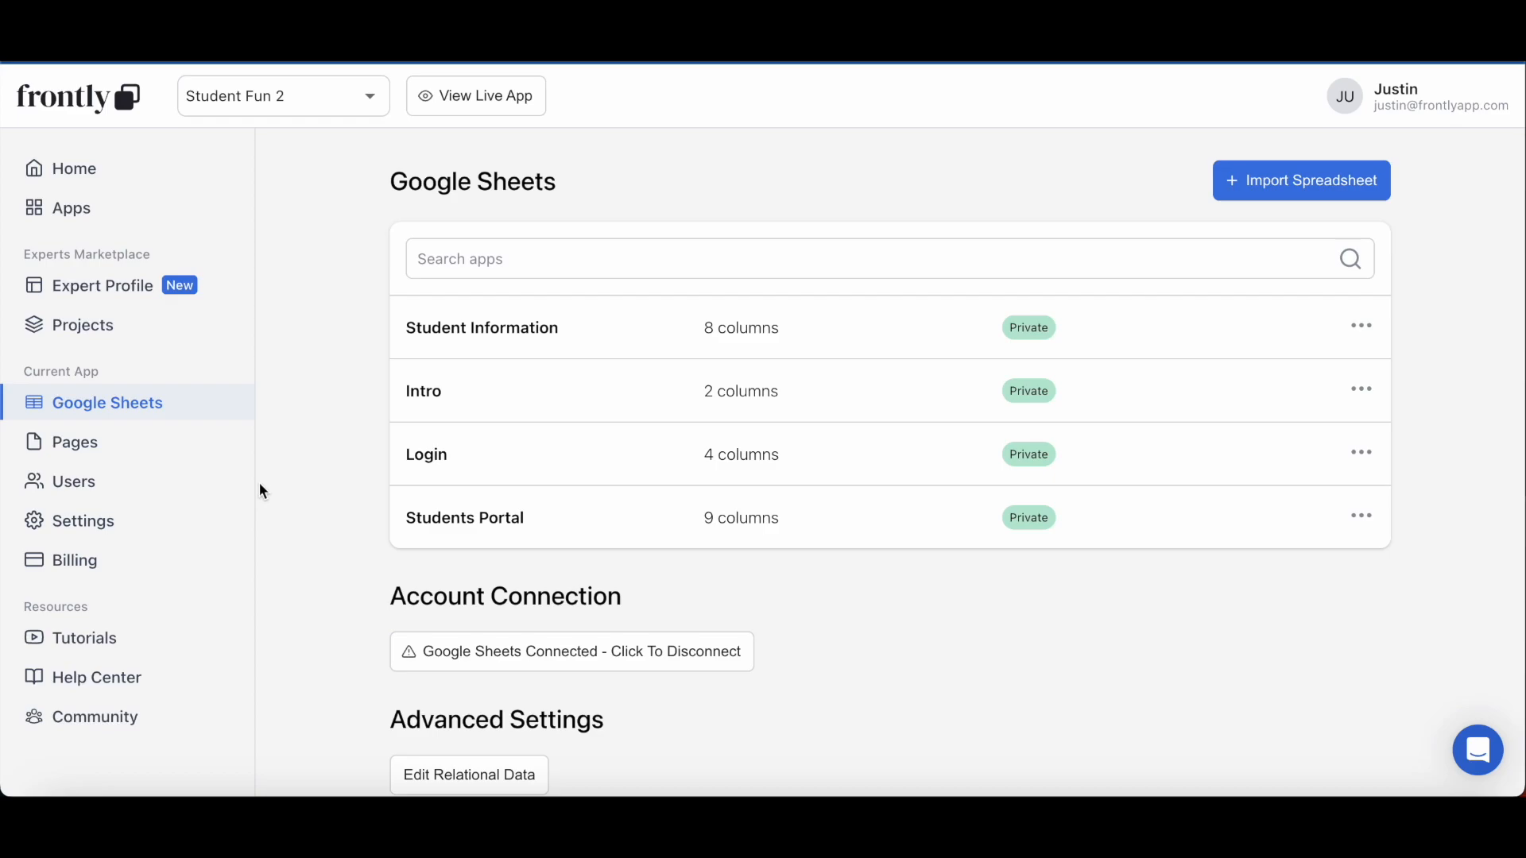
{"action": "mouse_move", "coordinate": [186, 458]}
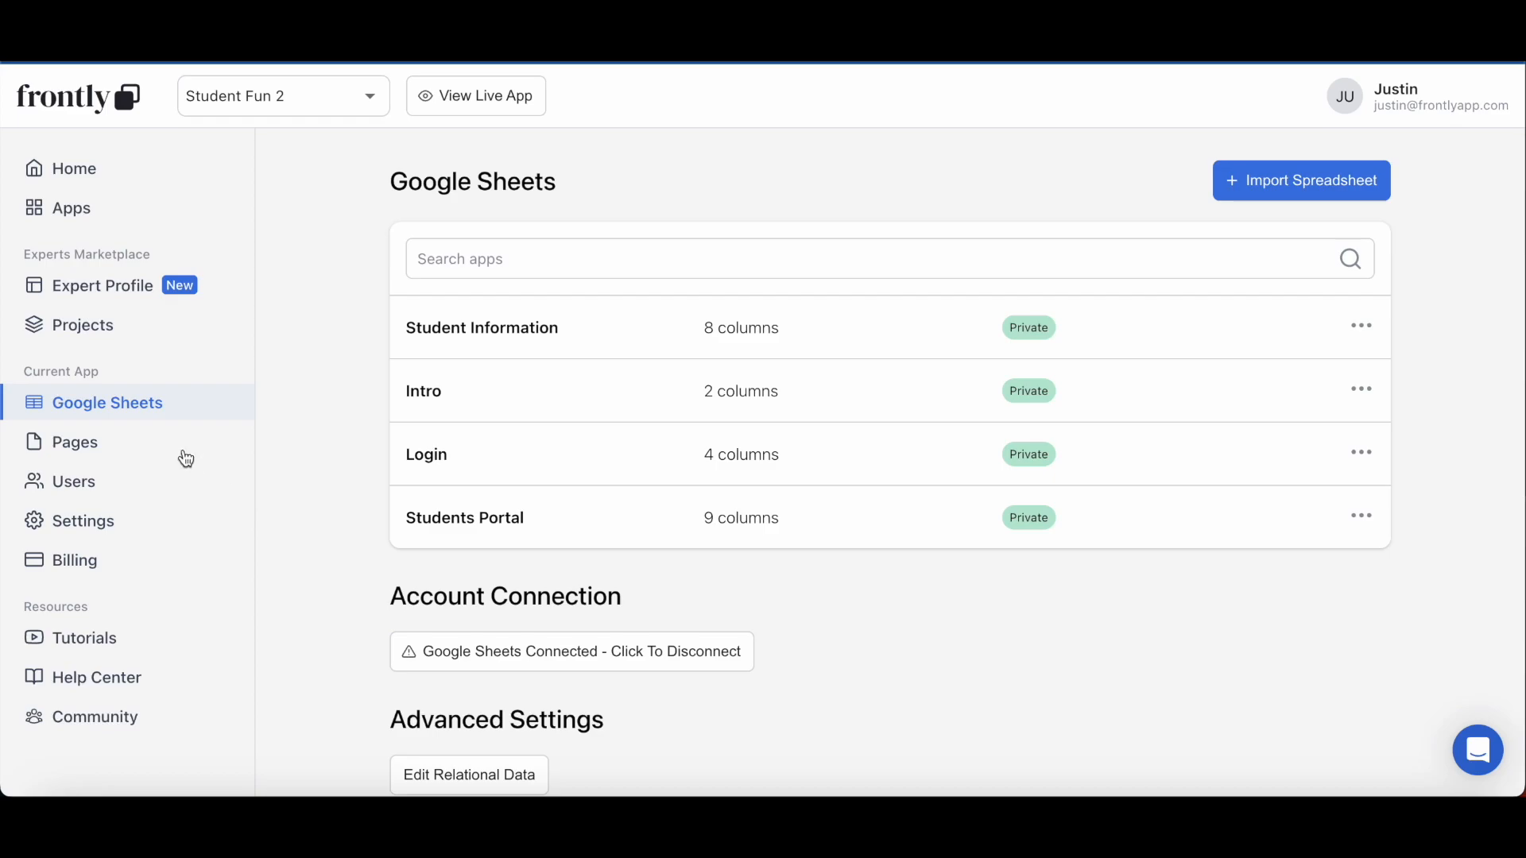
Step: Show the still-empty pages list of Student Fun 2
{"action": "left_click", "coordinate": [75, 441]}
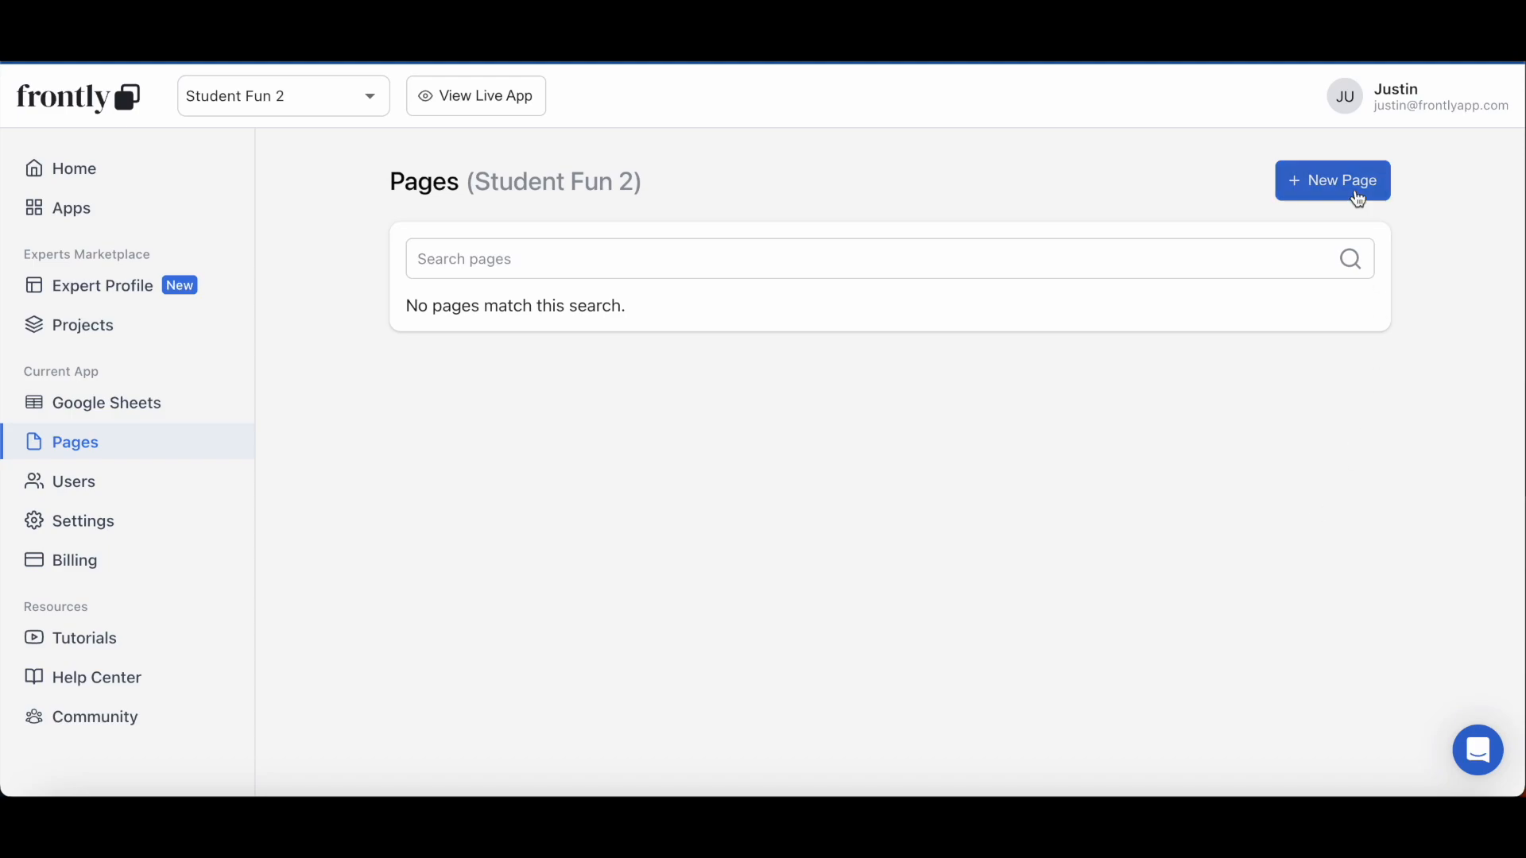
Step: Create a new page named 'Student Portal' and open it in the editor
{"action": "left_click", "coordinate": [1332, 181]}
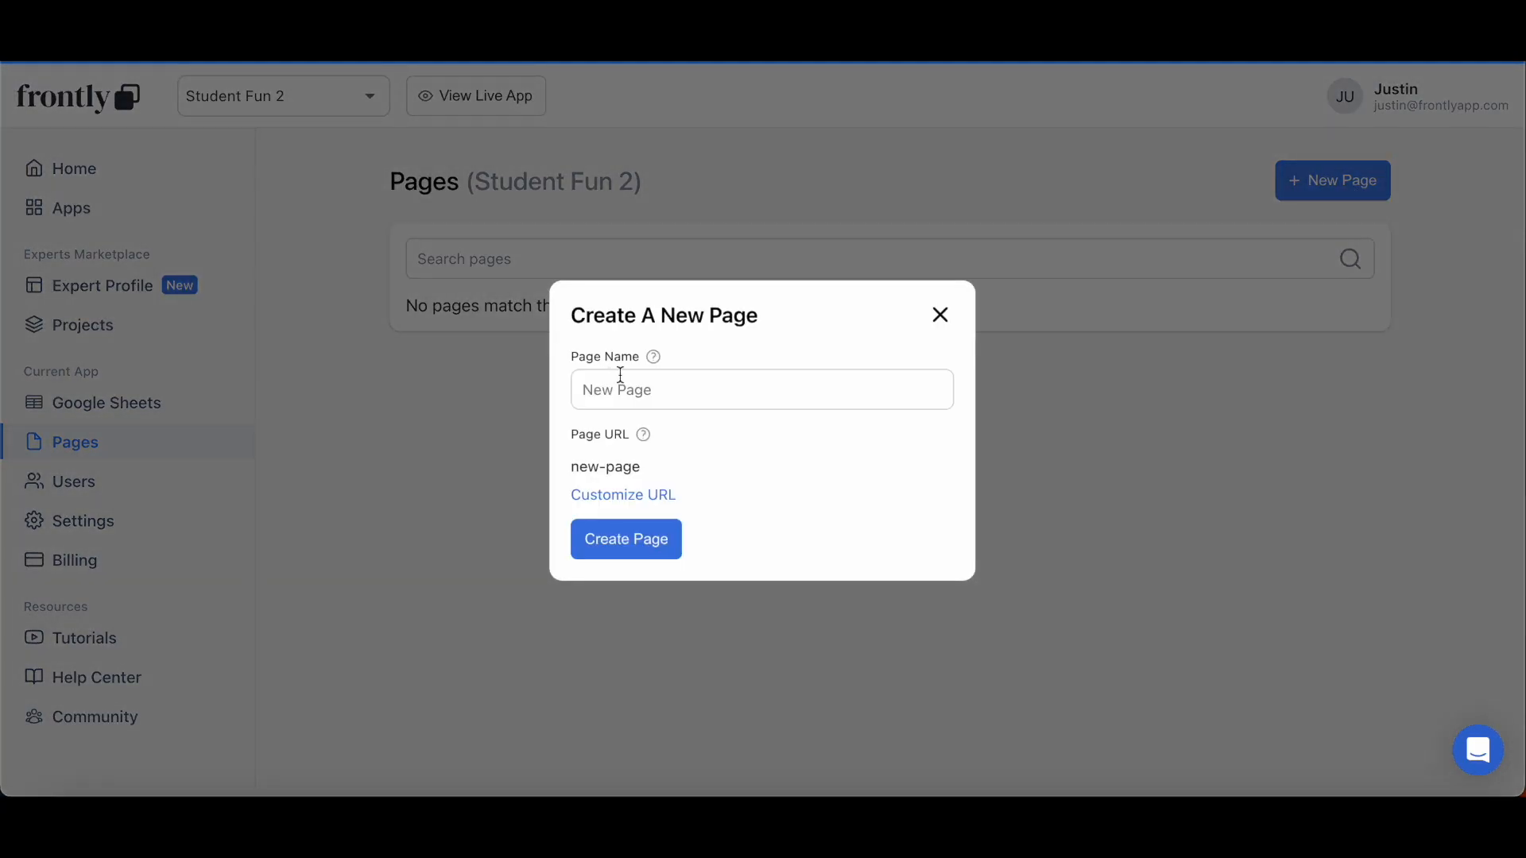
{"action": "left_click", "coordinate": [763, 390]}
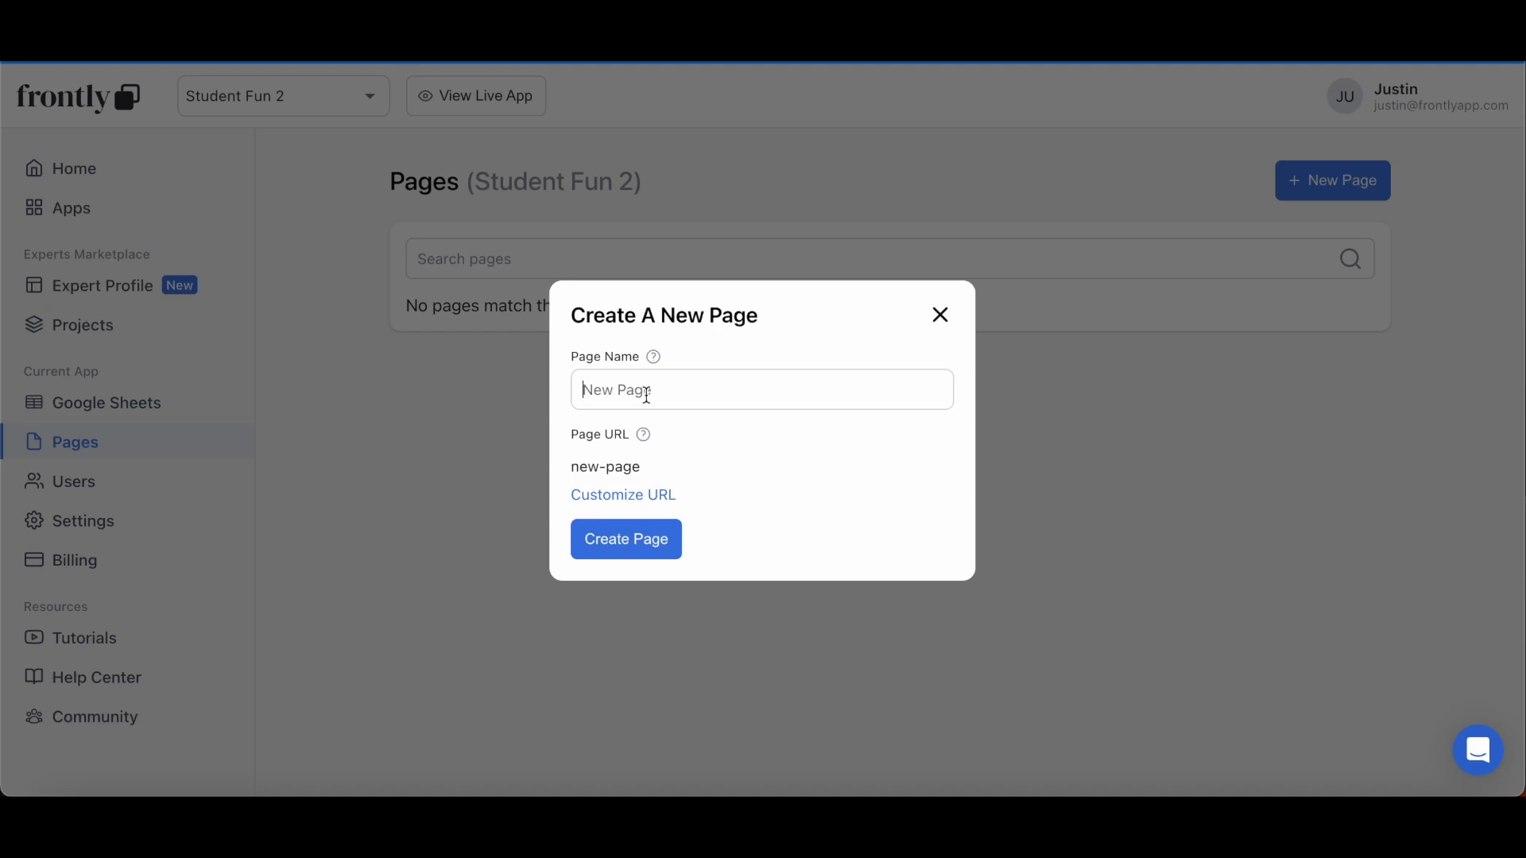
{"action": "type", "text": "s"}
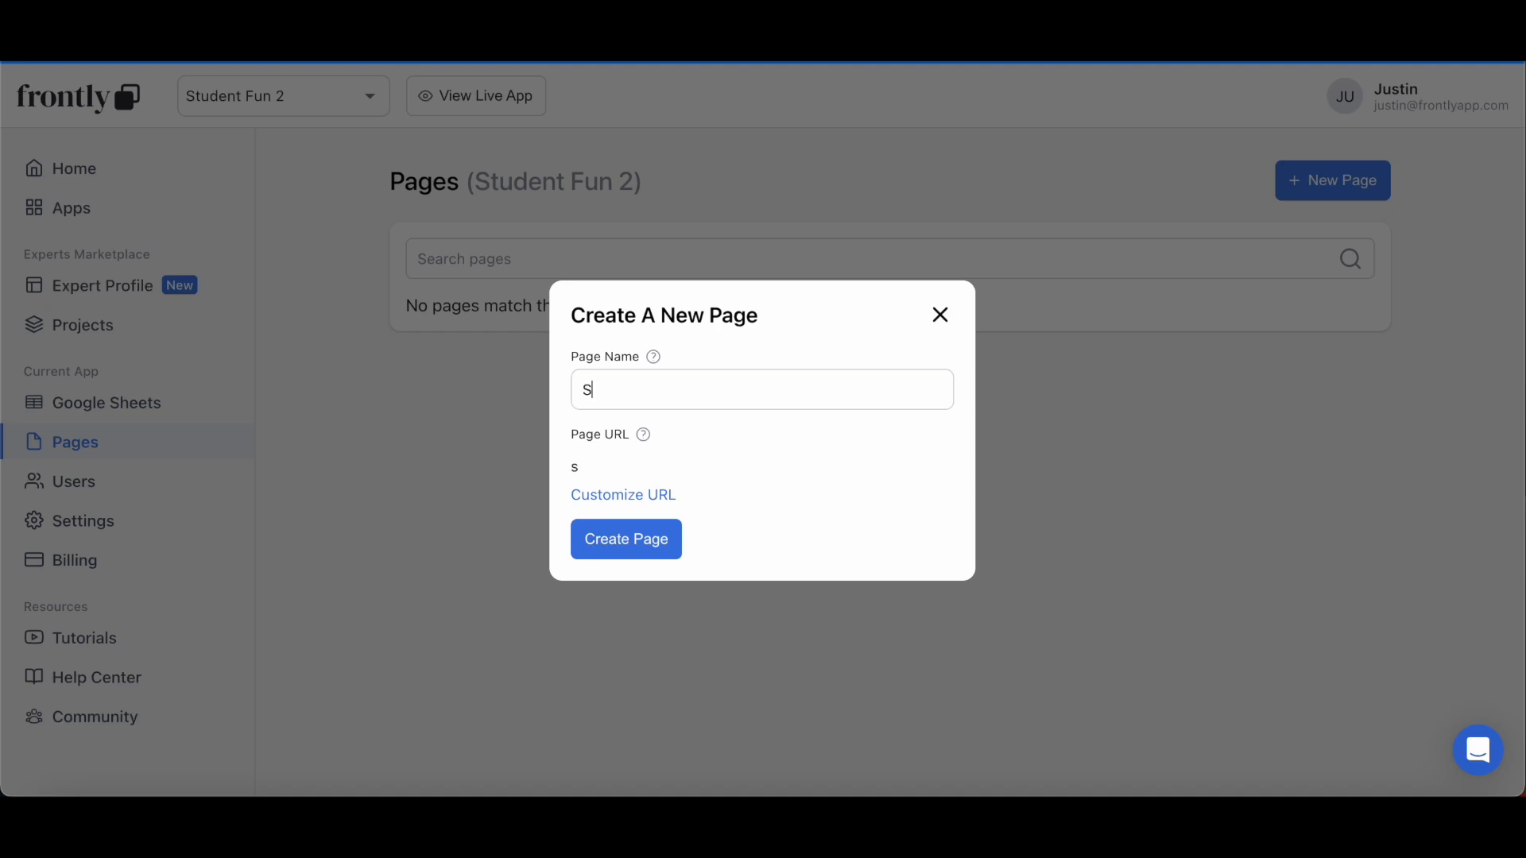
{"action": "type", "text": "tudent Porta"}
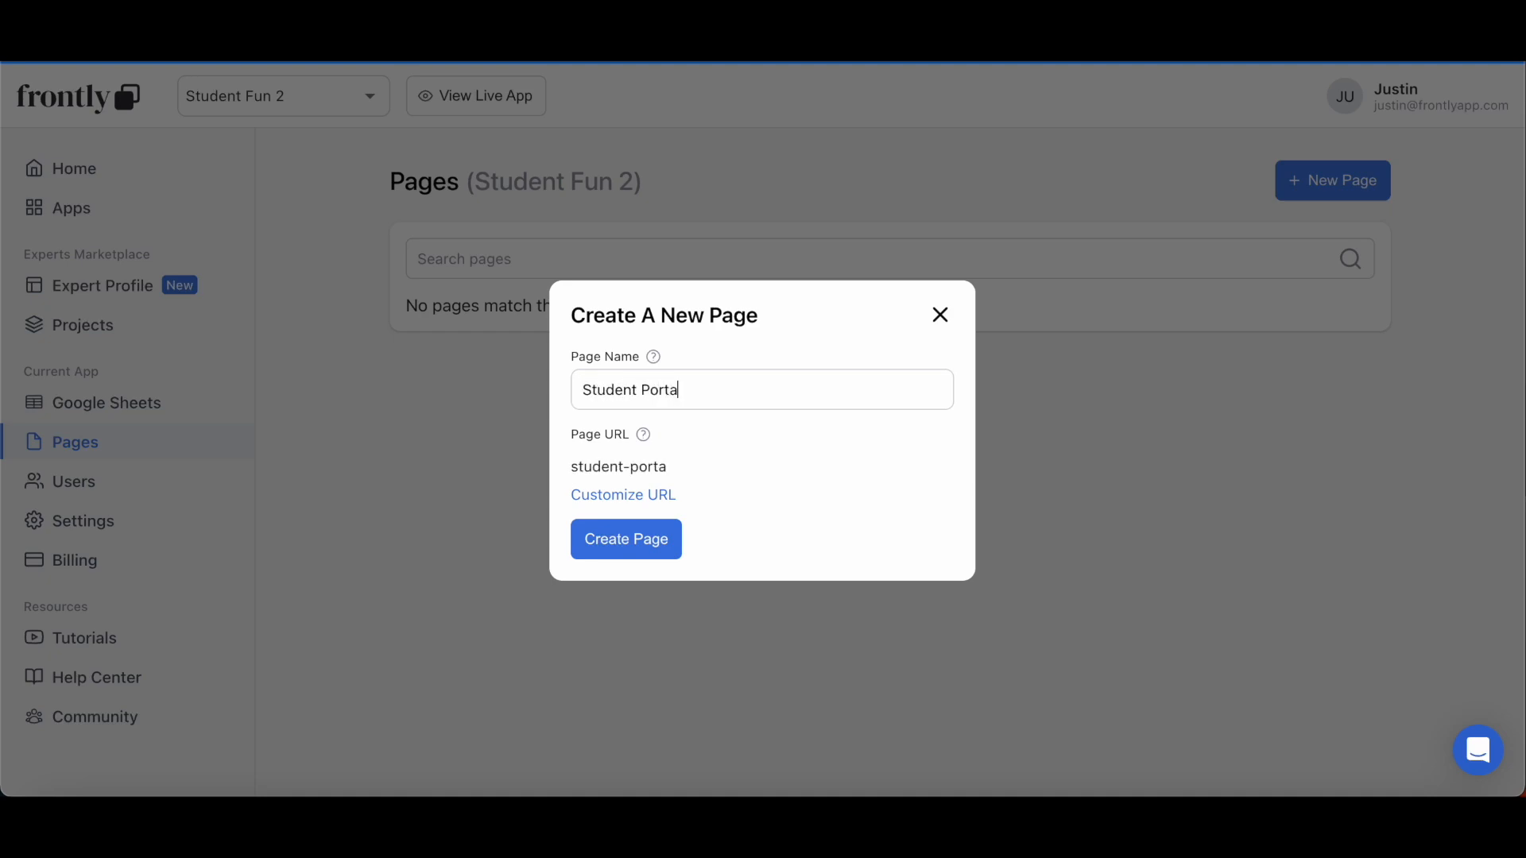
{"action": "left_click", "coordinate": [626, 539]}
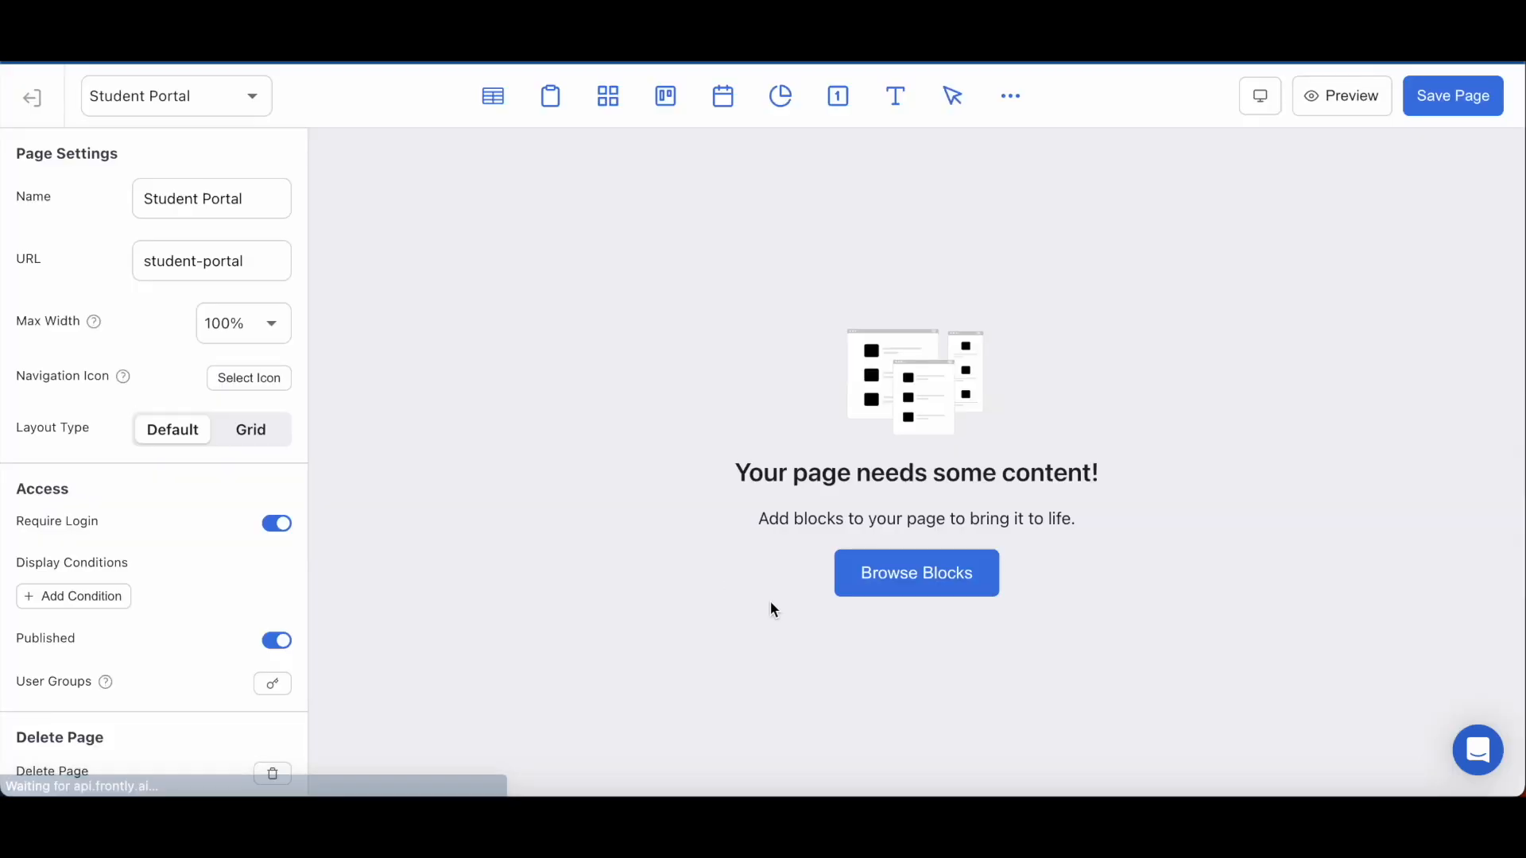
{"action": "mouse_move", "coordinate": [738, 385]}
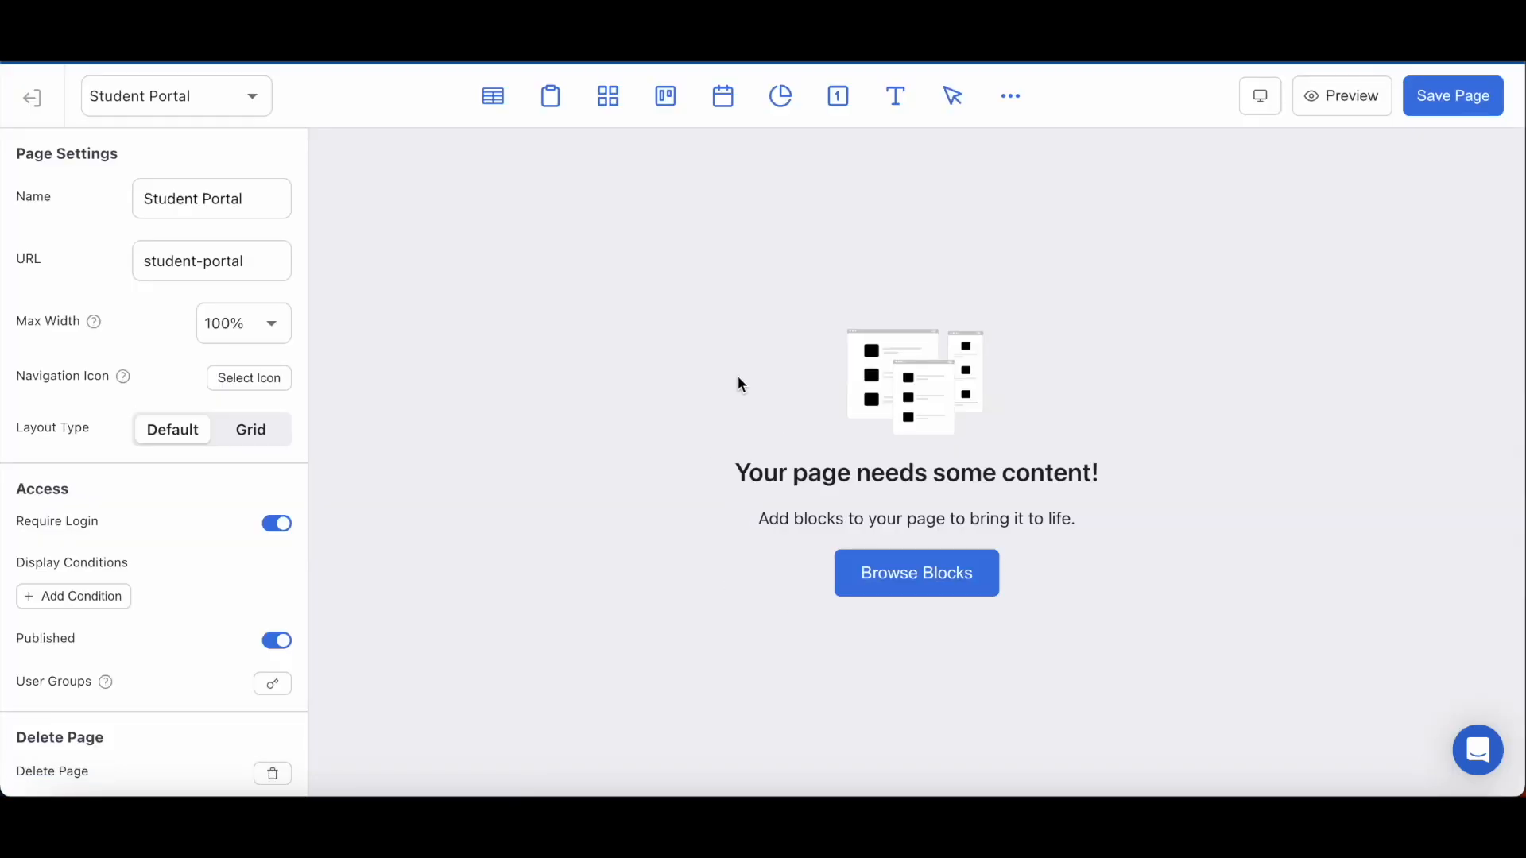
{"action": "mouse_move", "coordinate": [105, 165]}
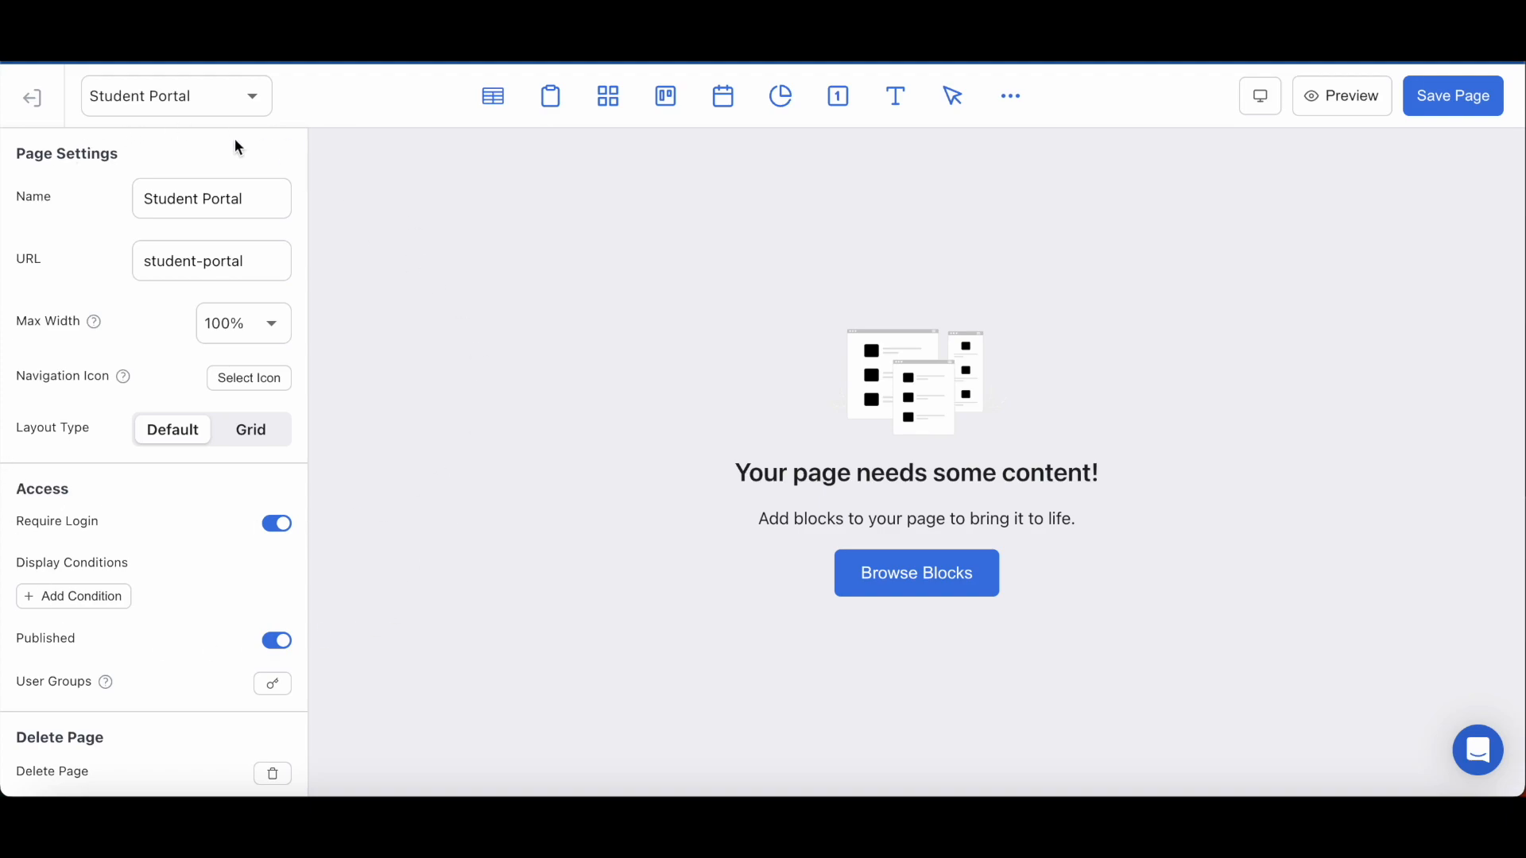
{"action": "mouse_move", "coordinate": [5, 273]}
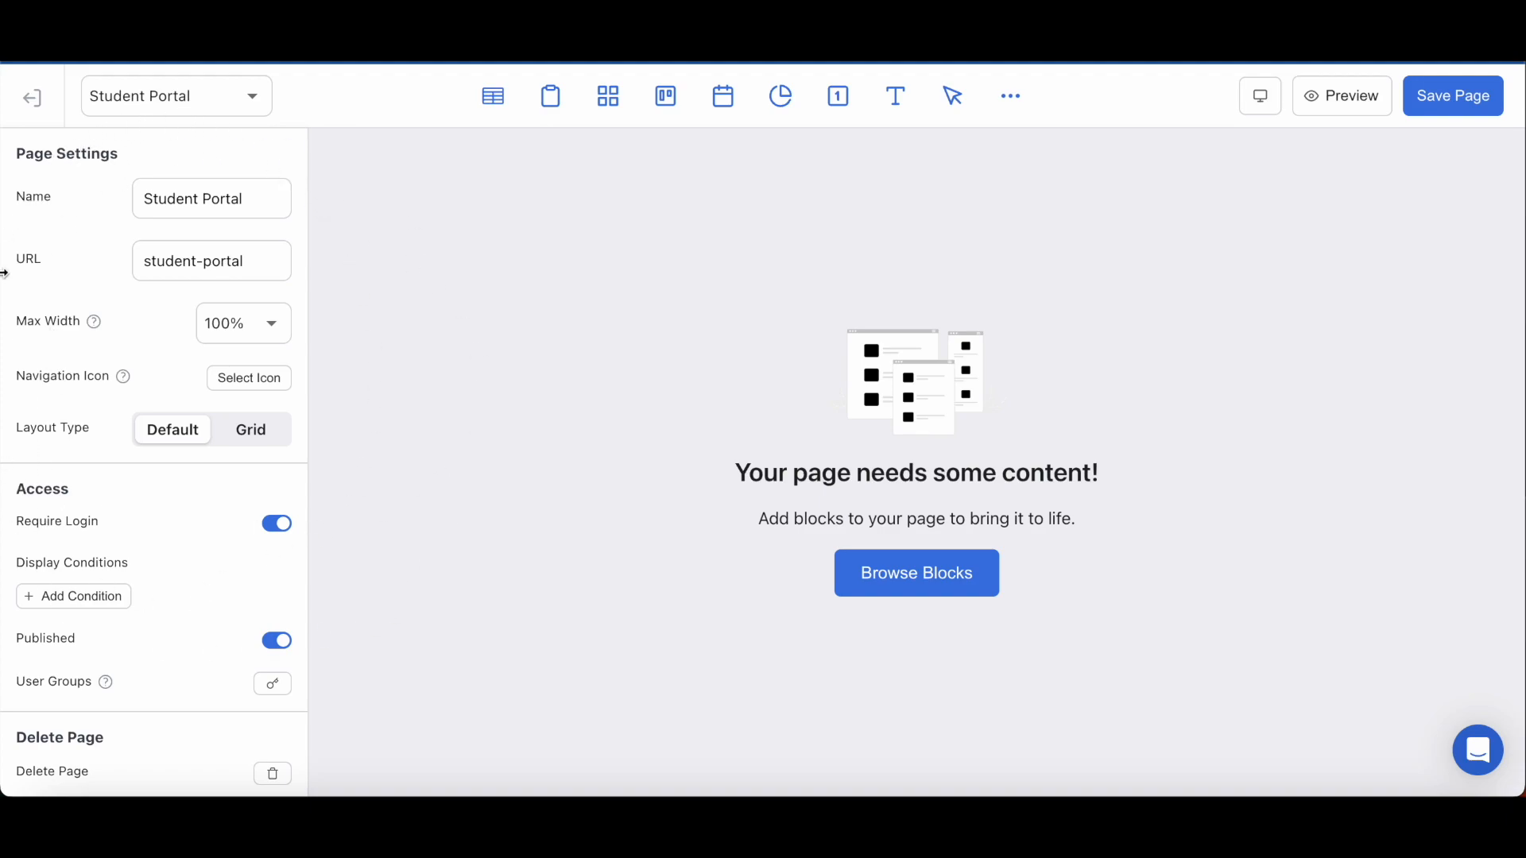
{"action": "mouse_move", "coordinate": [449, 607]}
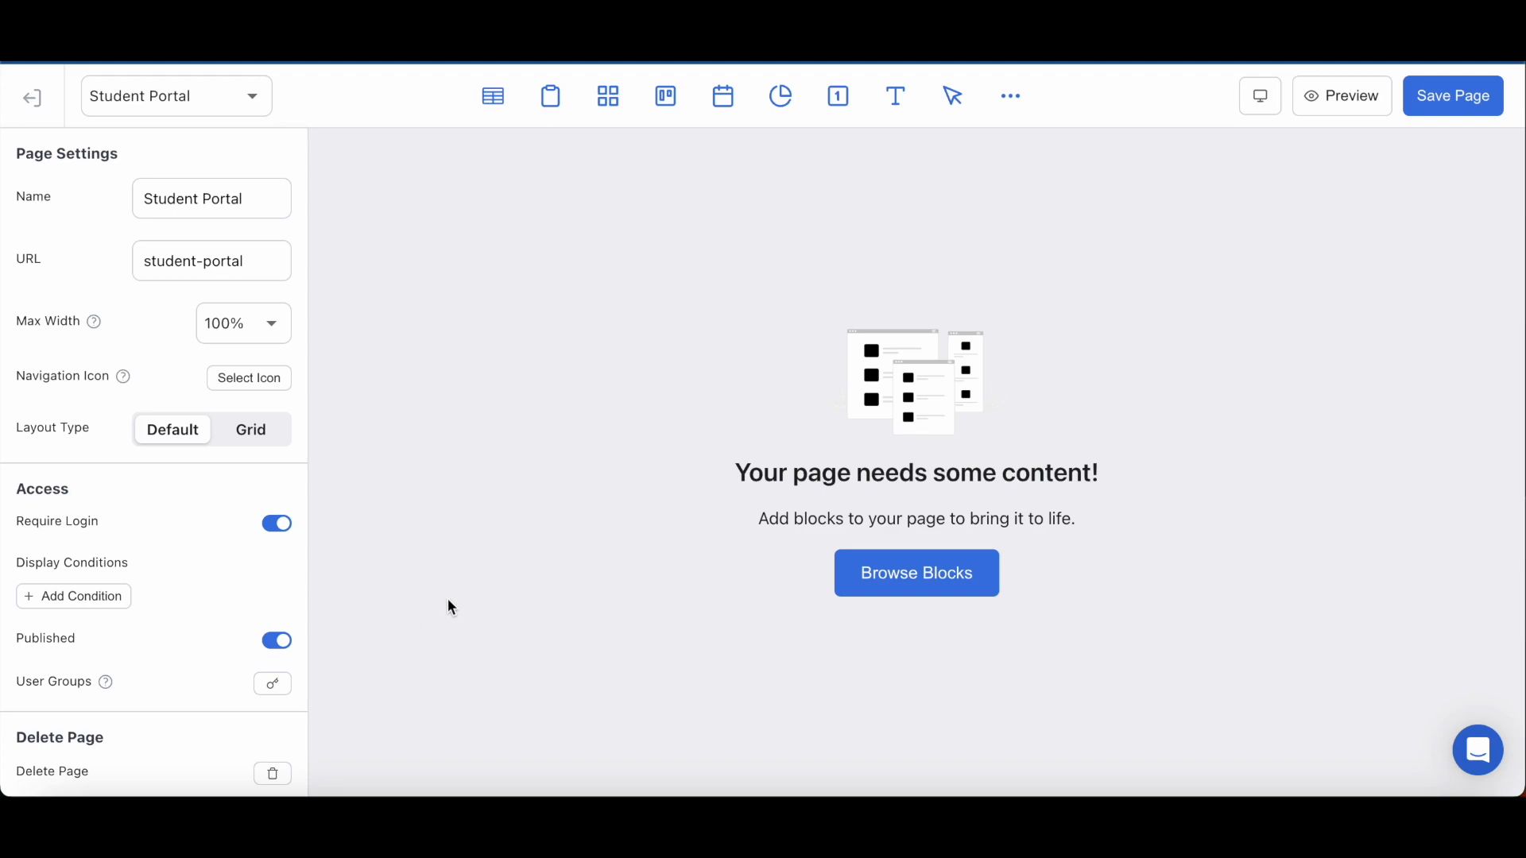
{"action": "mouse_move", "coordinate": [287, 204]}
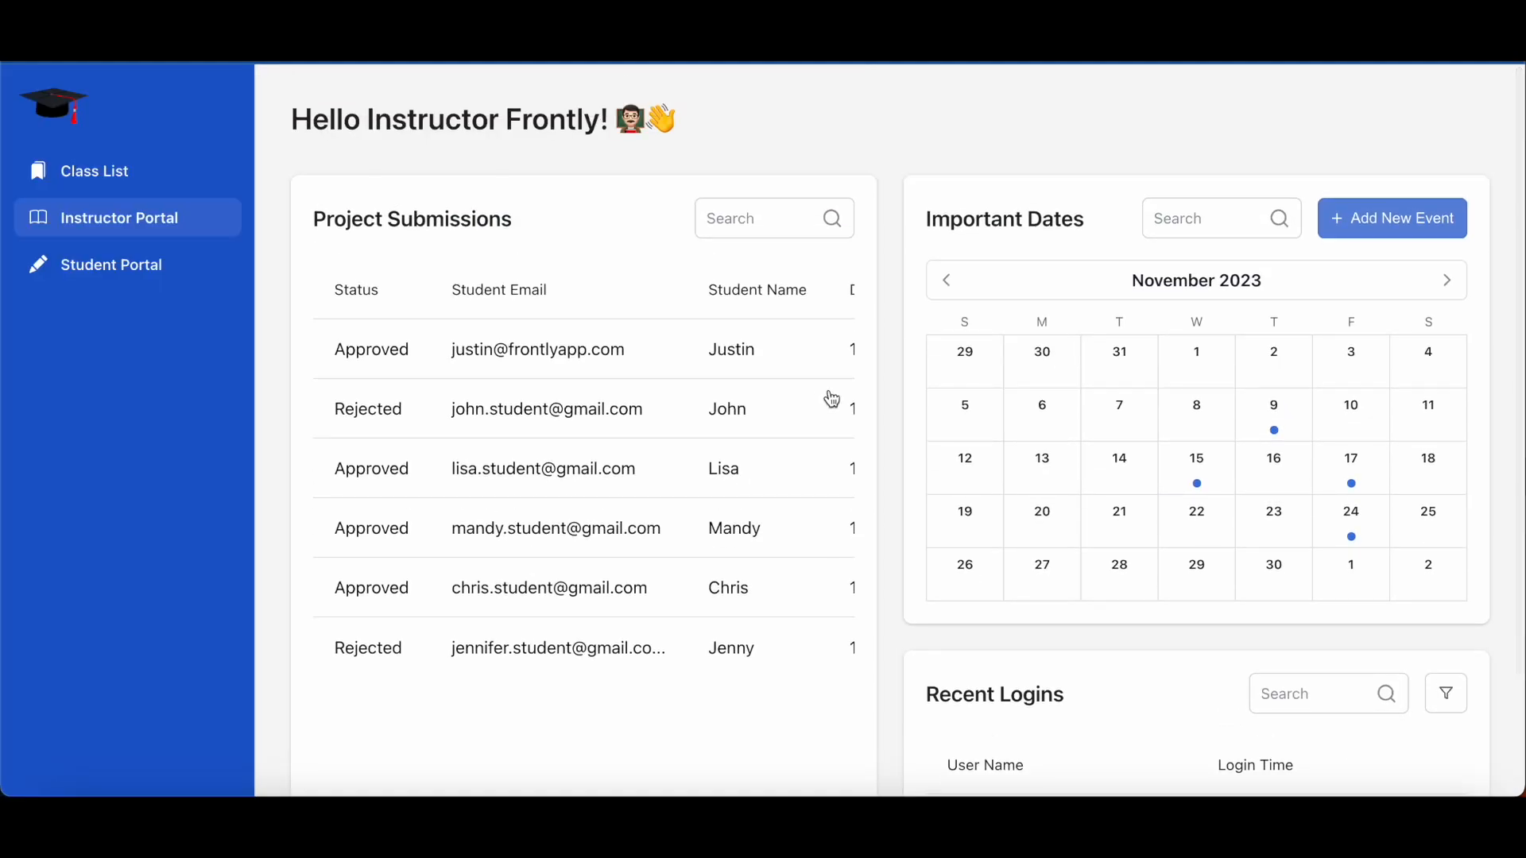
Step: Return to the empty Student Portal page in the editor and scroll through it
{"action": "left_click", "coordinate": [113, 264]}
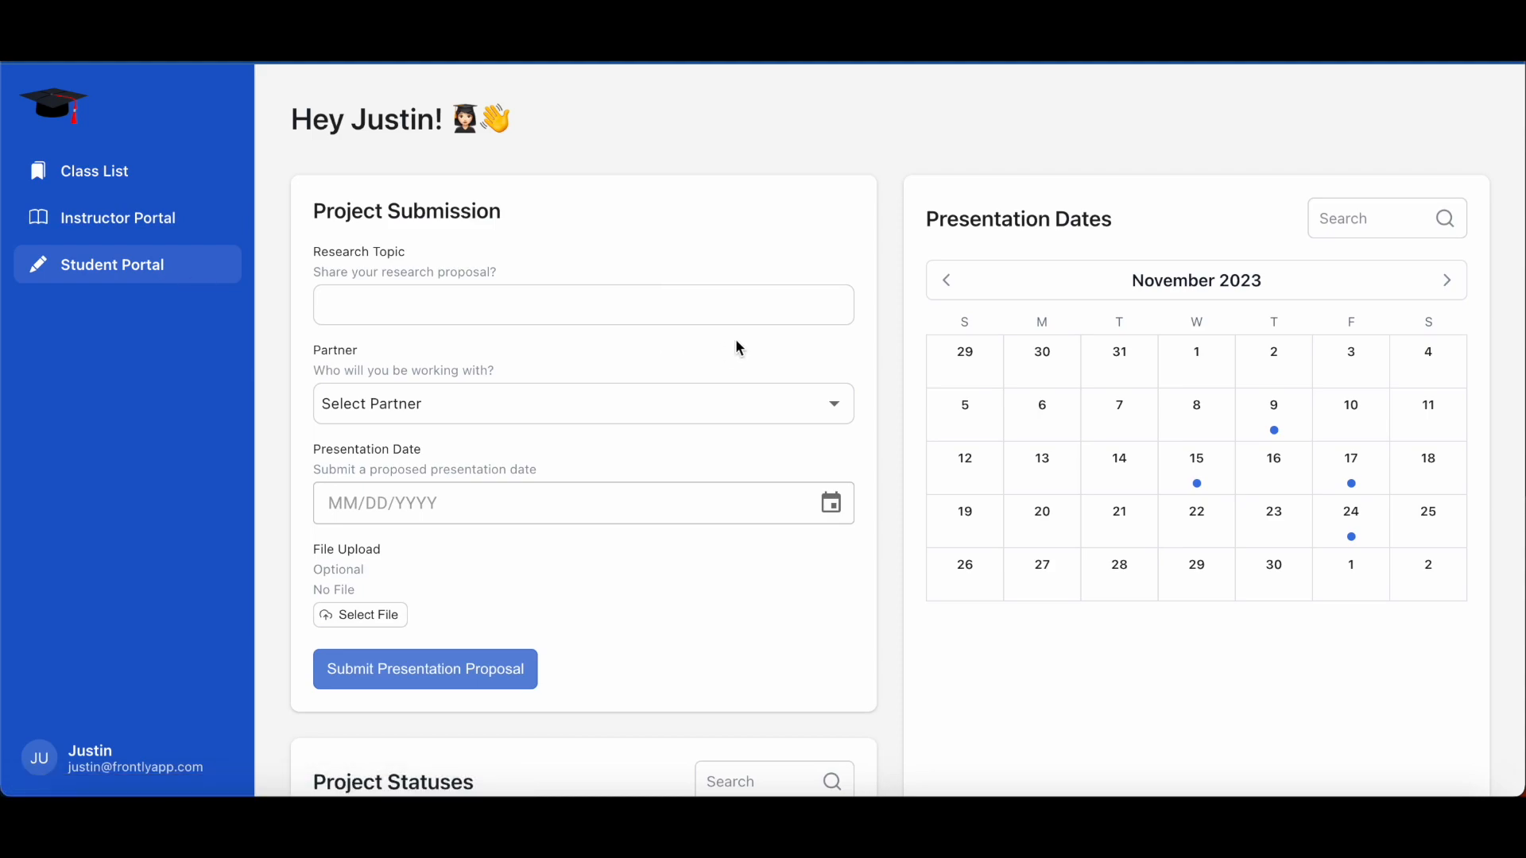
{"action": "scroll", "scroll_direction": "down", "scroll_amount": 3}
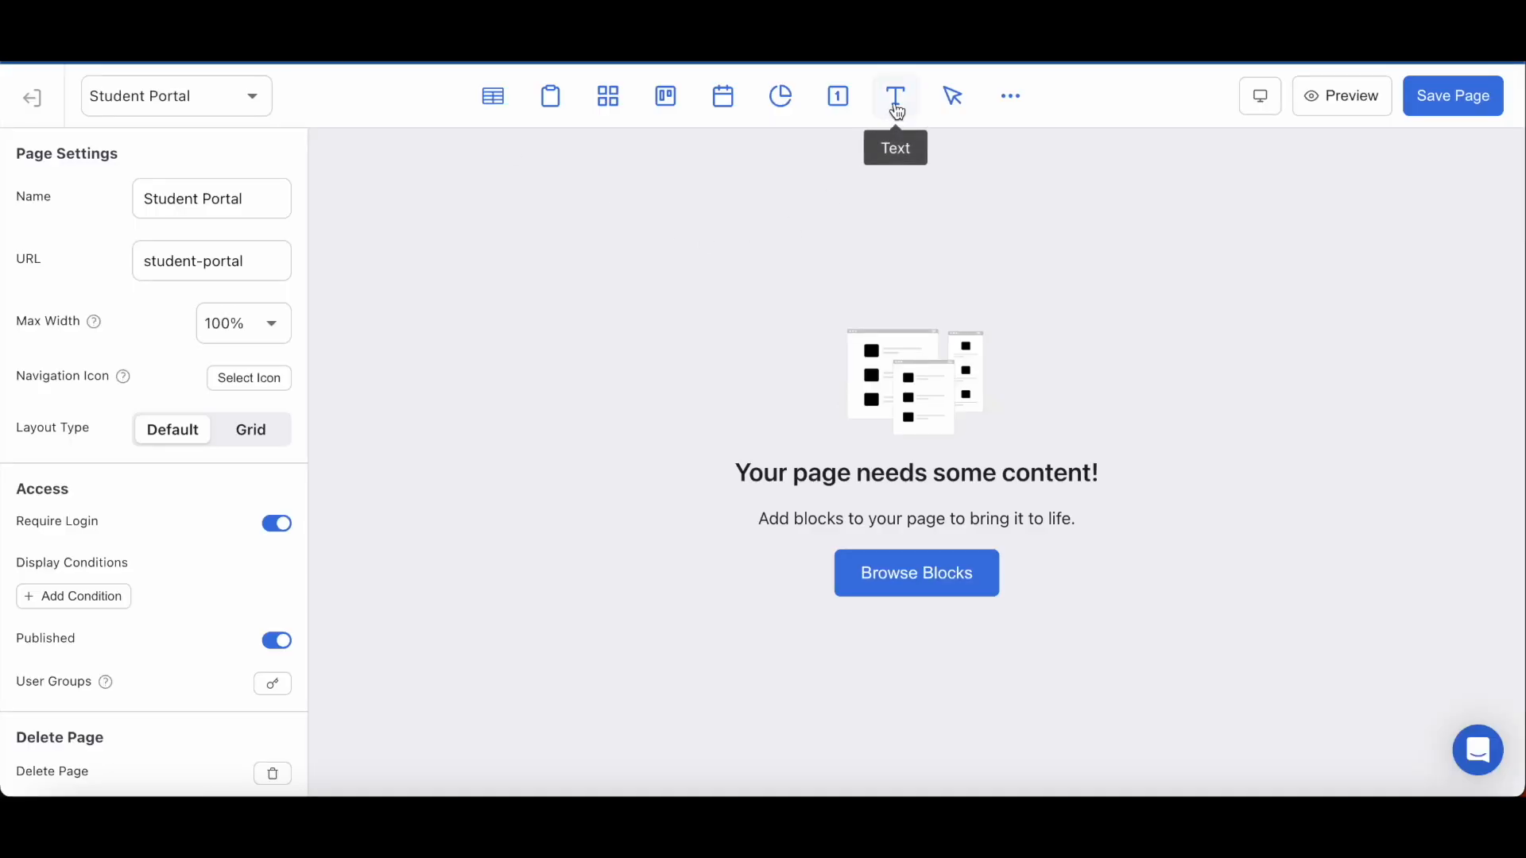
Step: Add a text block reading 'Hey {{ user.first_name }}!' followed by two waving emojis
{"action": "left_click", "coordinate": [893, 95]}
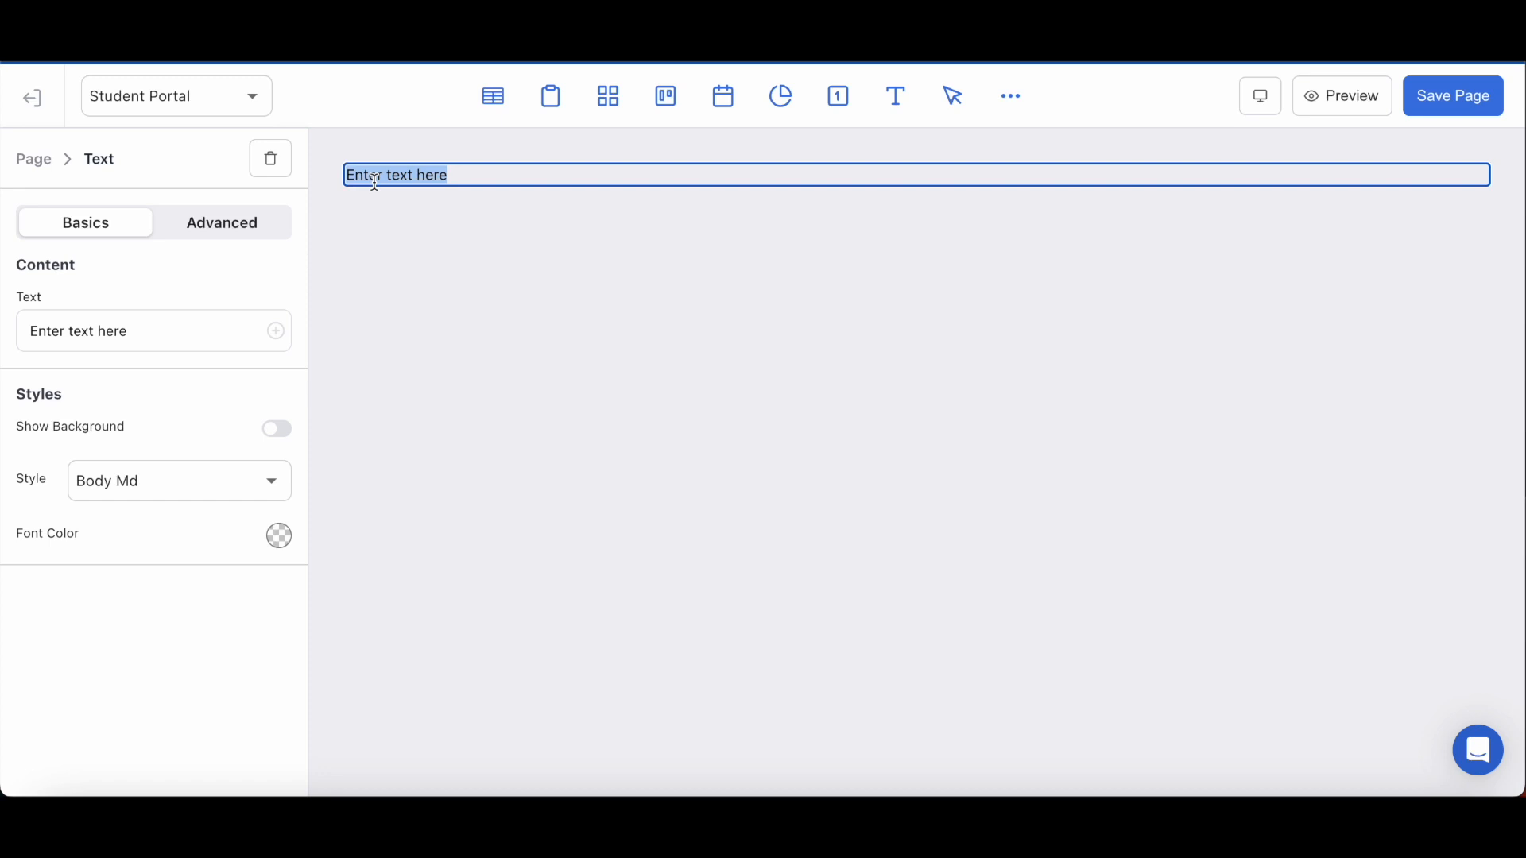
{"action": "type", "text": "Hey"}
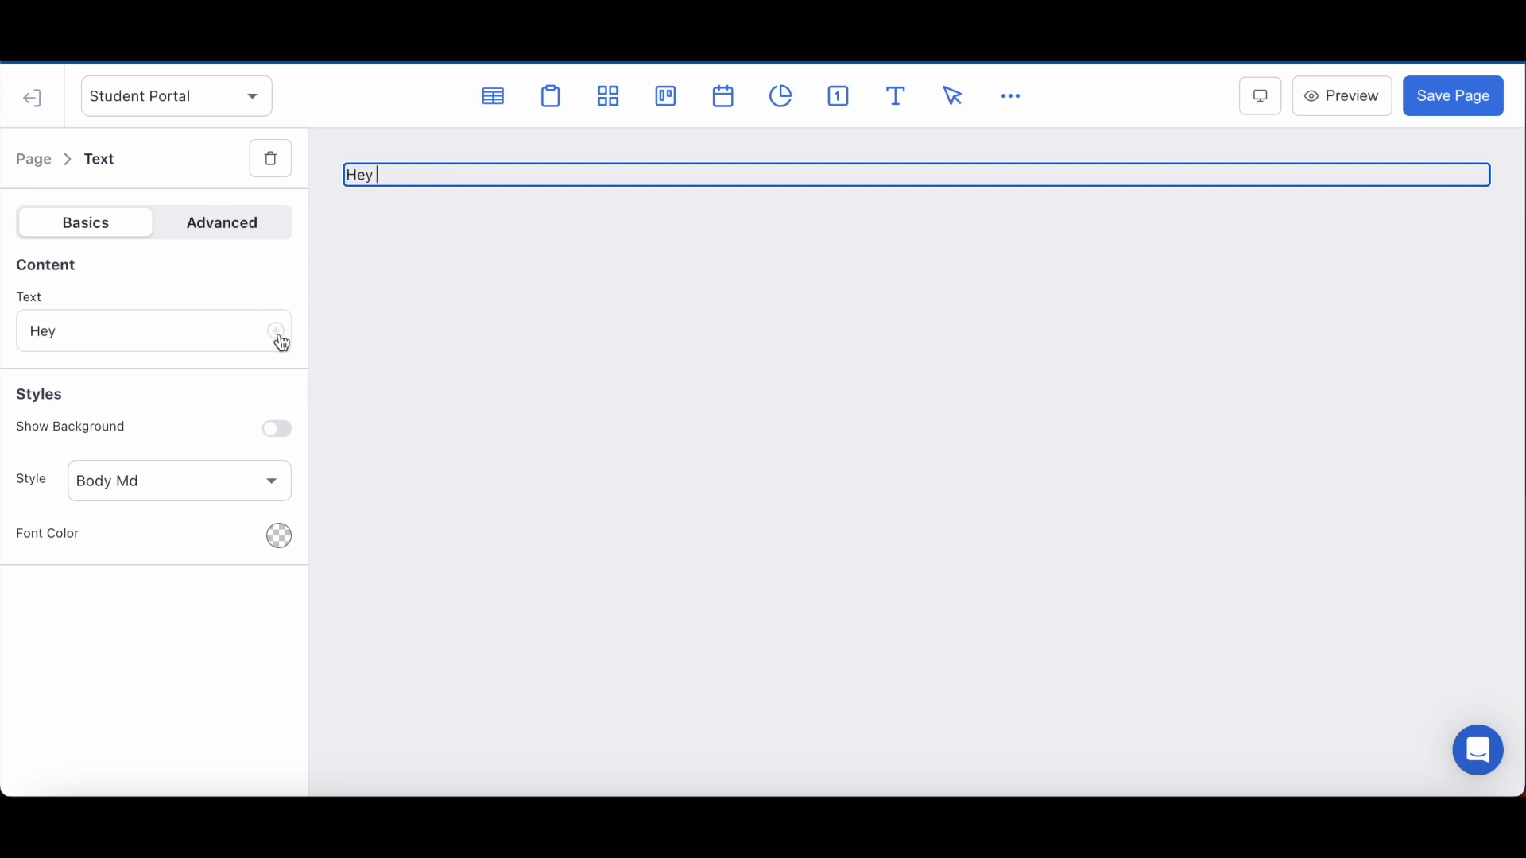
{"action": "left_click", "coordinate": [277, 331]}
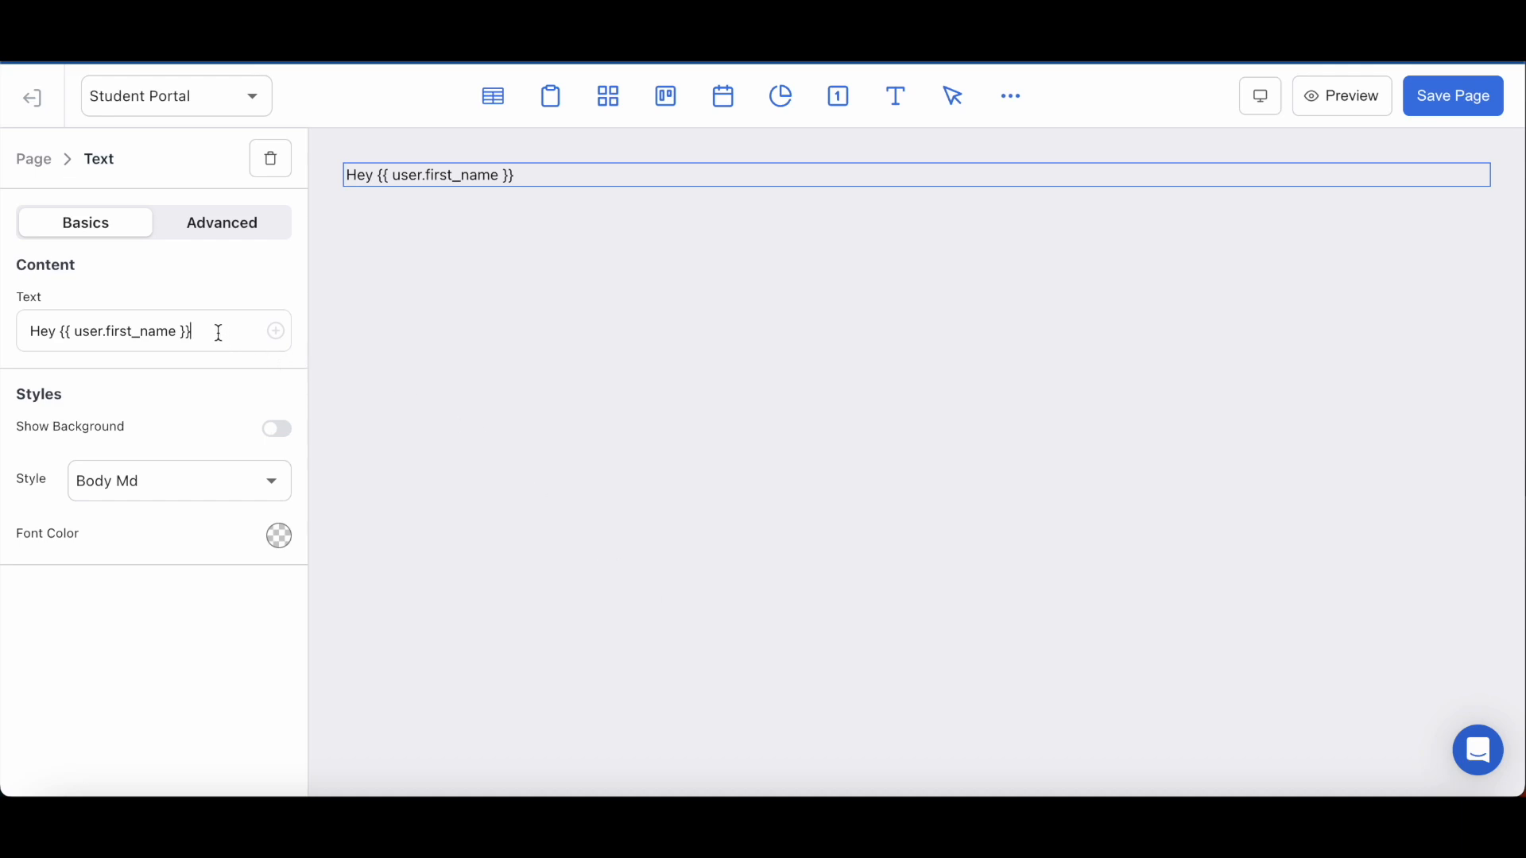
{"action": "type", "text": "!"}
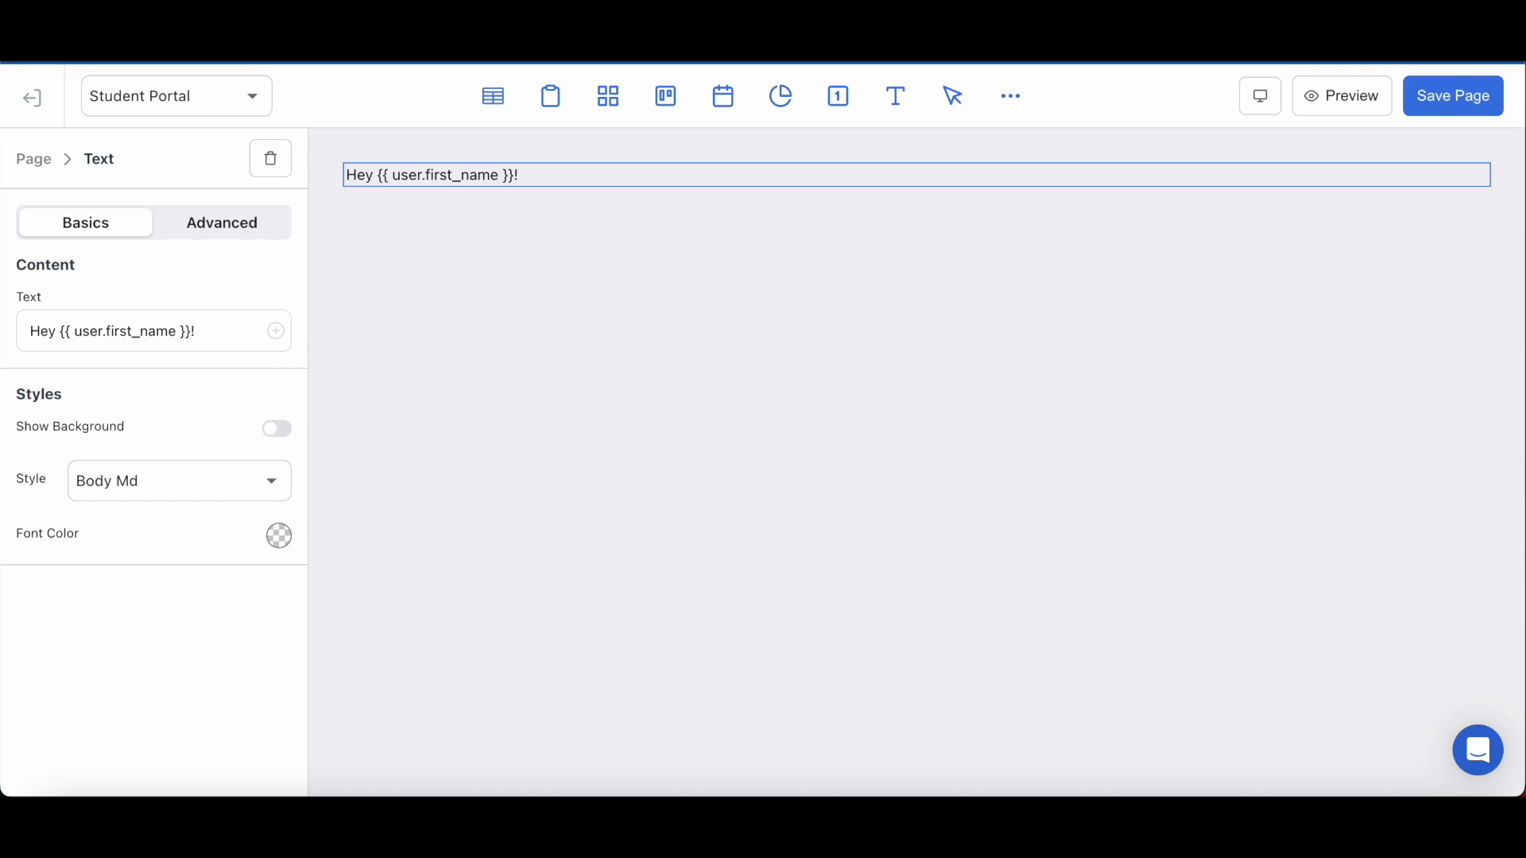
{"action": "left_click", "coordinate": [1341, 95]}
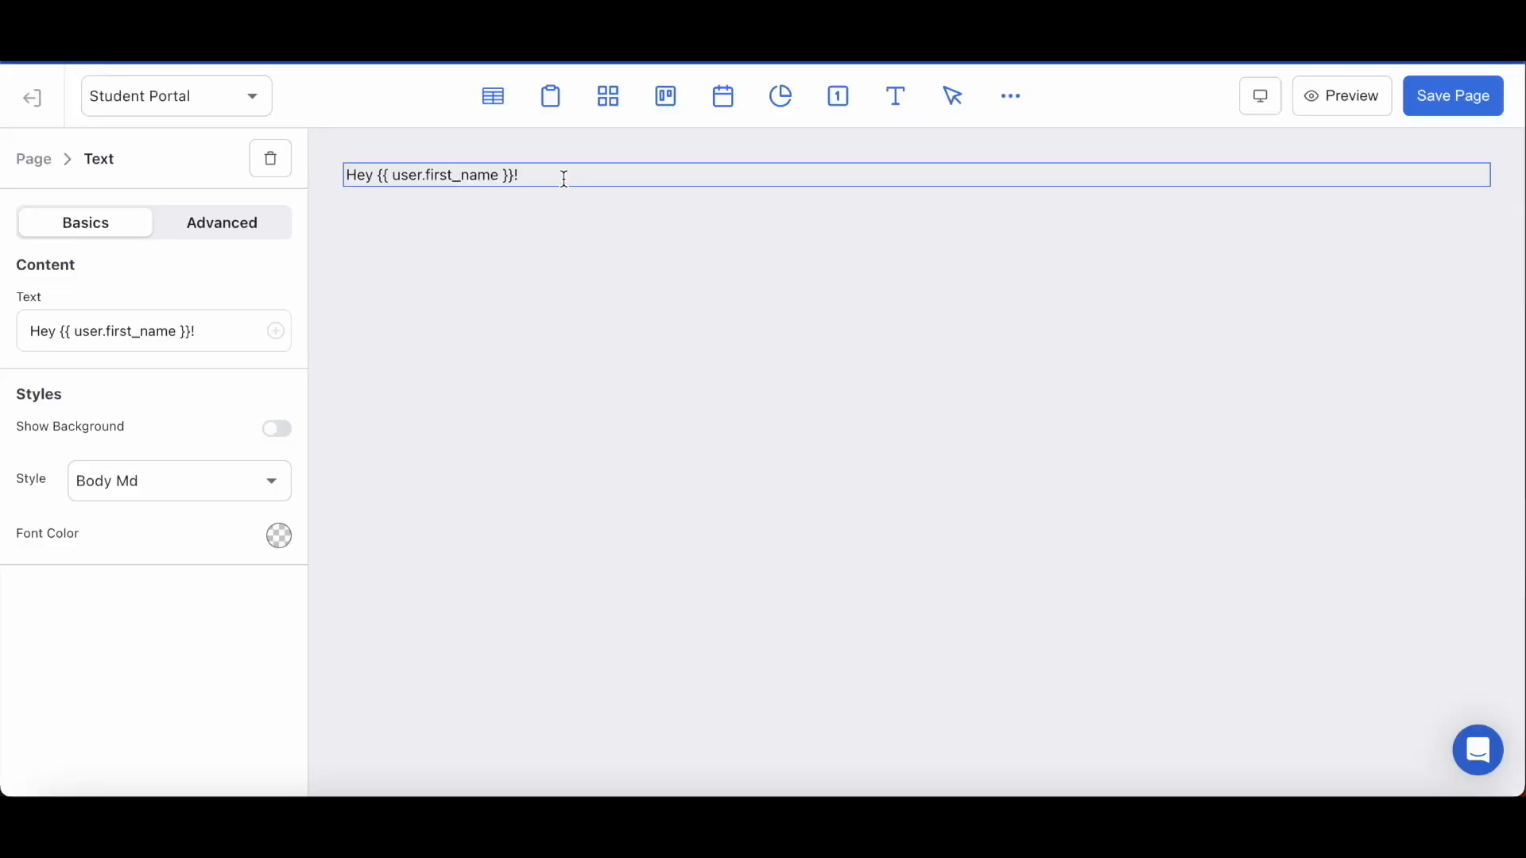
{"action": "type", "text": "👋👋"}
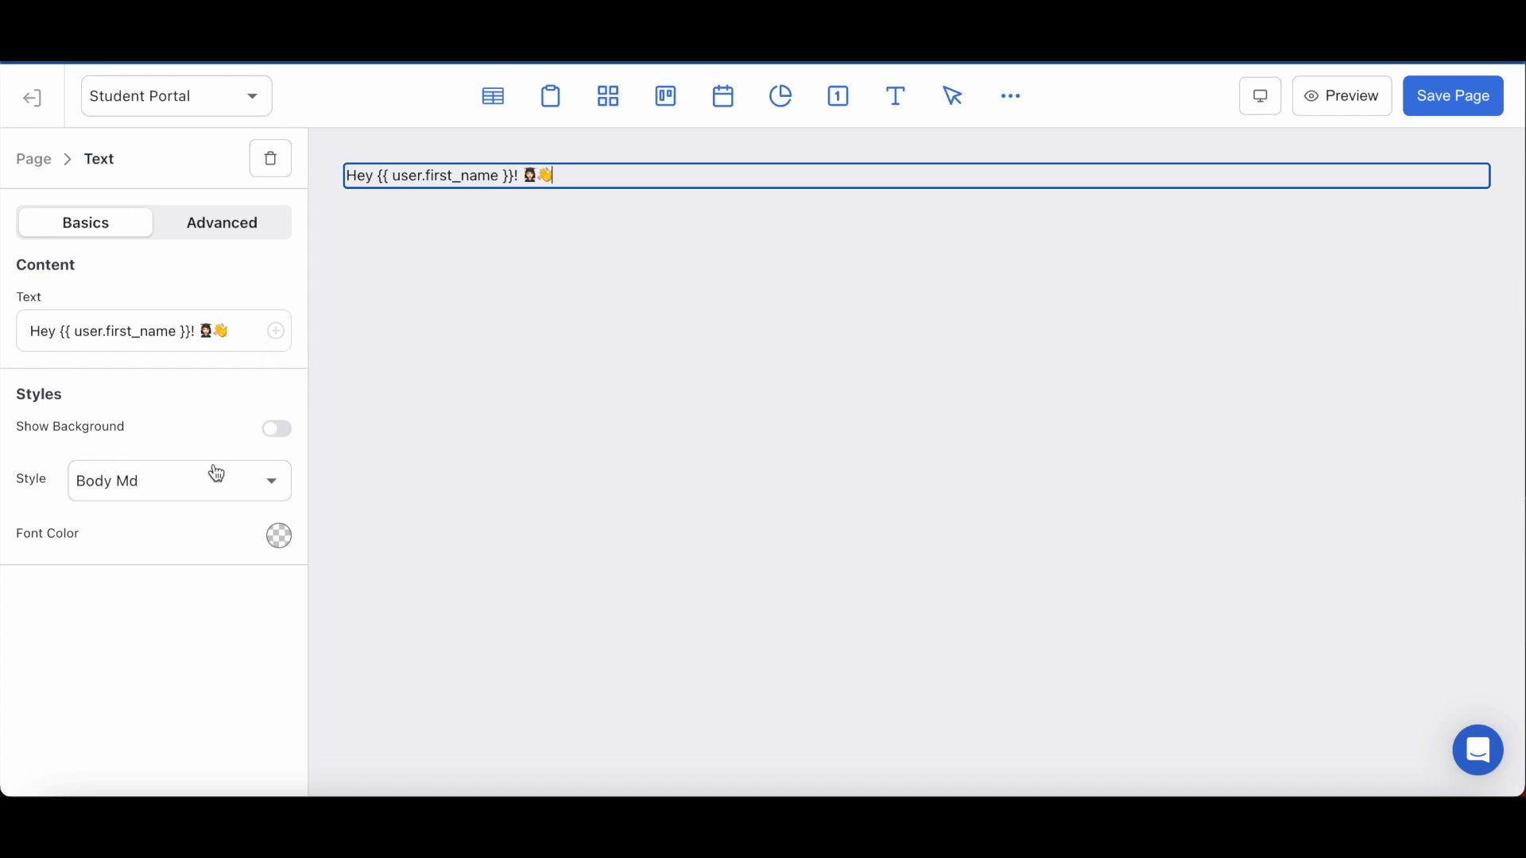
{"action": "mouse_move", "coordinate": [189, 295]}
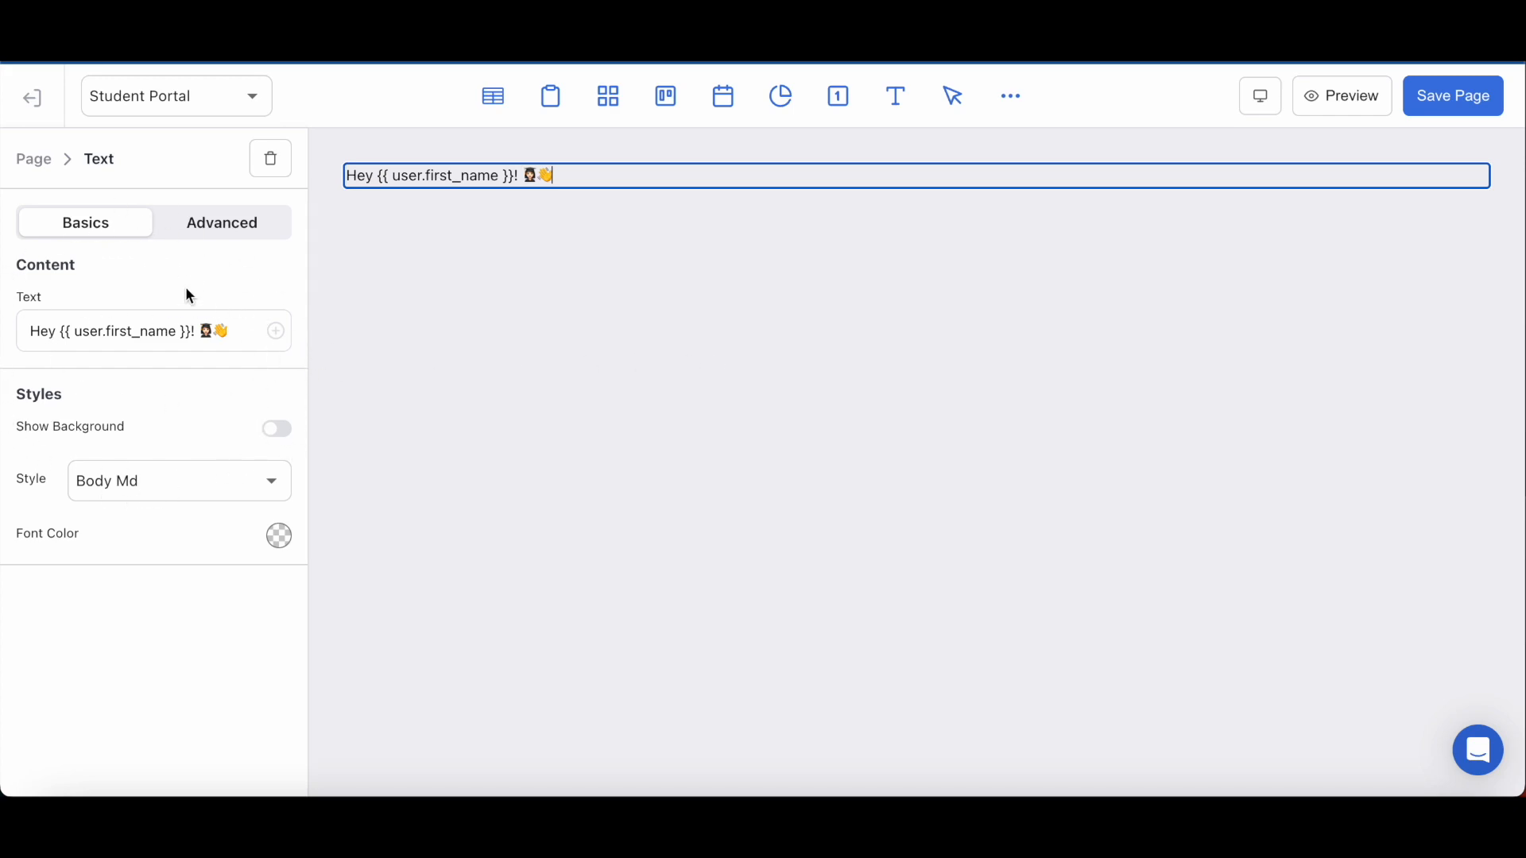
{"action": "mouse_move", "coordinate": [334, 333]}
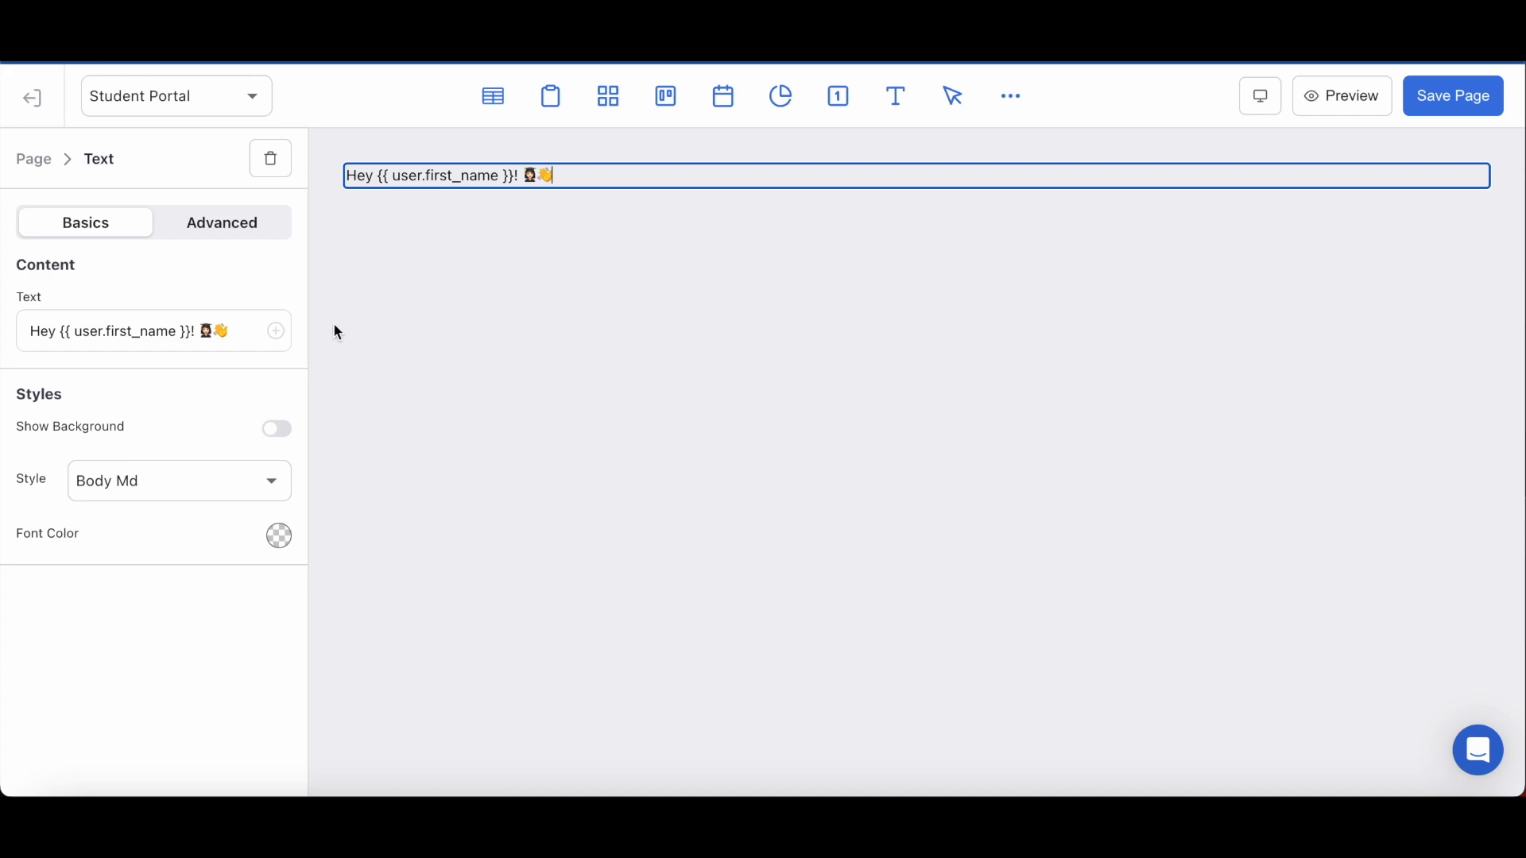
{"action": "mouse_move", "coordinate": [319, 396]}
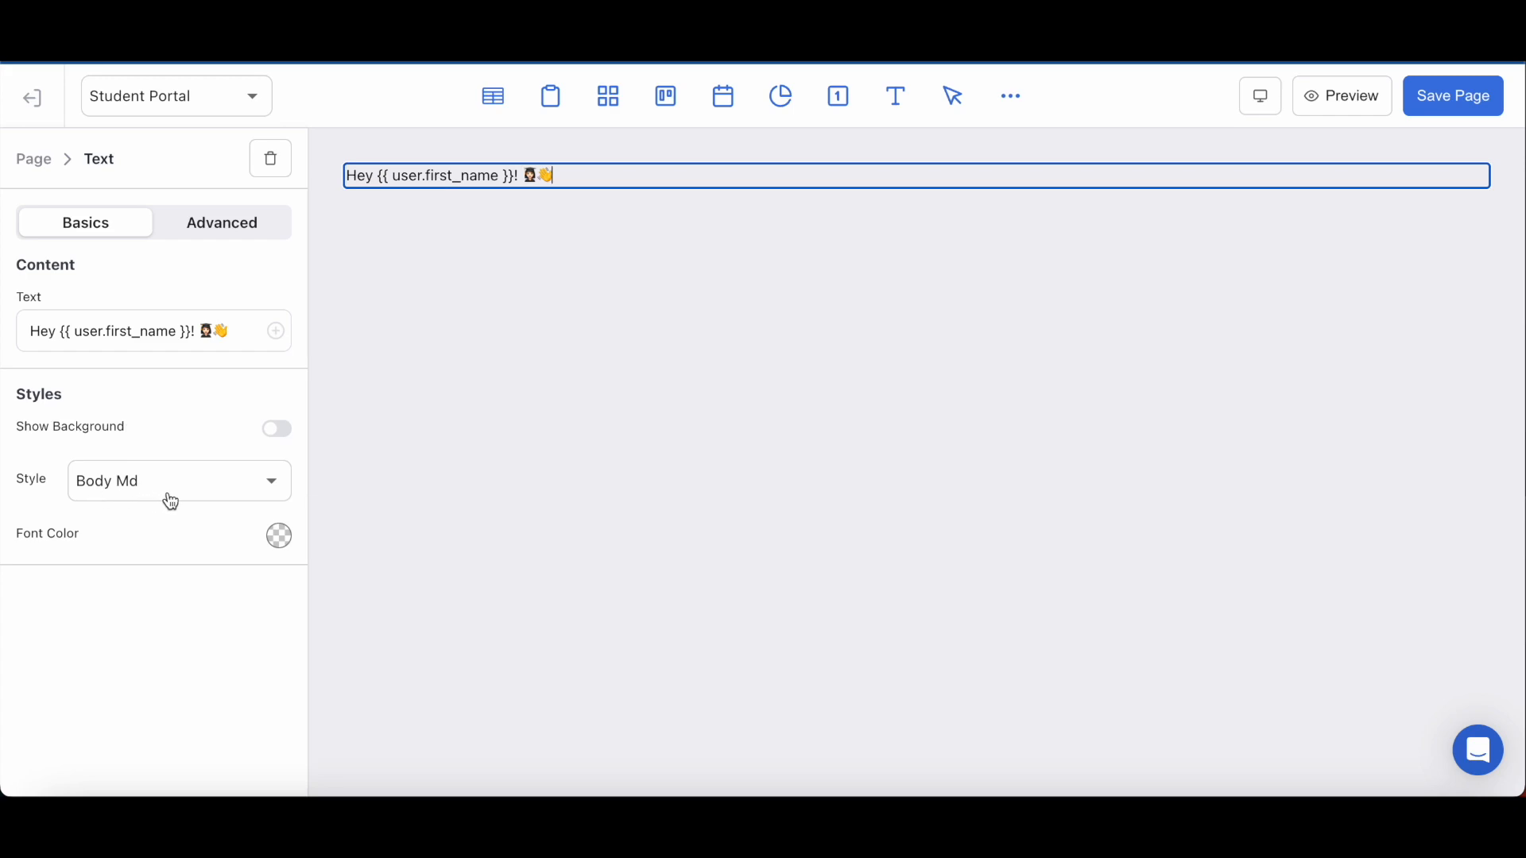
Step: Set the greeting's style to Heading Xl and check it in live preview
{"action": "left_click", "coordinate": [178, 480]}
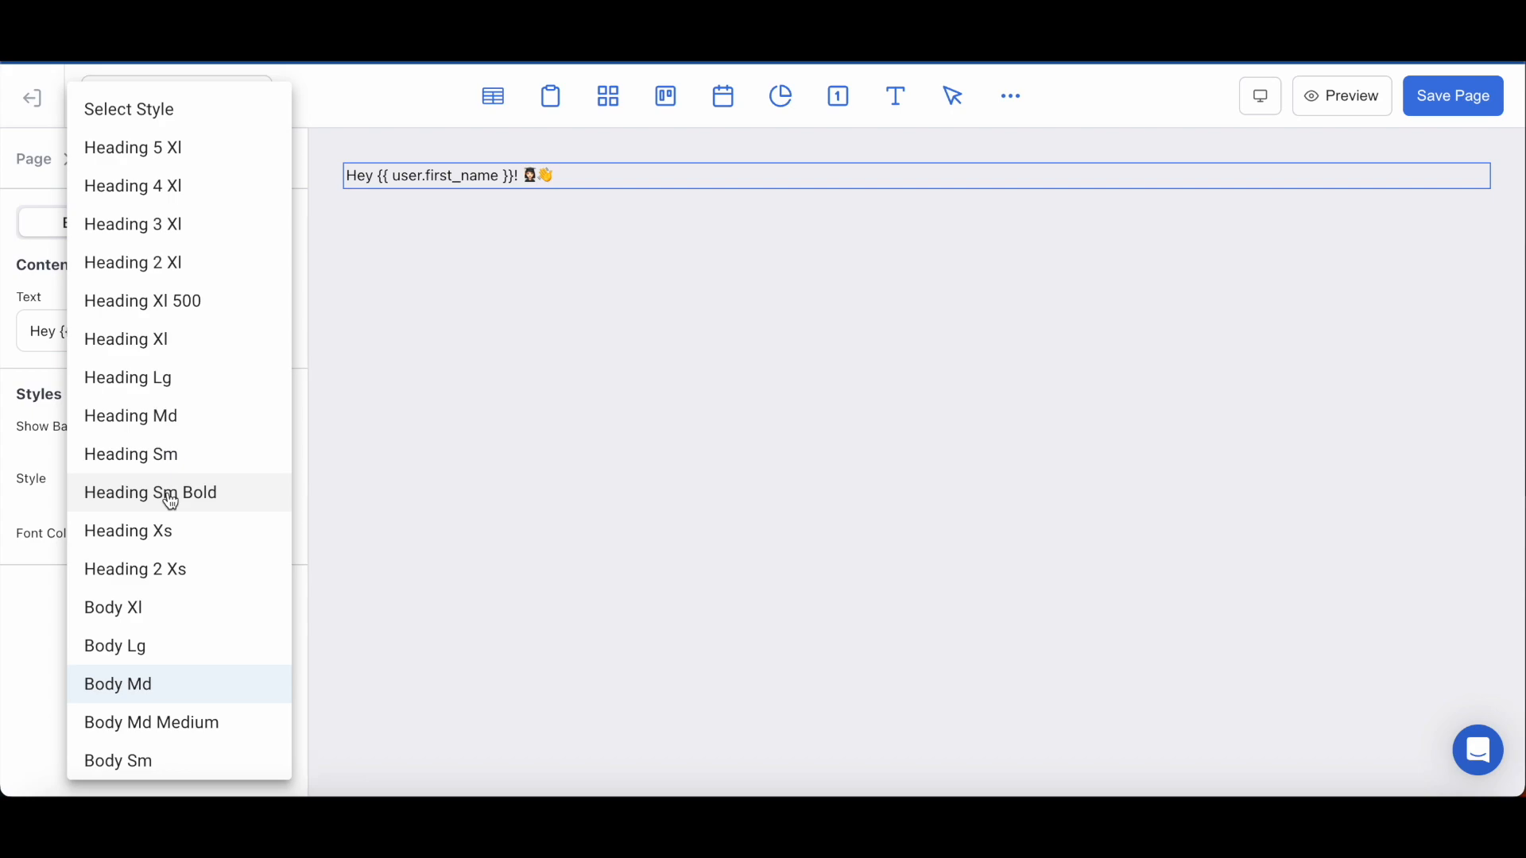
{"action": "left_click", "coordinate": [126, 339]}
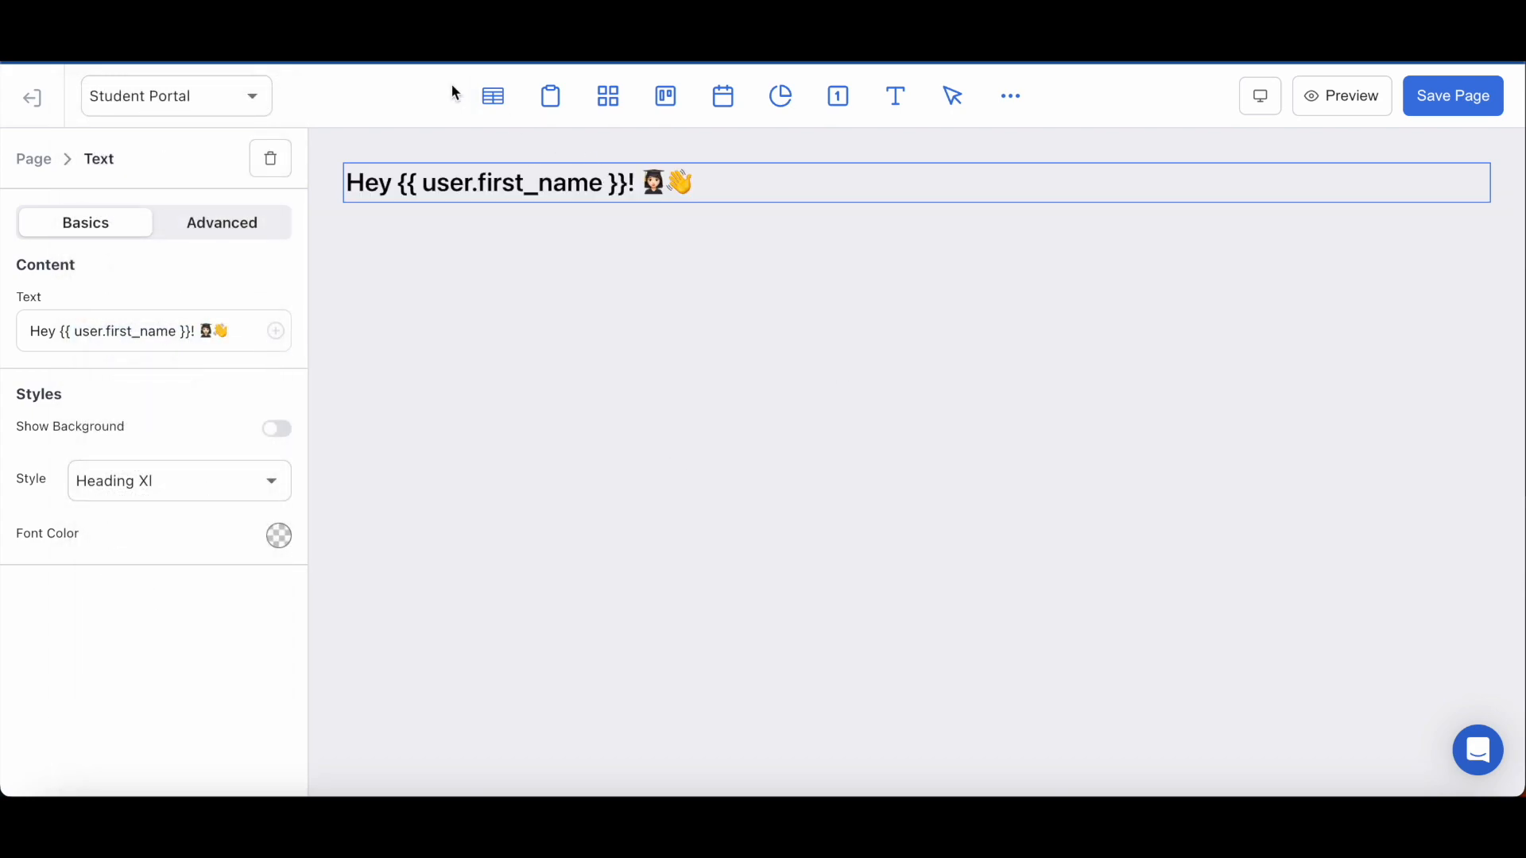
{"action": "left_click", "coordinate": [1340, 96]}
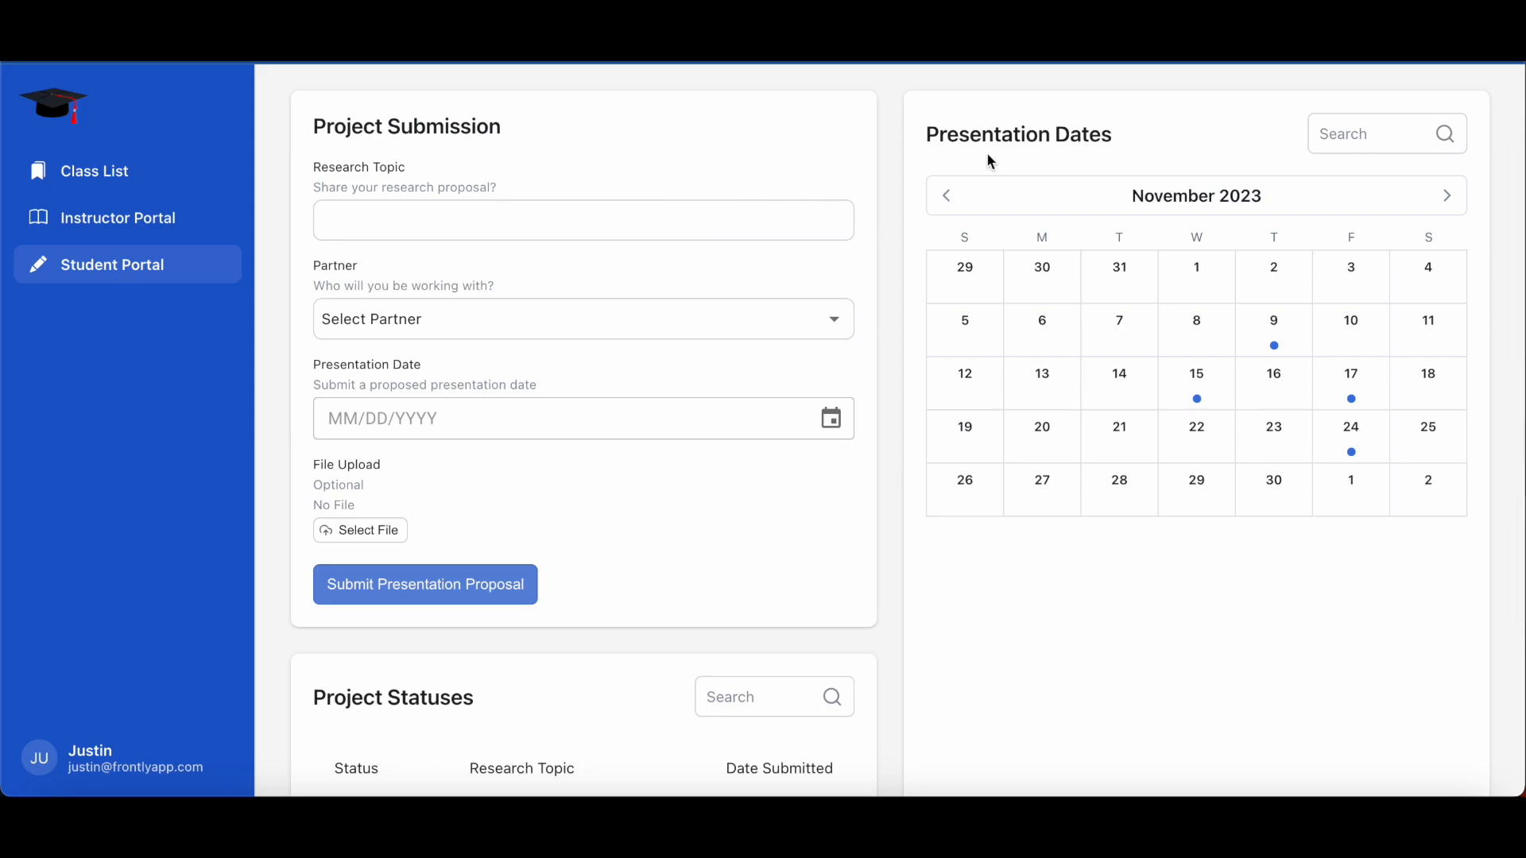
{"action": "scroll", "scroll_direction": "down", "scroll_amount": 3}
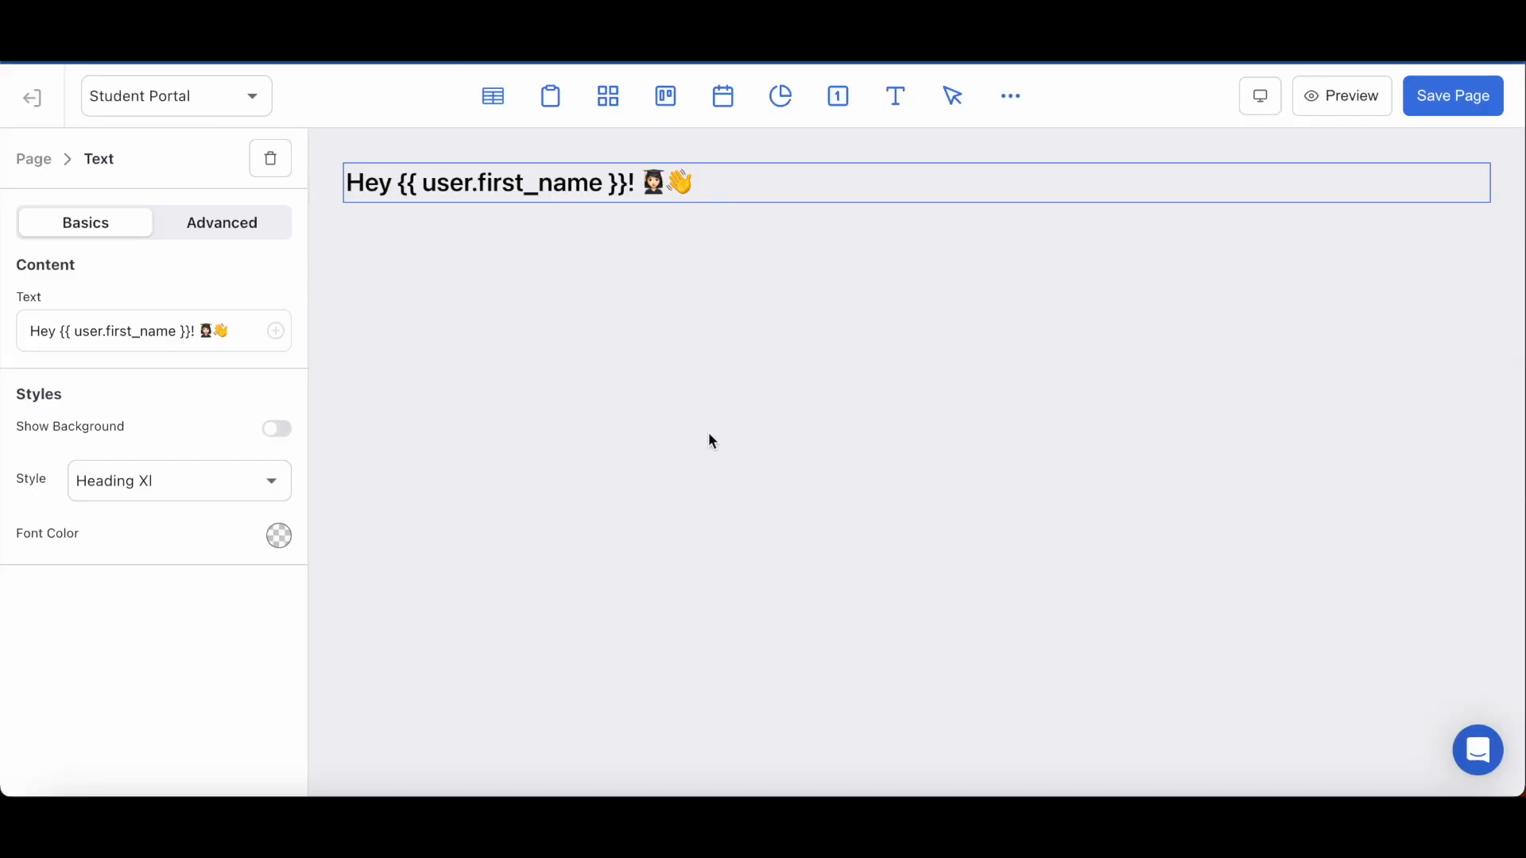
{"action": "mouse_move", "coordinate": [858, 403]}
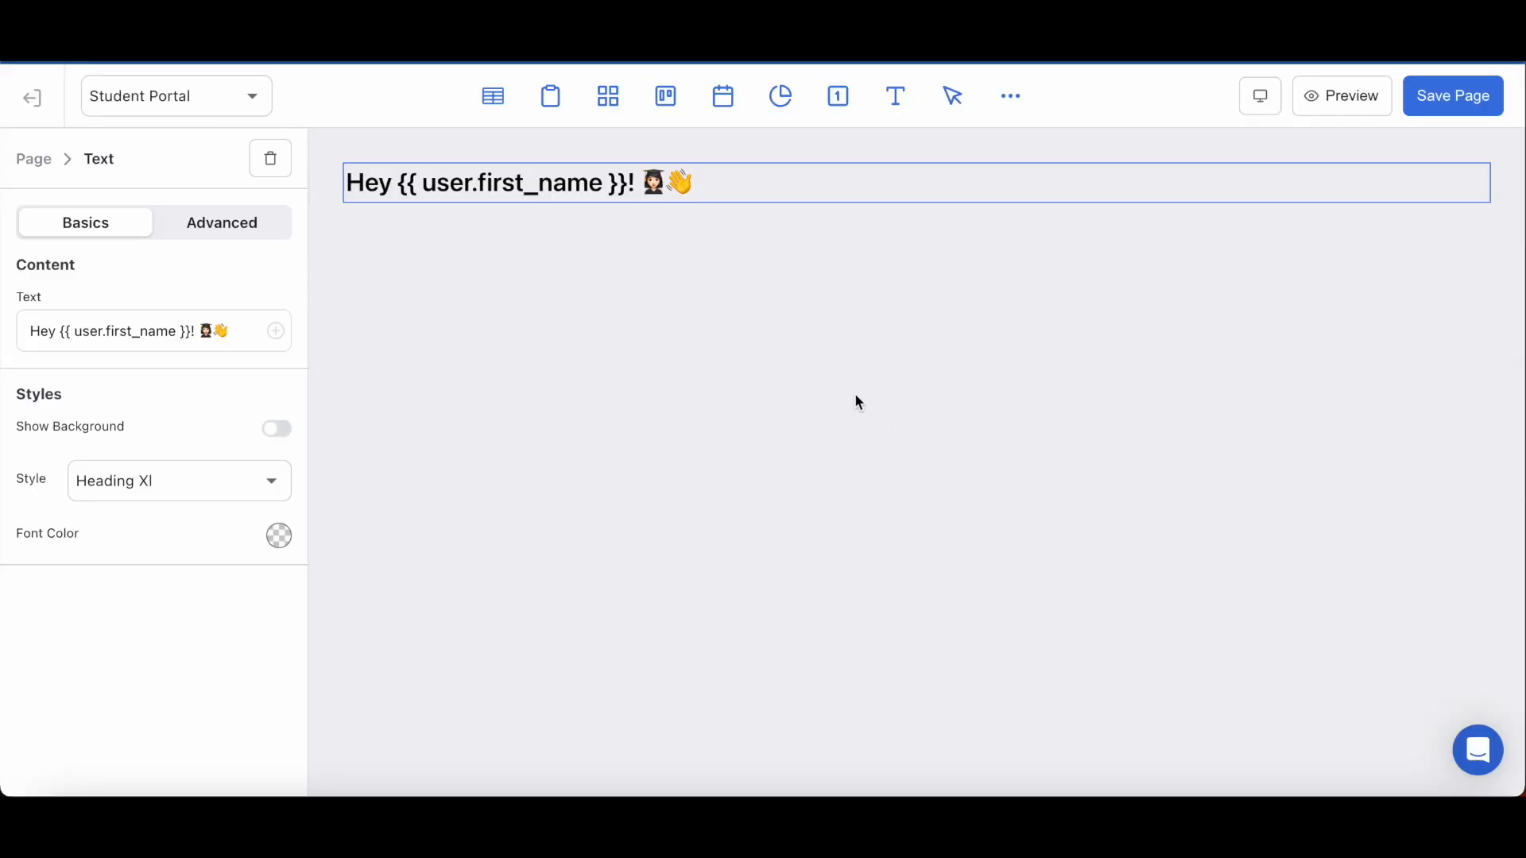
Step: Add table, calendar and second table blocks, then select the first table
{"action": "left_click", "coordinate": [550, 95]}
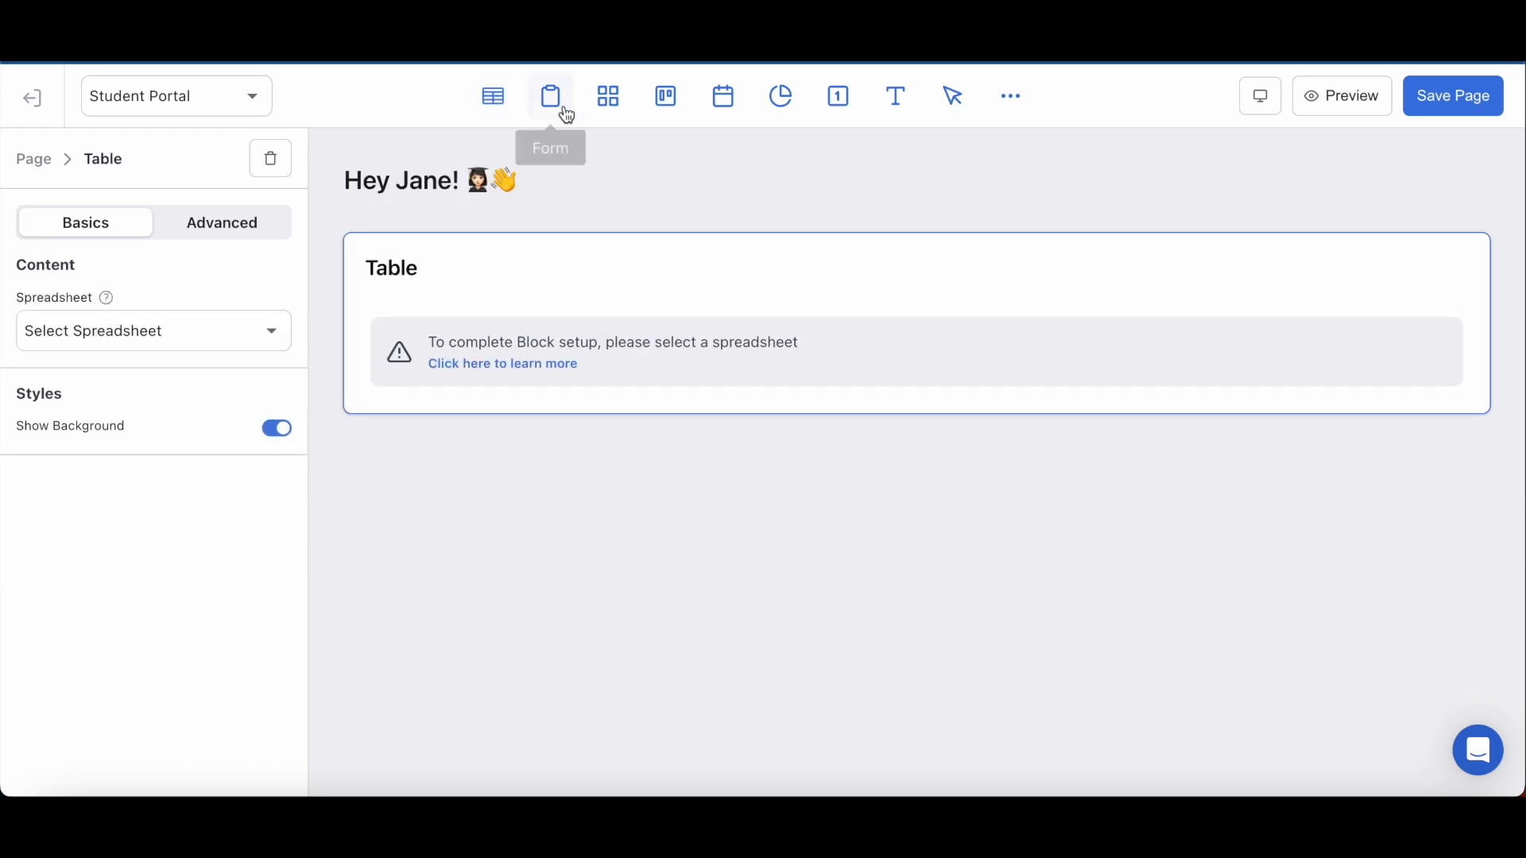
{"action": "left_click", "coordinate": [723, 95]}
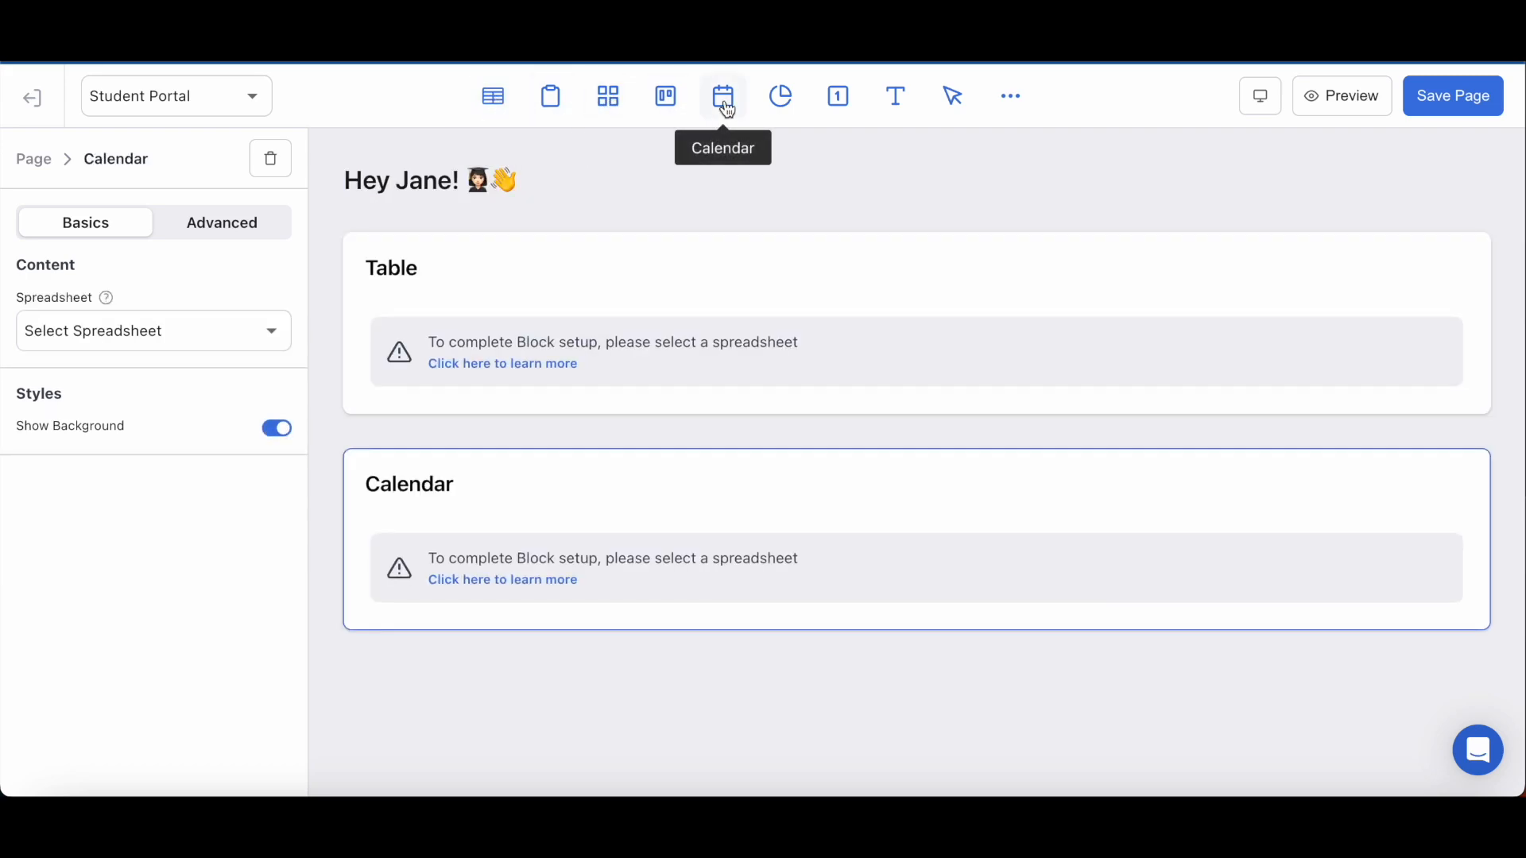
{"action": "mouse_move", "coordinate": [494, 95]}
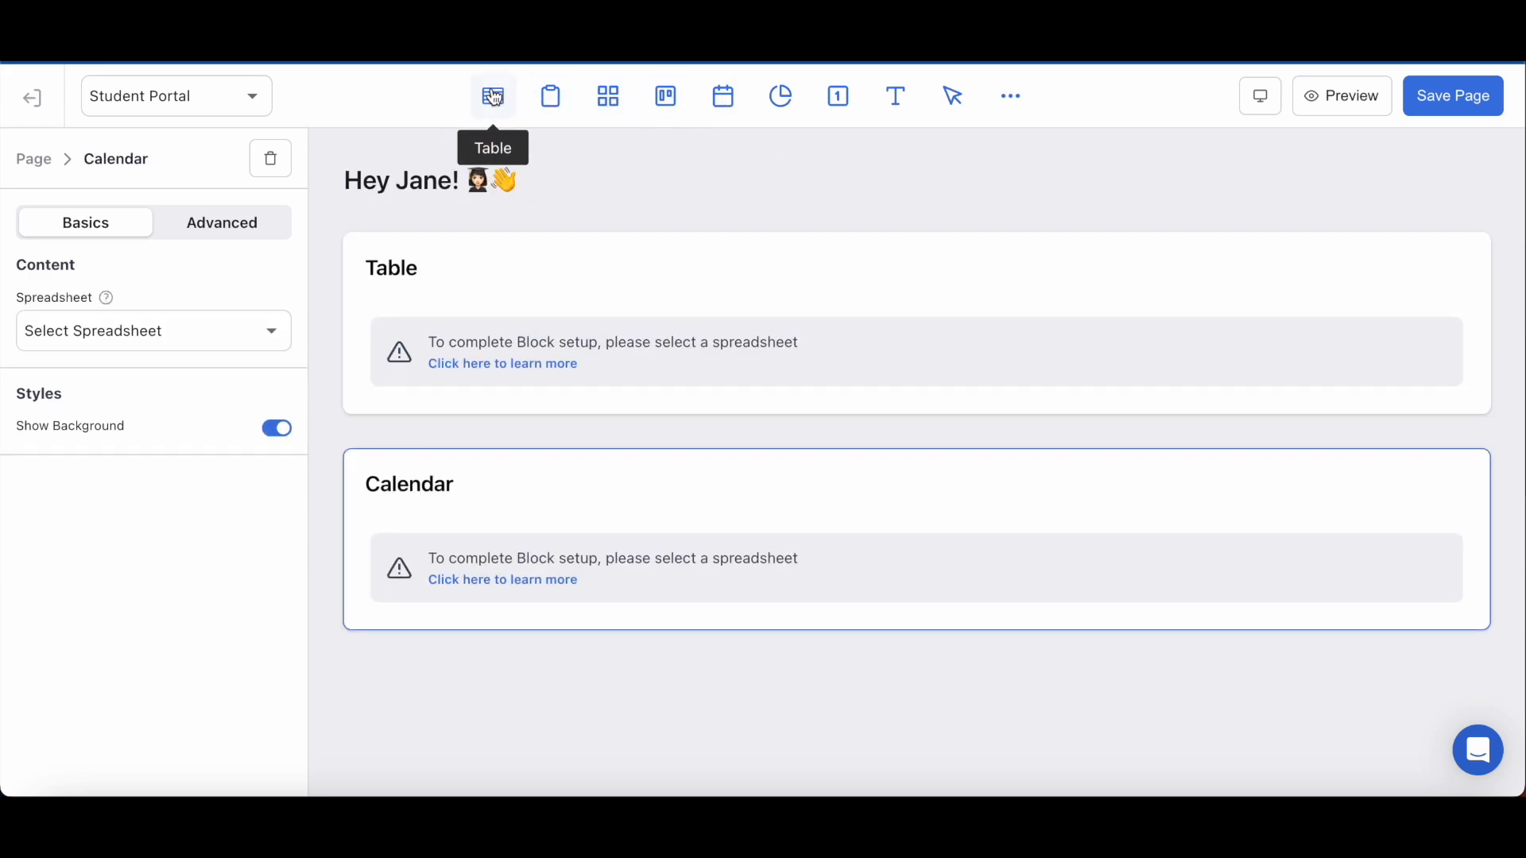
{"action": "left_click", "coordinate": [493, 95]}
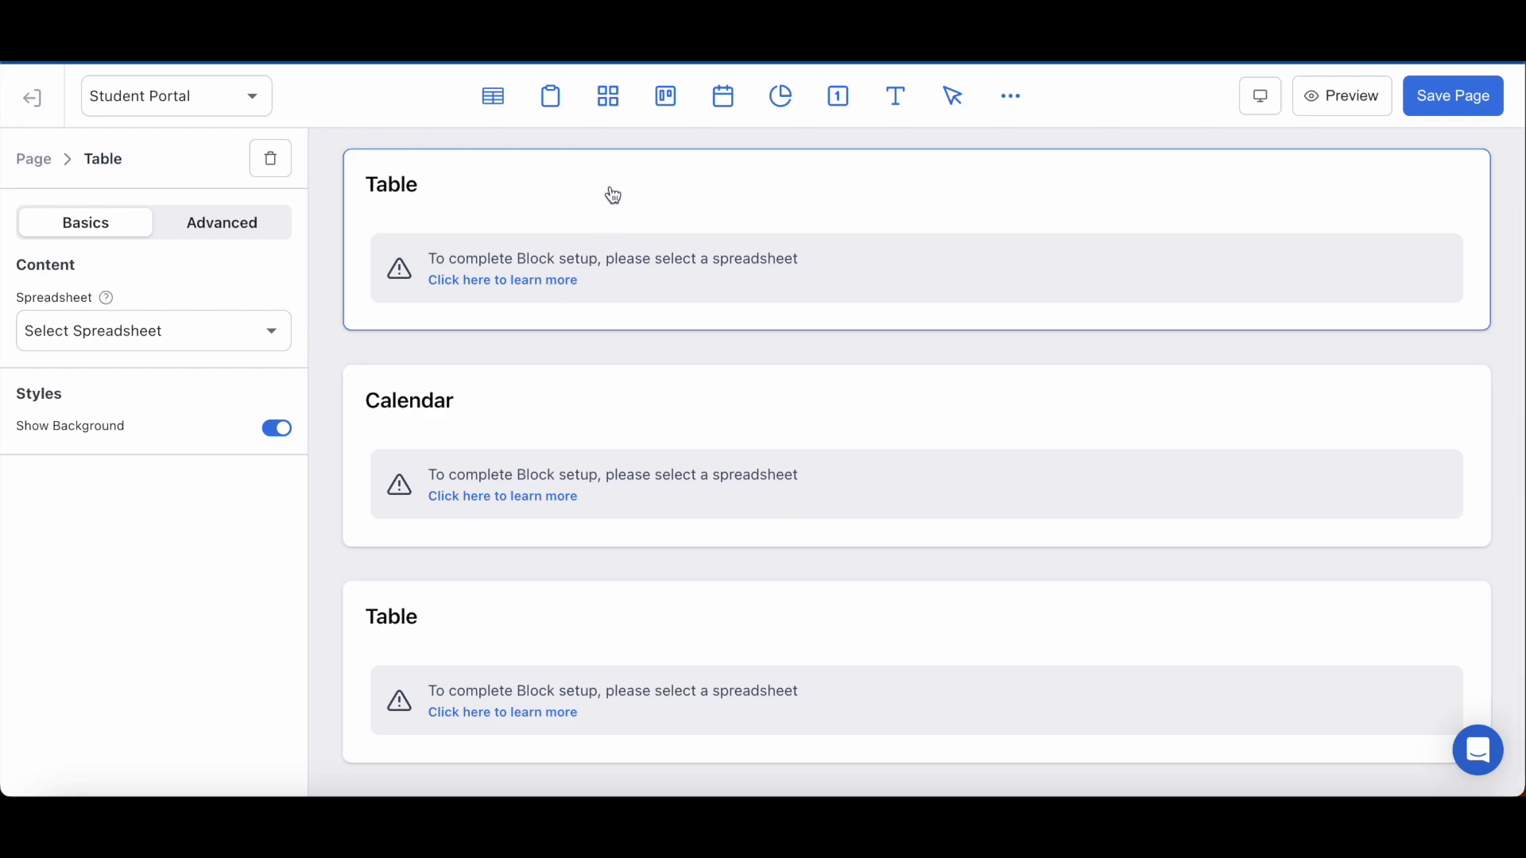
{"action": "mouse_move", "coordinate": [625, 261]}
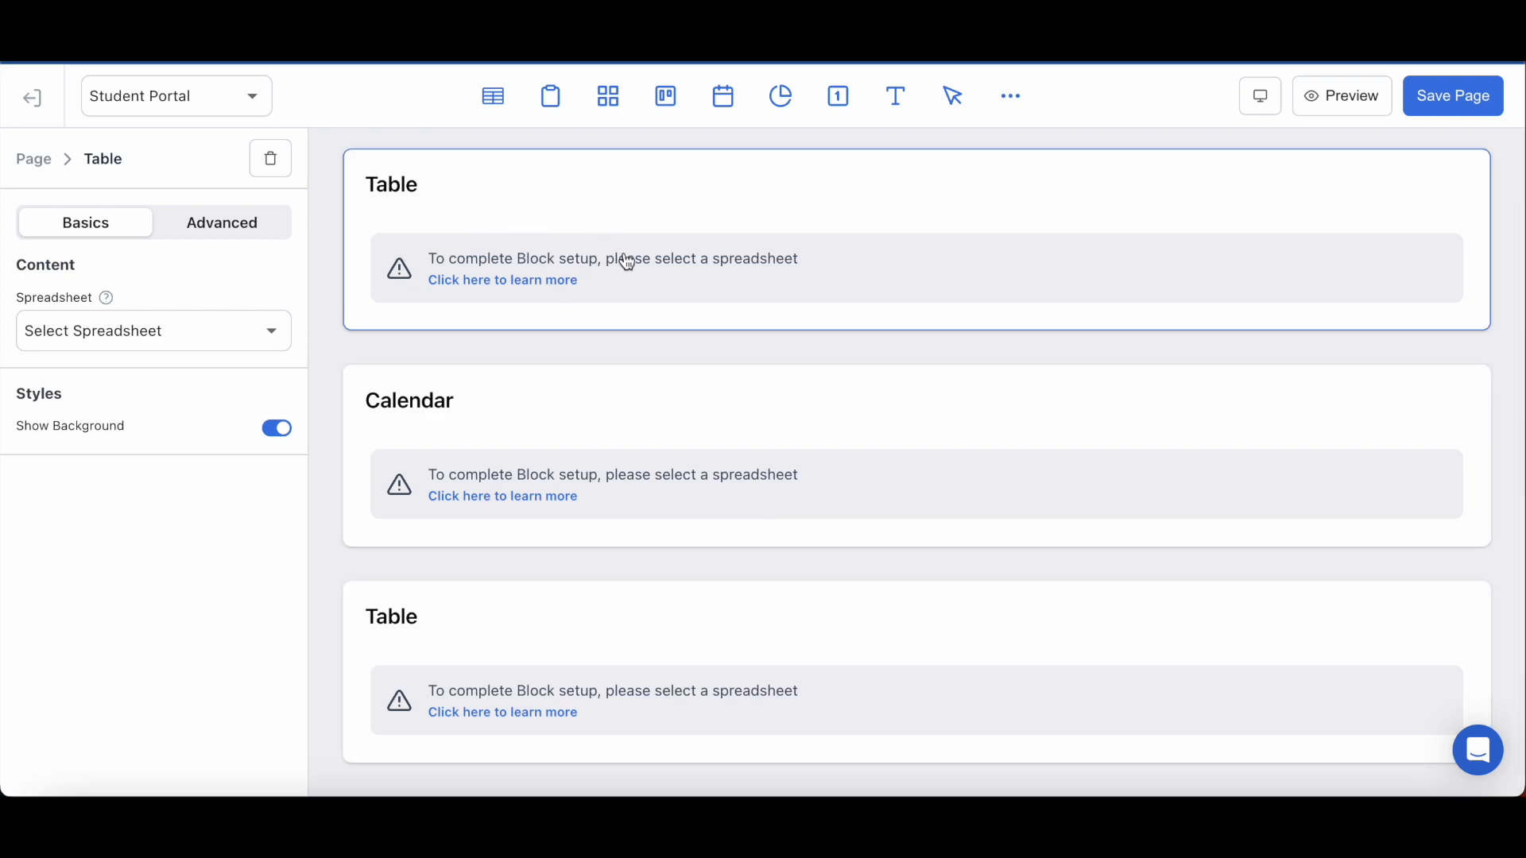
{"action": "left_click", "coordinate": [152, 330]}
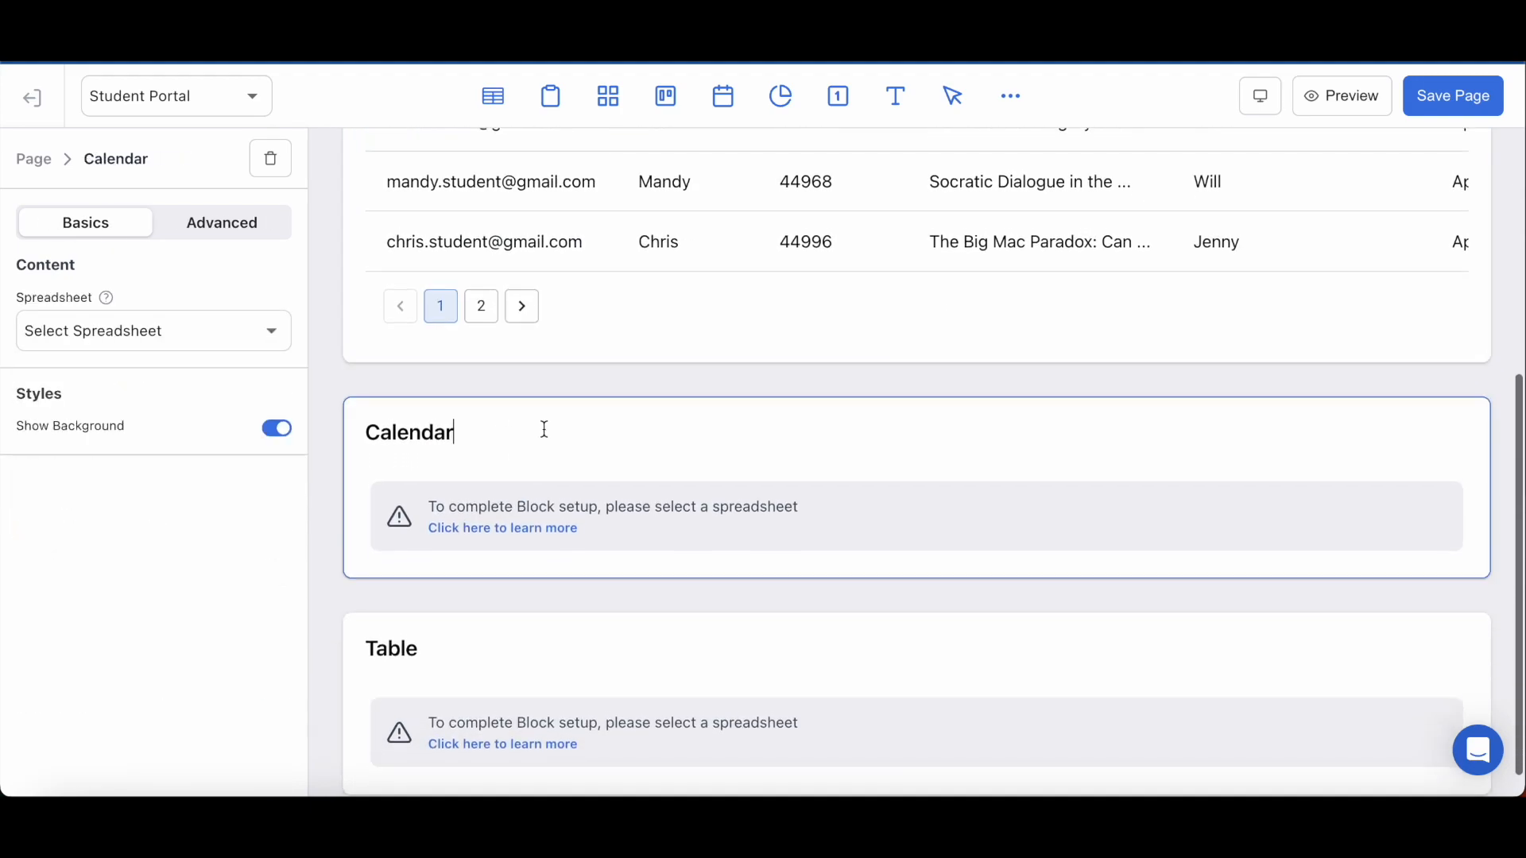
Step: Set the first table's spreadsheet to Students Portal
{"action": "left_click", "coordinate": [152, 329]}
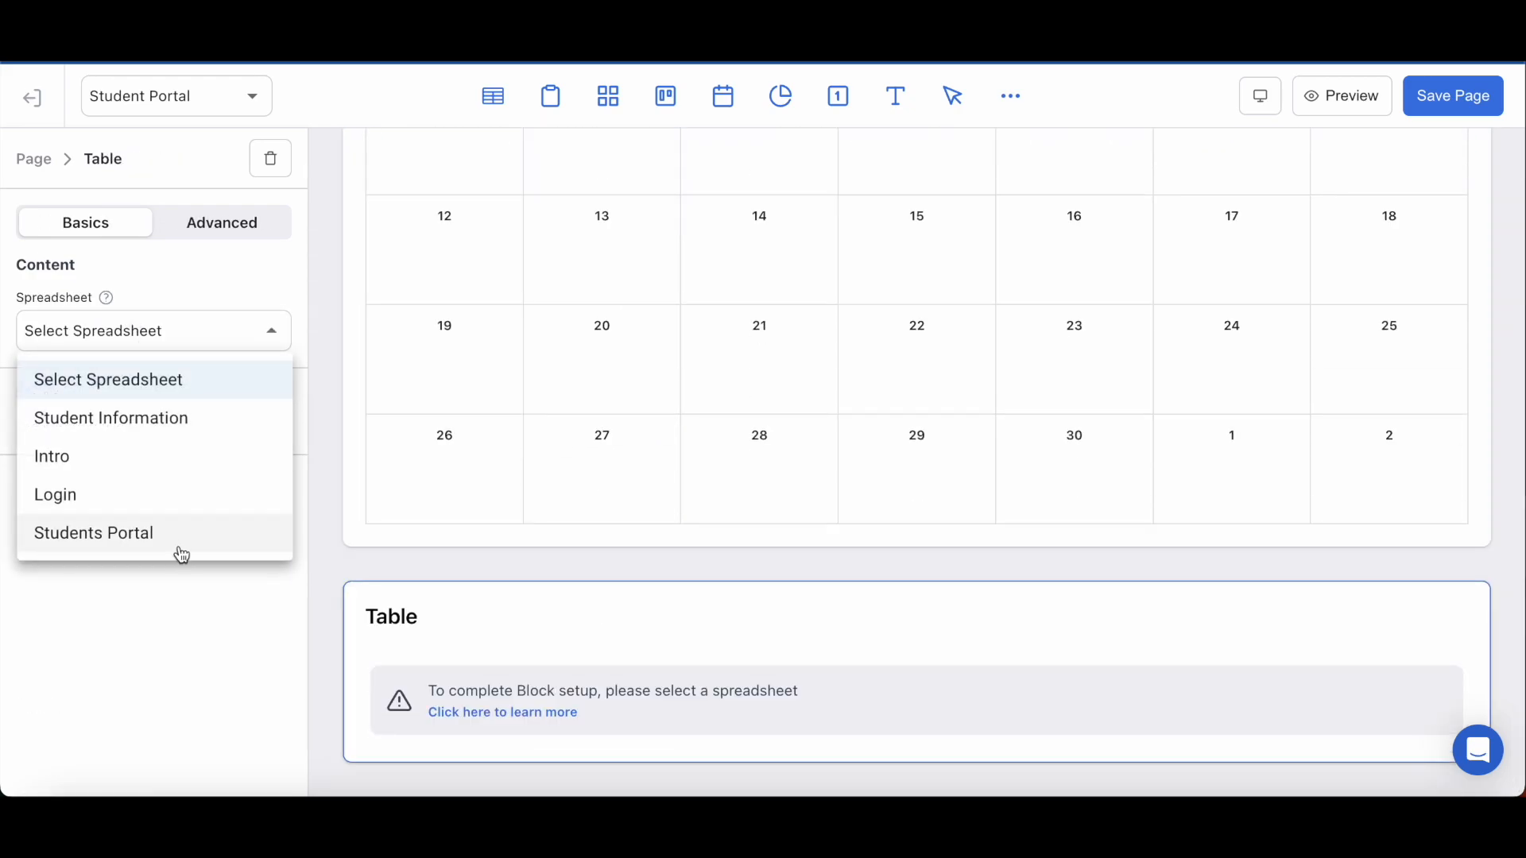
{"action": "left_click", "coordinate": [94, 532]}
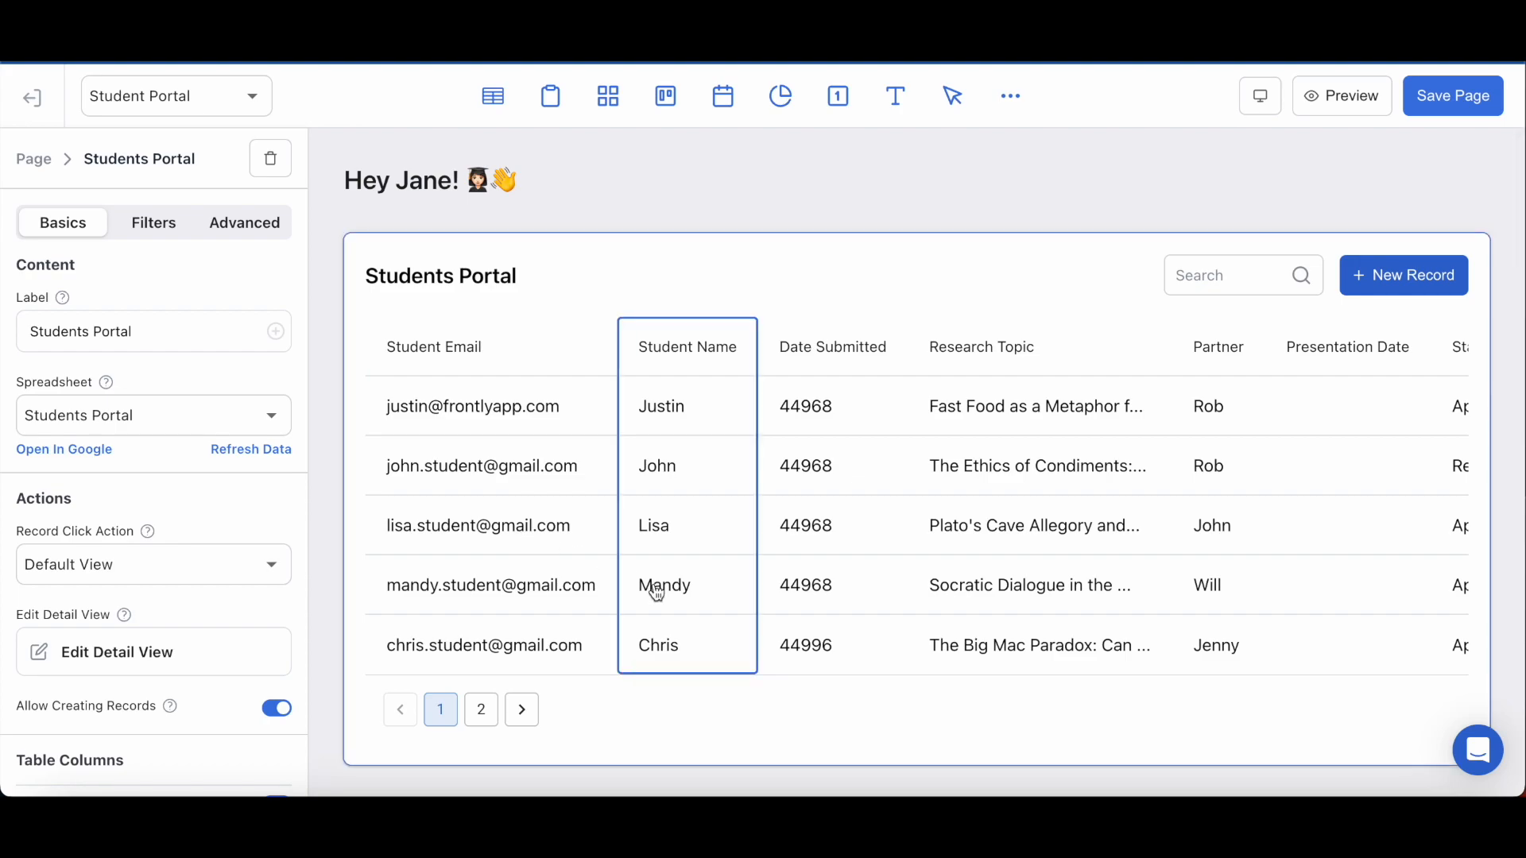
{"action": "scroll", "scroll_direction": "down", "scroll_amount": 3}
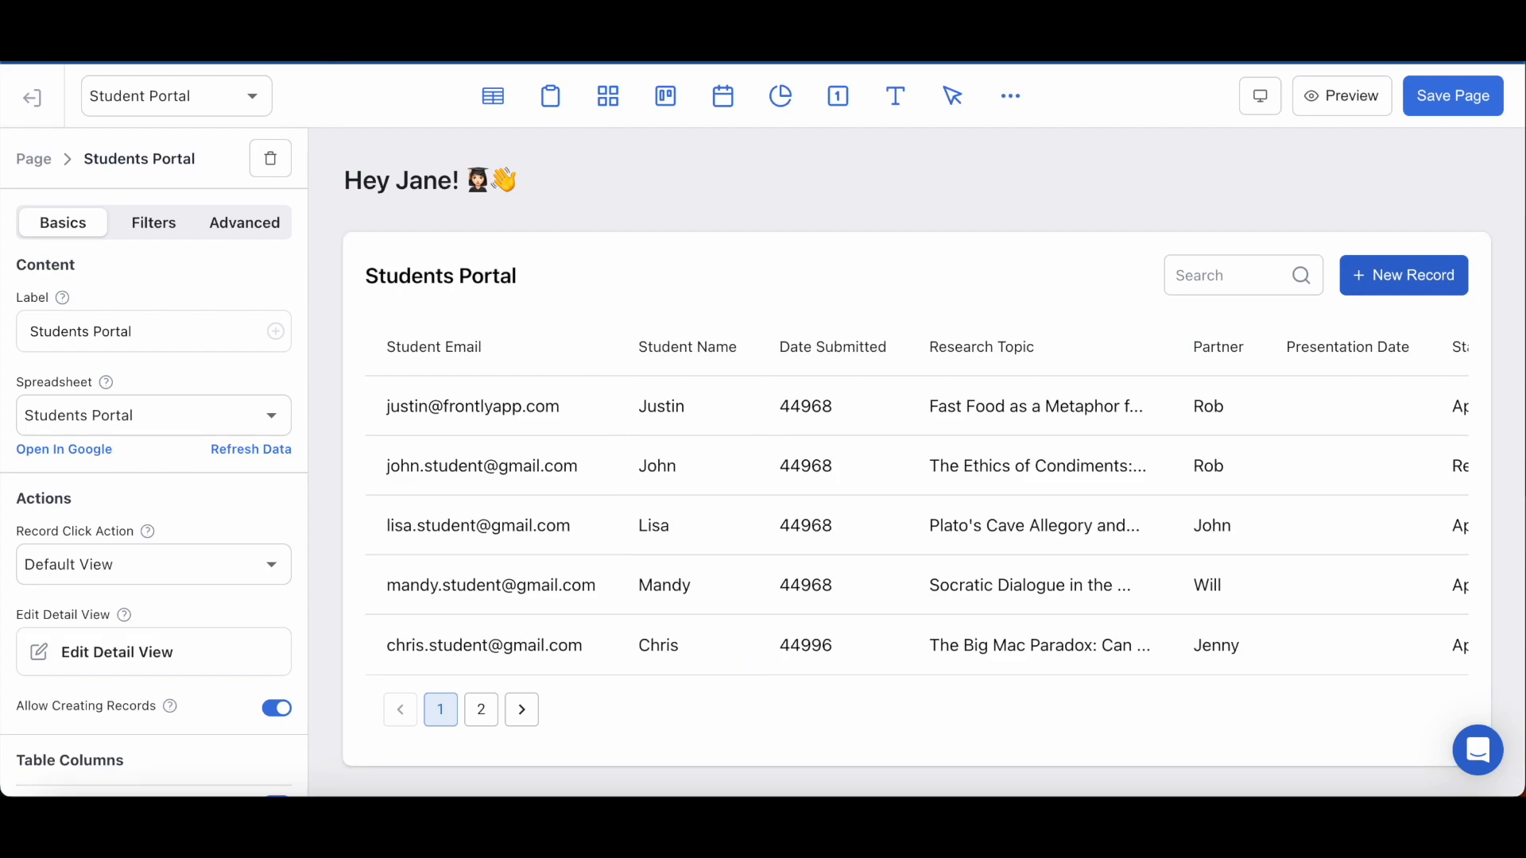
Step: Preview the page live and select the Students Portal table's title
{"action": "left_click", "coordinate": [1341, 96]}
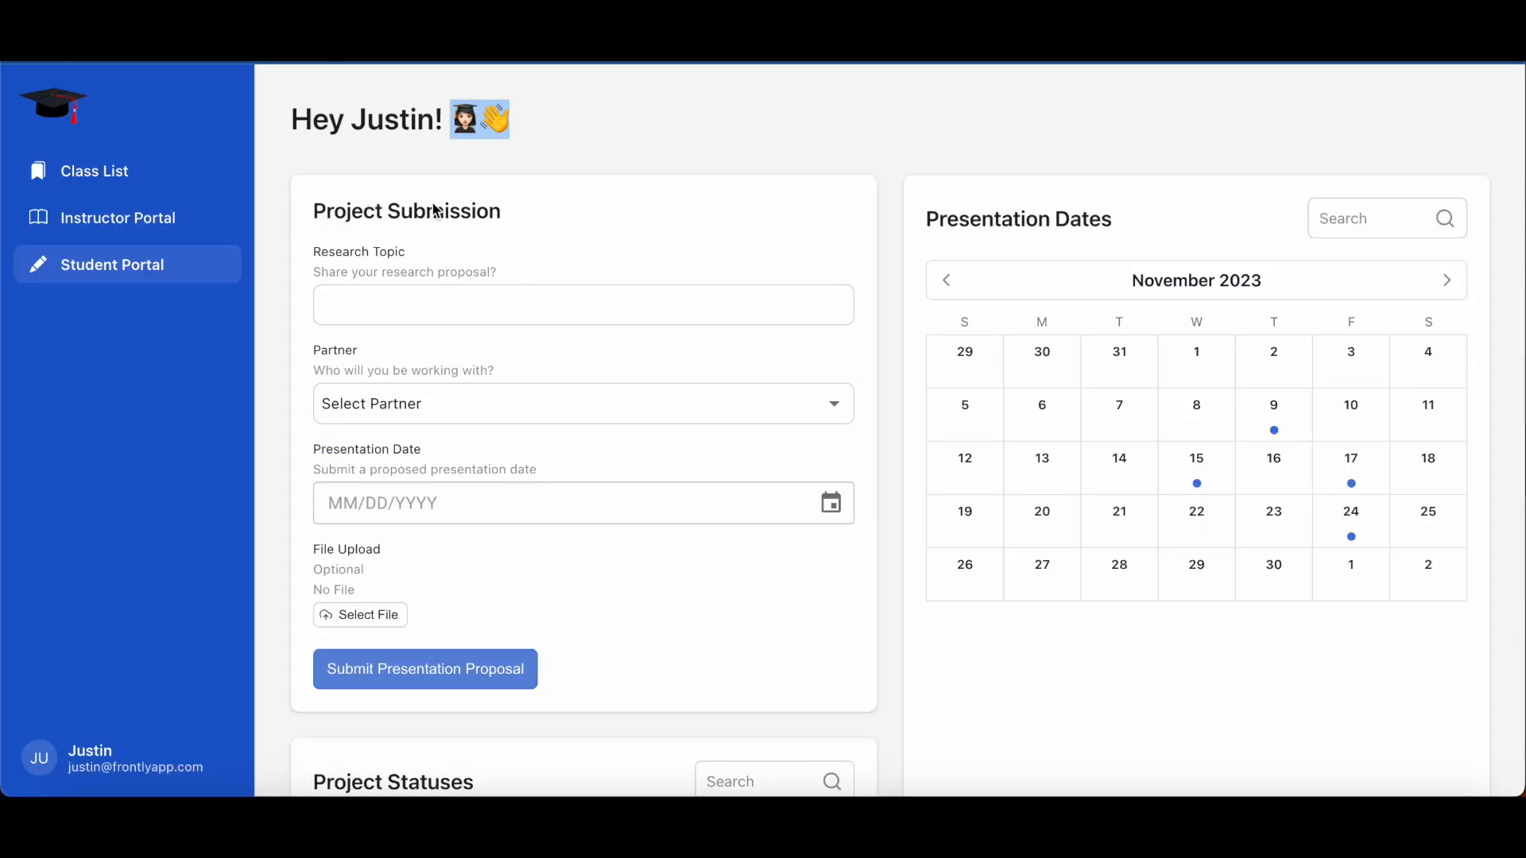
{"action": "scroll", "scroll_direction": "down", "scroll_amount": 3}
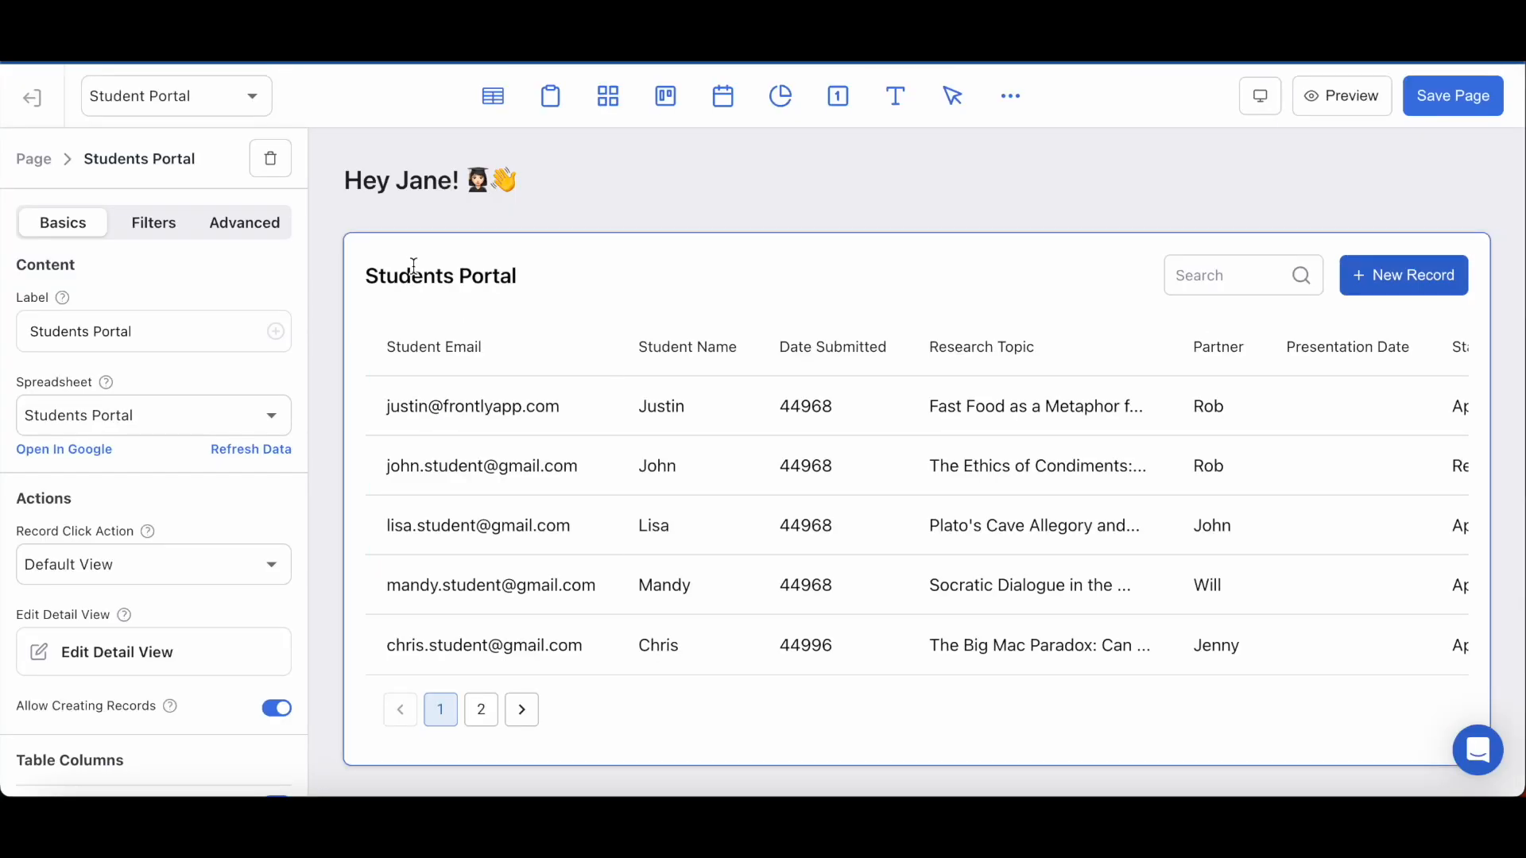
{"action": "left_click", "coordinate": [433, 269]}
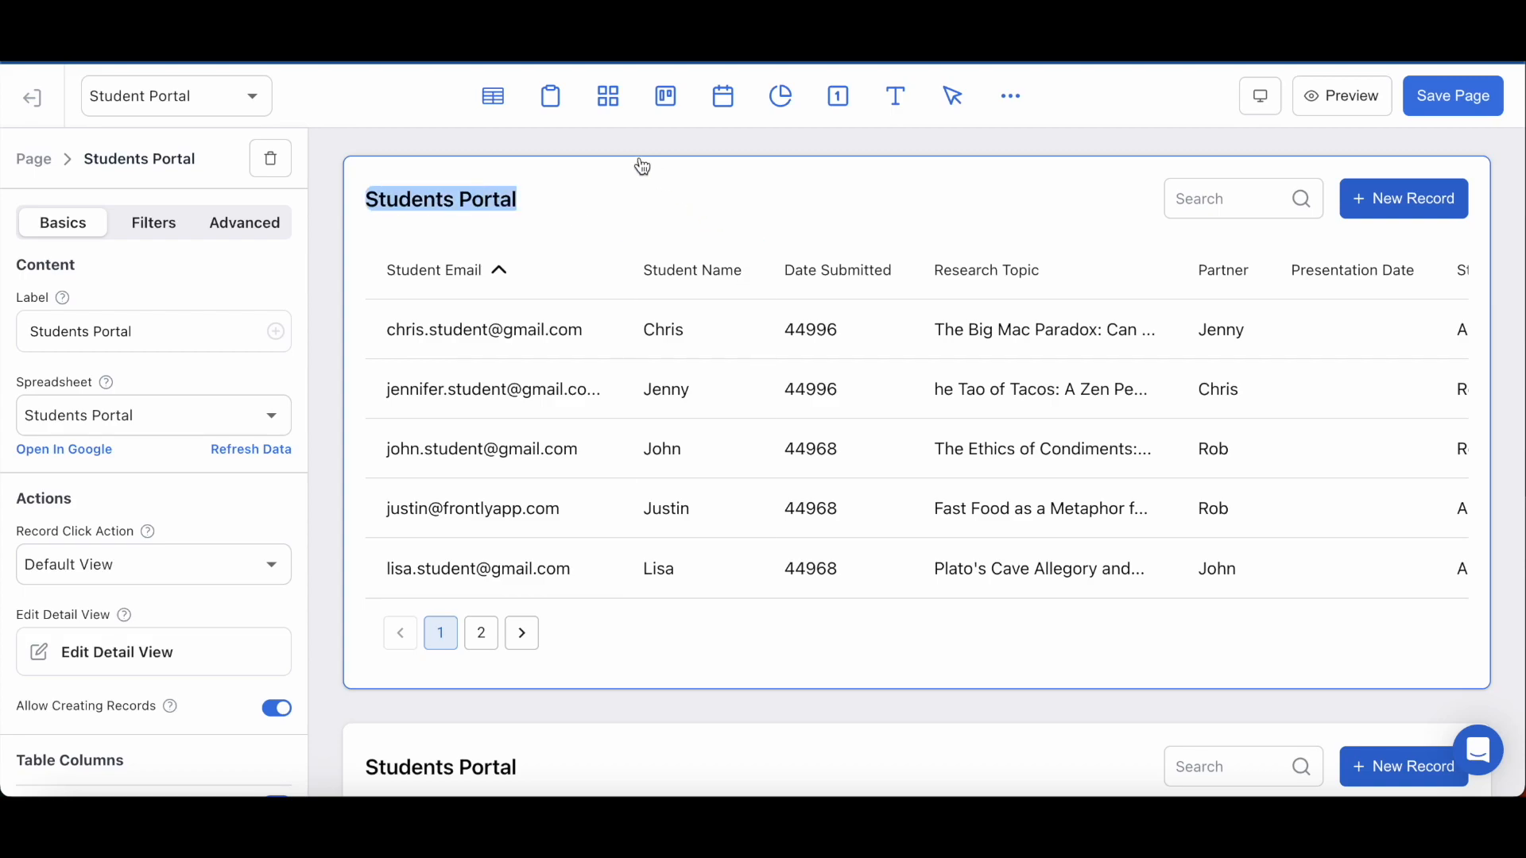
{"action": "left_click", "coordinate": [493, 270]}
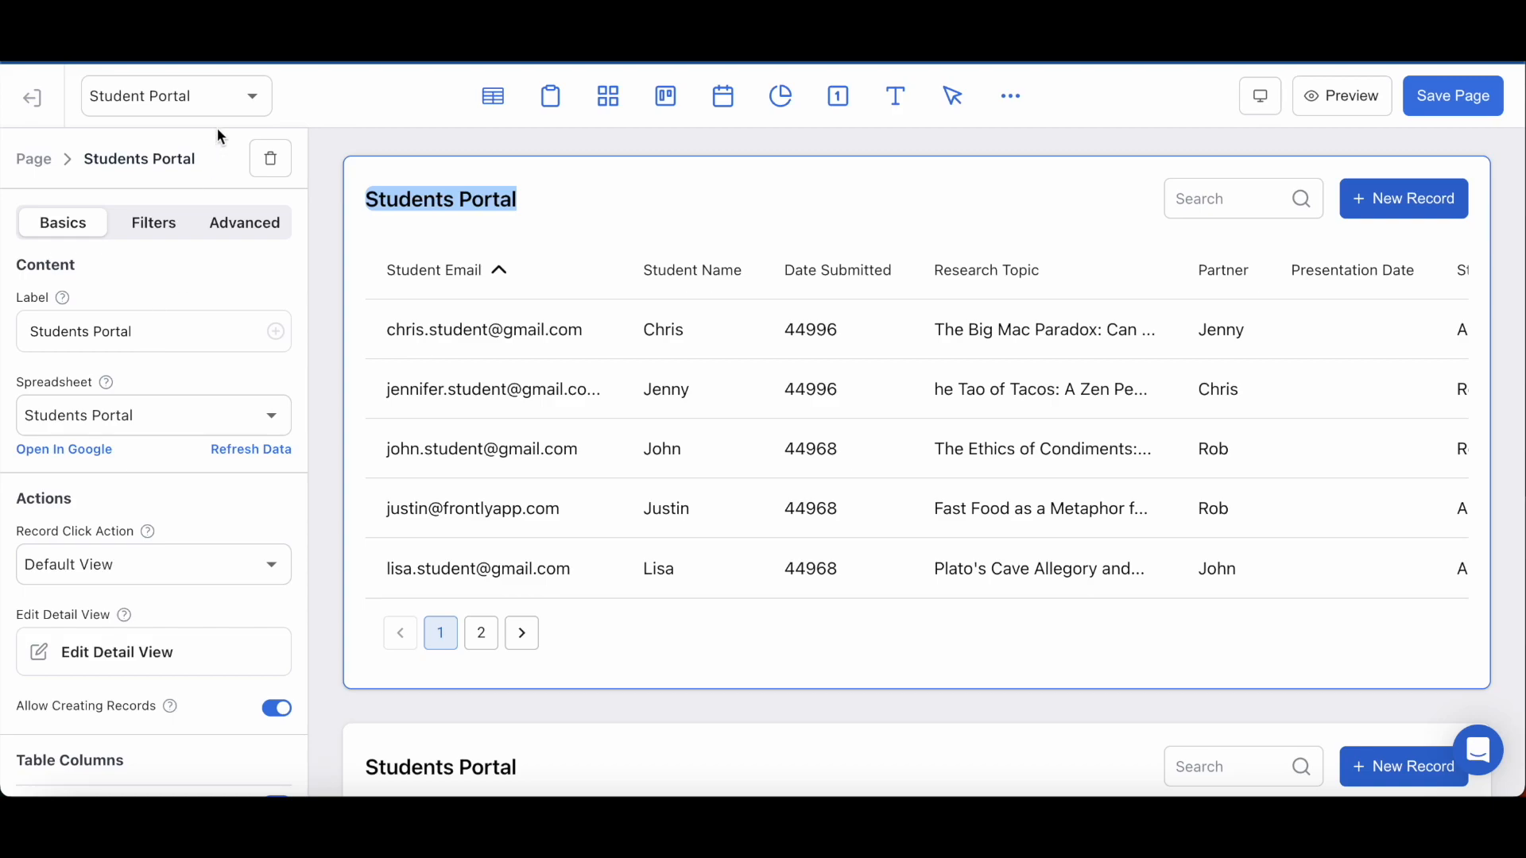
Step: Relabel the blocks 'Project Submissions' and 'Presentation Dates'
{"action": "left_click", "coordinate": [1340, 96]}
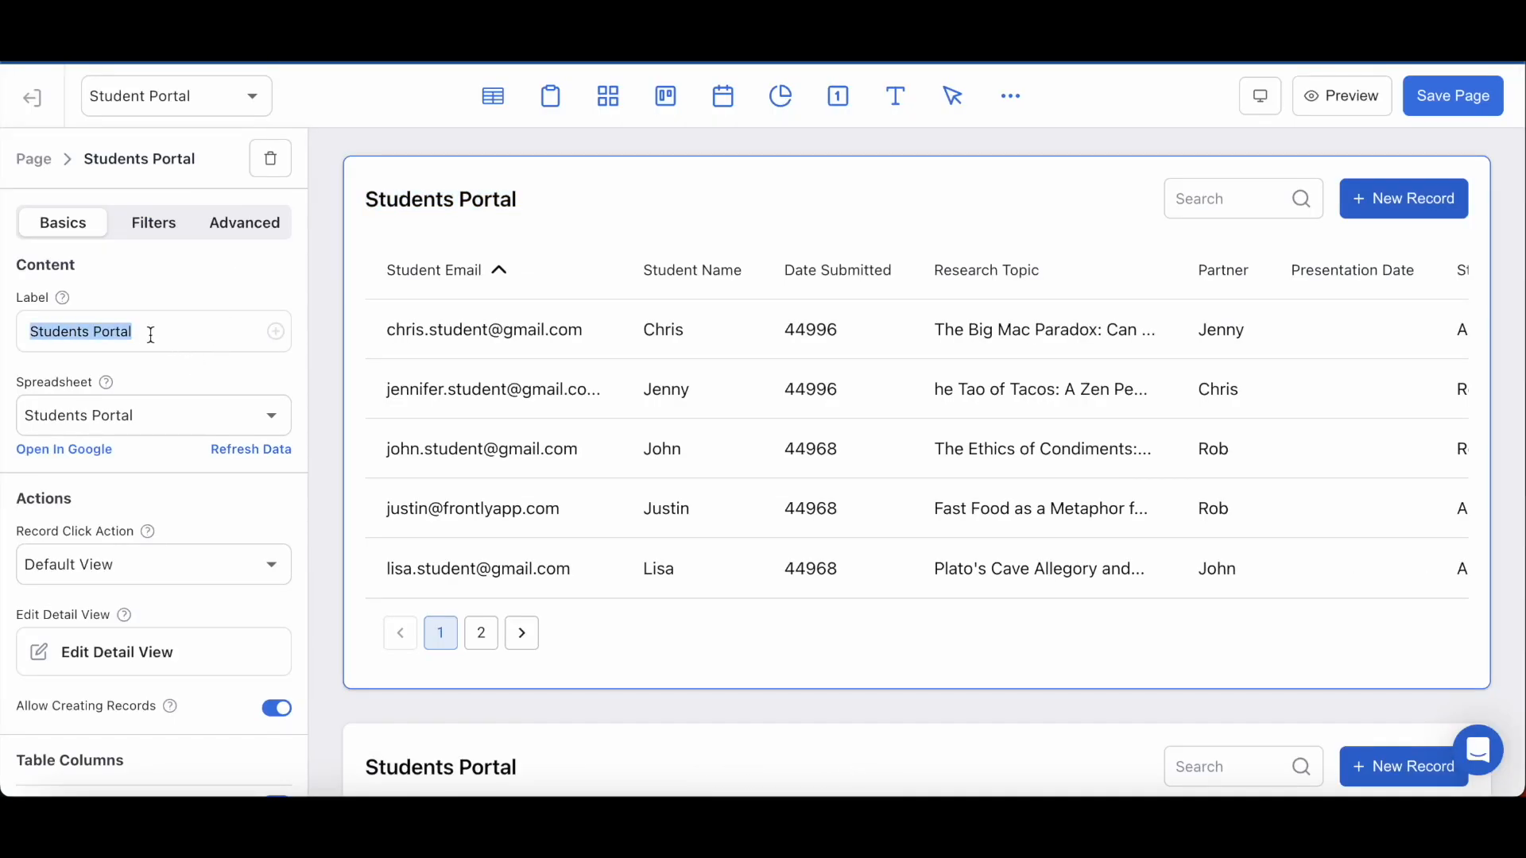
{"action": "type", "text": "Project S"}
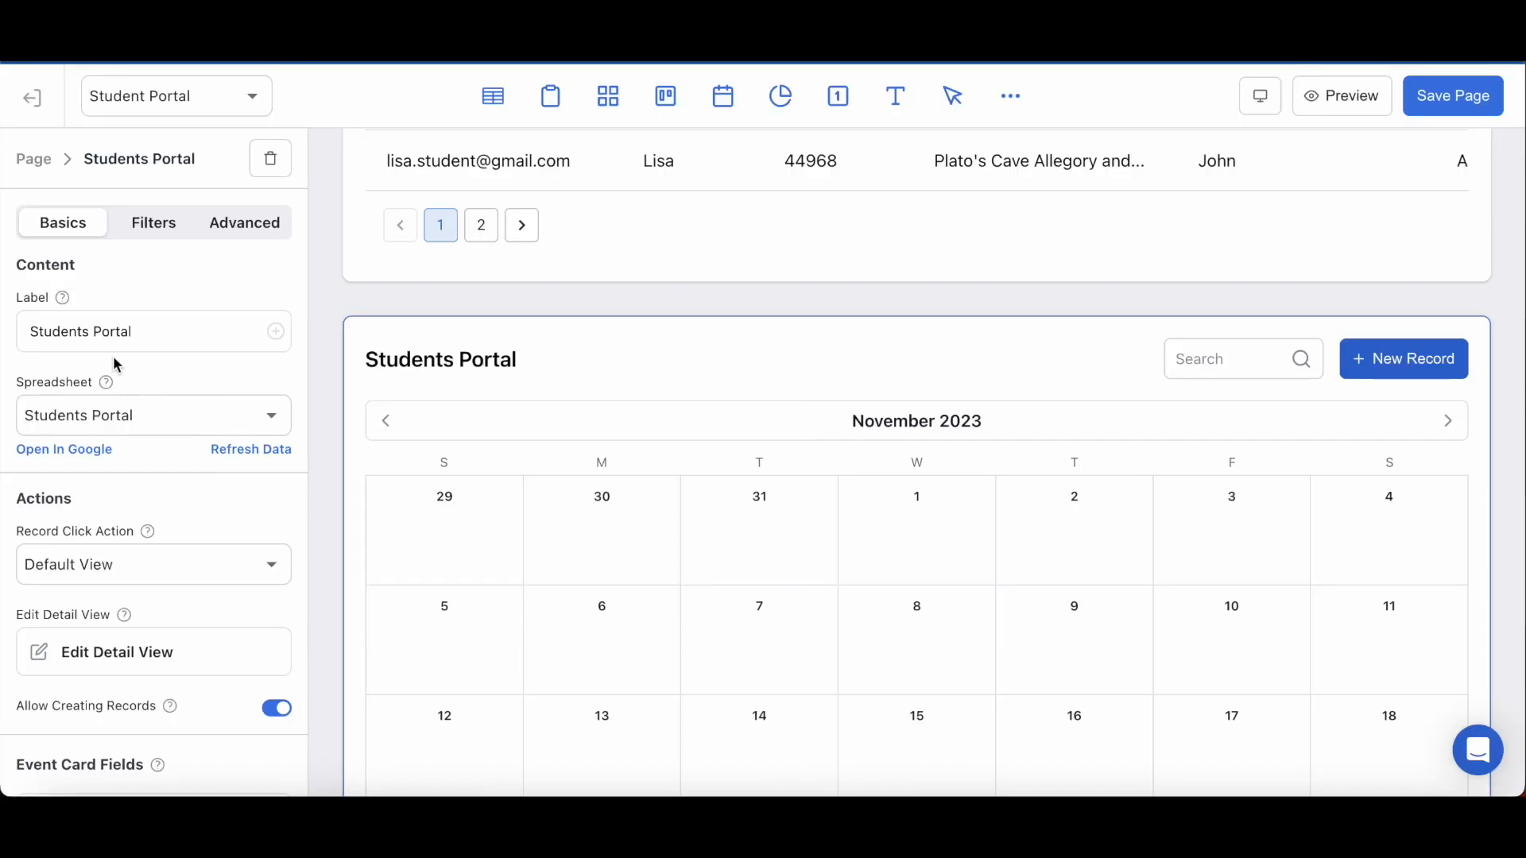
{"action": "type", "text": "Presentation Dates"}
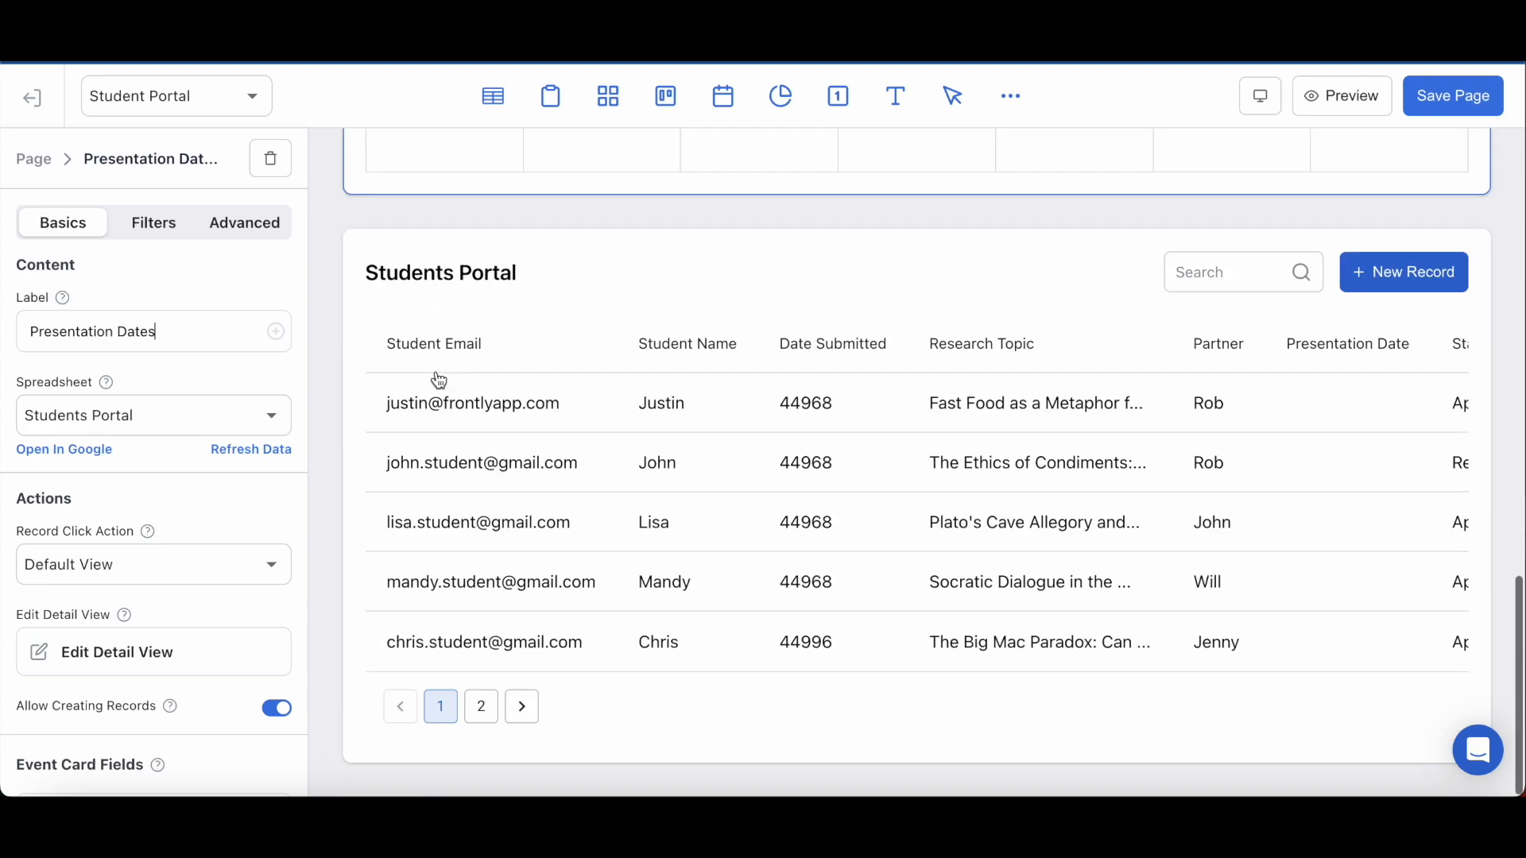
{"action": "left_click", "coordinate": [1340, 95]}
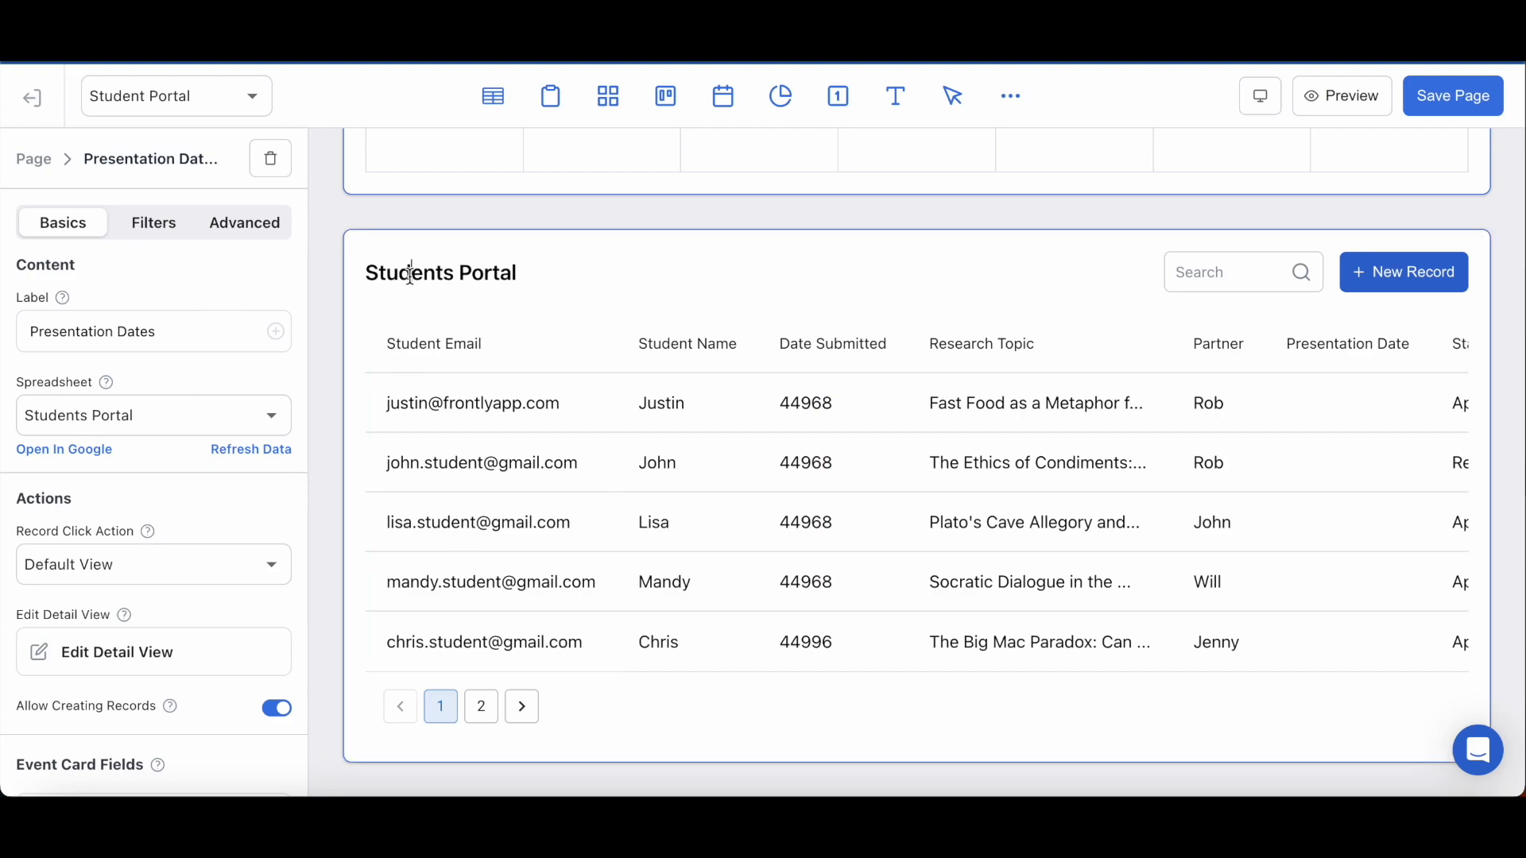
{"action": "type", "text": "Project Submissions"}
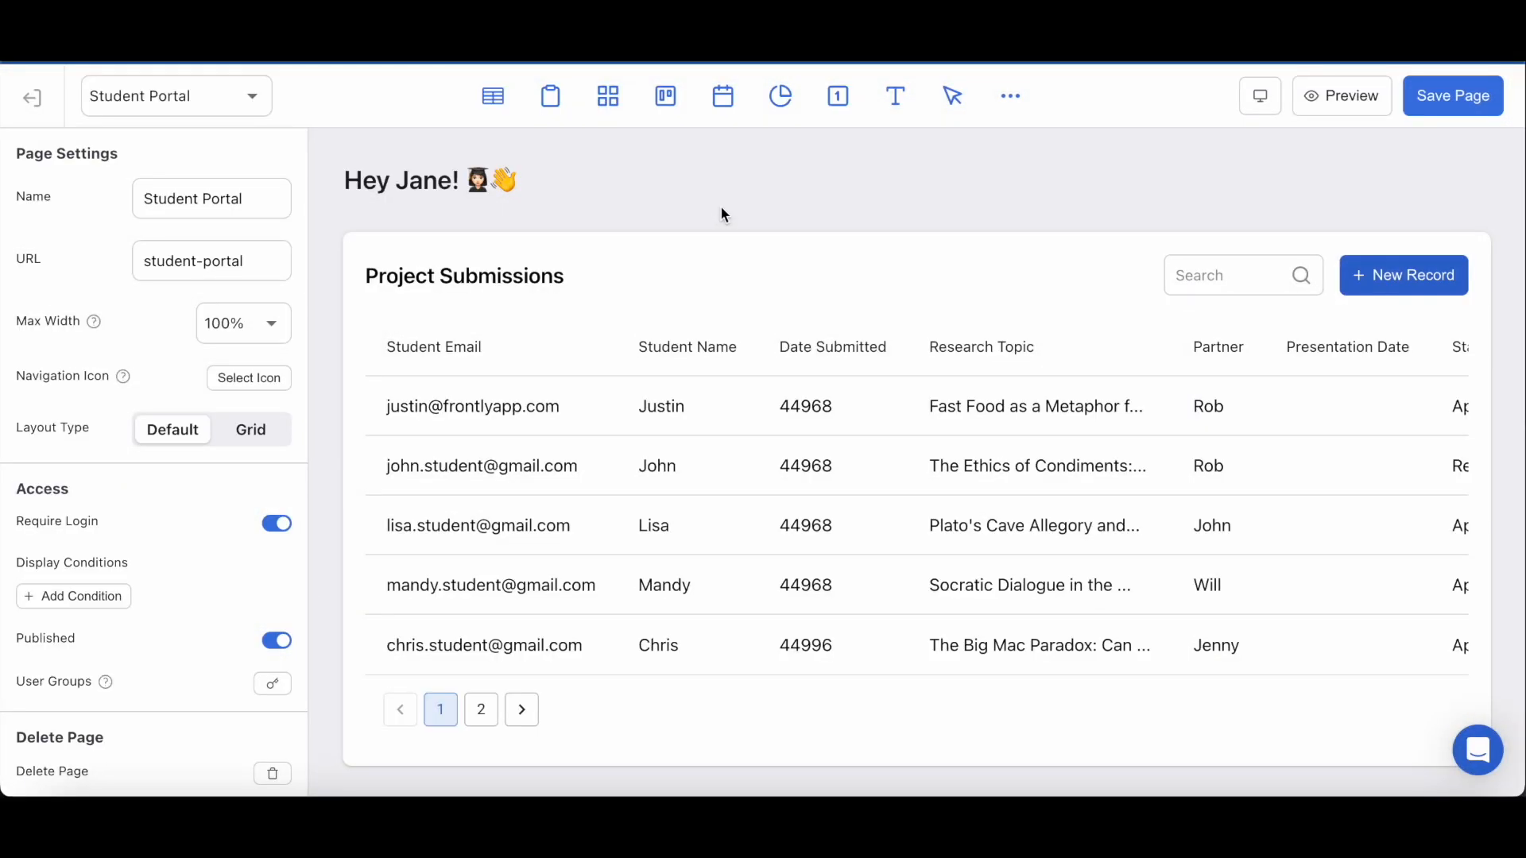
{"action": "scroll", "scroll_direction": "down", "scroll_amount": 3}
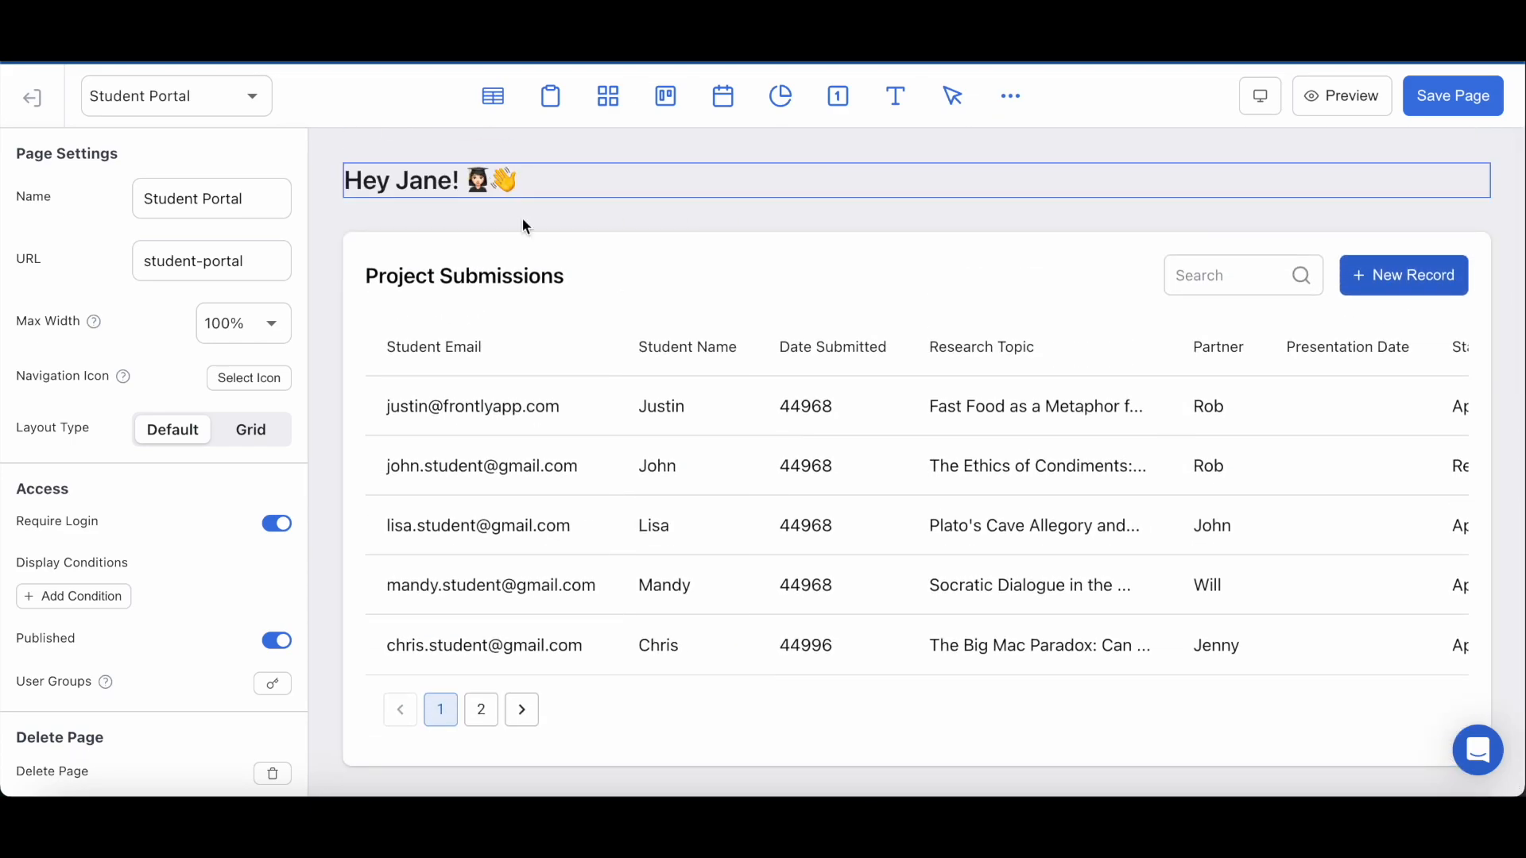
{"action": "left_click", "coordinate": [716, 223]}
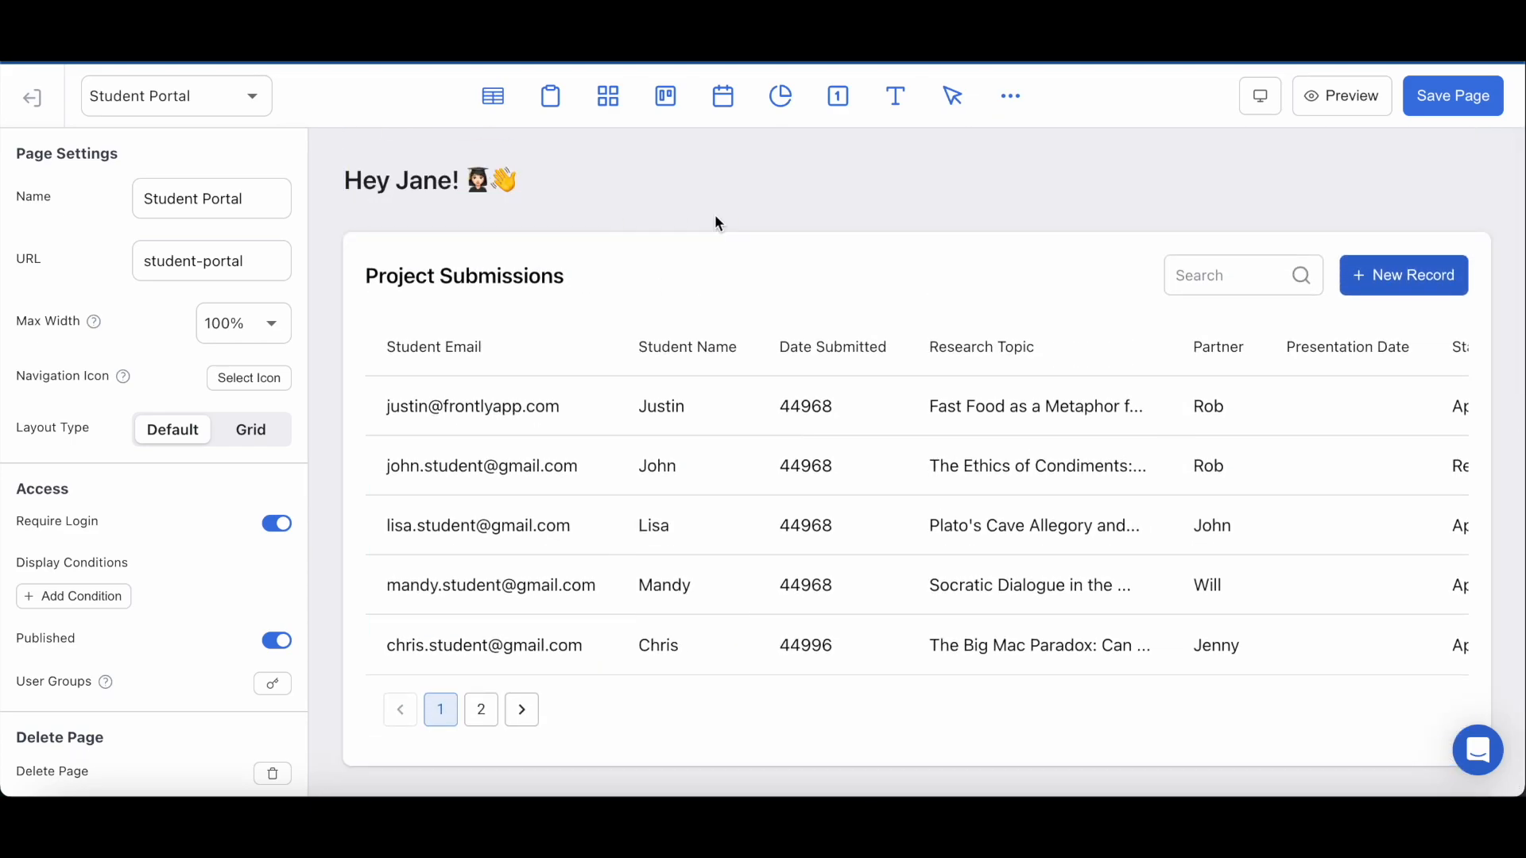
{"action": "left_click", "coordinate": [1341, 96]}
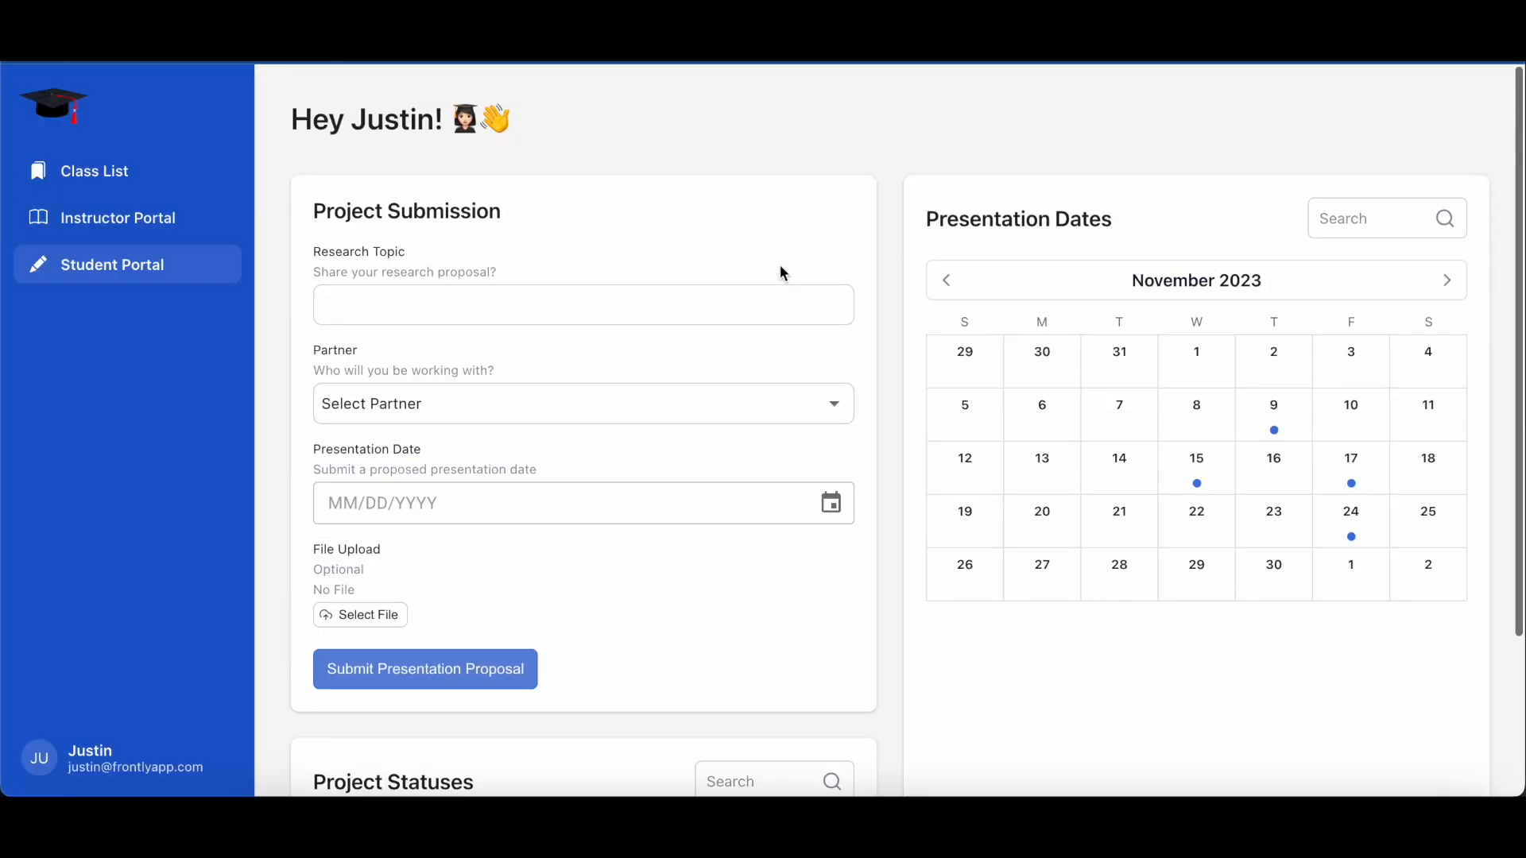
{"action": "mouse_move", "coordinate": [1273, 458]}
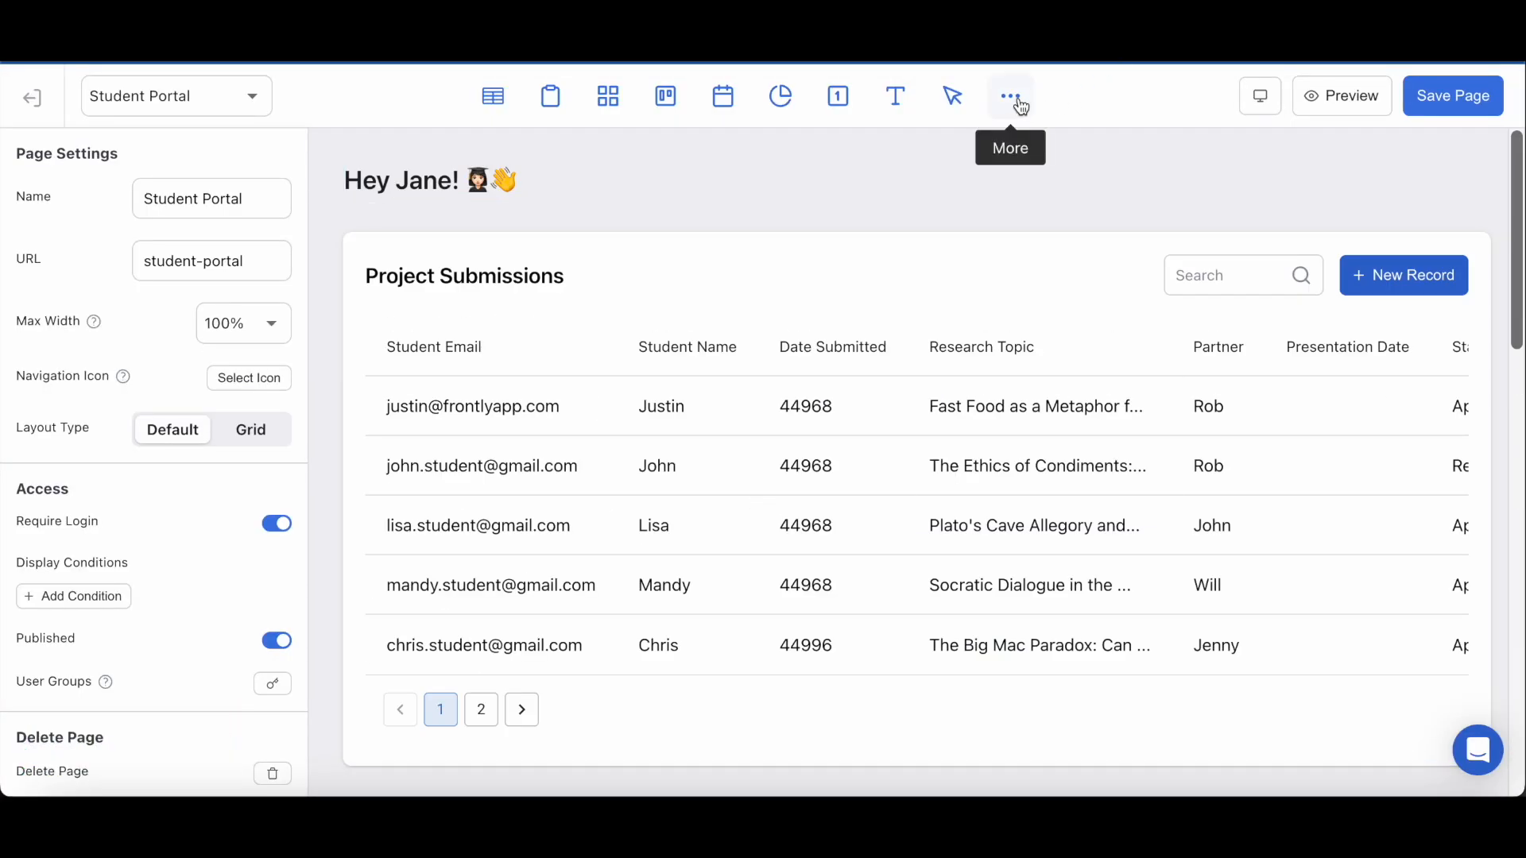
Step: Add a Layout block using the 1/3 left, 2 right arrangement
{"action": "left_click", "coordinate": [1010, 96]}
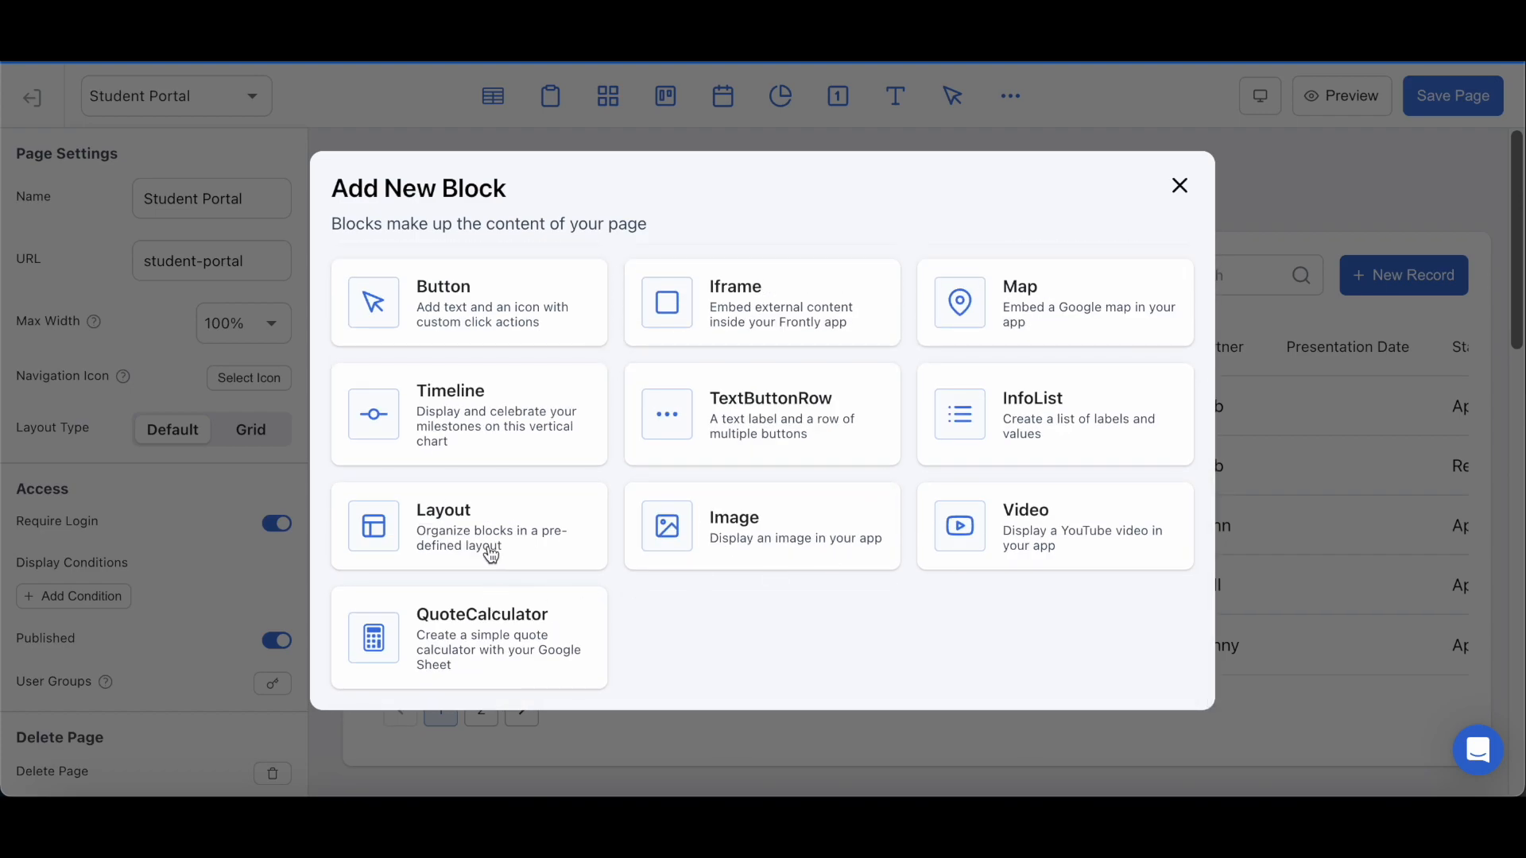
{"action": "left_click", "coordinate": [468, 526]}
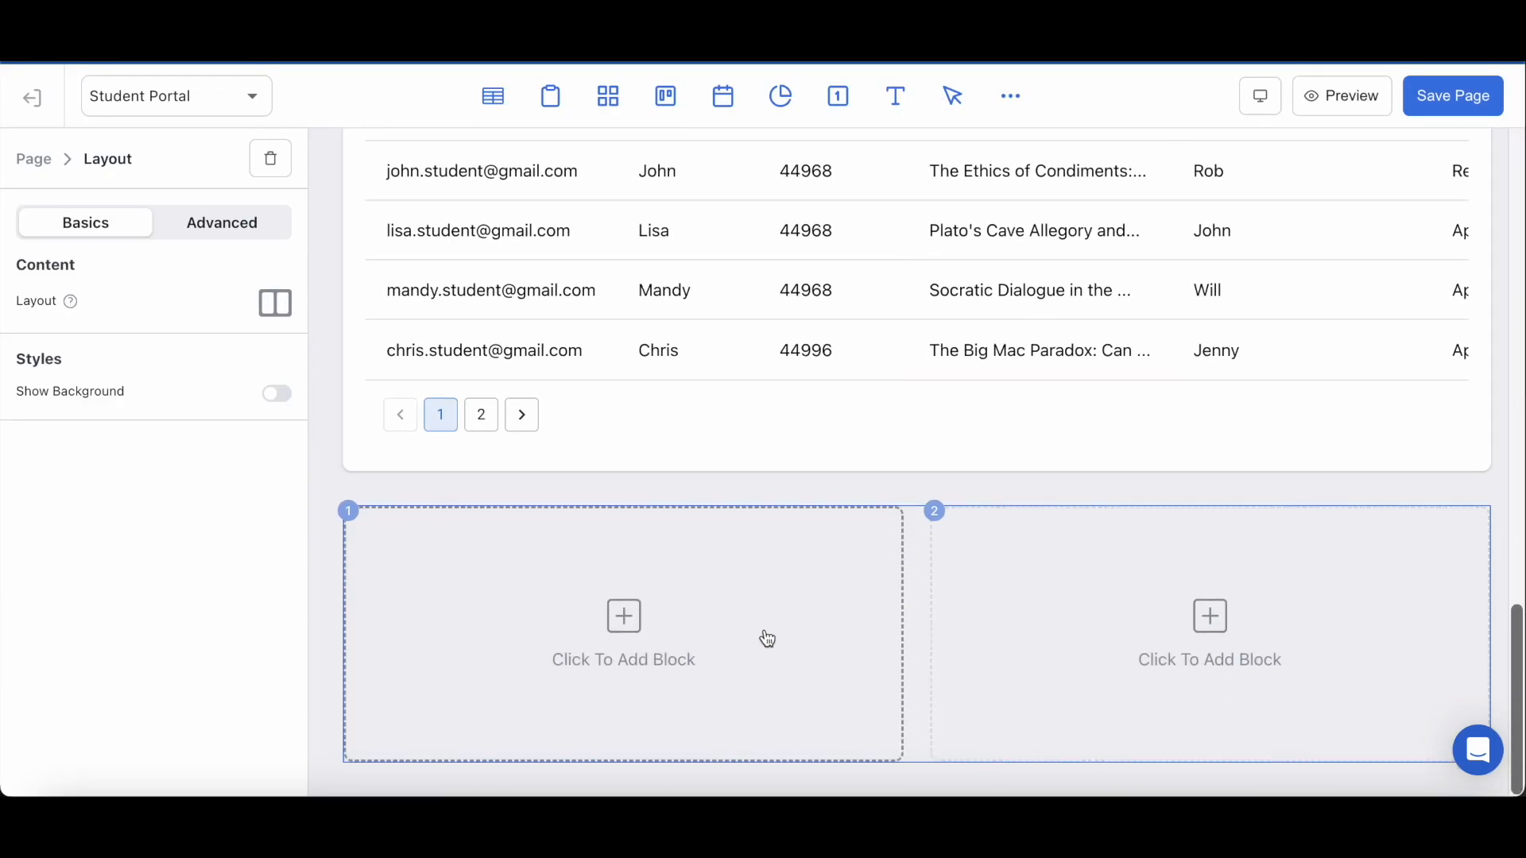
{"action": "left_click", "coordinate": [276, 303]}
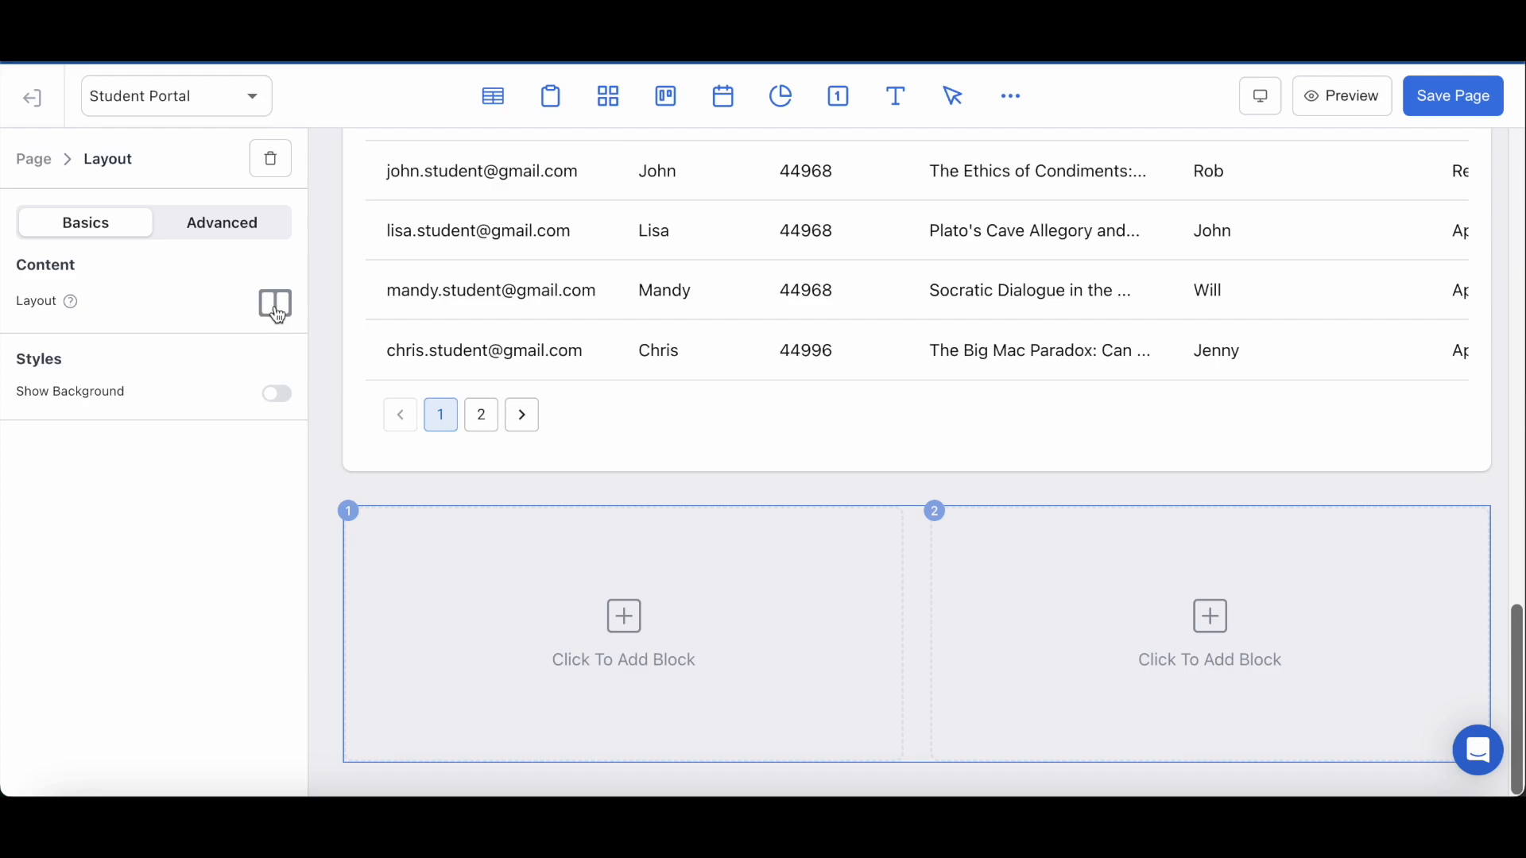
{"action": "left_click", "coordinate": [276, 304]}
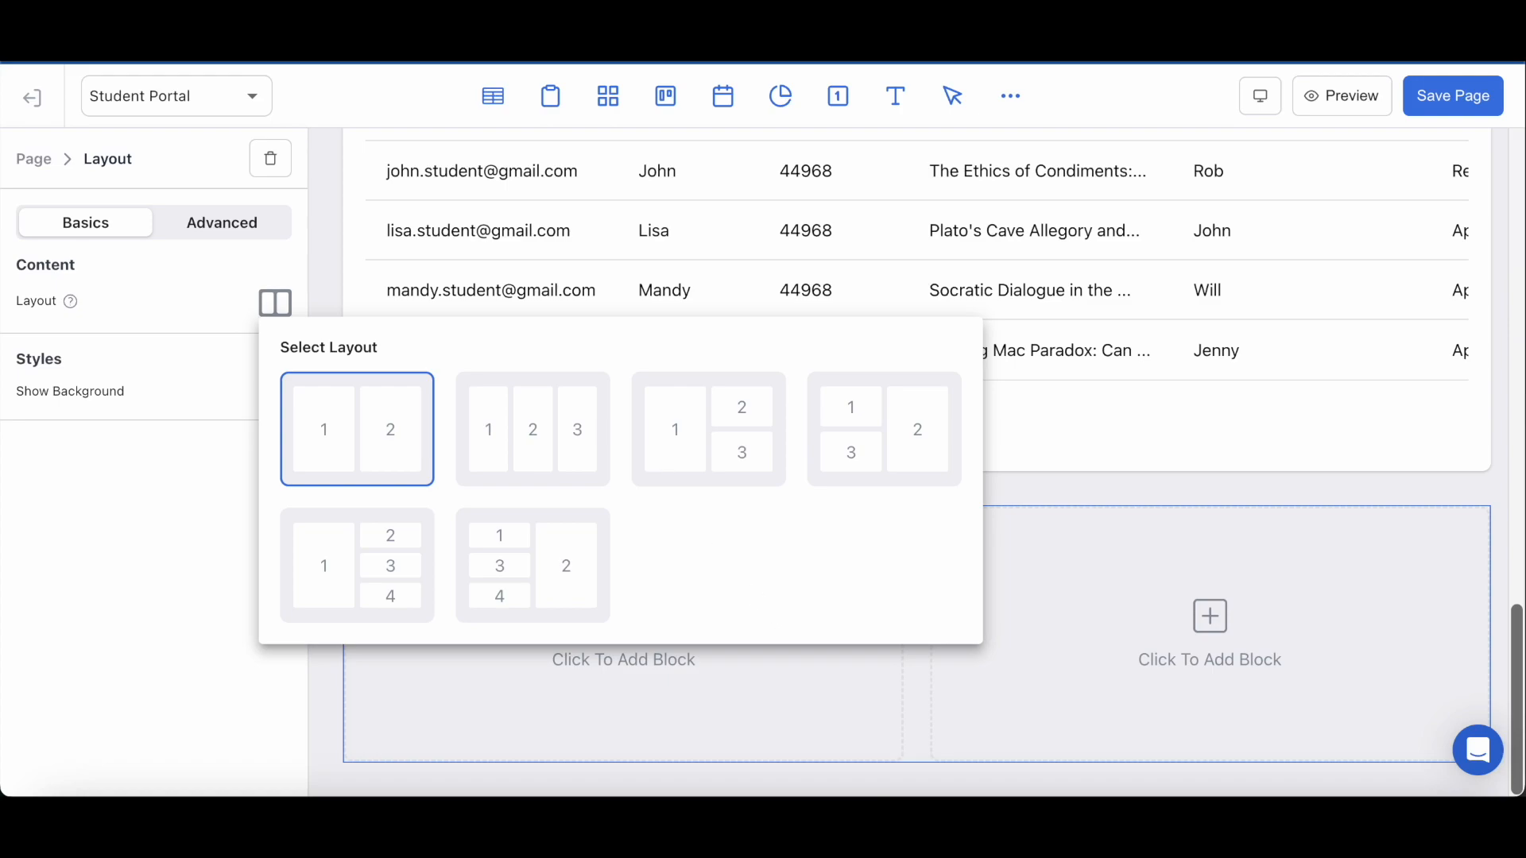
{"action": "left_click", "coordinate": [1341, 95]}
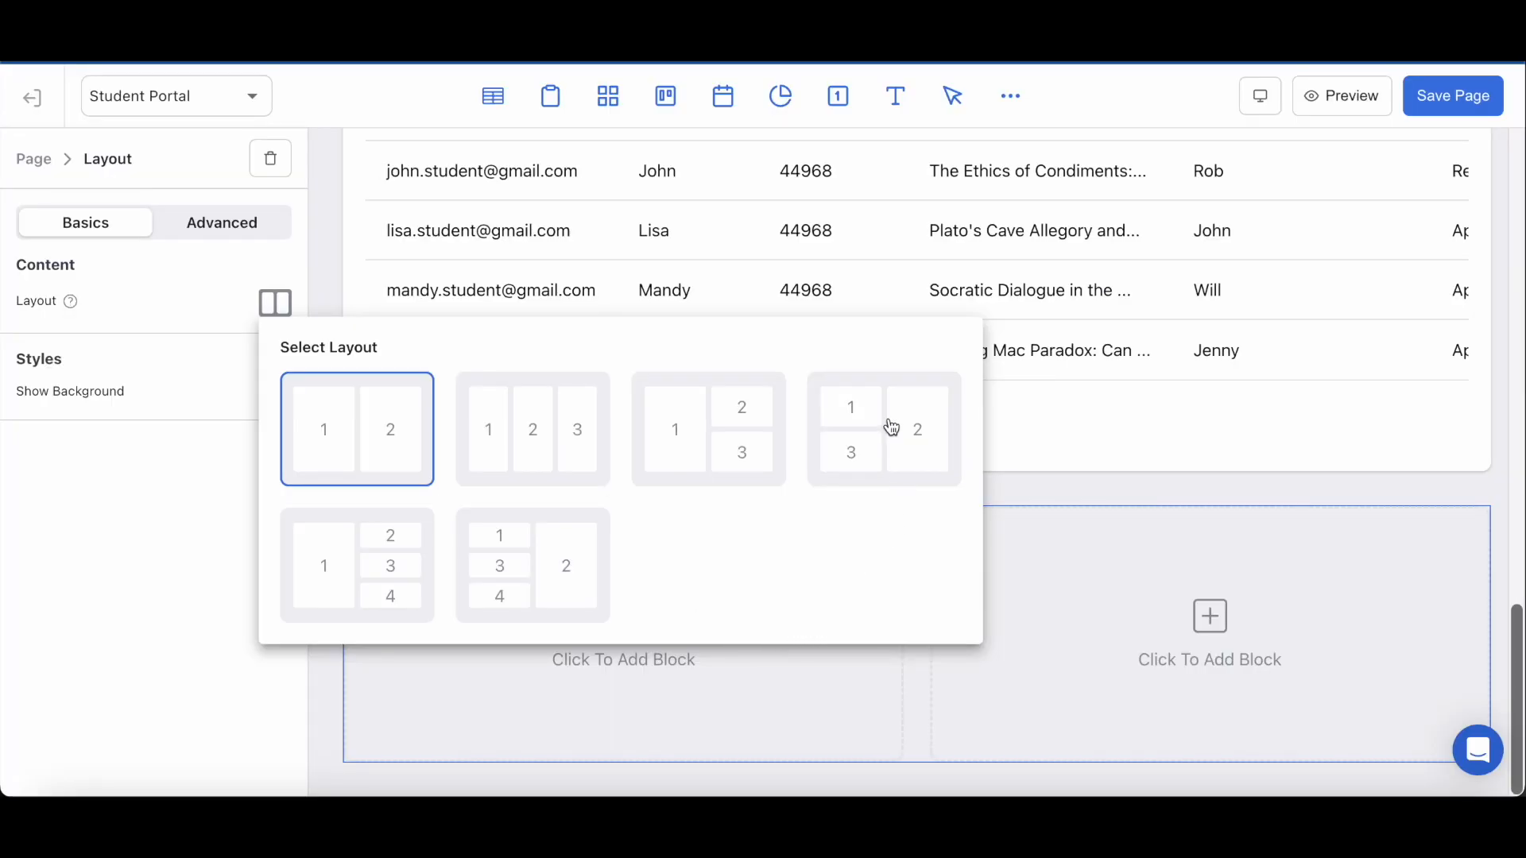
{"action": "left_click", "coordinate": [881, 429]}
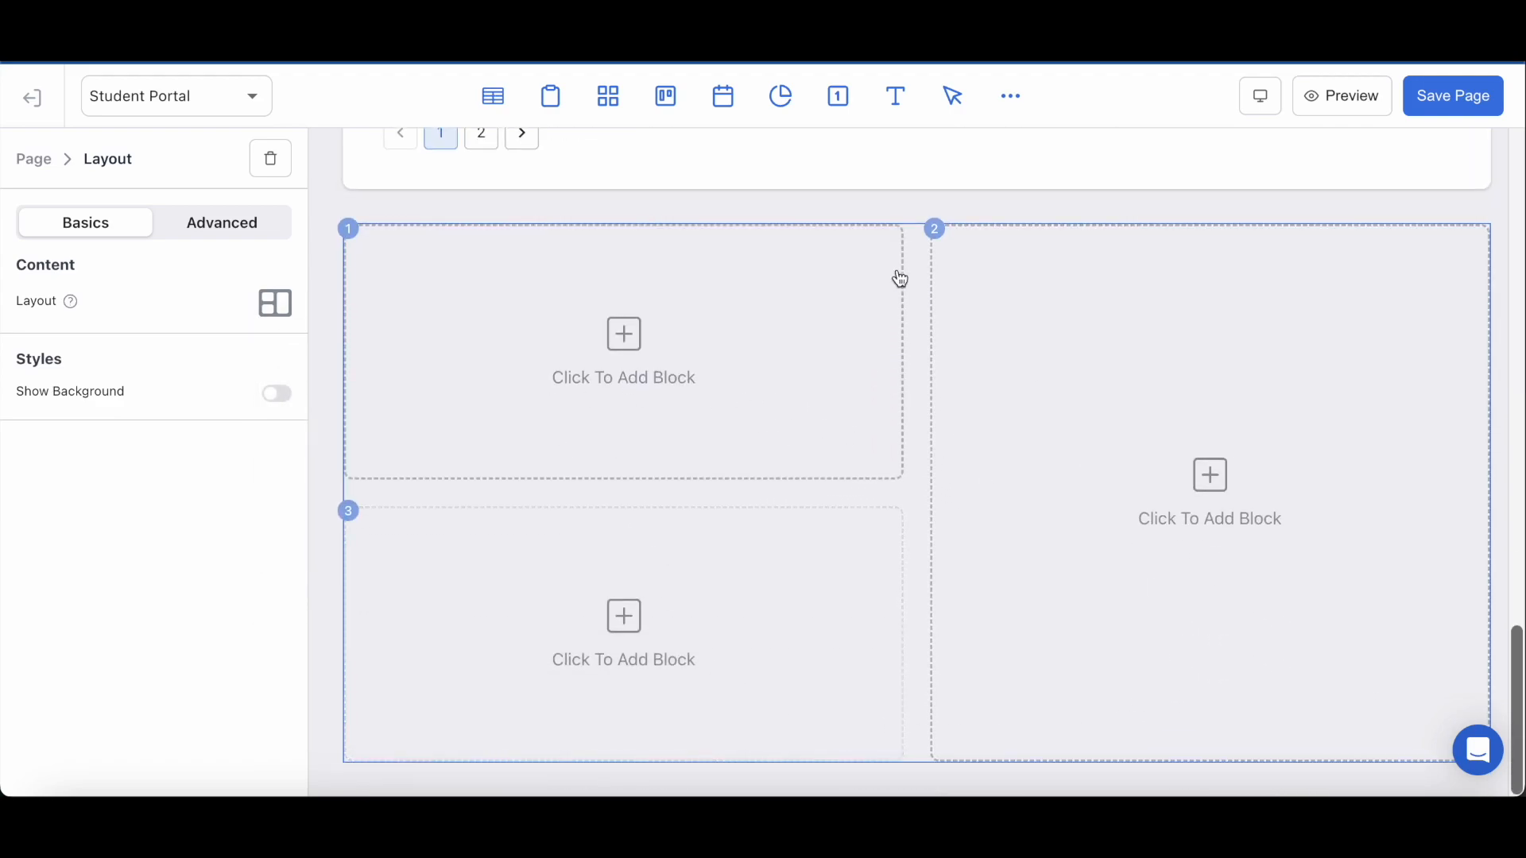
Step: Place Project Submissions, Presentation Dates and Project Statuses as existing blocks in the layout cells
{"action": "left_click", "coordinate": [623, 334]}
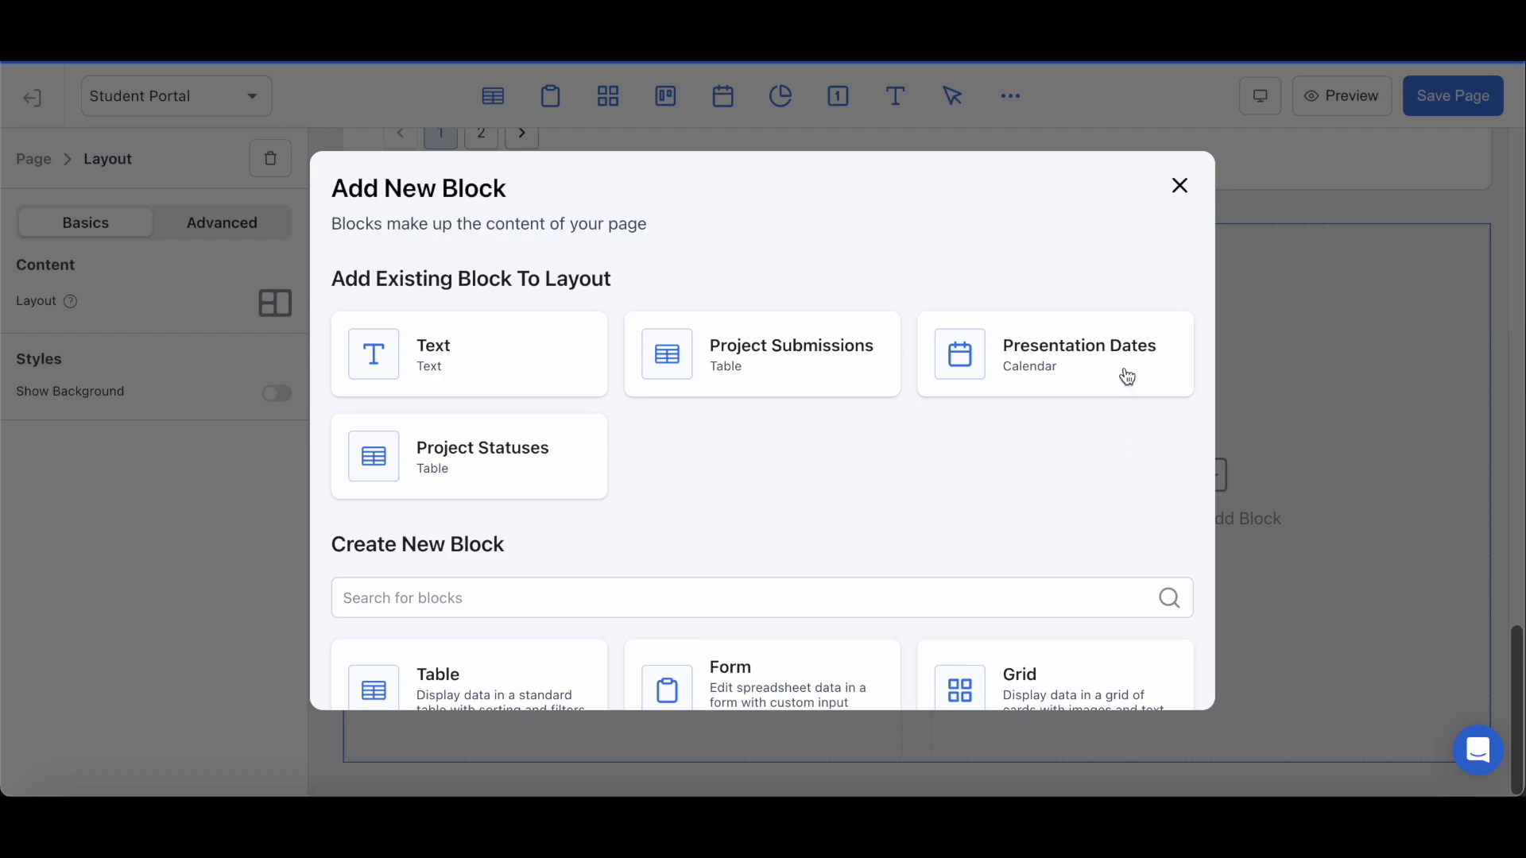
{"action": "mouse_move", "coordinate": [468, 172]}
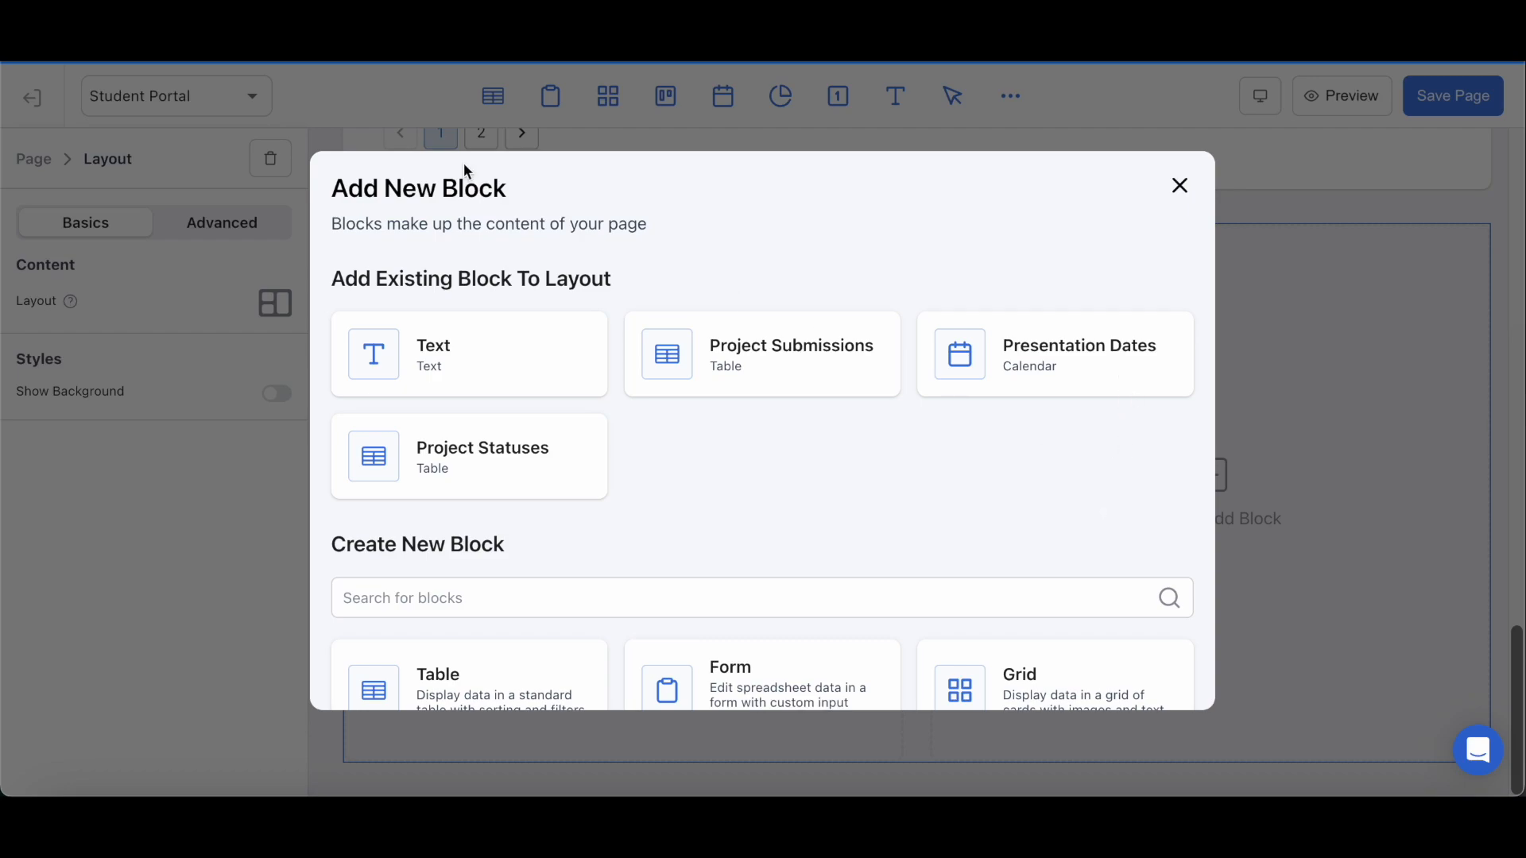
{"action": "mouse_move", "coordinate": [788, 429]}
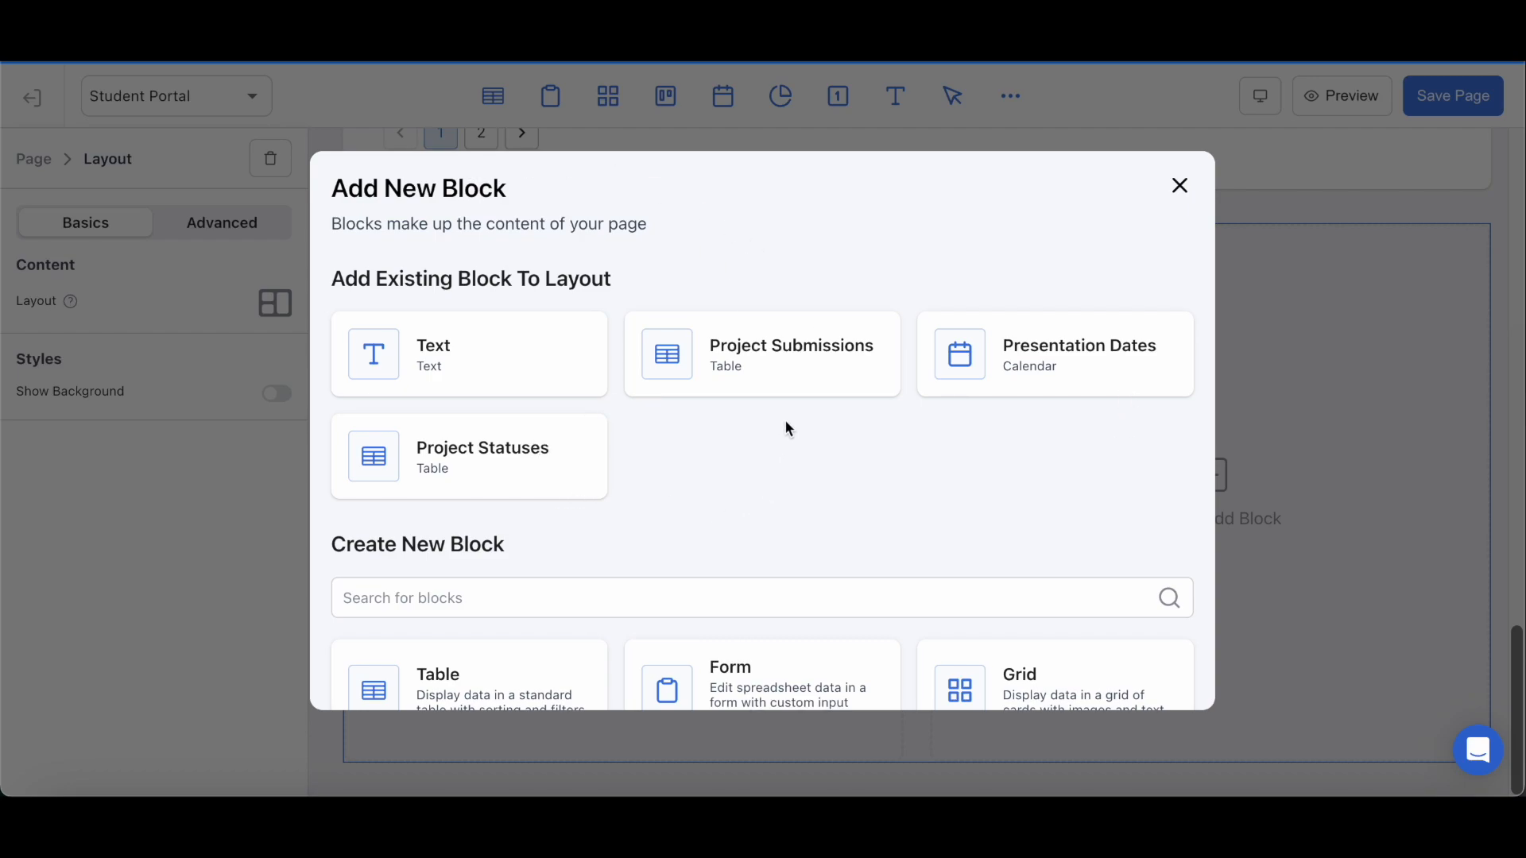
{"action": "left_click", "coordinate": [762, 353]}
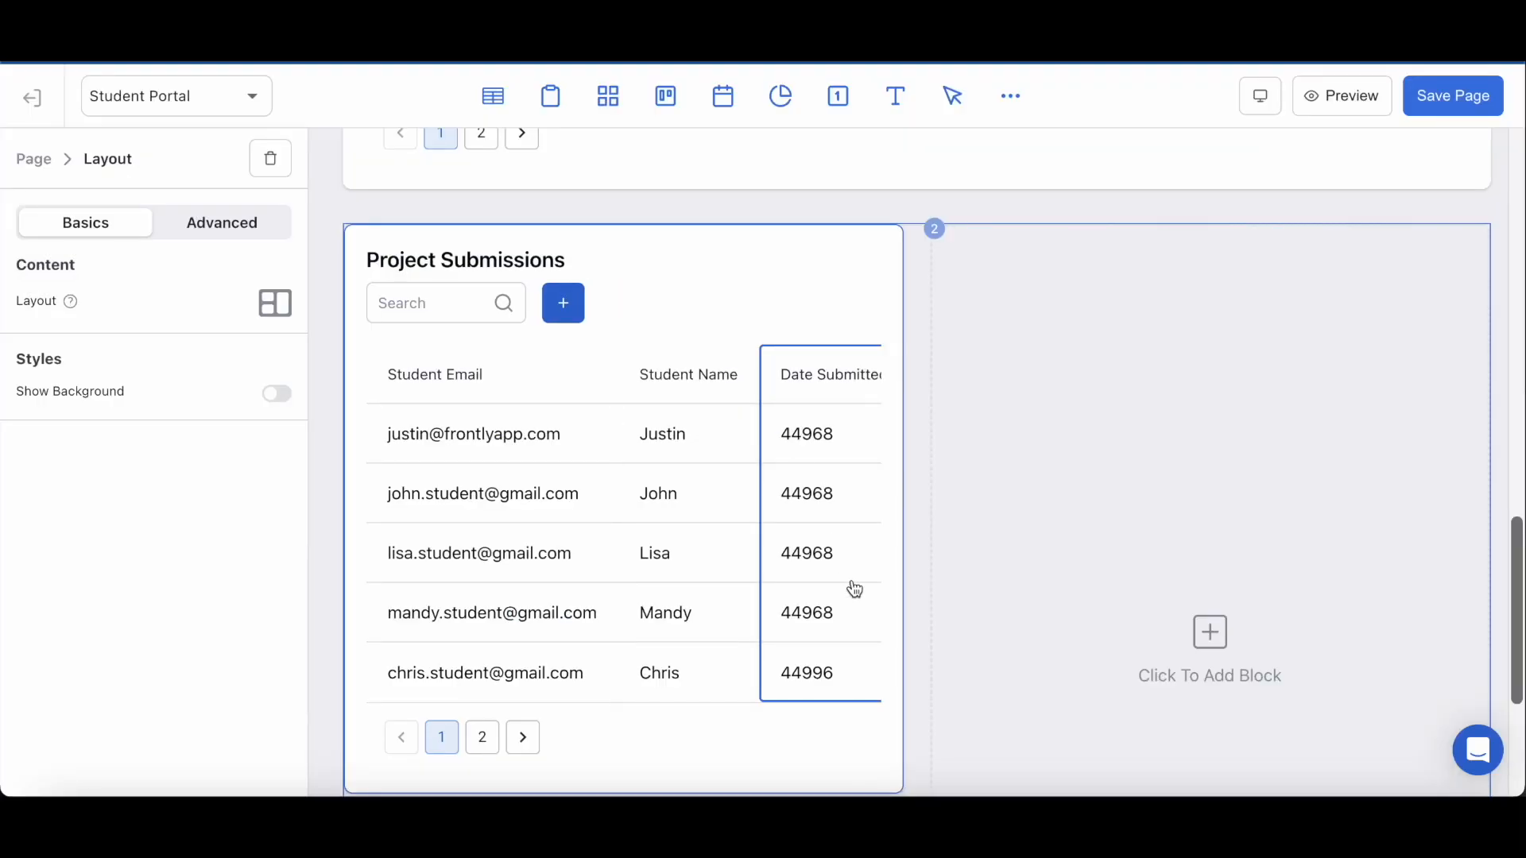
{"action": "left_click", "coordinate": [1208, 647]}
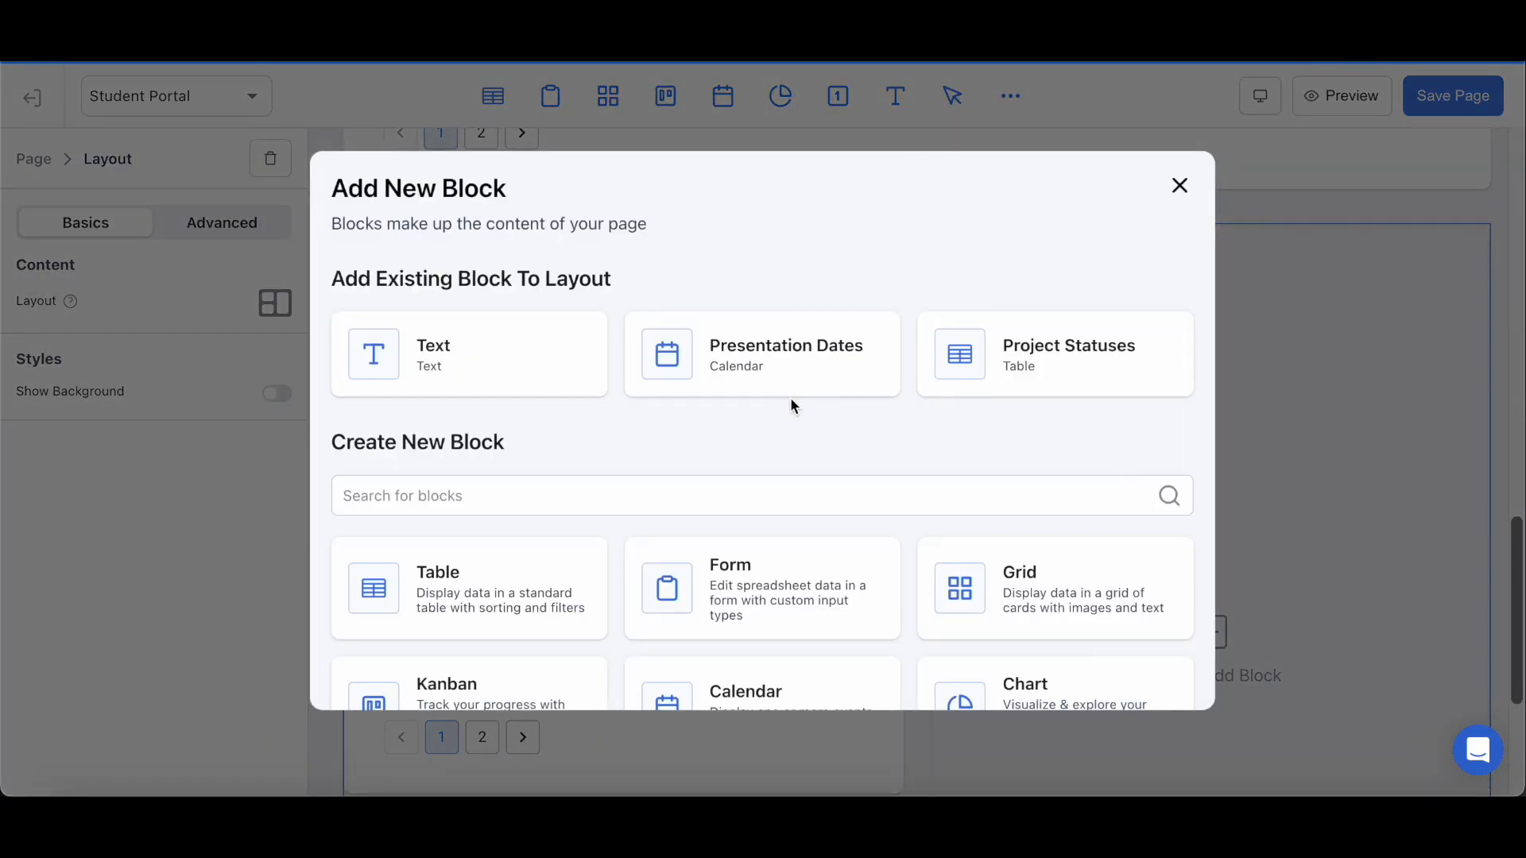
{"action": "left_click", "coordinate": [1178, 186]}
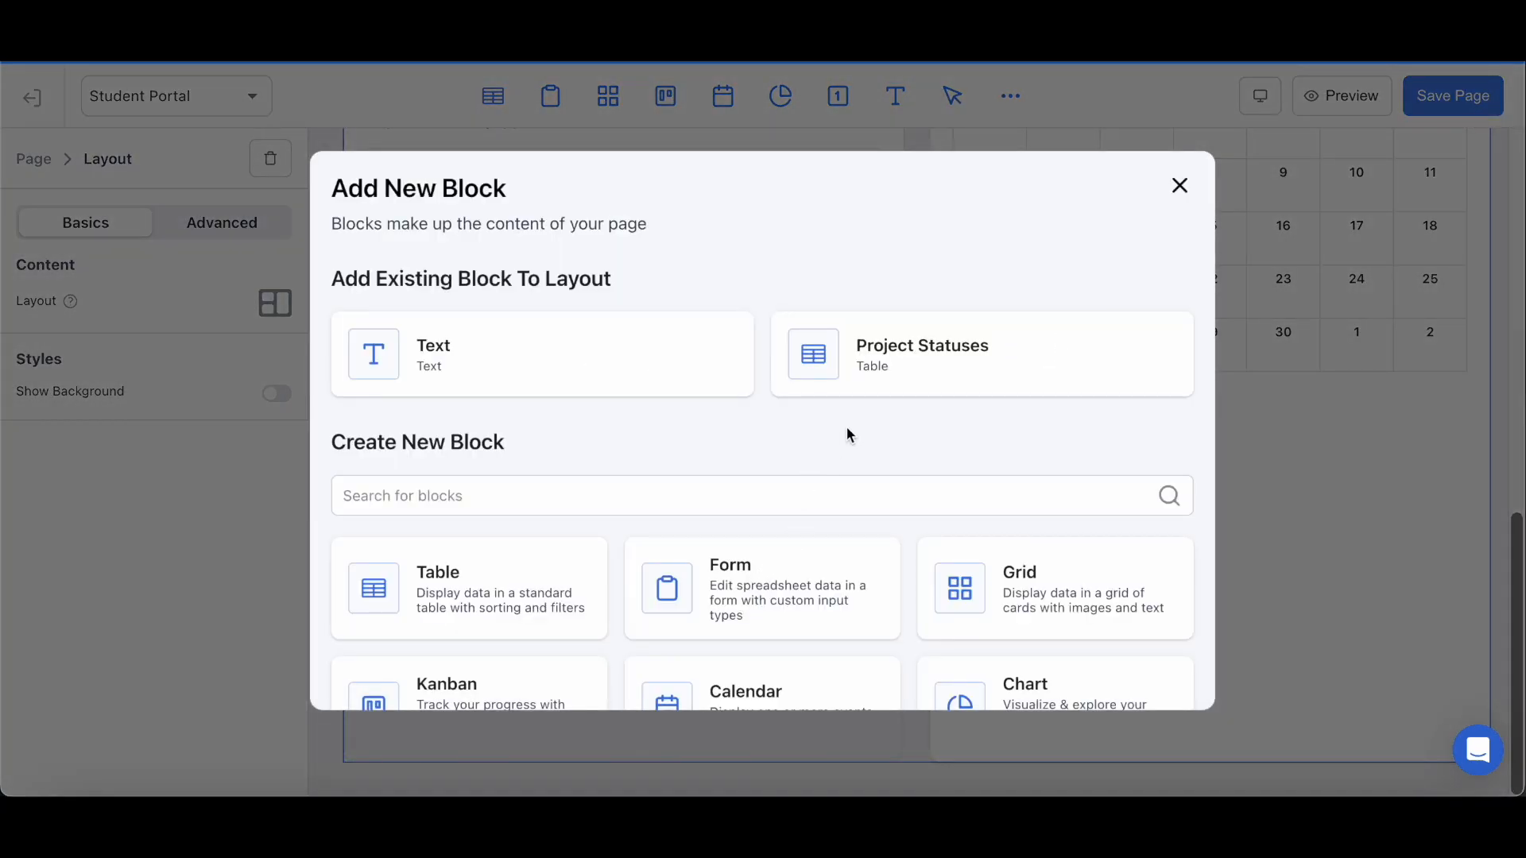
{"action": "left_click", "coordinate": [1178, 186]}
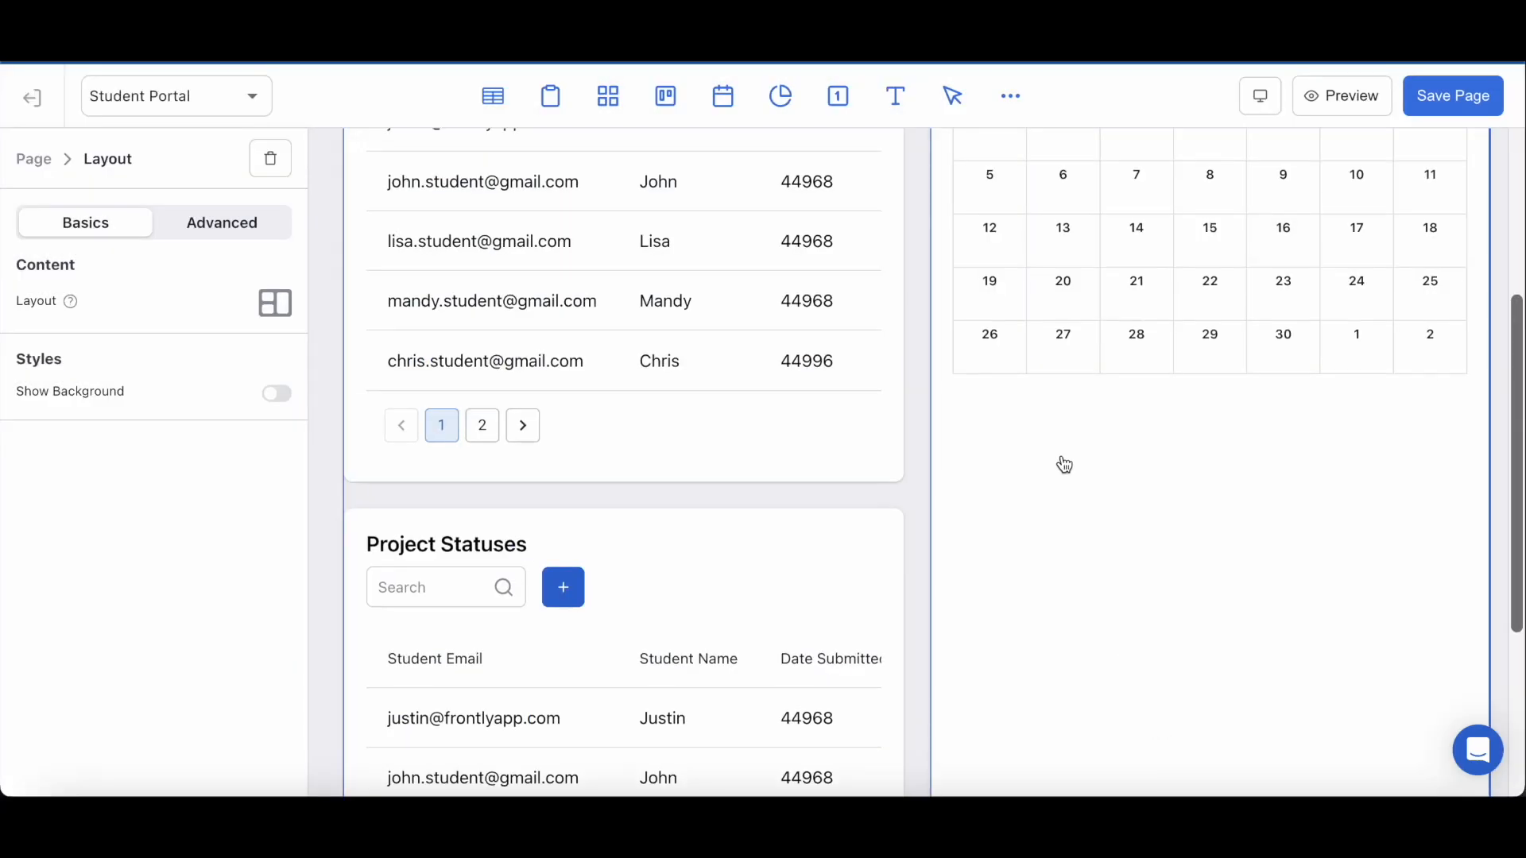
{"action": "scroll", "scroll_direction": "down", "scroll_amount": 3}
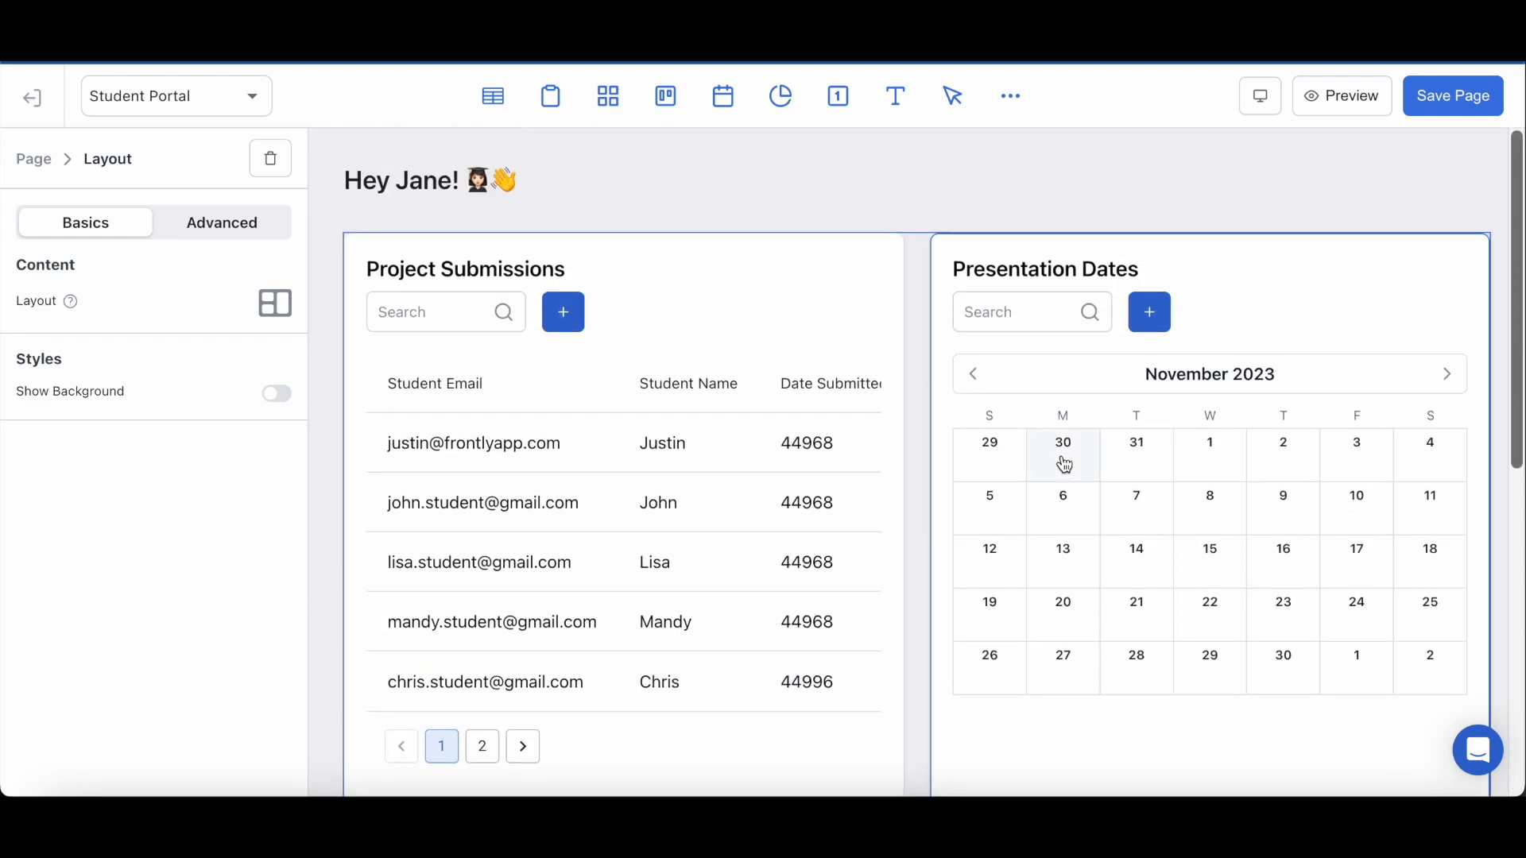
{"action": "left_click", "coordinate": [428, 182]}
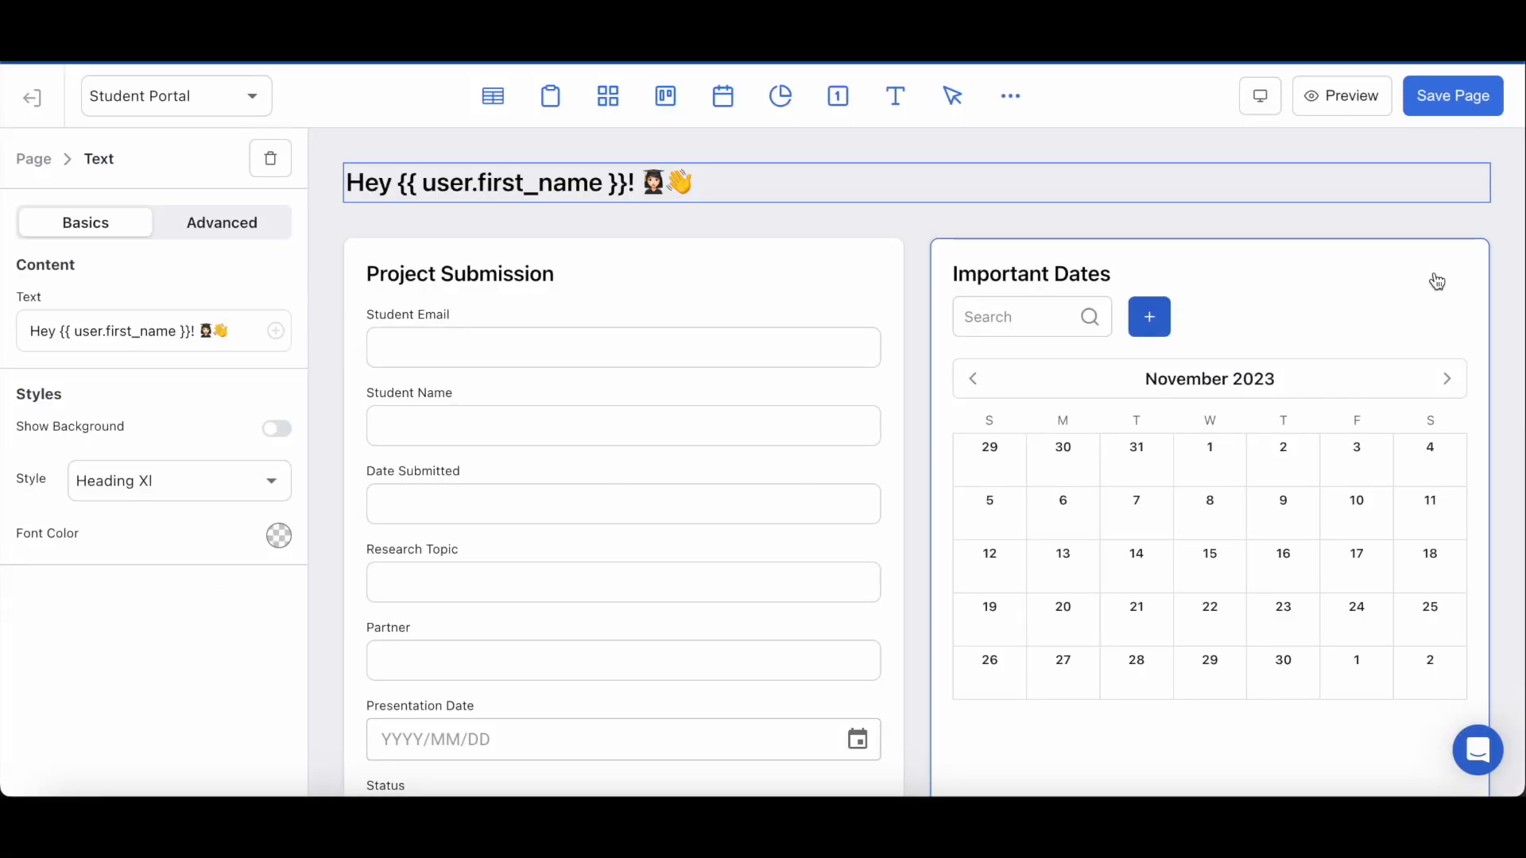
{"action": "left_click", "coordinate": [1340, 96]}
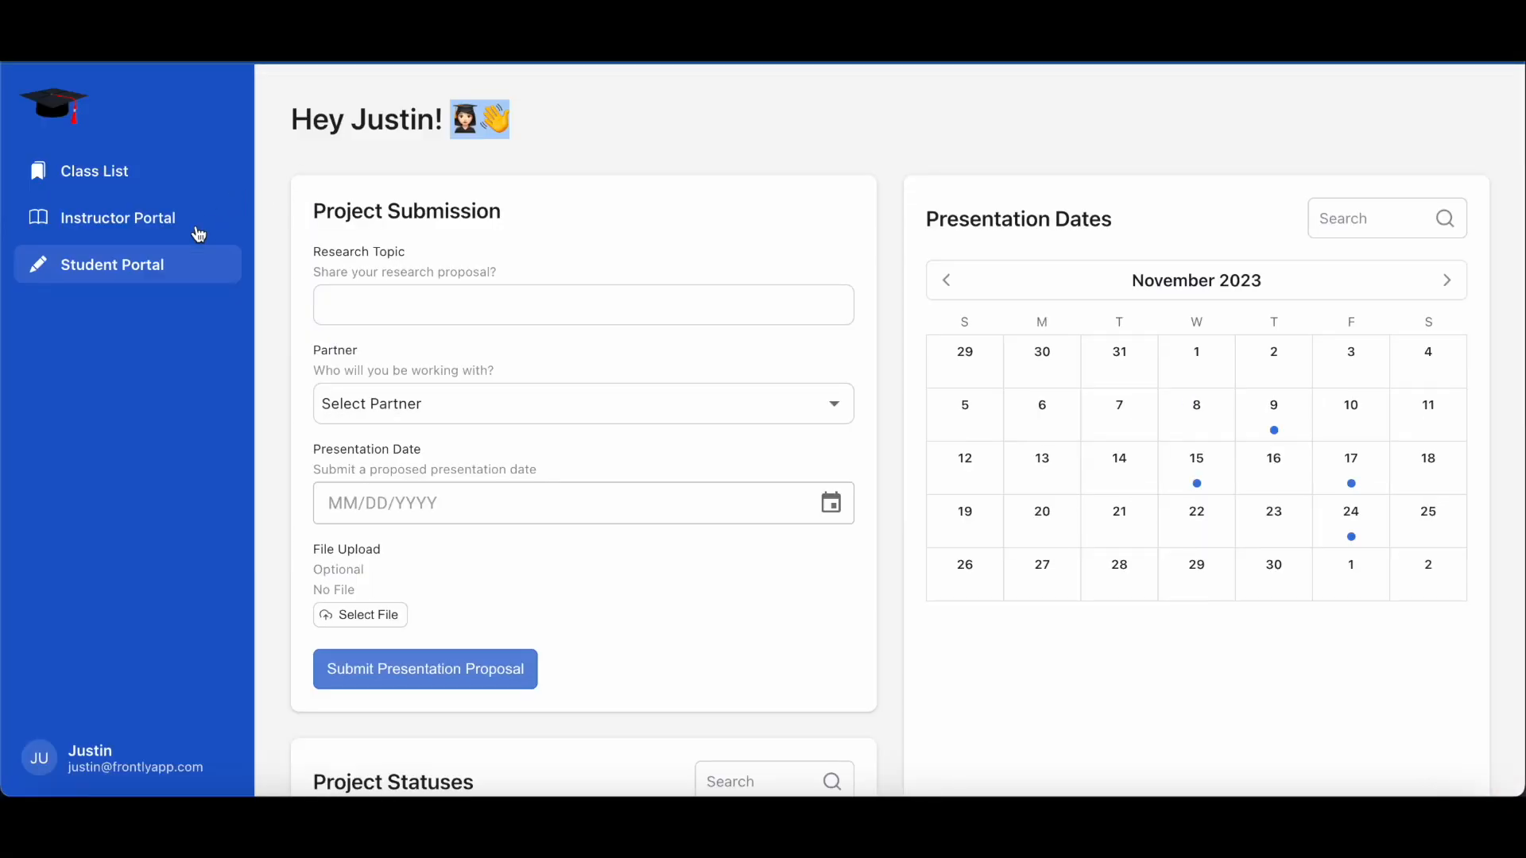
{"action": "left_click", "coordinate": [119, 217]}
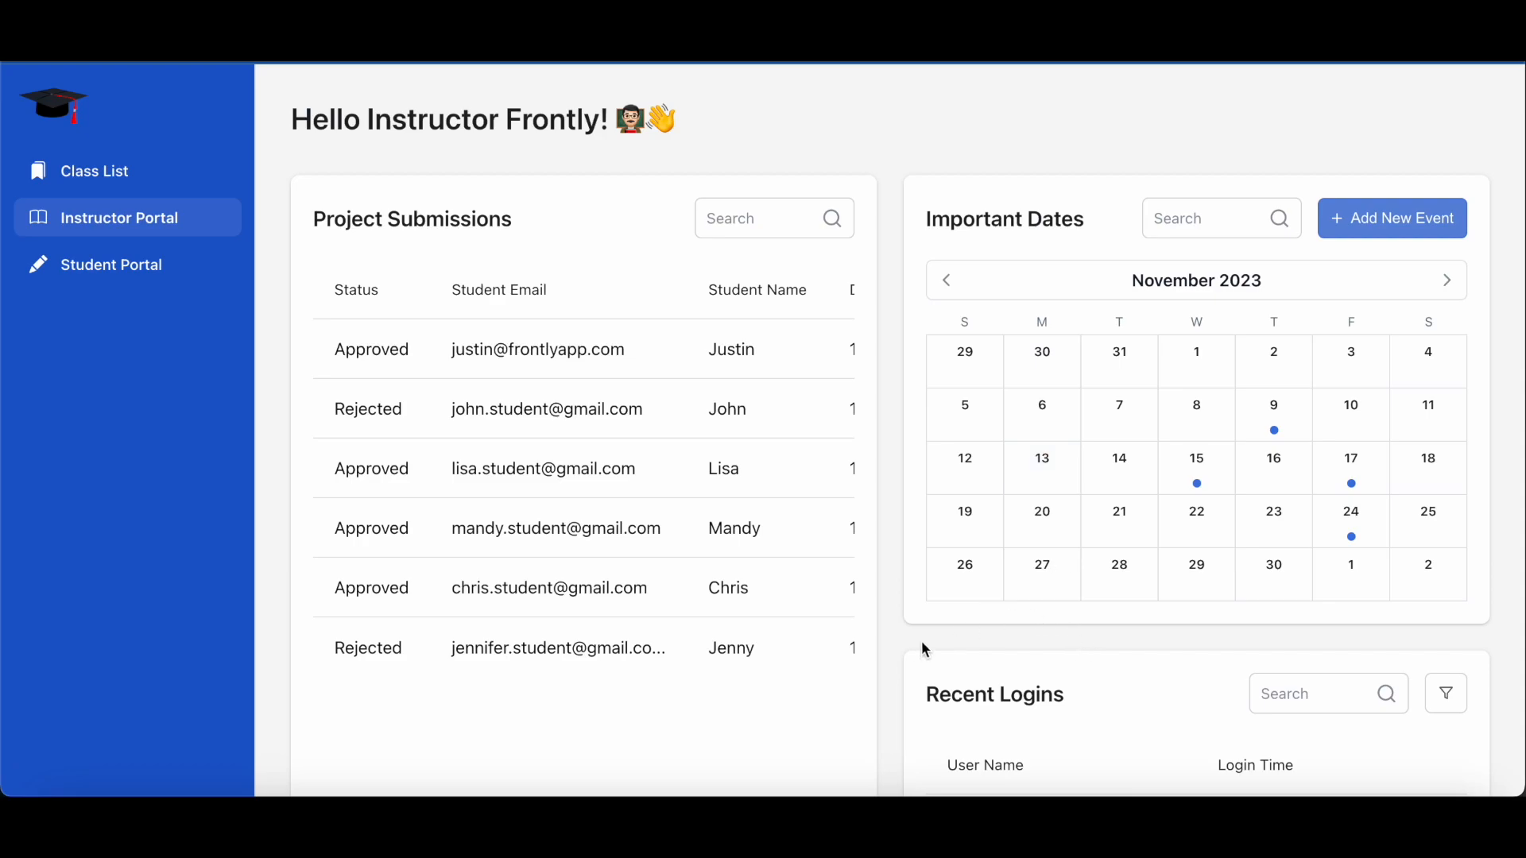
{"action": "mouse_move", "coordinate": [1150, 720]}
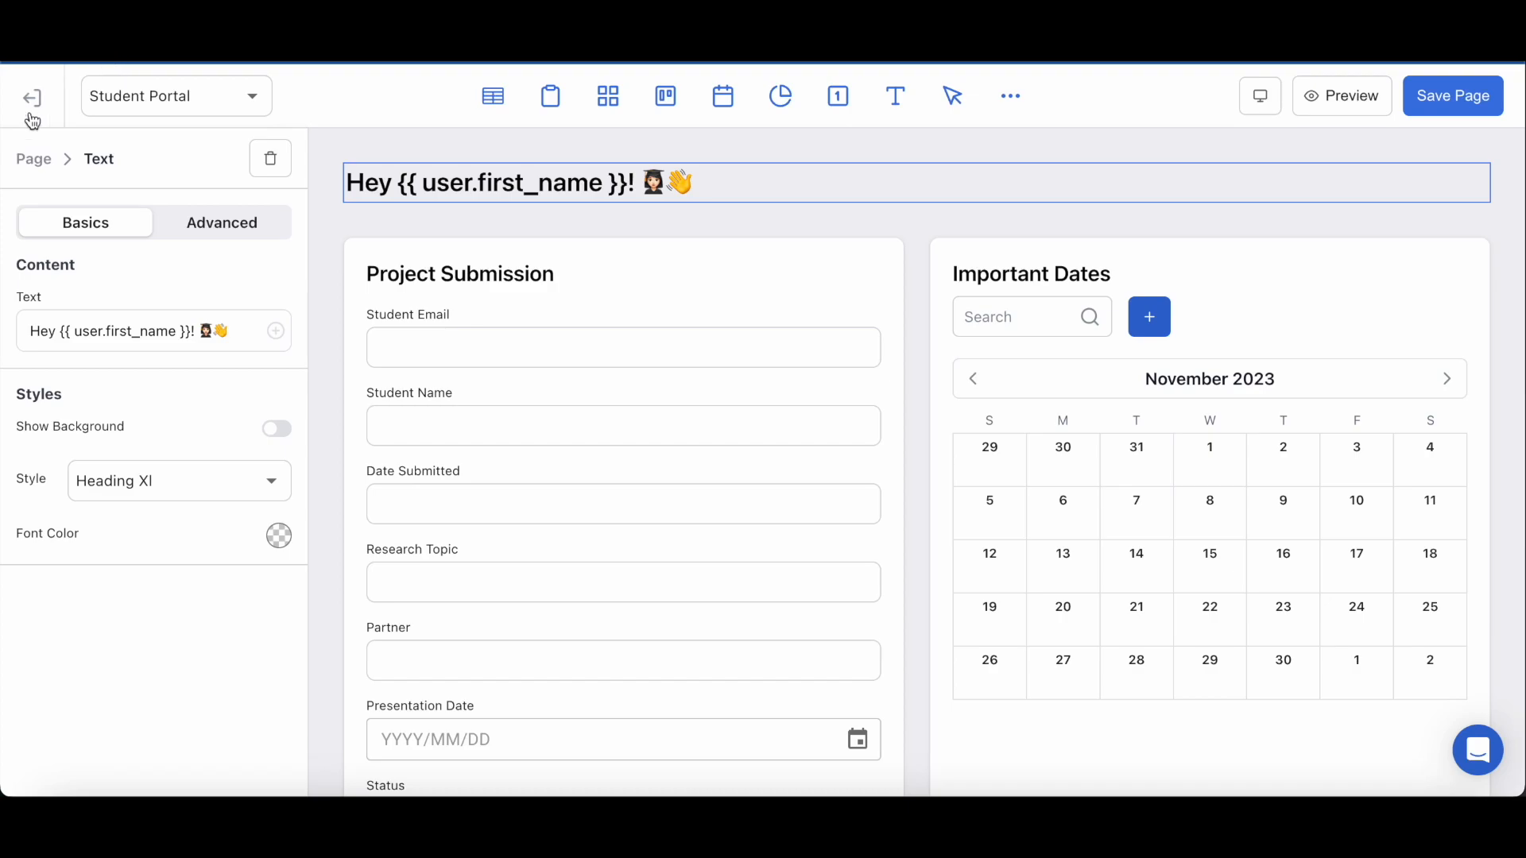
Step: Create a page named 'Instructor Portal' from the app's page list
{"action": "left_click", "coordinate": [31, 95]}
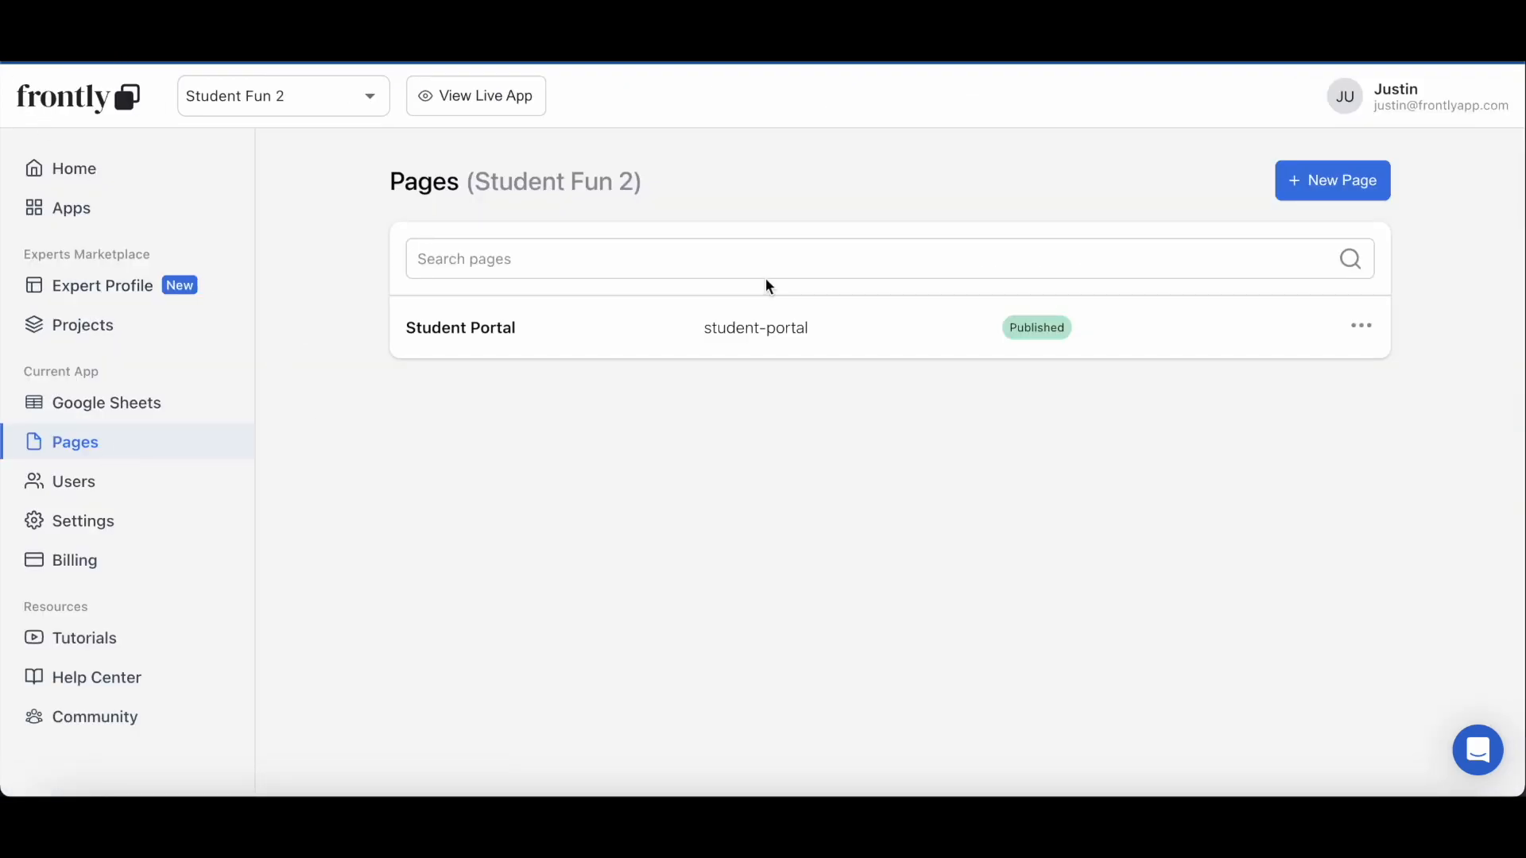
{"action": "left_click", "coordinate": [1332, 181]}
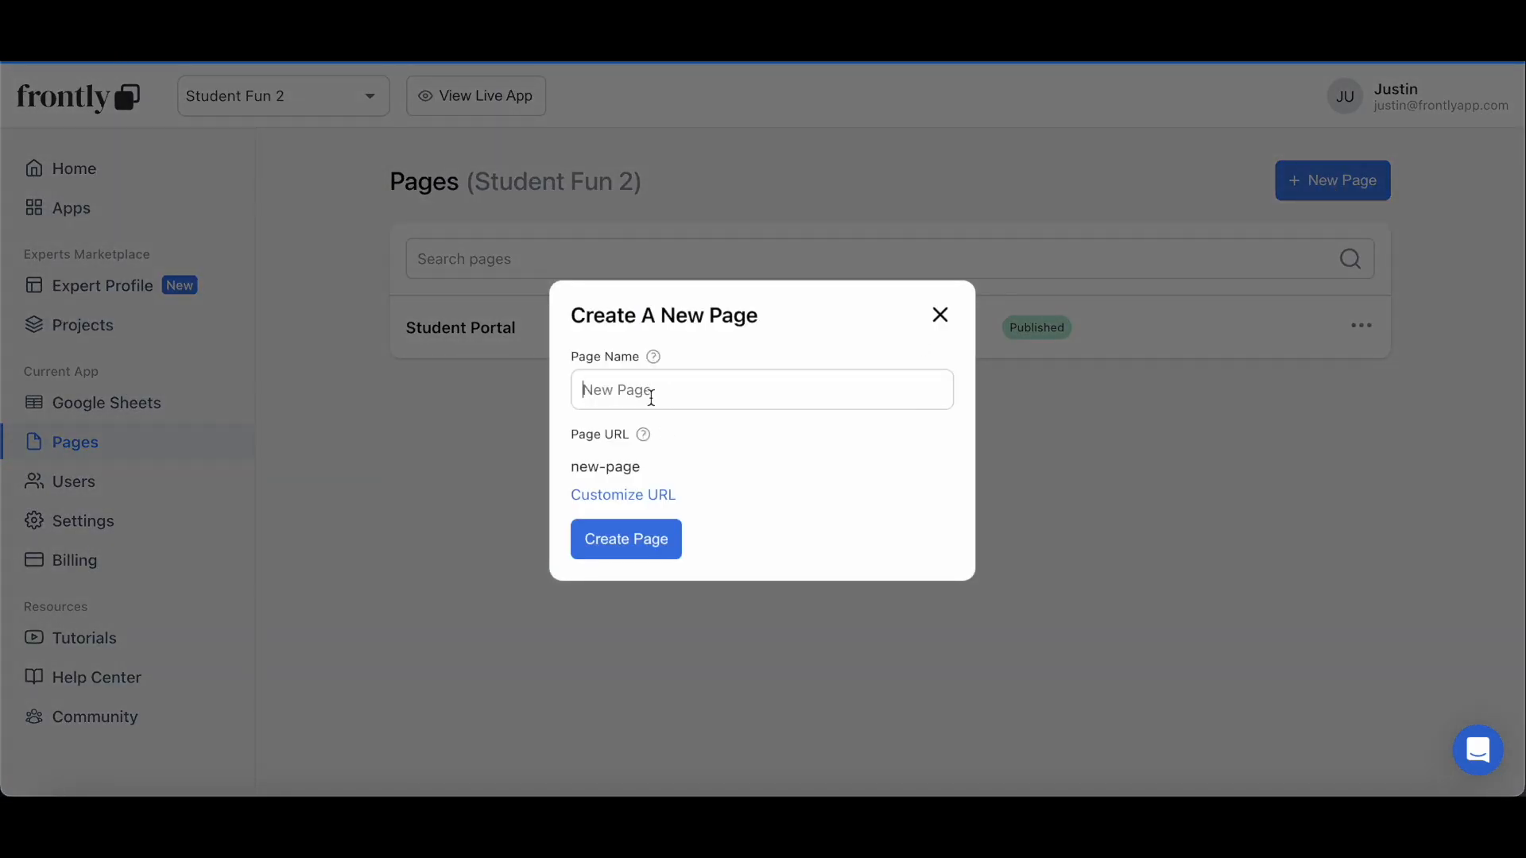
{"action": "type", "text": "Instructor"}
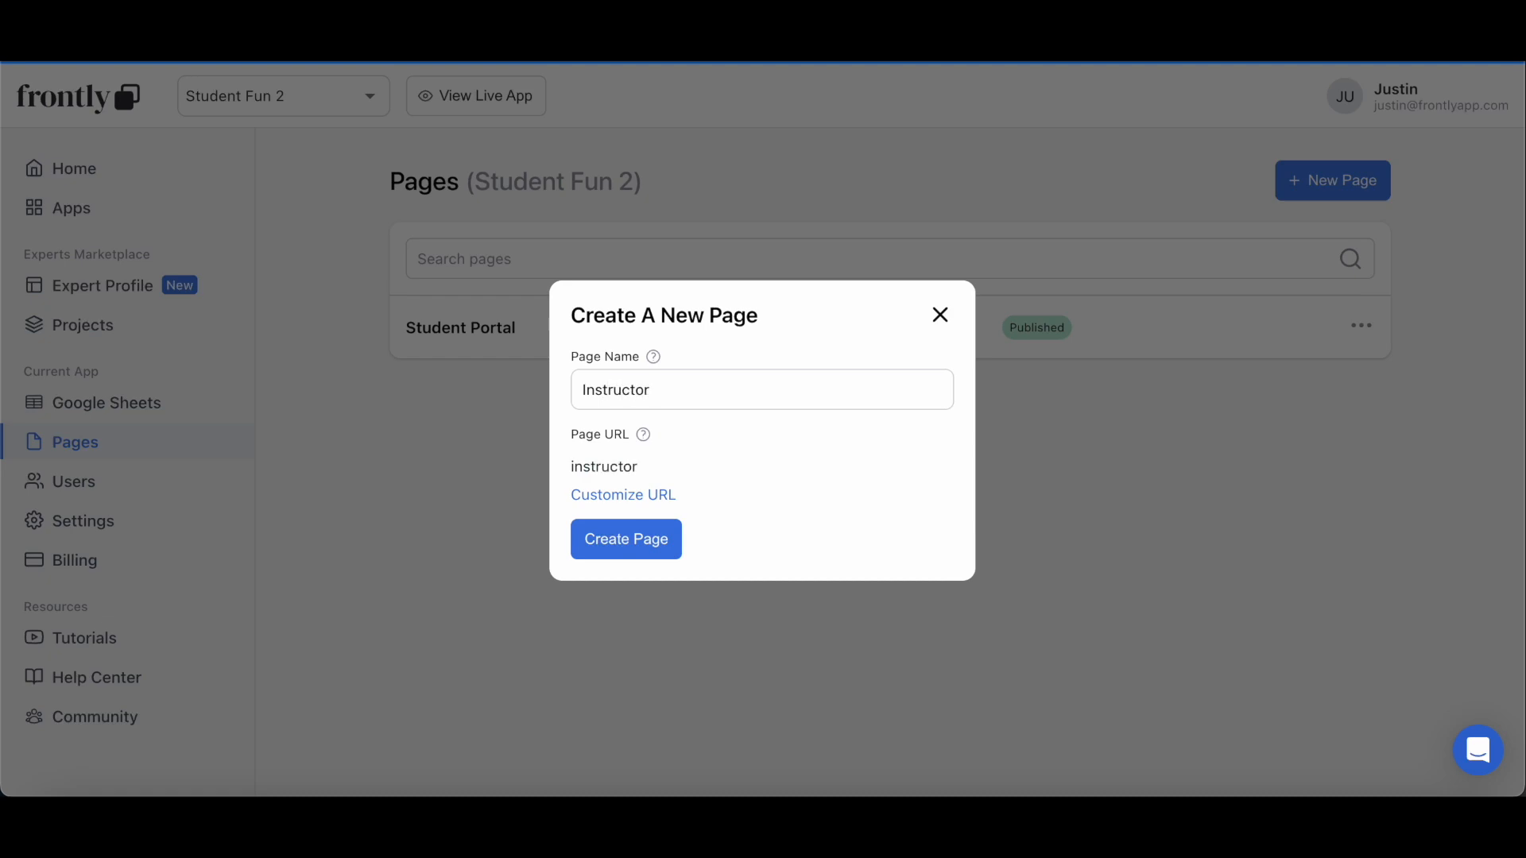
{"action": "left_click", "coordinate": [626, 539]}
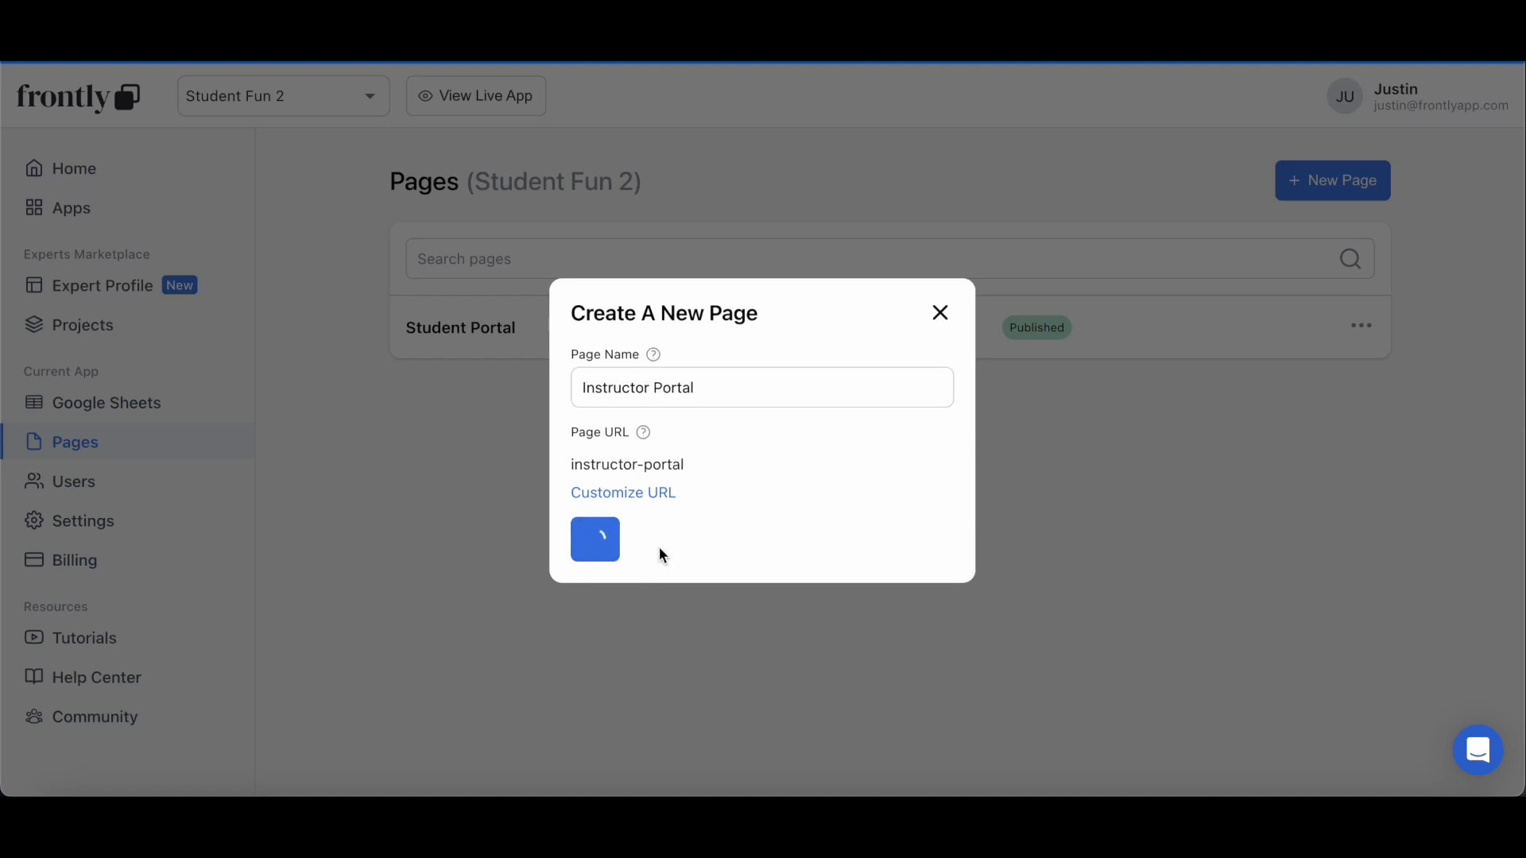
{"action": "left_click", "coordinate": [595, 539]}
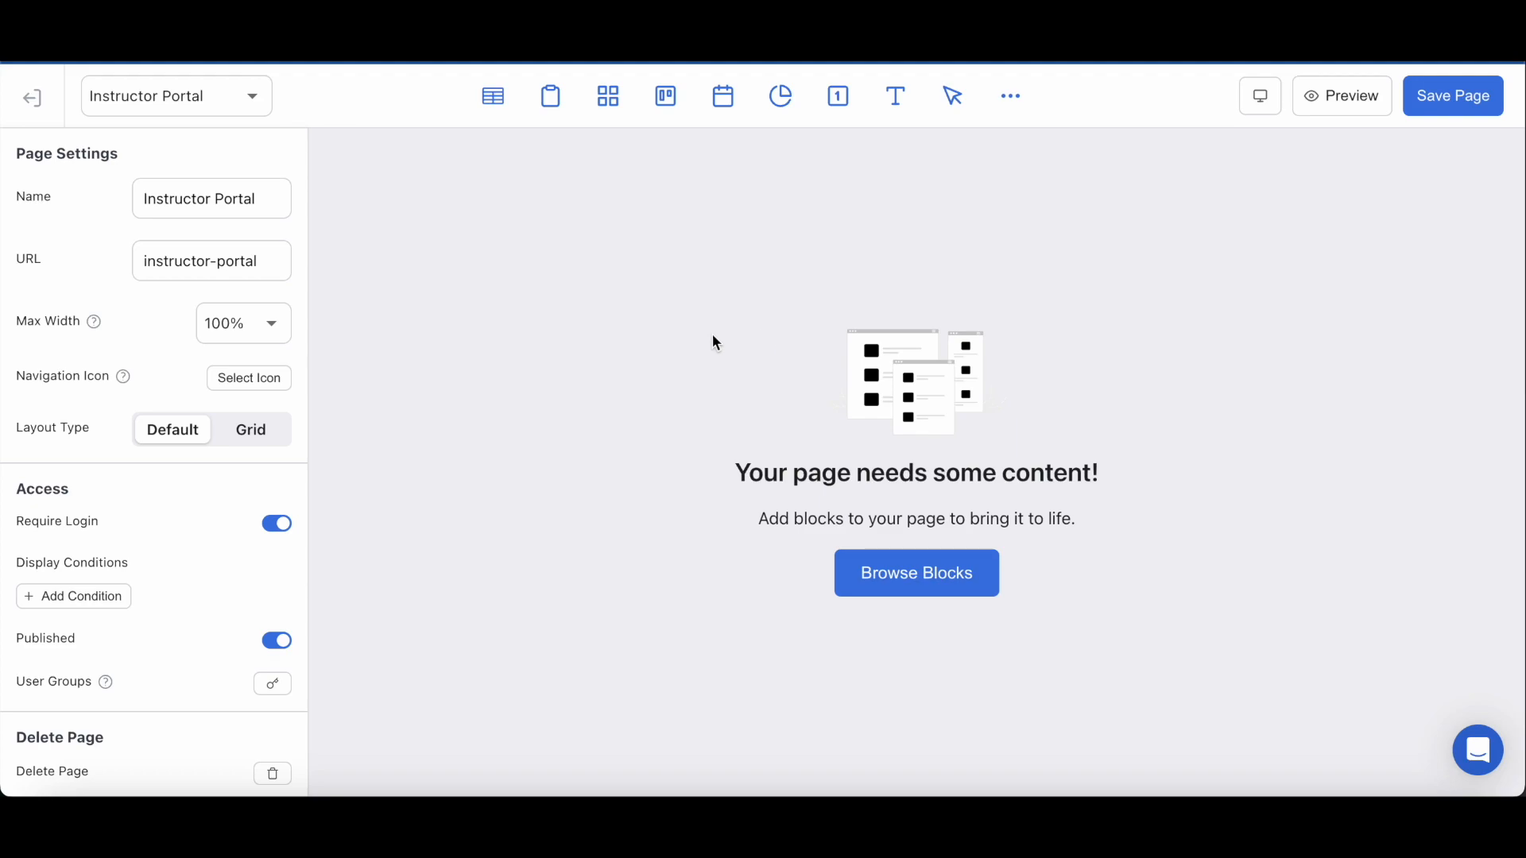
{"action": "mouse_move", "coordinate": [1009, 218]}
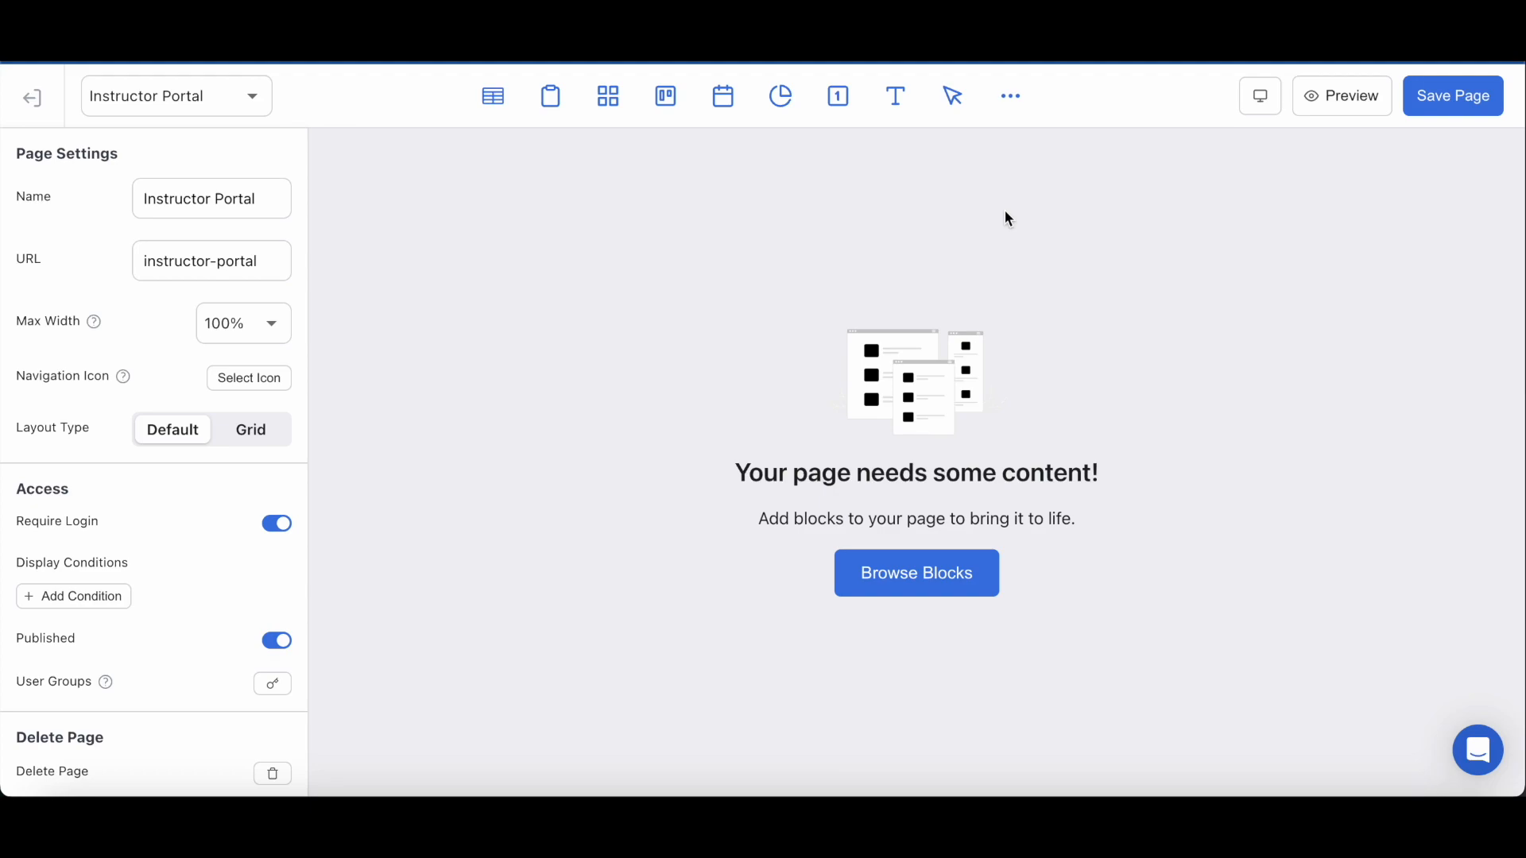
{"action": "mouse_move", "coordinate": [1010, 95]}
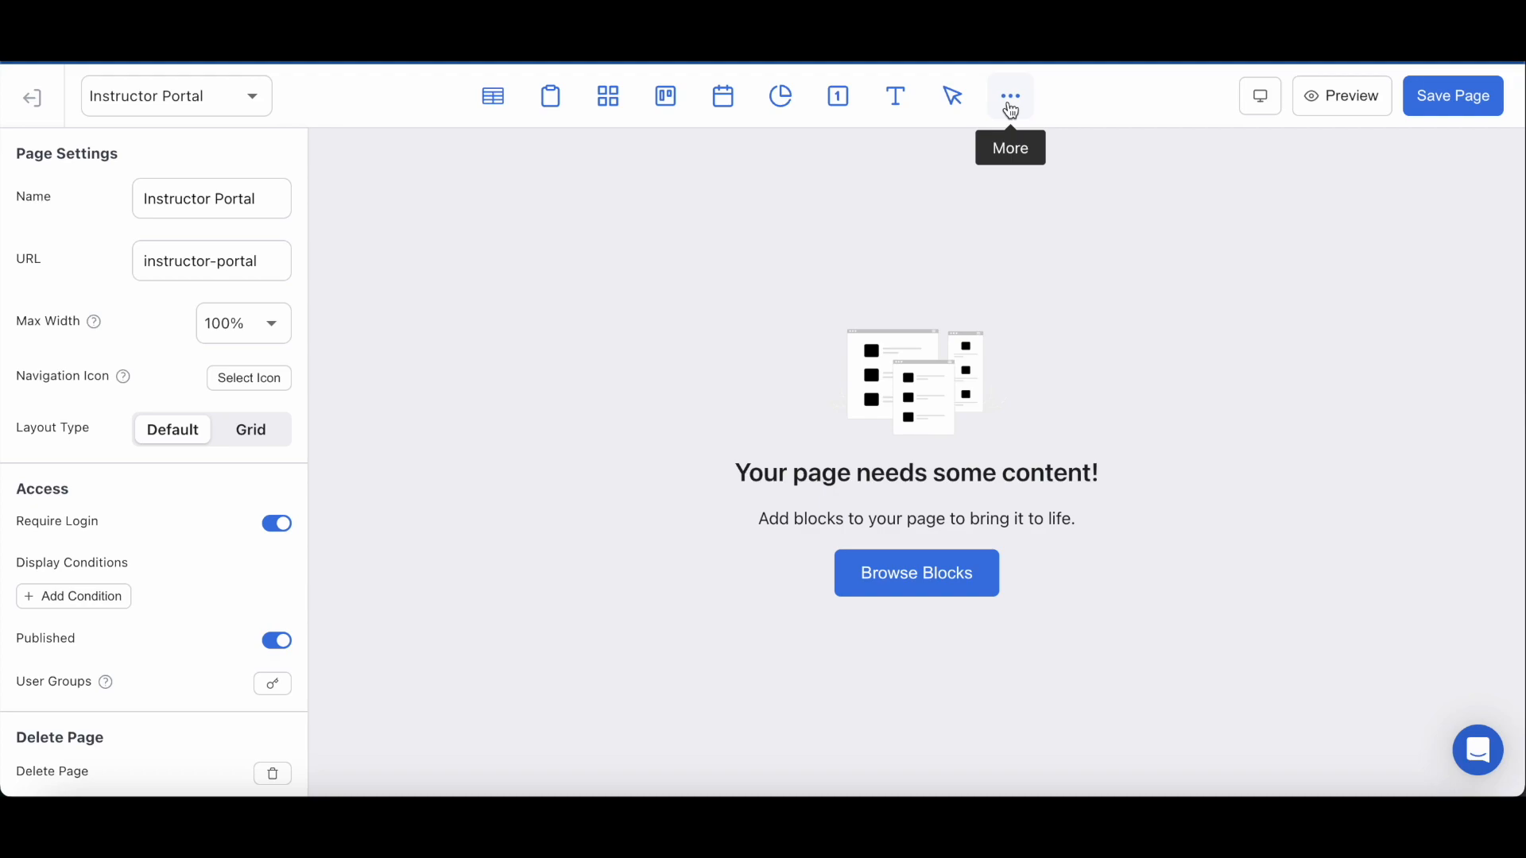
Step: Add a Layout block with the 1 | 2/3 arrangement and a table in area 1
{"action": "left_click", "coordinate": [915, 572]}
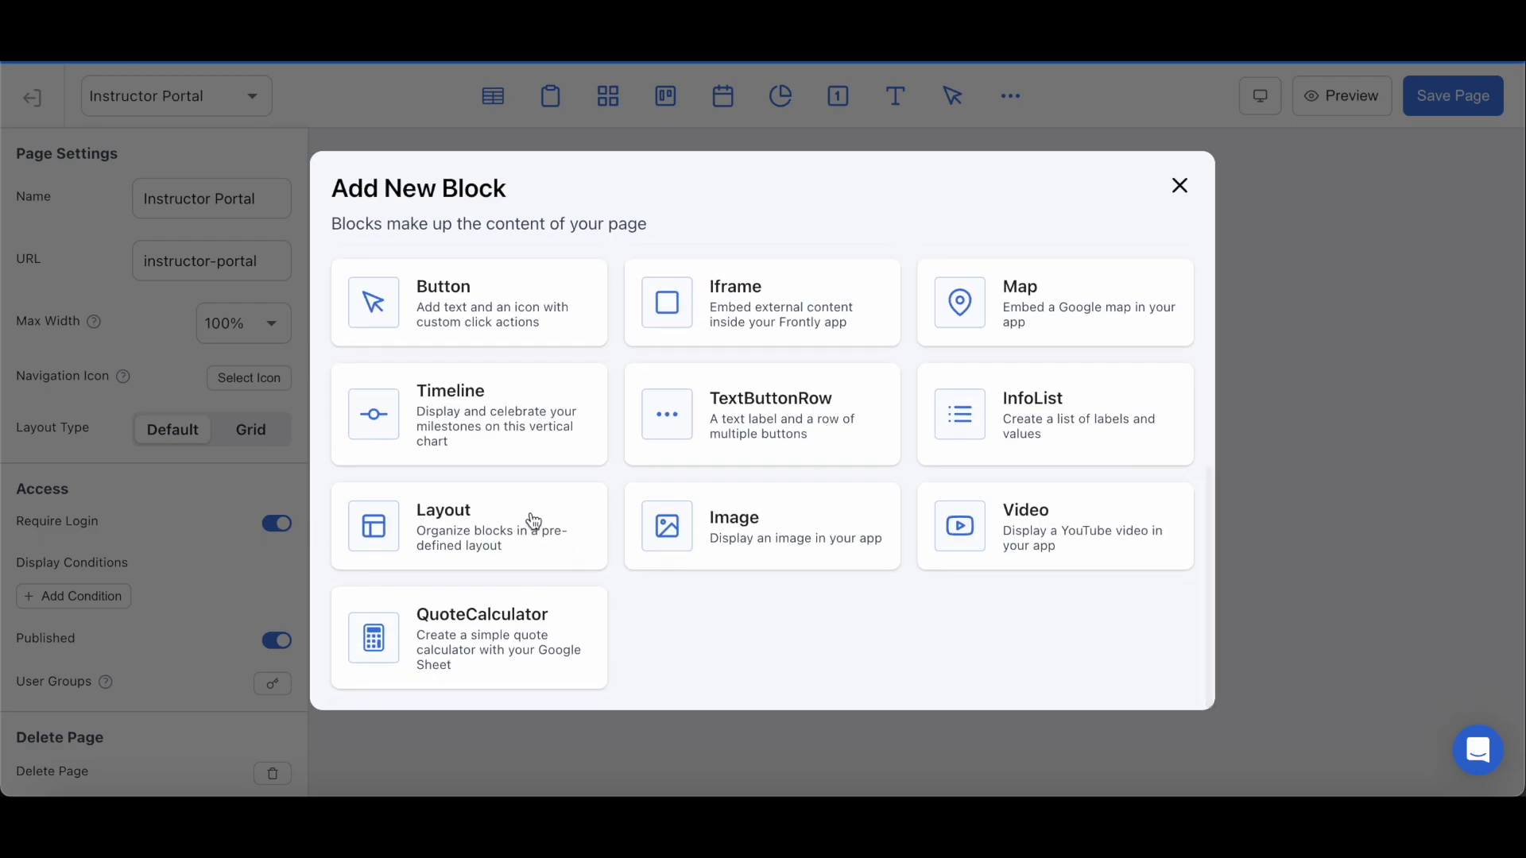
{"action": "left_click", "coordinate": [468, 526]}
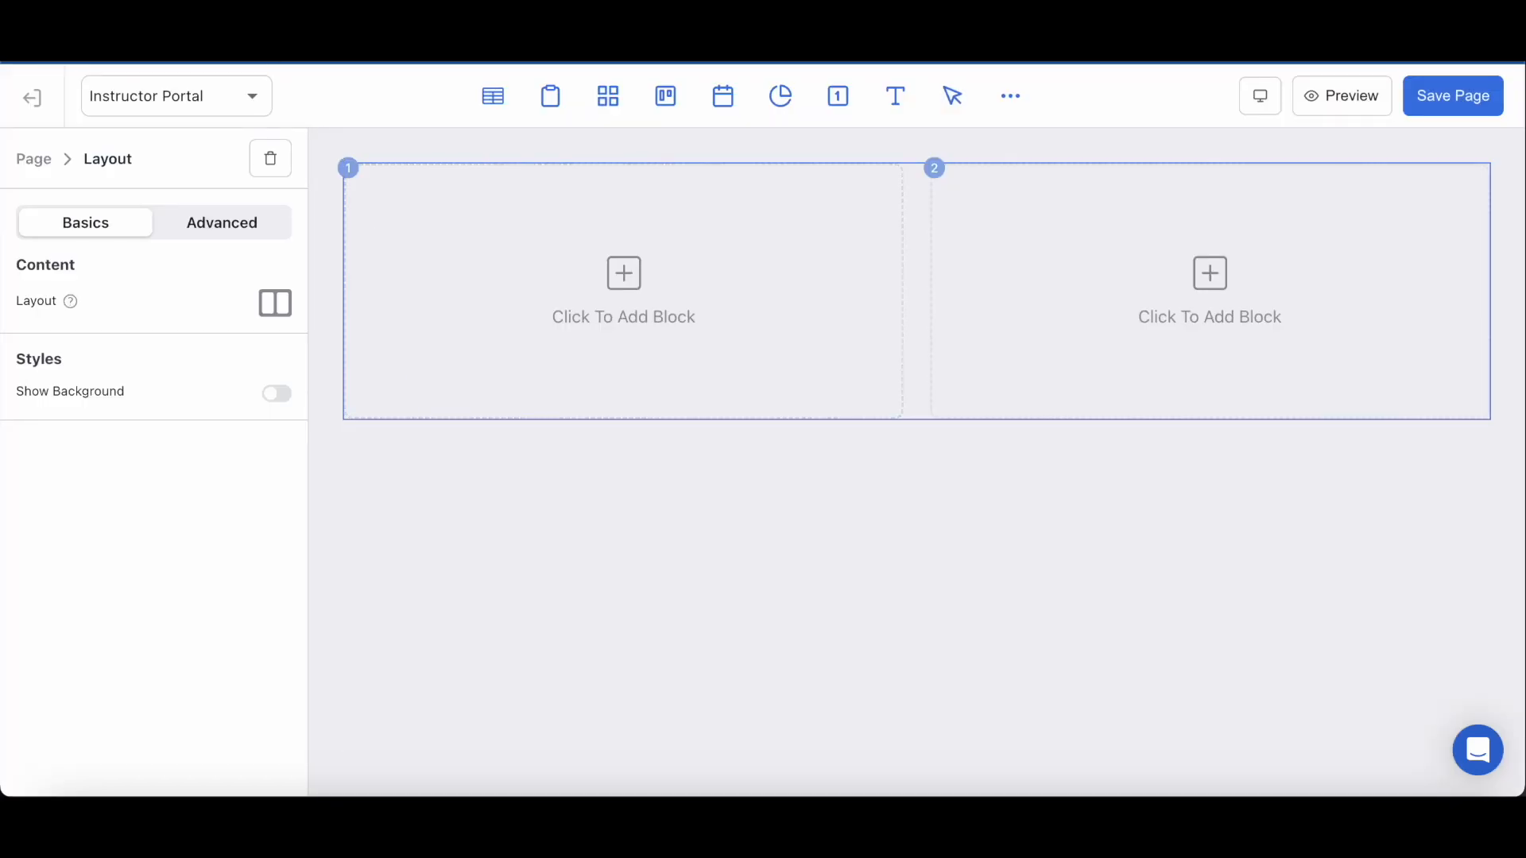
{"action": "left_click", "coordinate": [1341, 96]}
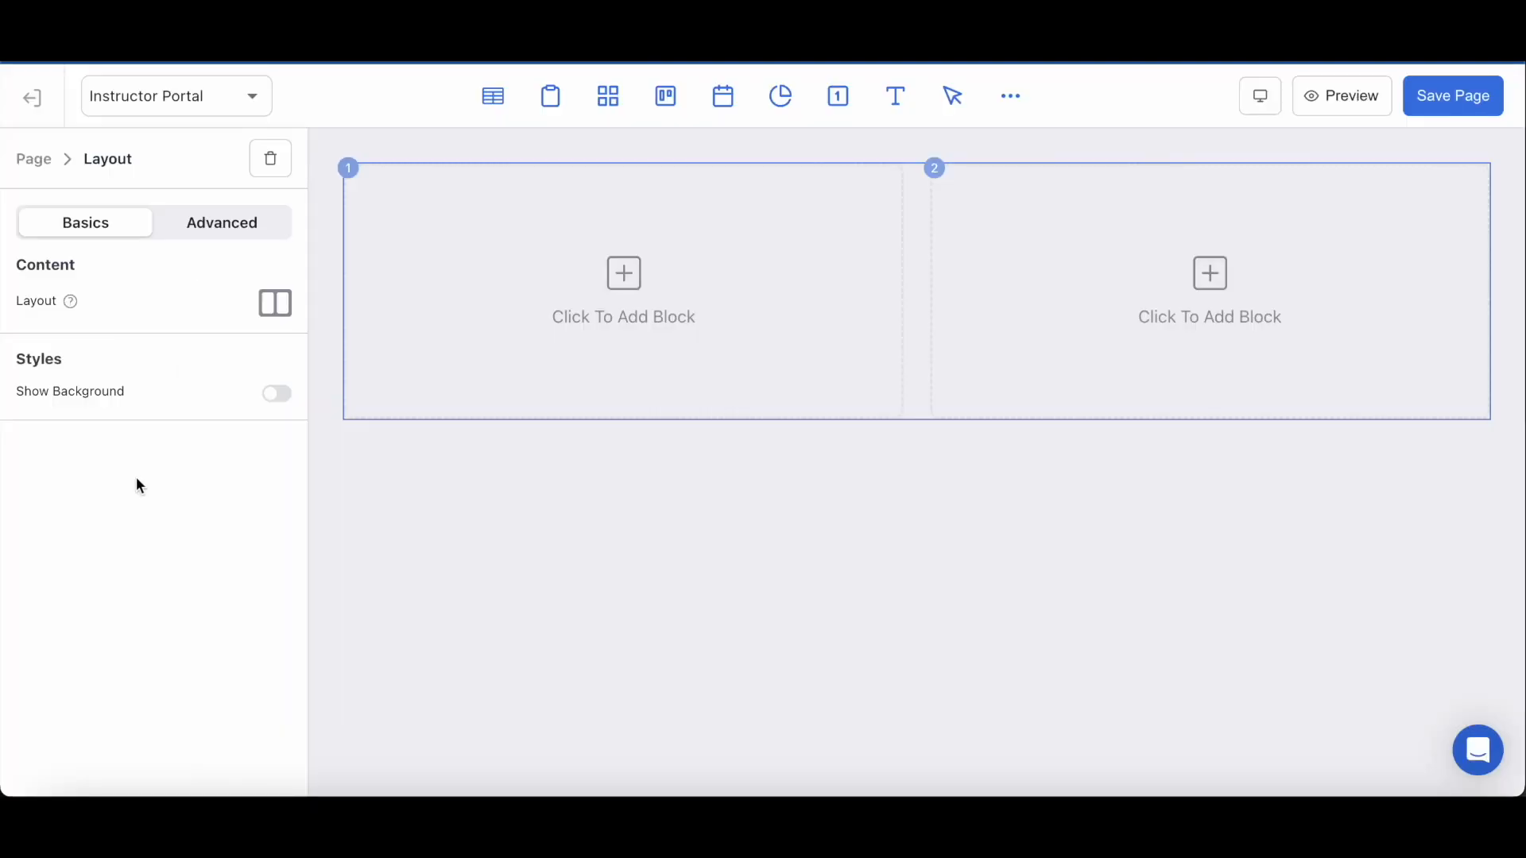
{"action": "left_click", "coordinate": [274, 303]}
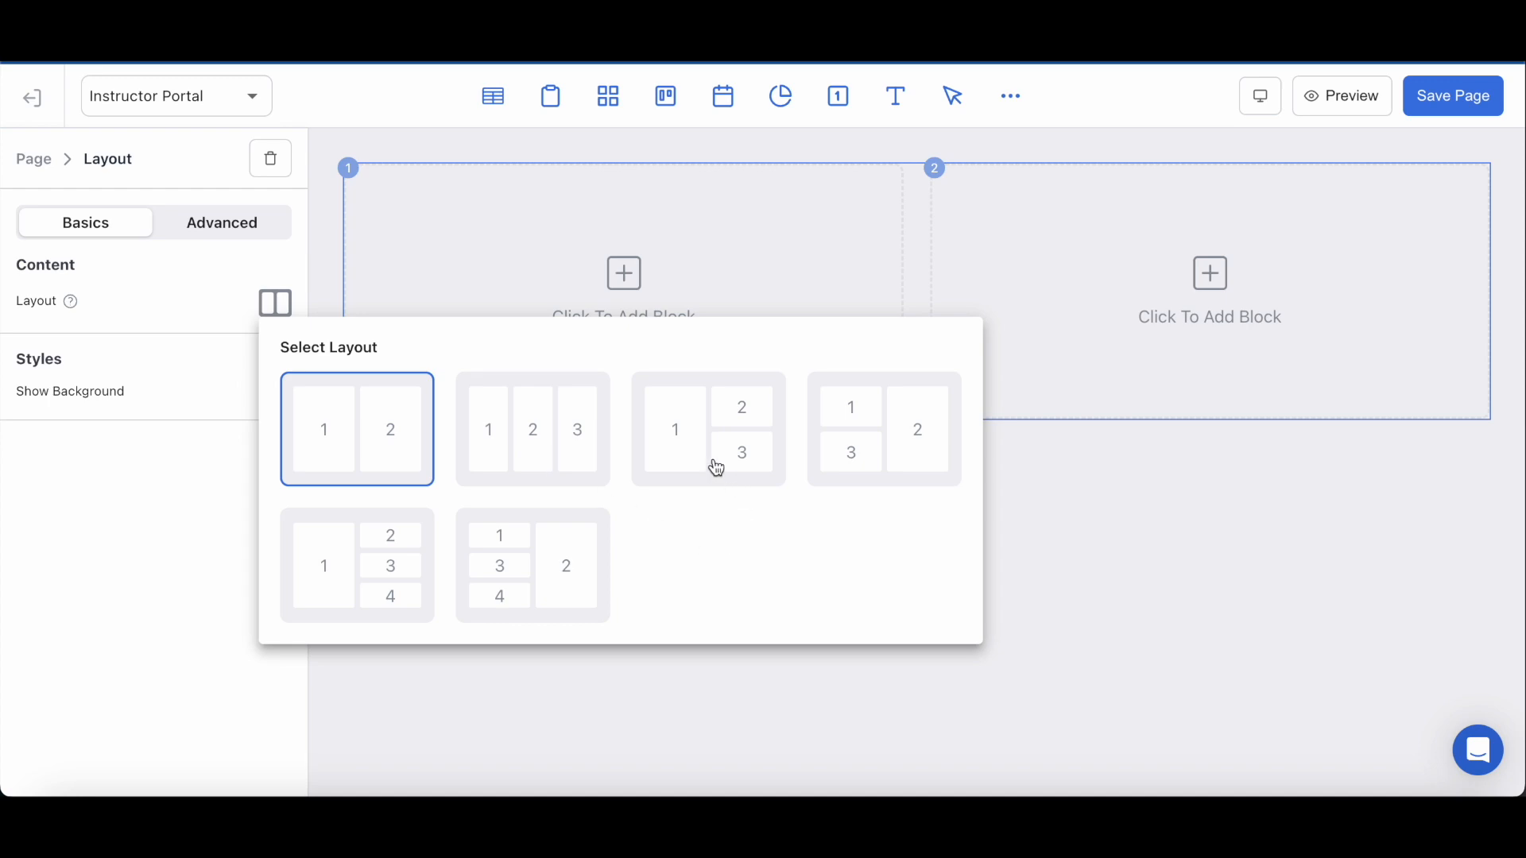
{"action": "left_click", "coordinate": [707, 429]}
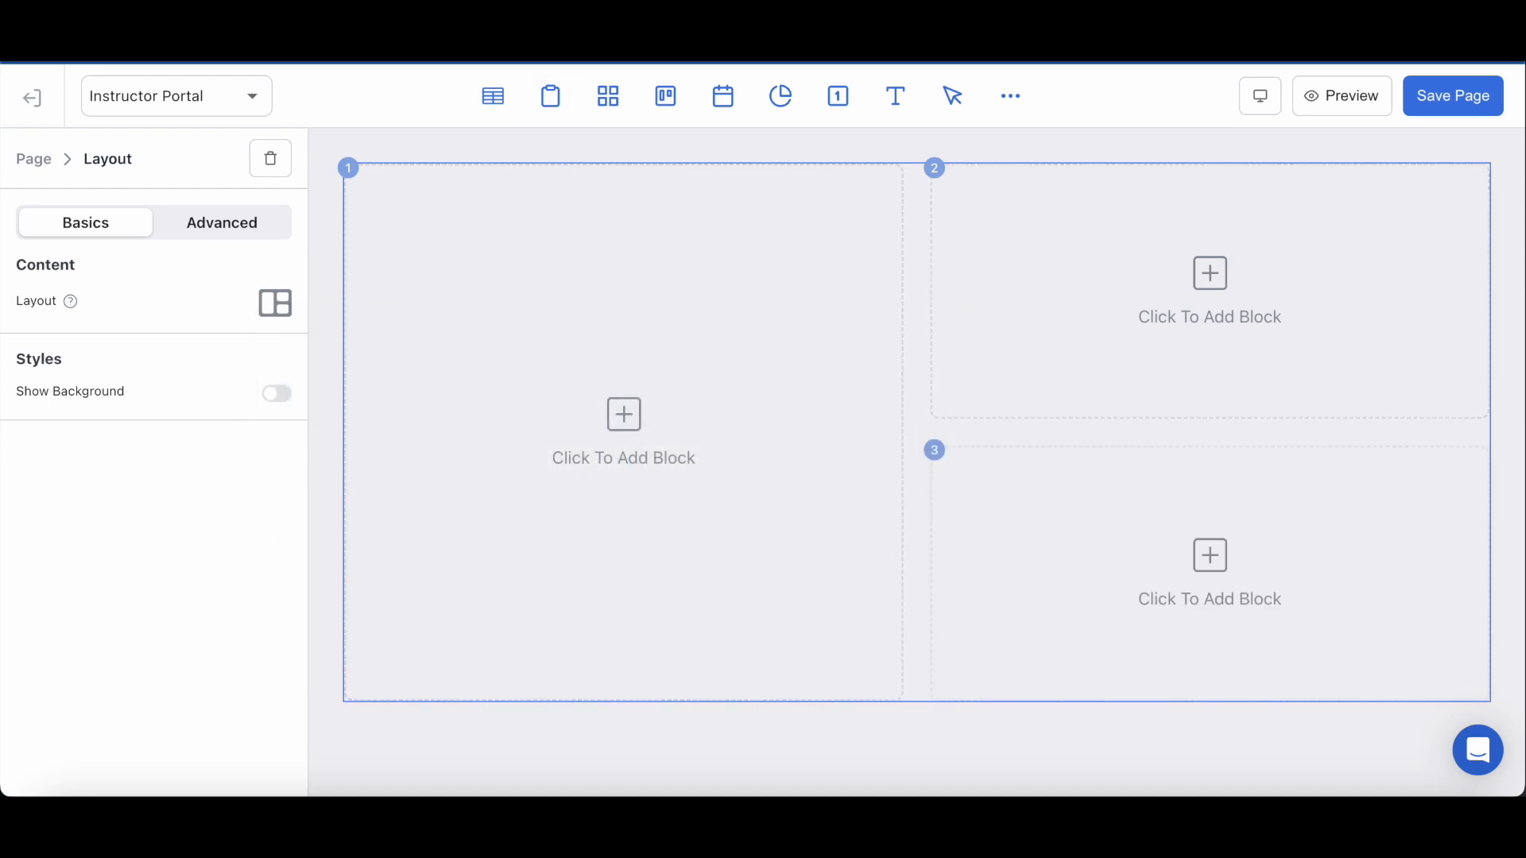
{"action": "left_click", "coordinate": [1341, 95]}
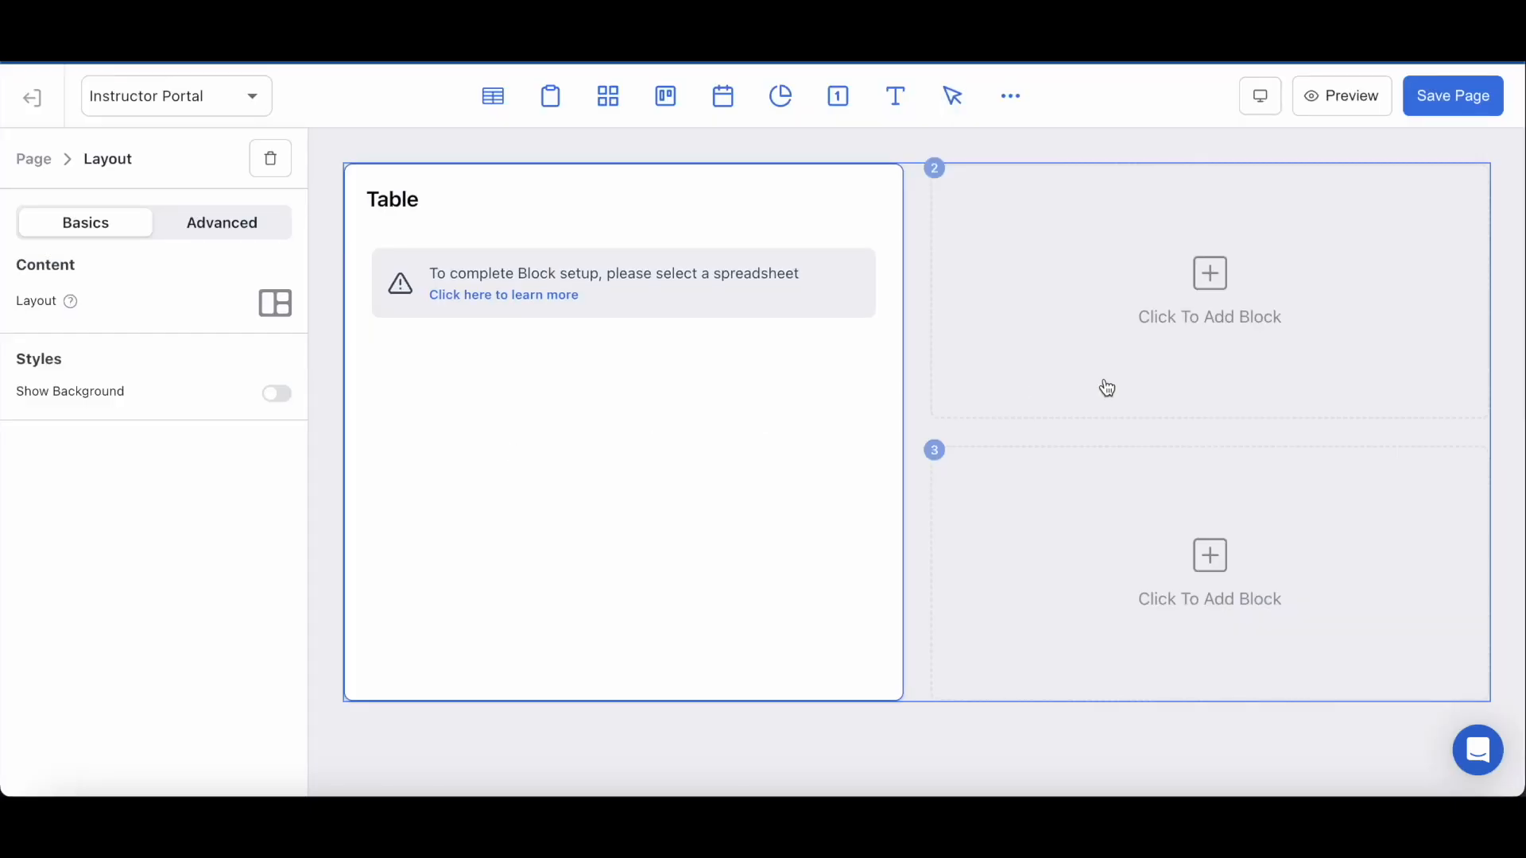
Step: Add a block to the lower-right area and link the left table and calendar to Students Portal
{"action": "left_click", "coordinate": [1209, 292]}
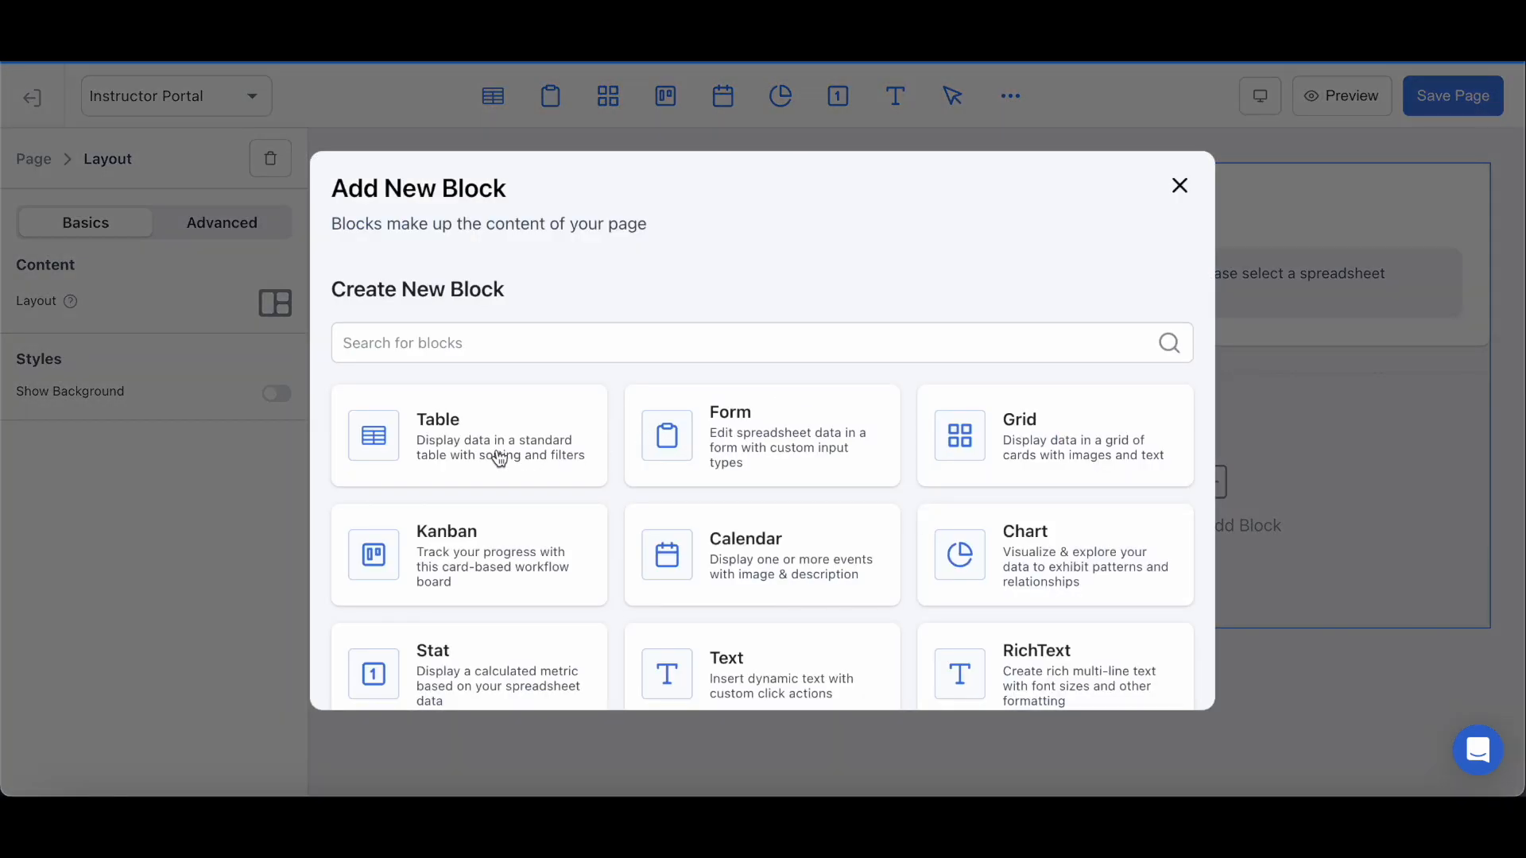
{"action": "left_click", "coordinate": [469, 435]}
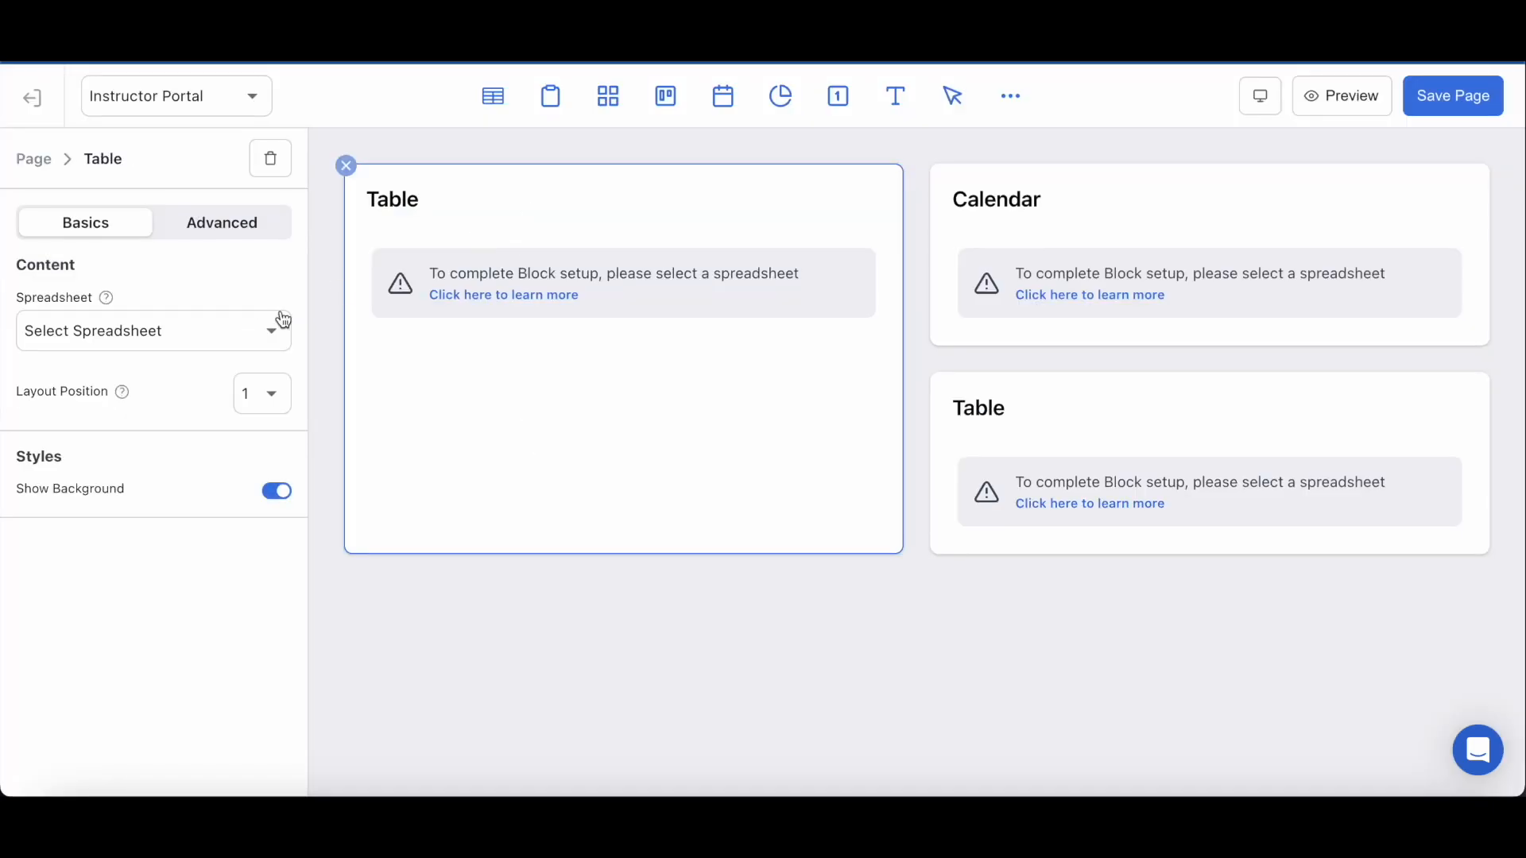
{"action": "left_click", "coordinate": [152, 330]}
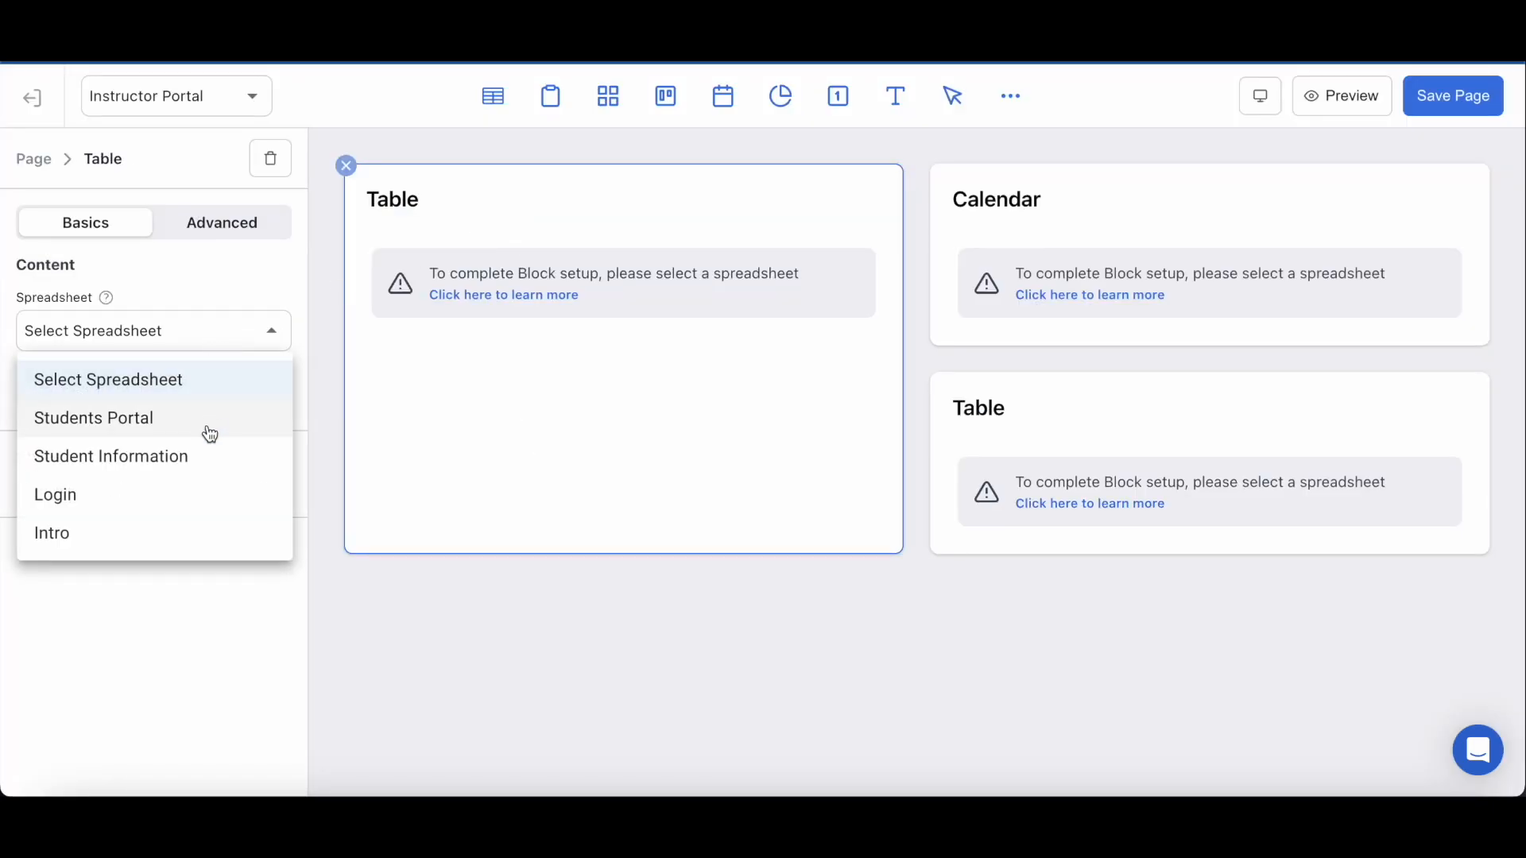
{"action": "left_click", "coordinate": [92, 417]}
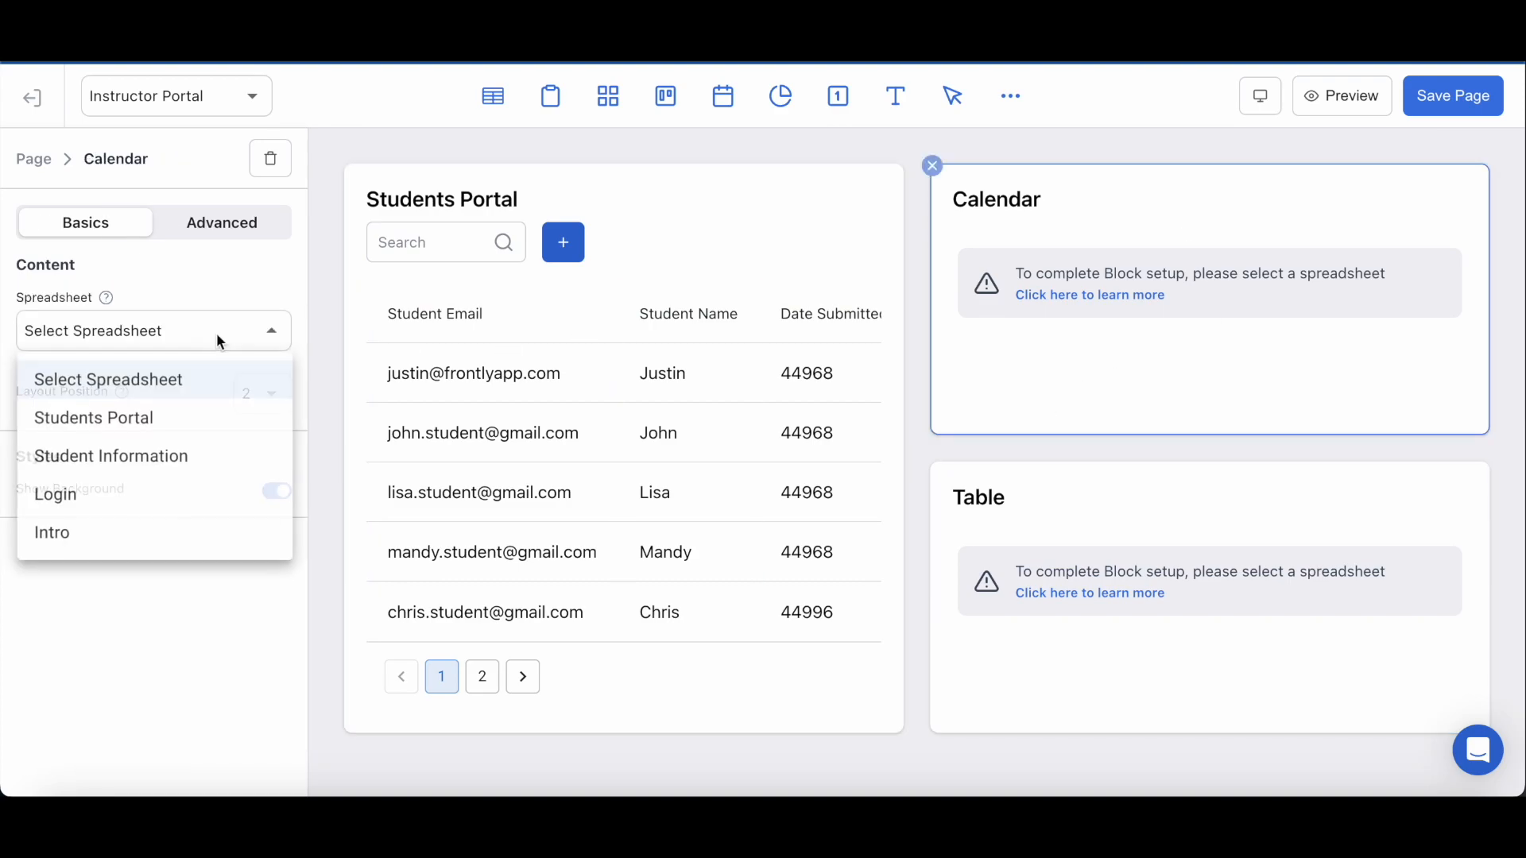
{"action": "left_click", "coordinate": [94, 417]}
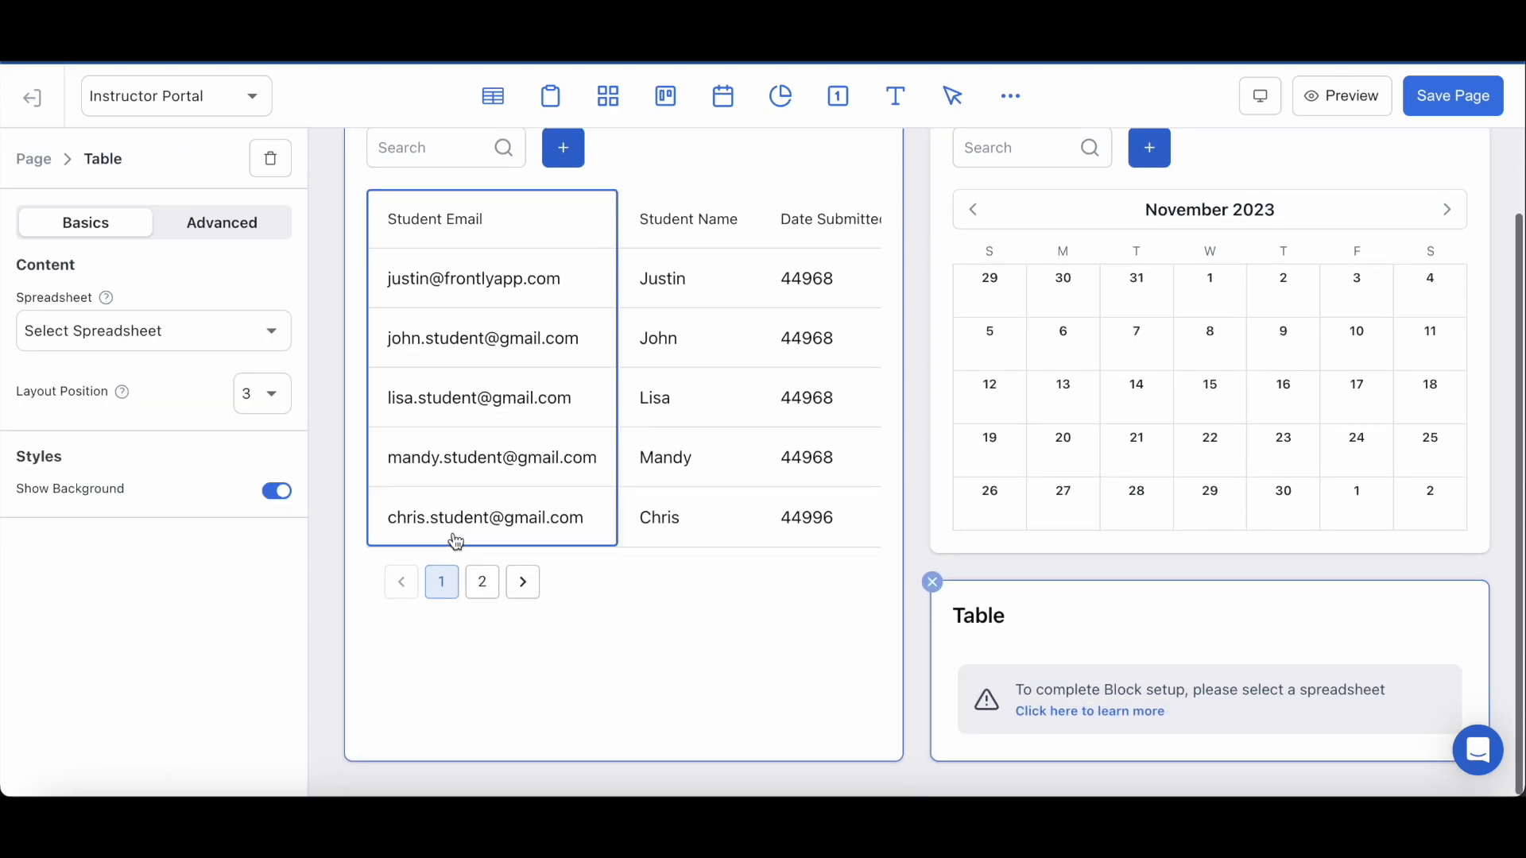
Step: Link the lower table to the Login spreadsheet and add a text block
{"action": "left_click", "coordinate": [152, 329]}
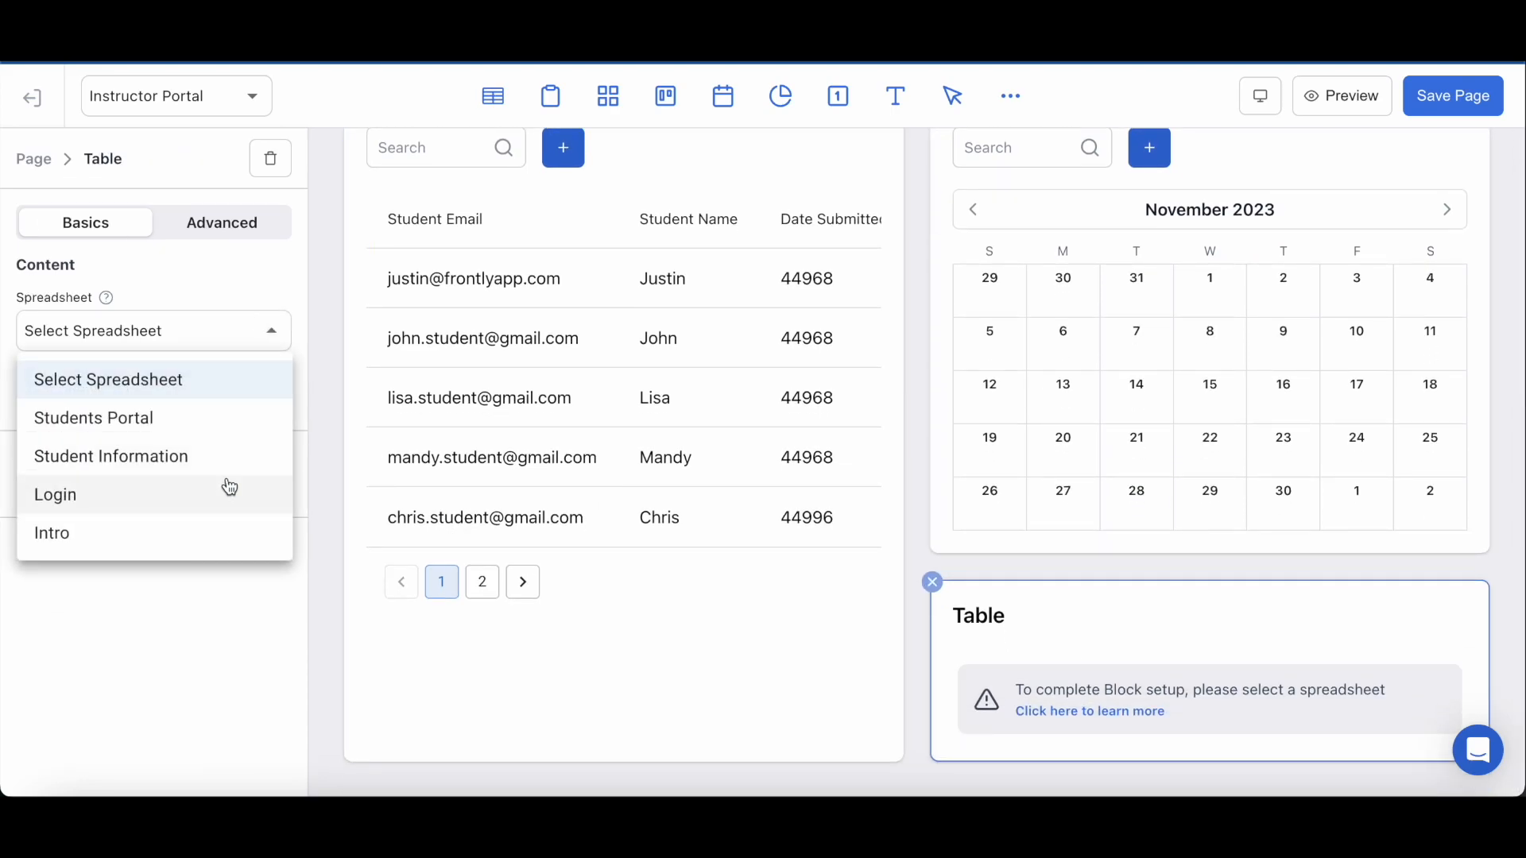
{"action": "left_click", "coordinate": [55, 495]}
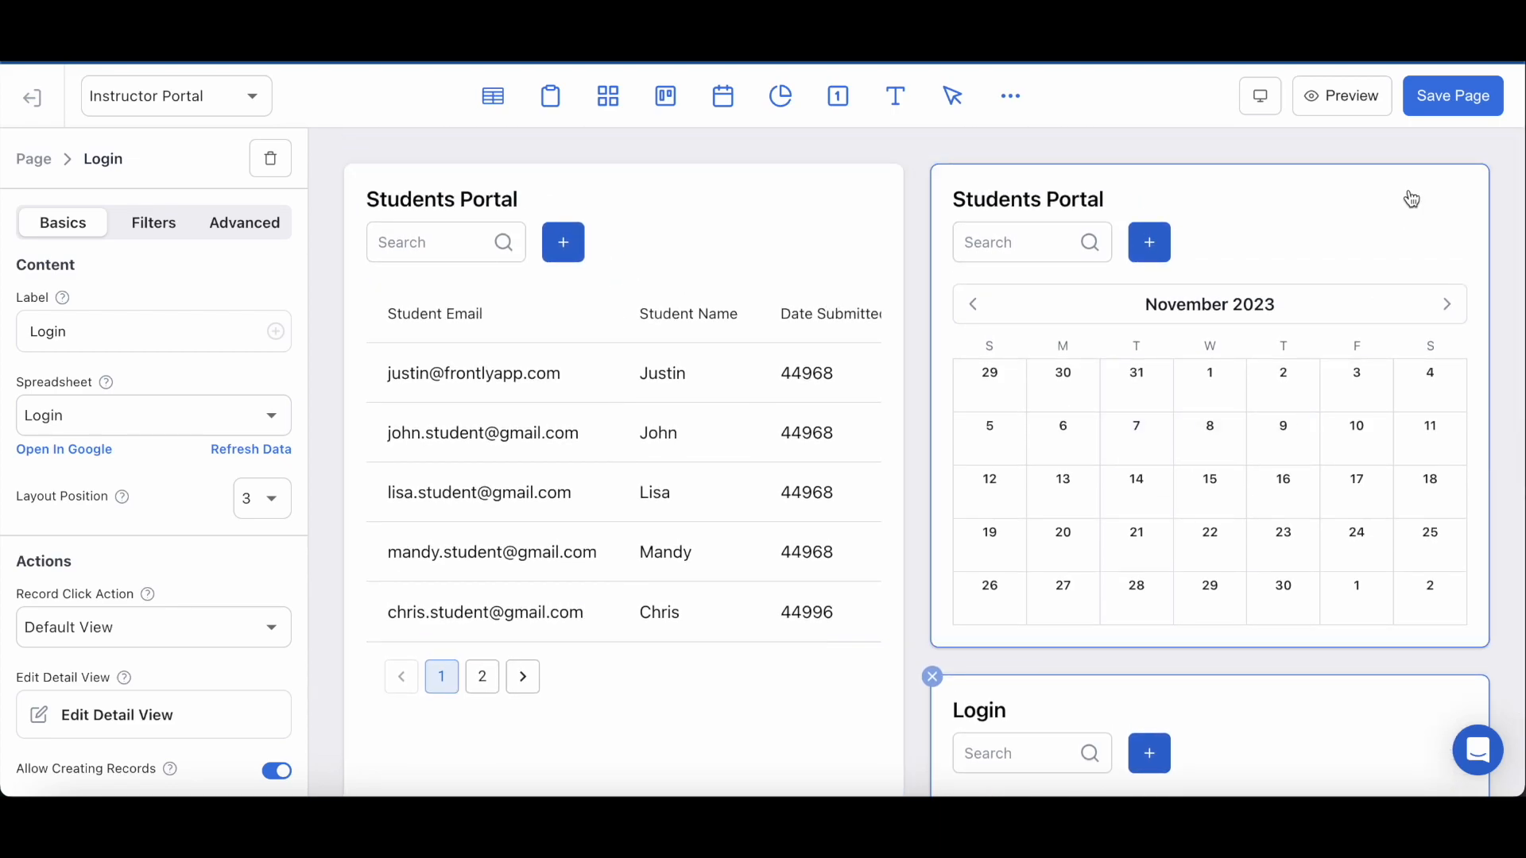
{"action": "left_click", "coordinate": [1452, 95]}
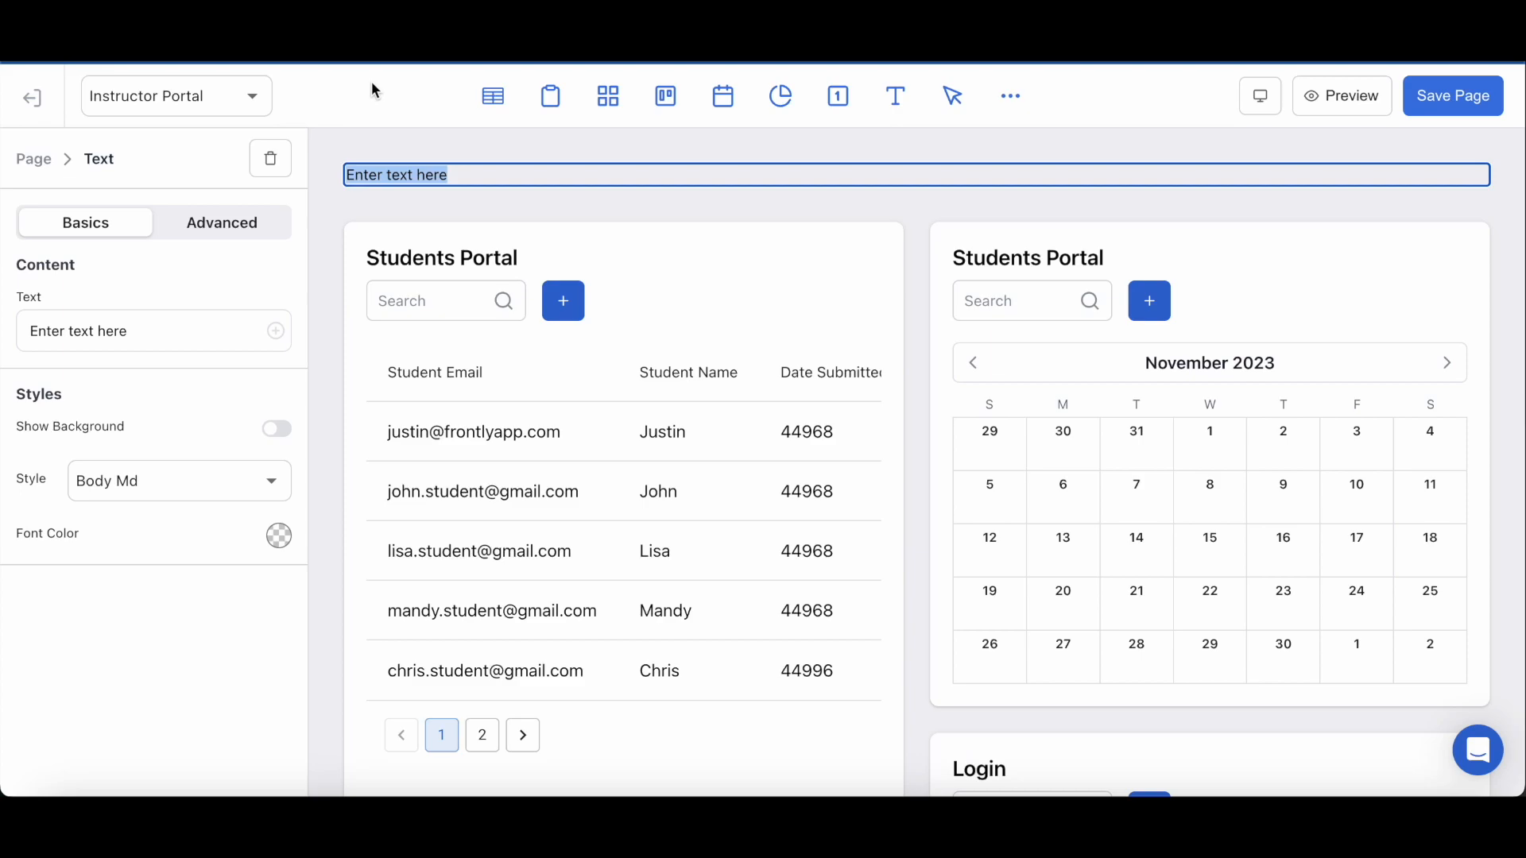
Step: Type 'Hello Instructor Frontly!' with emoji and make it a Heading Xl
{"action": "left_click", "coordinate": [1340, 95]}
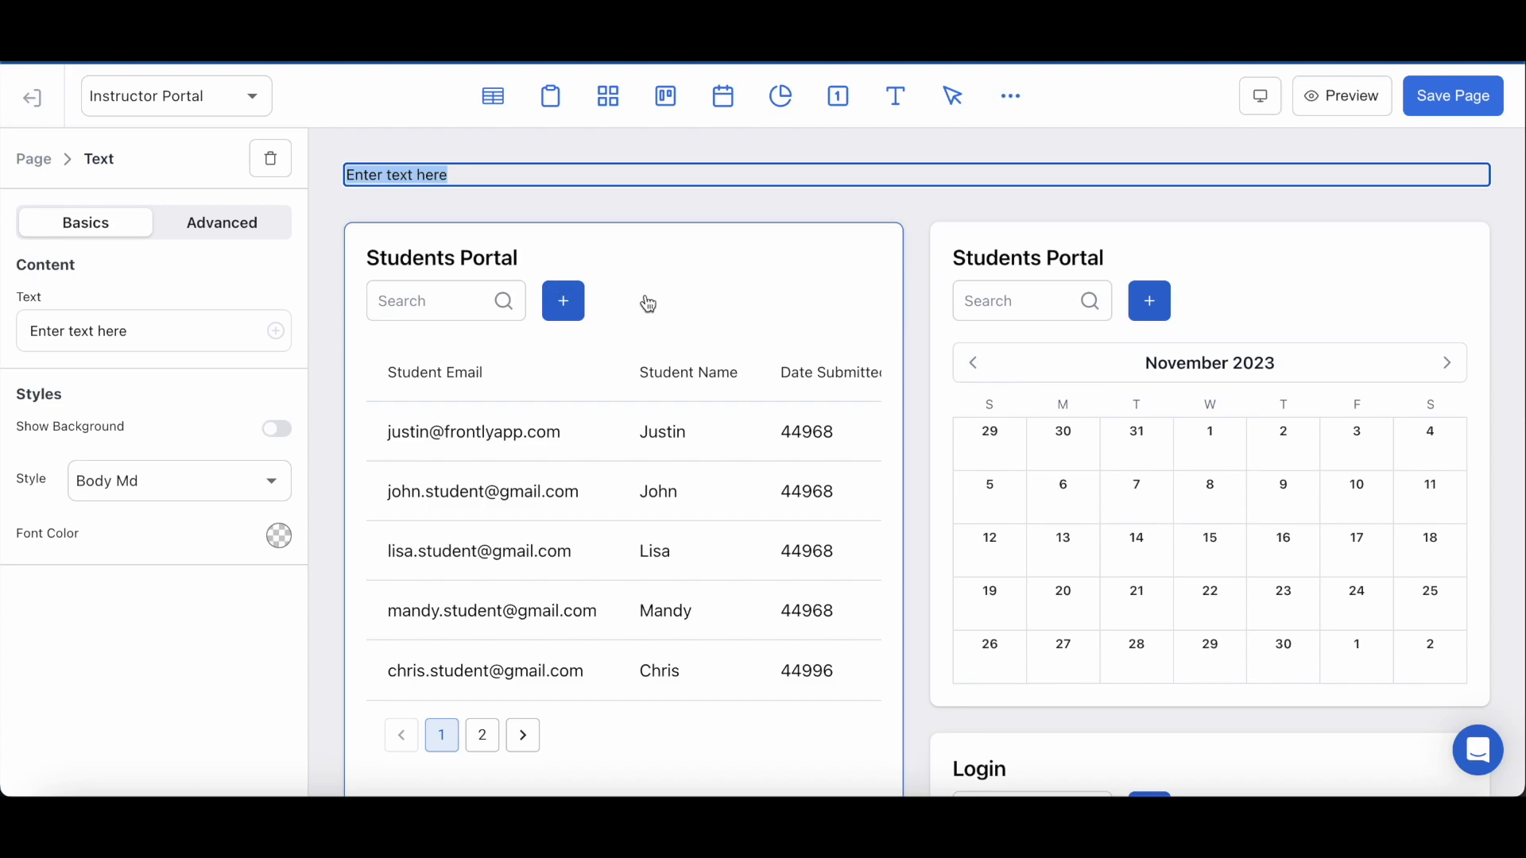
{"action": "type", "text": "Hello Instructor Front"}
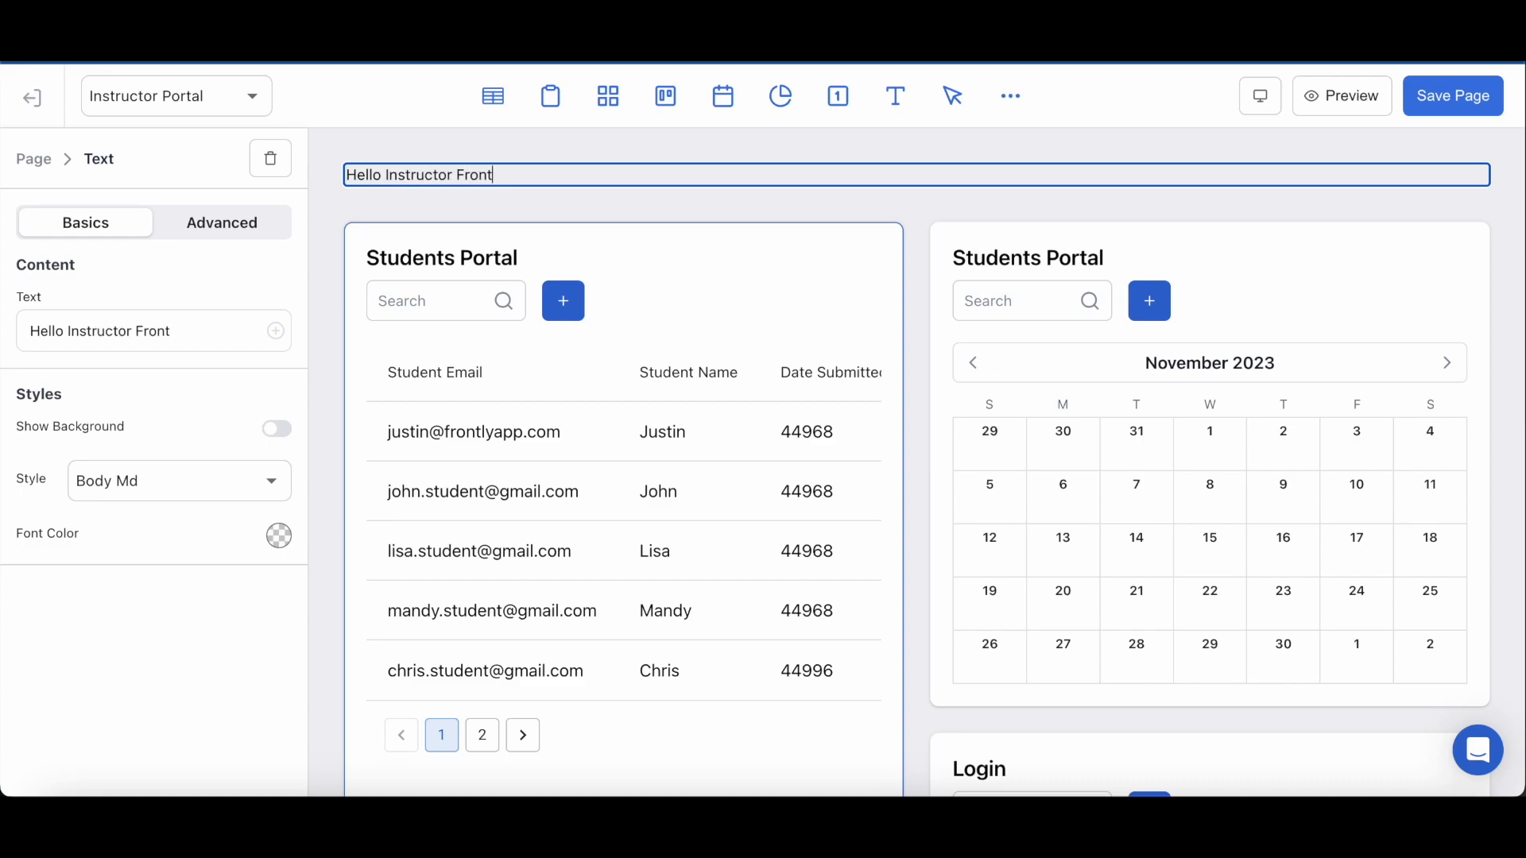
{"action": "left_click", "coordinate": [1342, 96]}
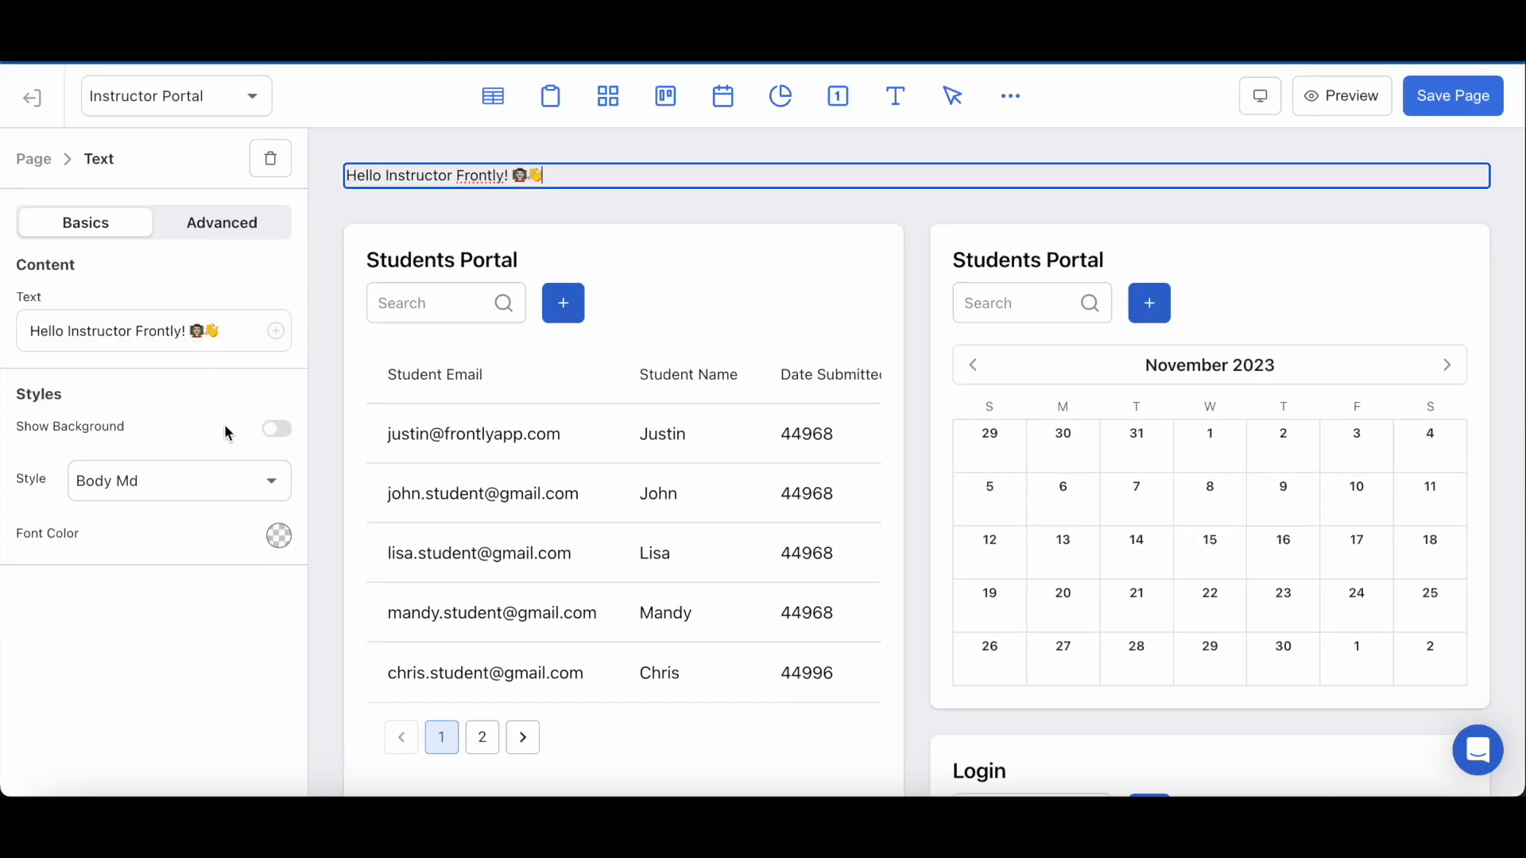
{"action": "left_click", "coordinate": [179, 480]}
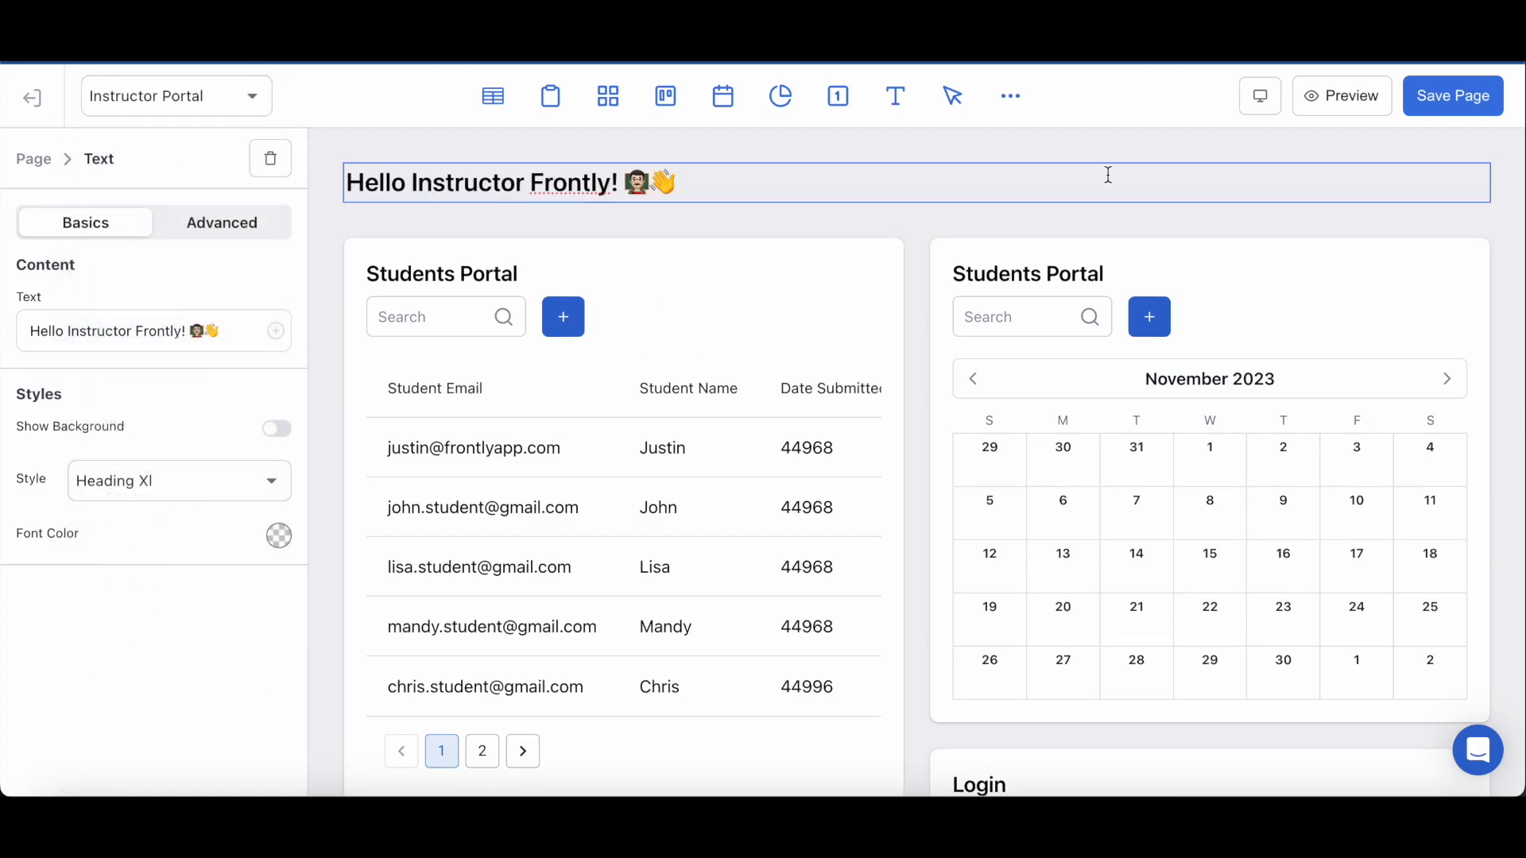
{"action": "left_click", "coordinate": [1452, 95]}
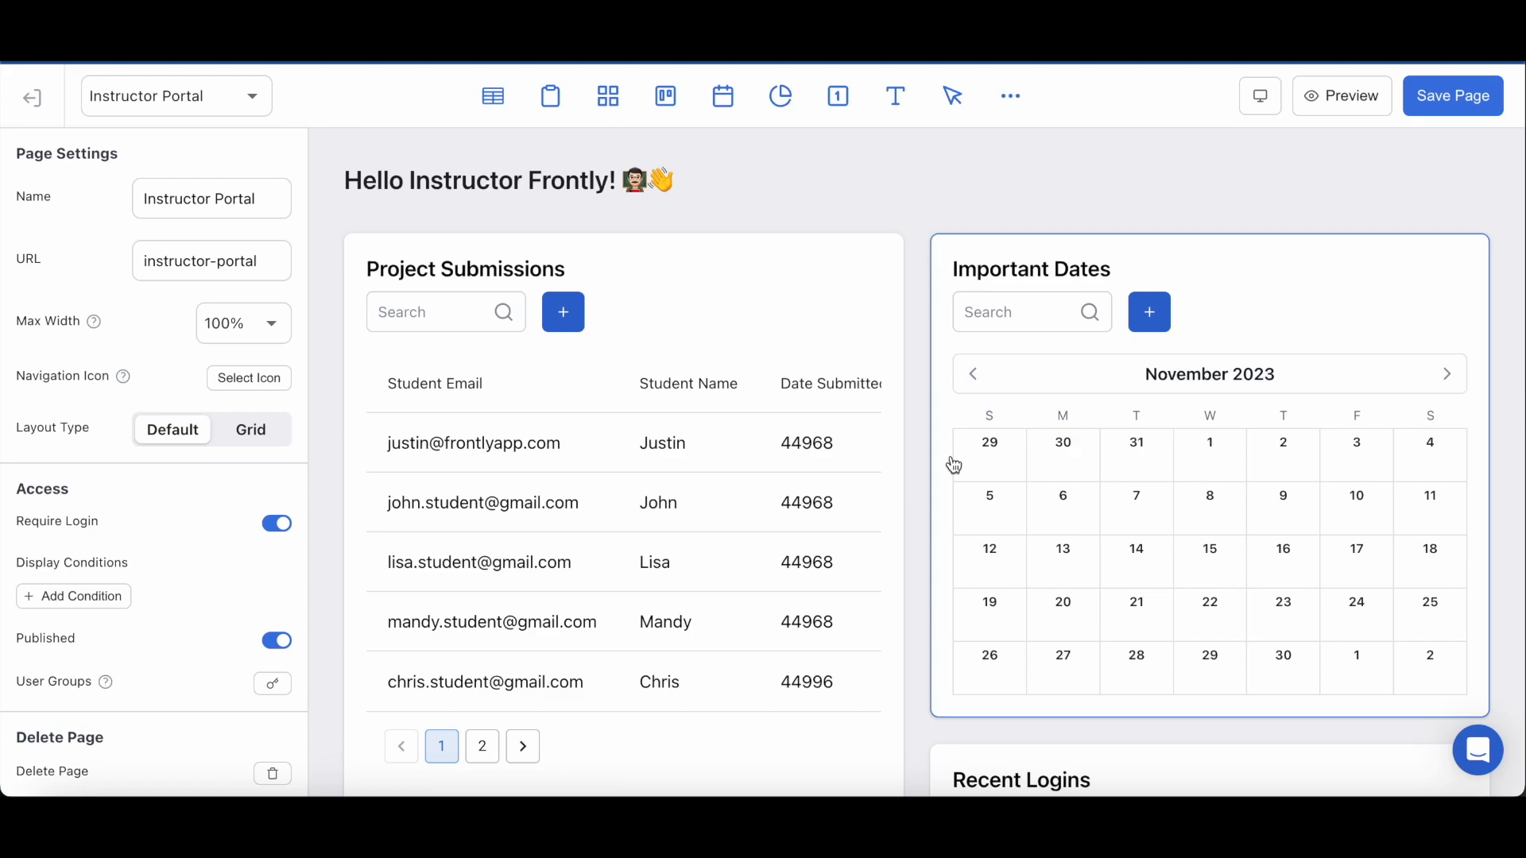
{"action": "mouse_move", "coordinate": [990, 454]}
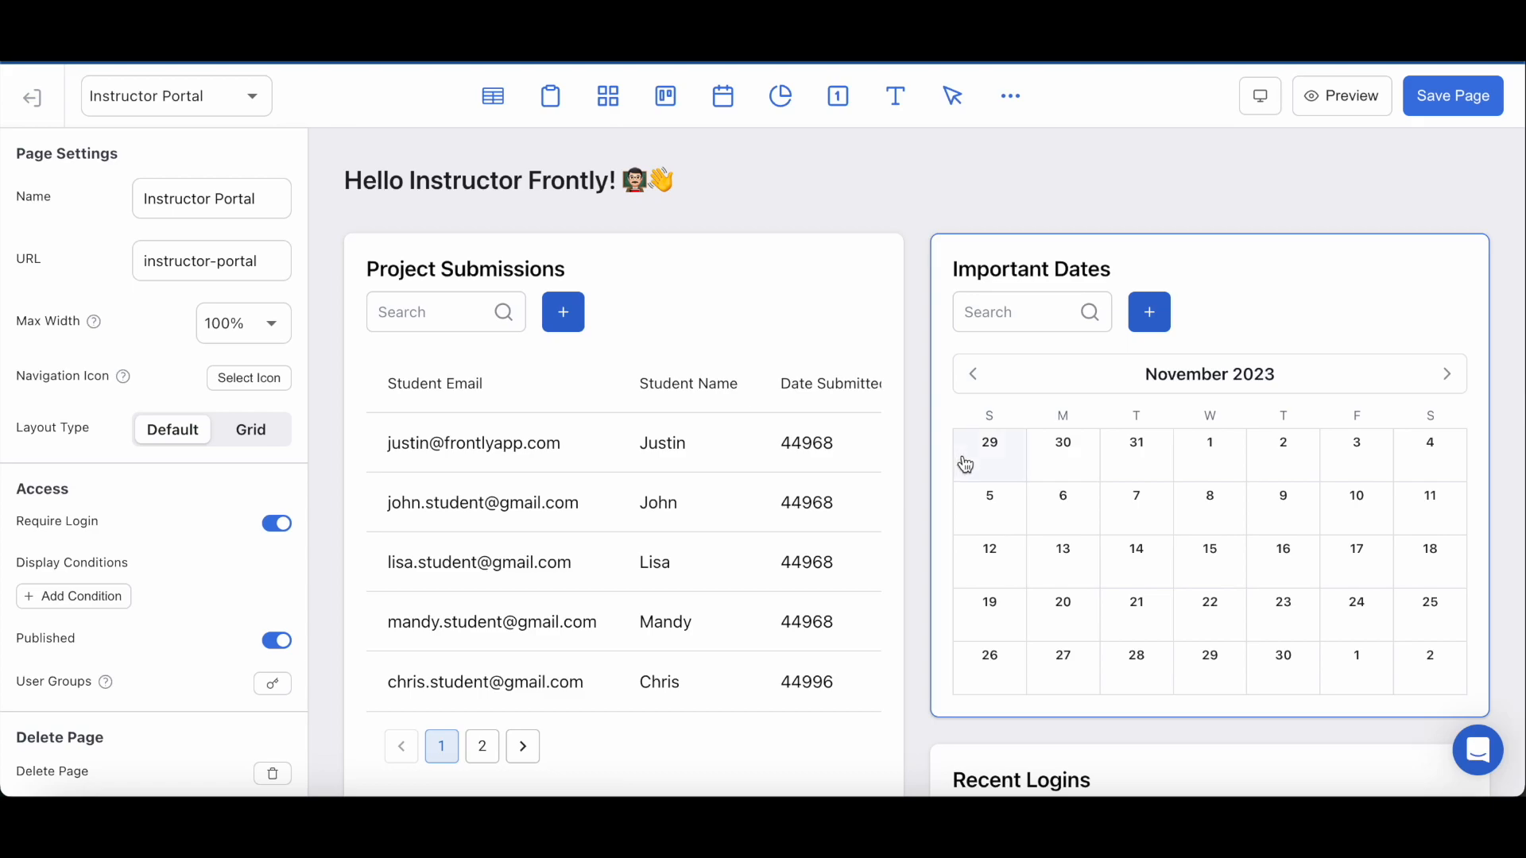
{"action": "mouse_move", "coordinate": [959, 463]}
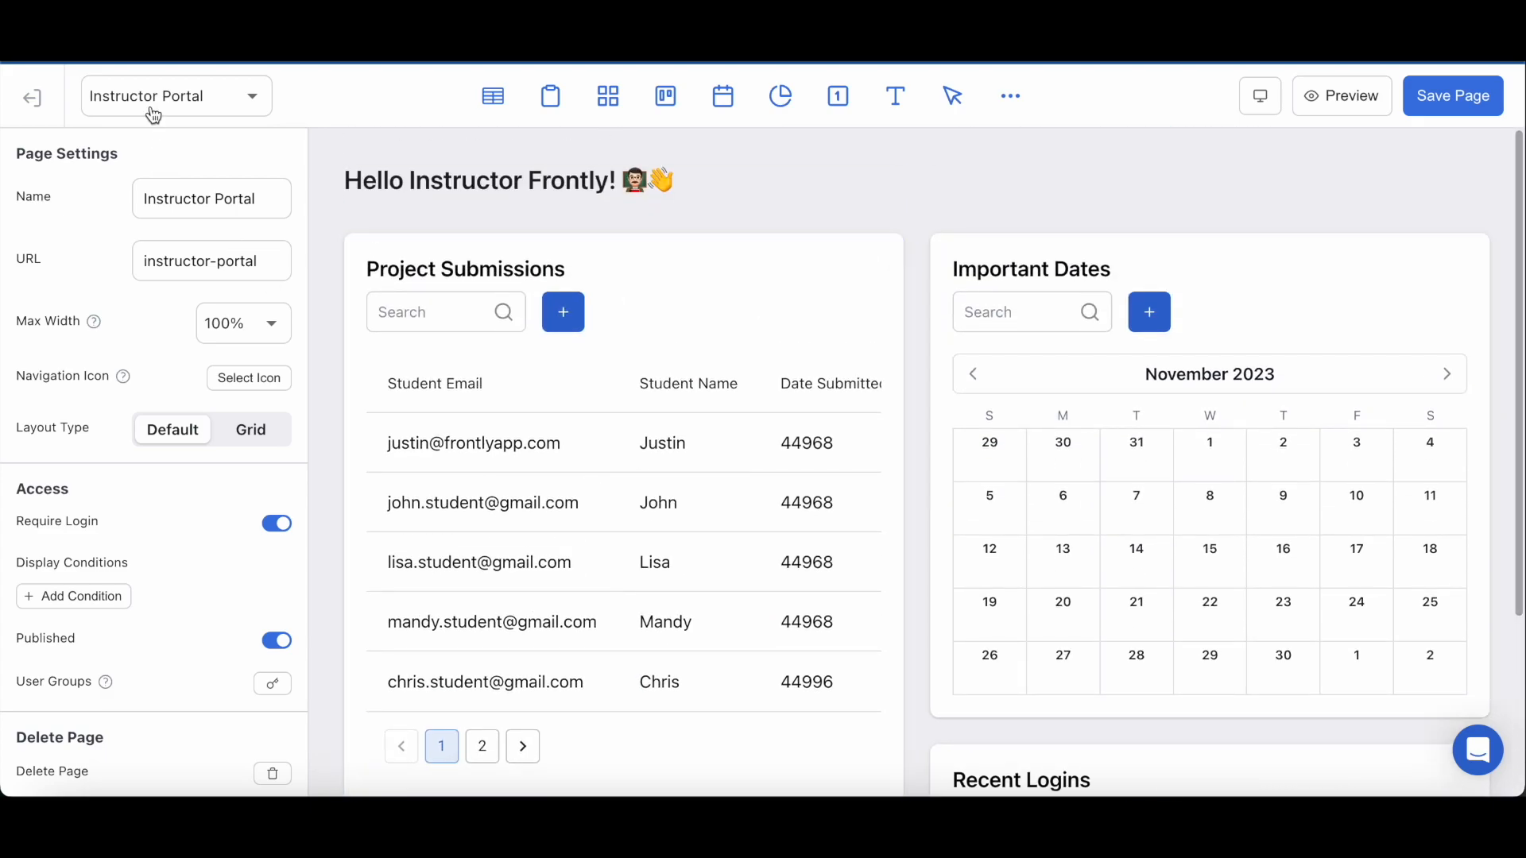
Step: Switch to Student Portal and confirm Project Submission creates records in the Students Portal sheet
{"action": "left_click", "coordinate": [175, 95]}
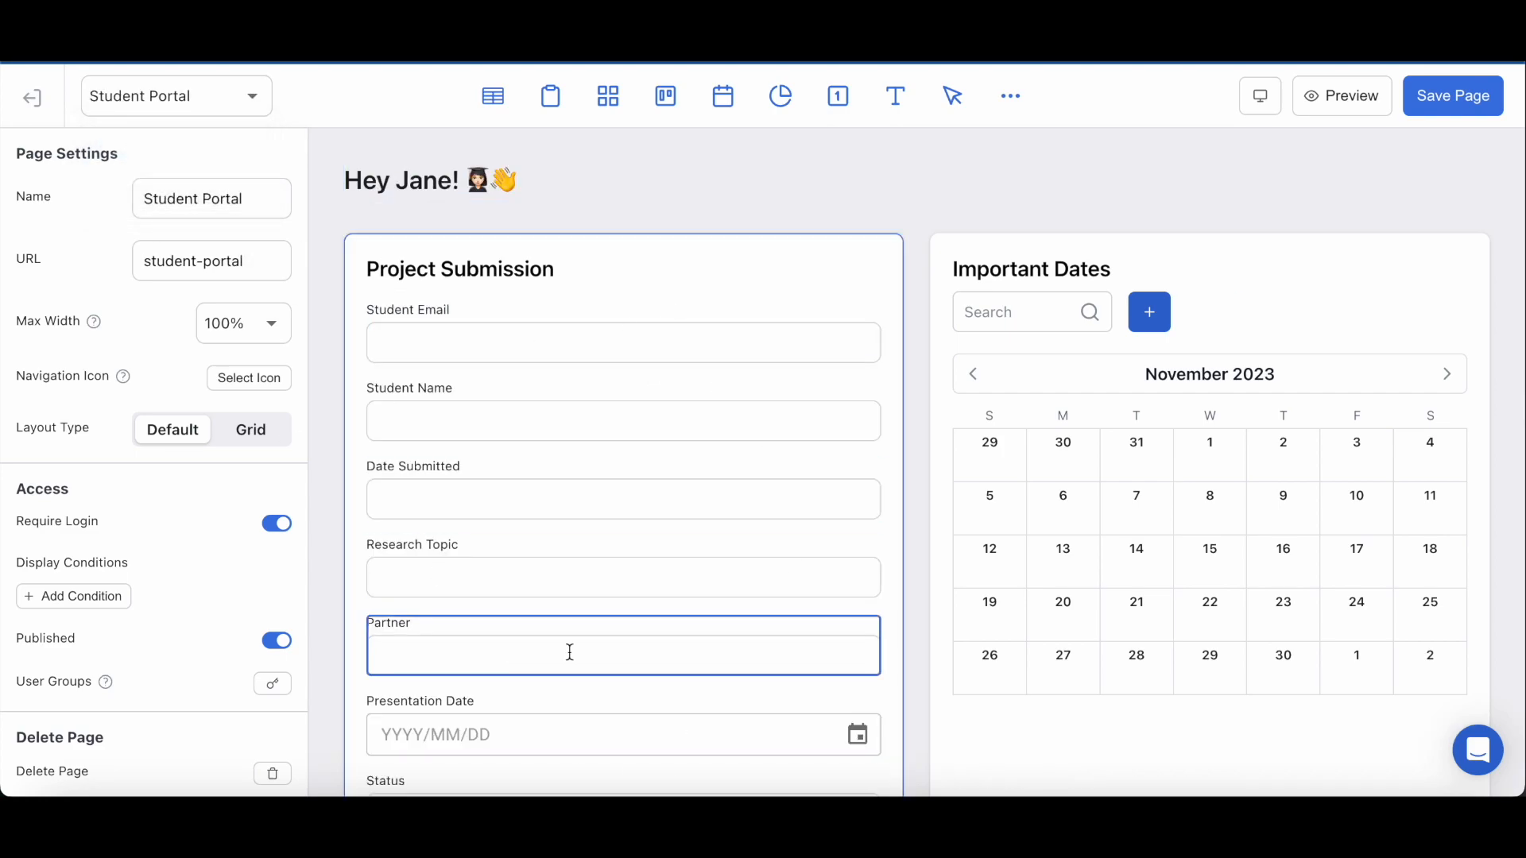
{"action": "left_click", "coordinate": [621, 576]}
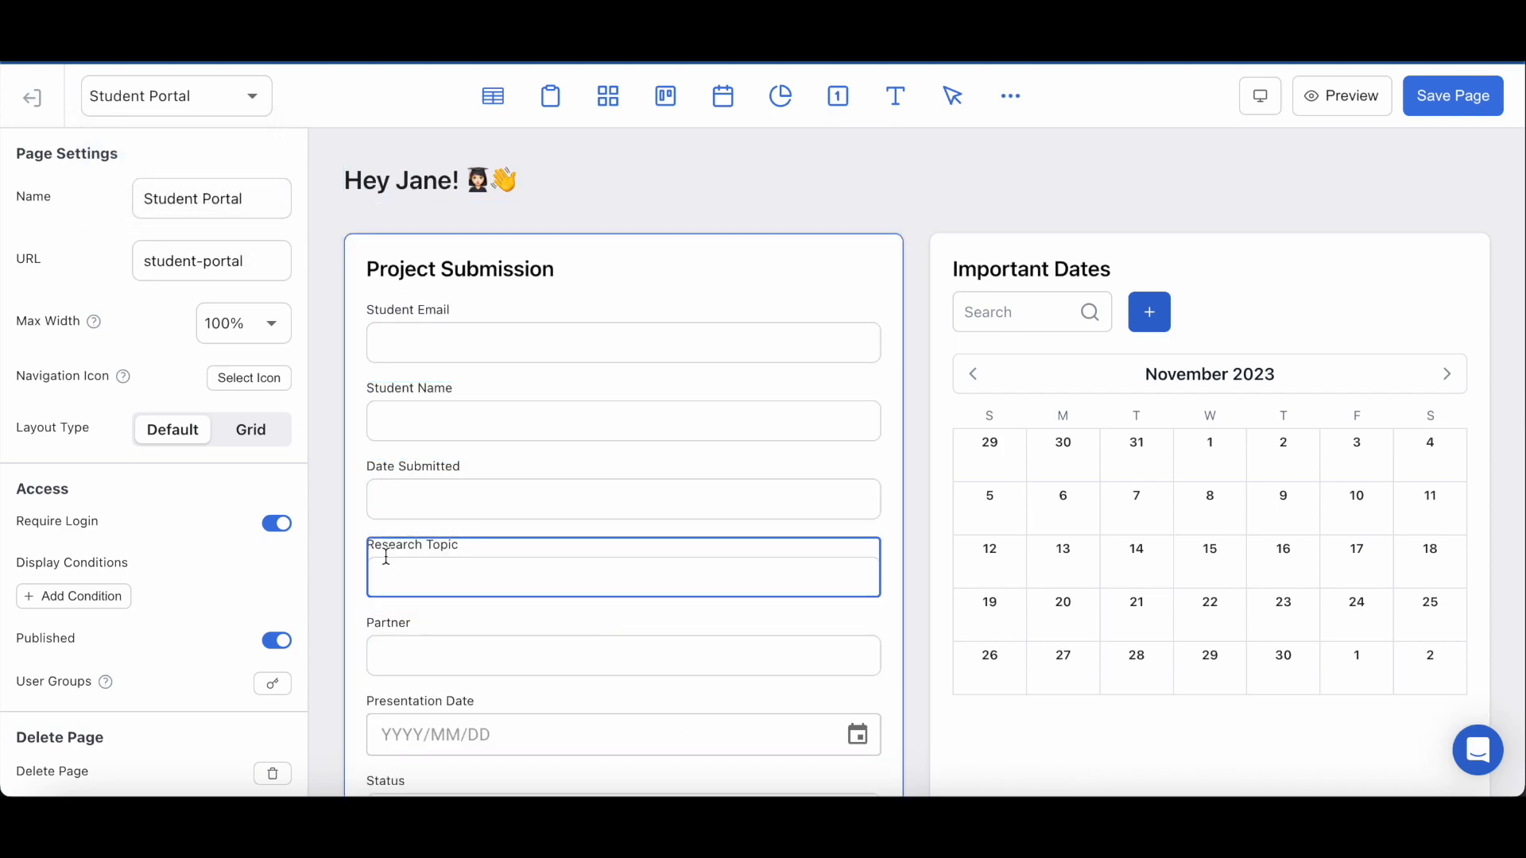
{"action": "mouse_move", "coordinate": [560, 565]}
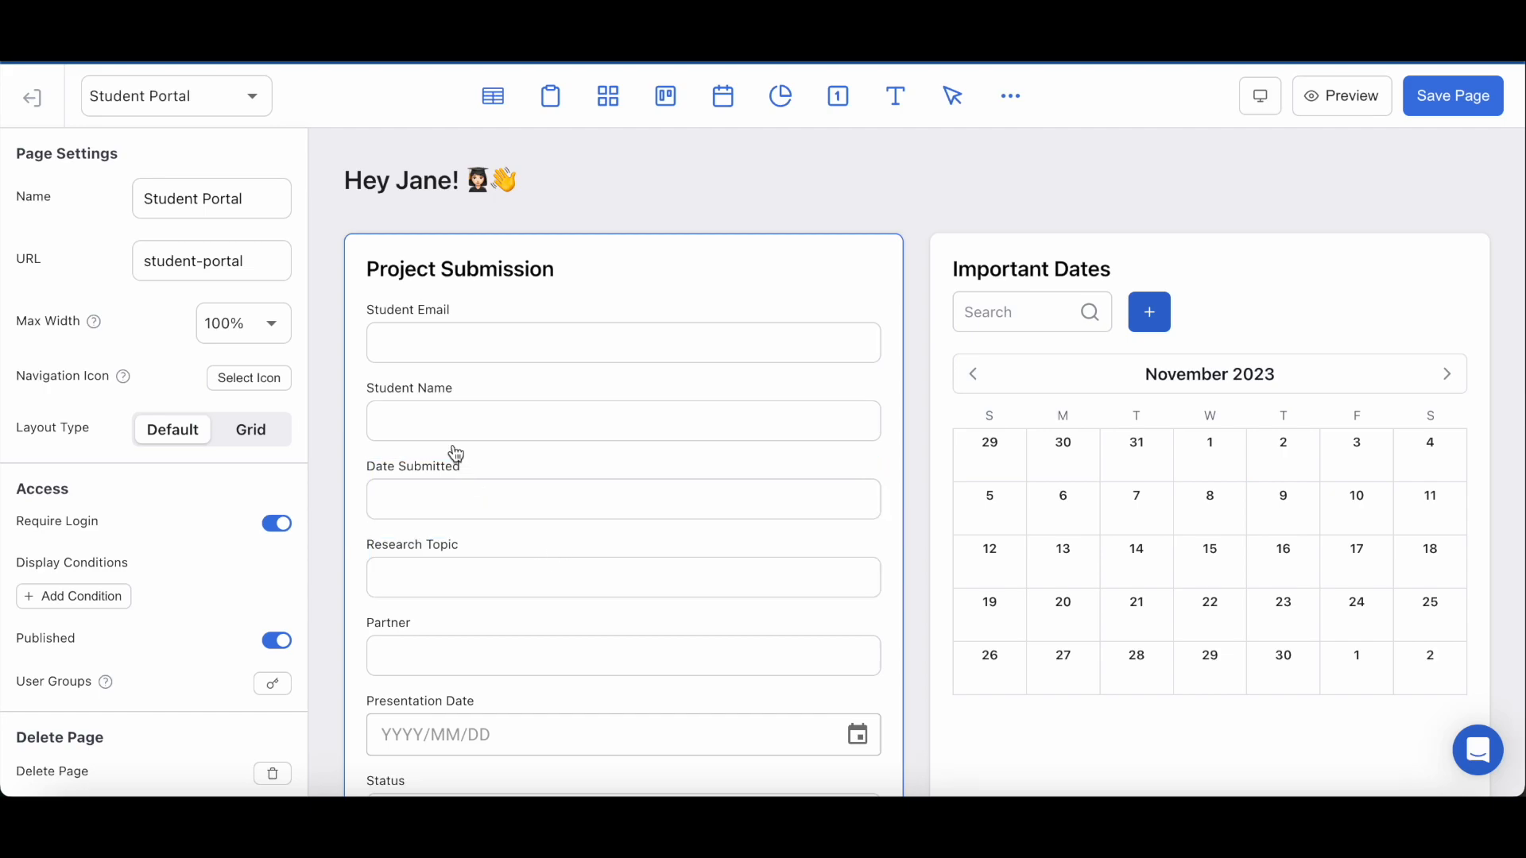
{"action": "left_click", "coordinate": [1341, 96]}
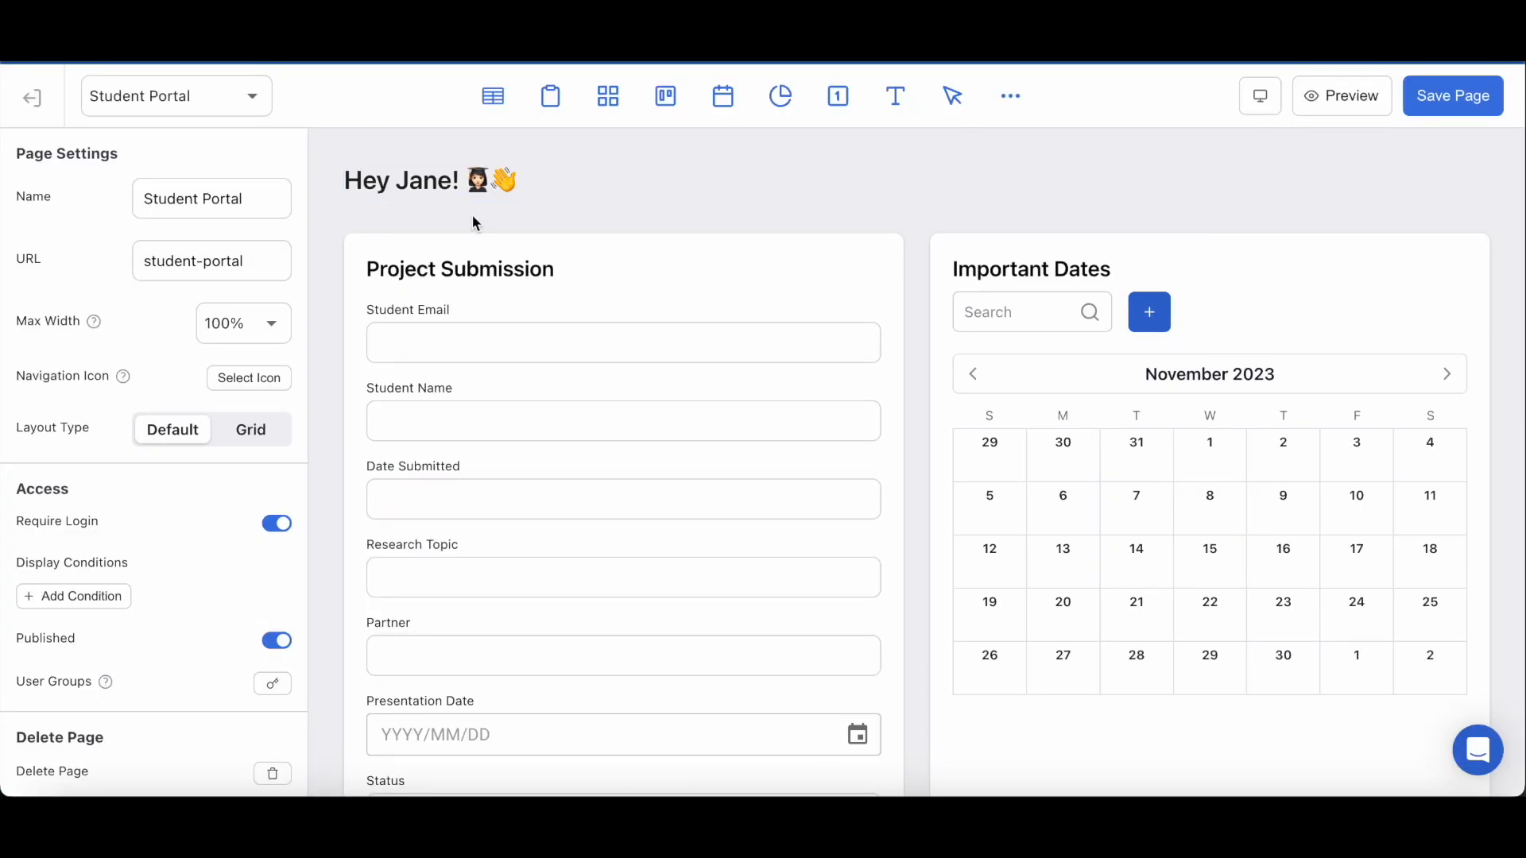
{"action": "left_click", "coordinate": [622, 420]}
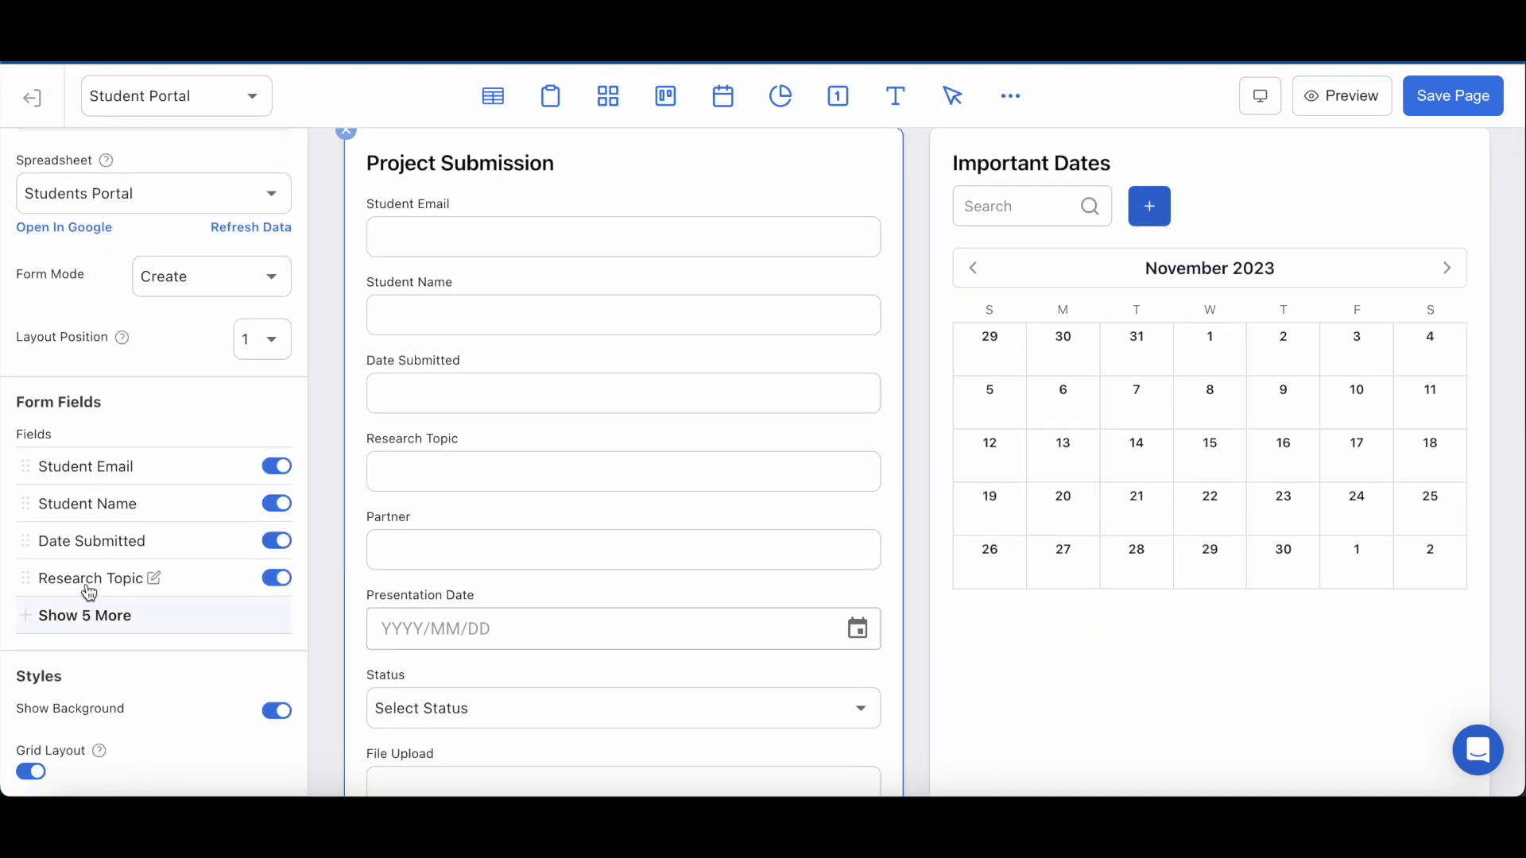
Step: Move Research Topic first, hide Date Submitted, and describe Partner: 'Share your research proposal'
{"action": "left_click_drag", "start_coordinate": [91, 577], "coordinate": [91, 466]}
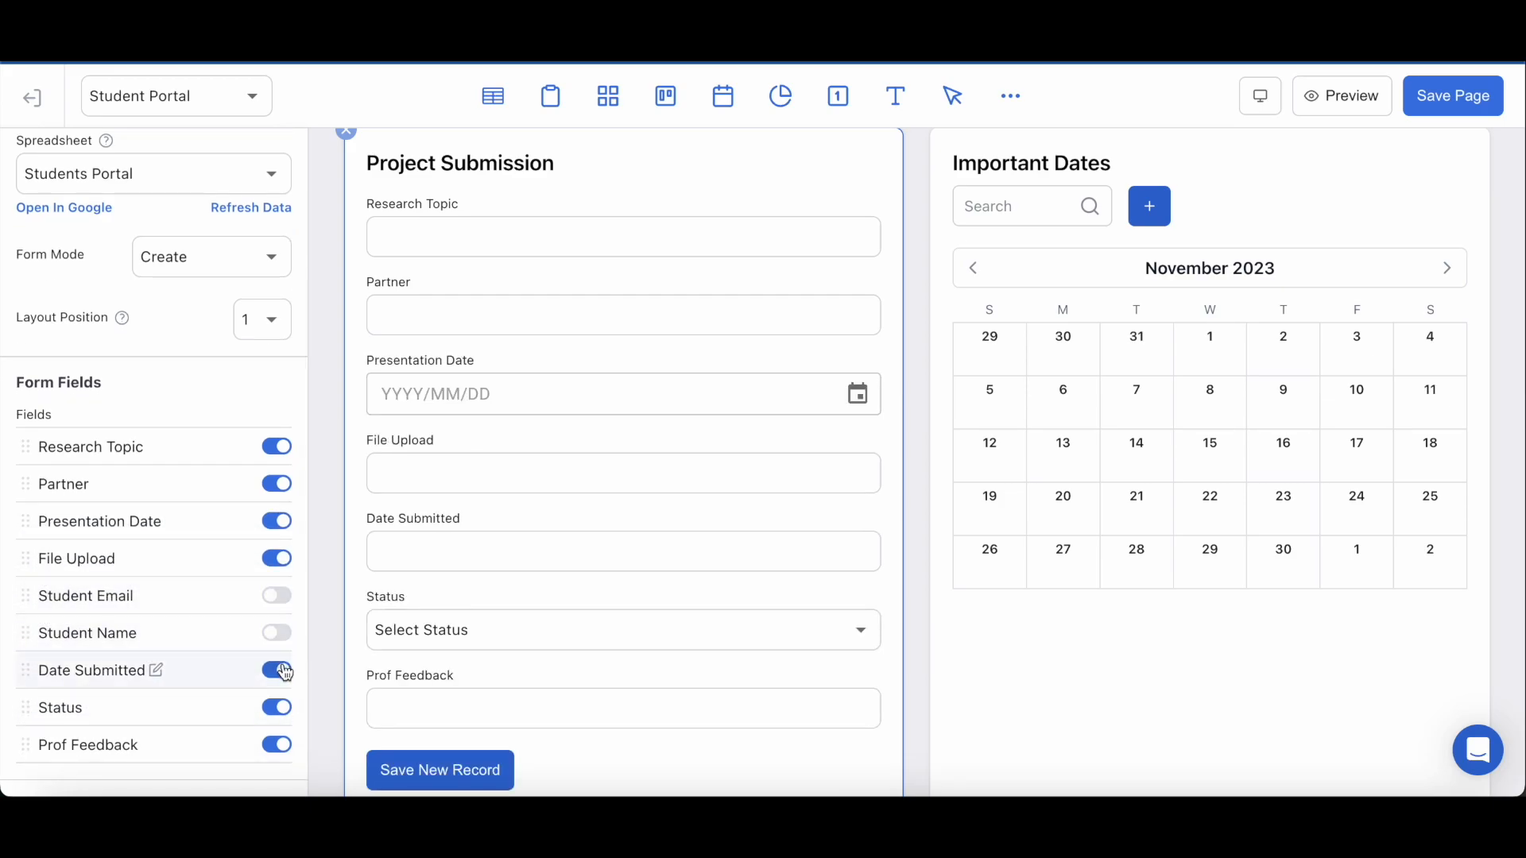
{"action": "left_click", "coordinate": [276, 669]}
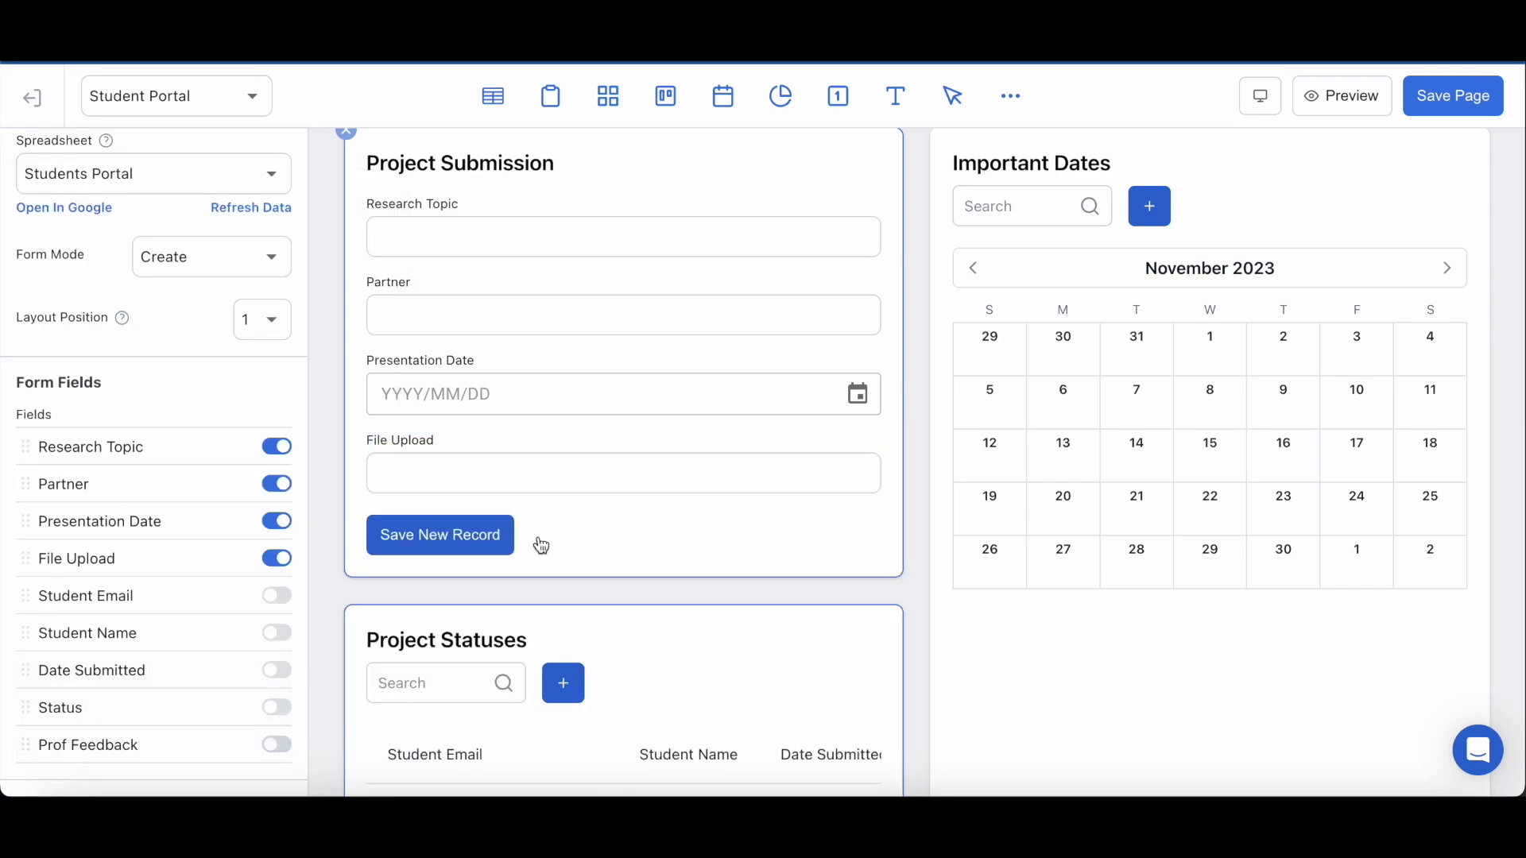
{"action": "left_click", "coordinate": [623, 435]}
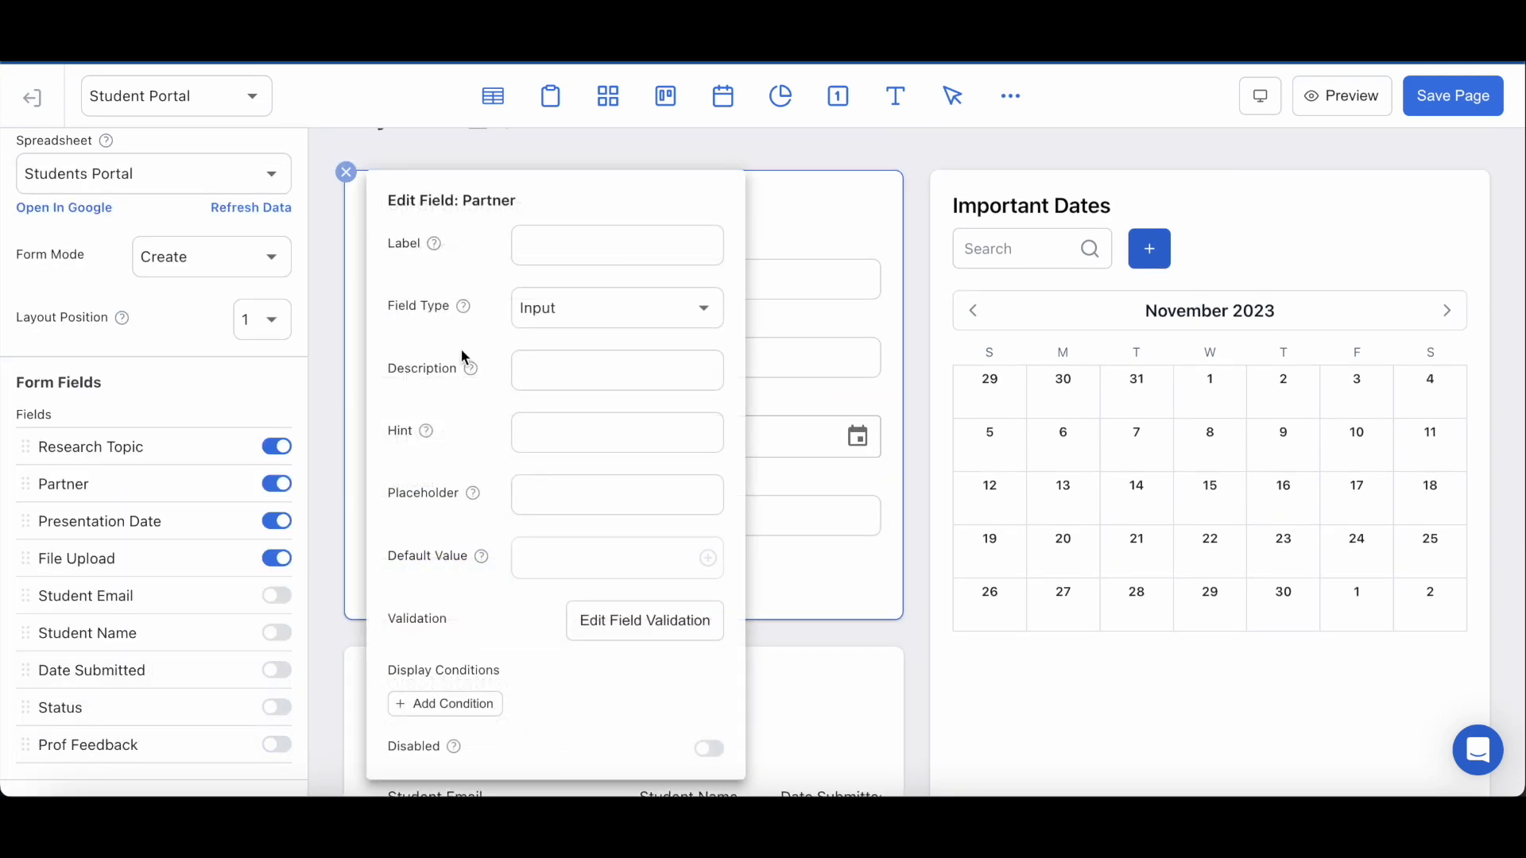
{"action": "left_click", "coordinate": [616, 308]}
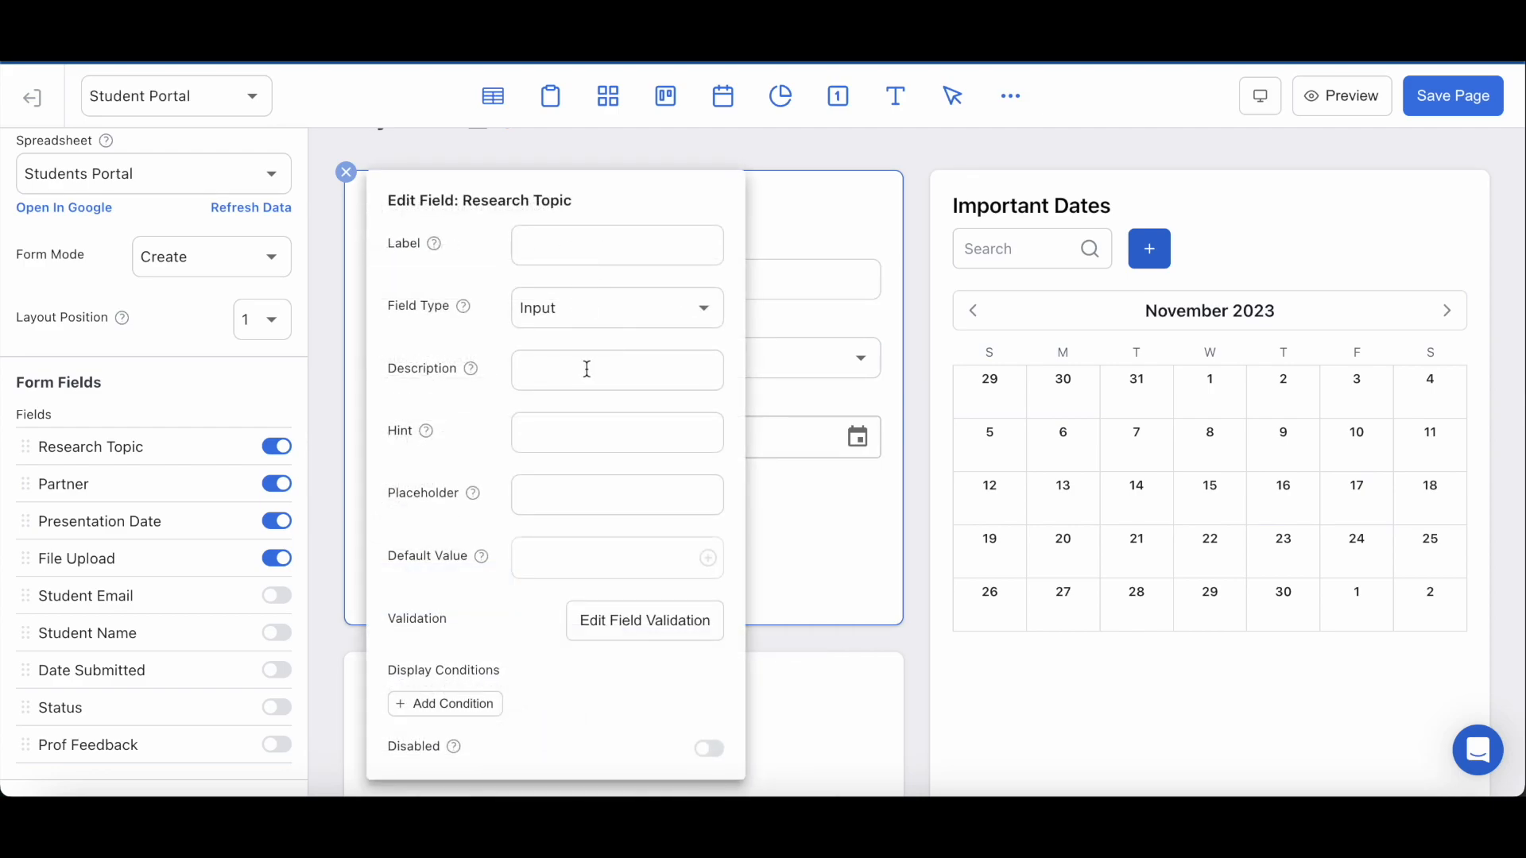
{"action": "type", "text": "Share your research proposal."}
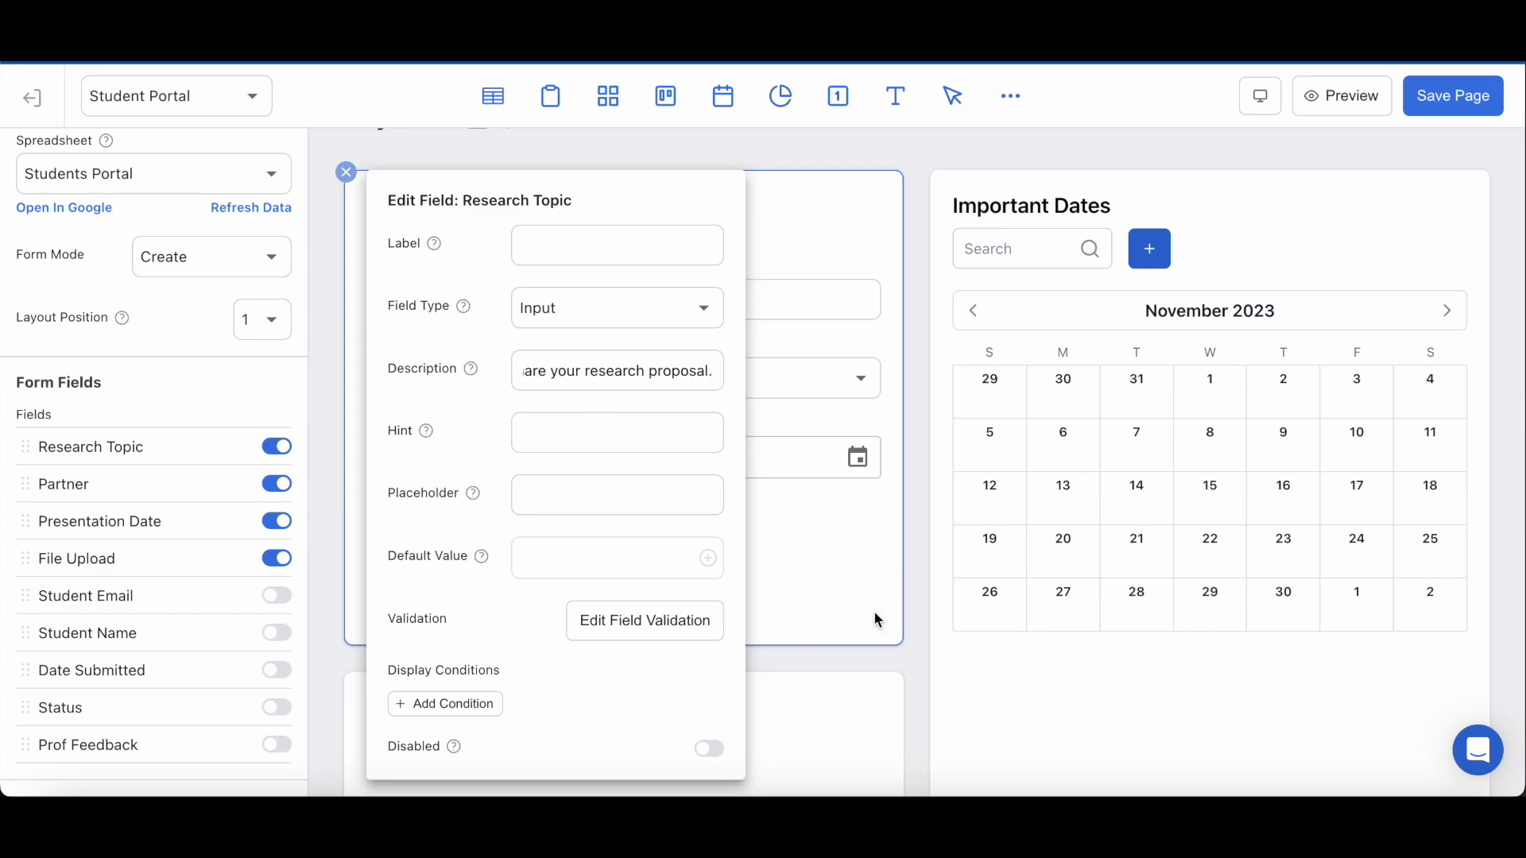
Step: Make File Upload optional and set submit button text to 'Submit Presentation Pr…'
{"action": "left_click", "coordinate": [62, 484]}
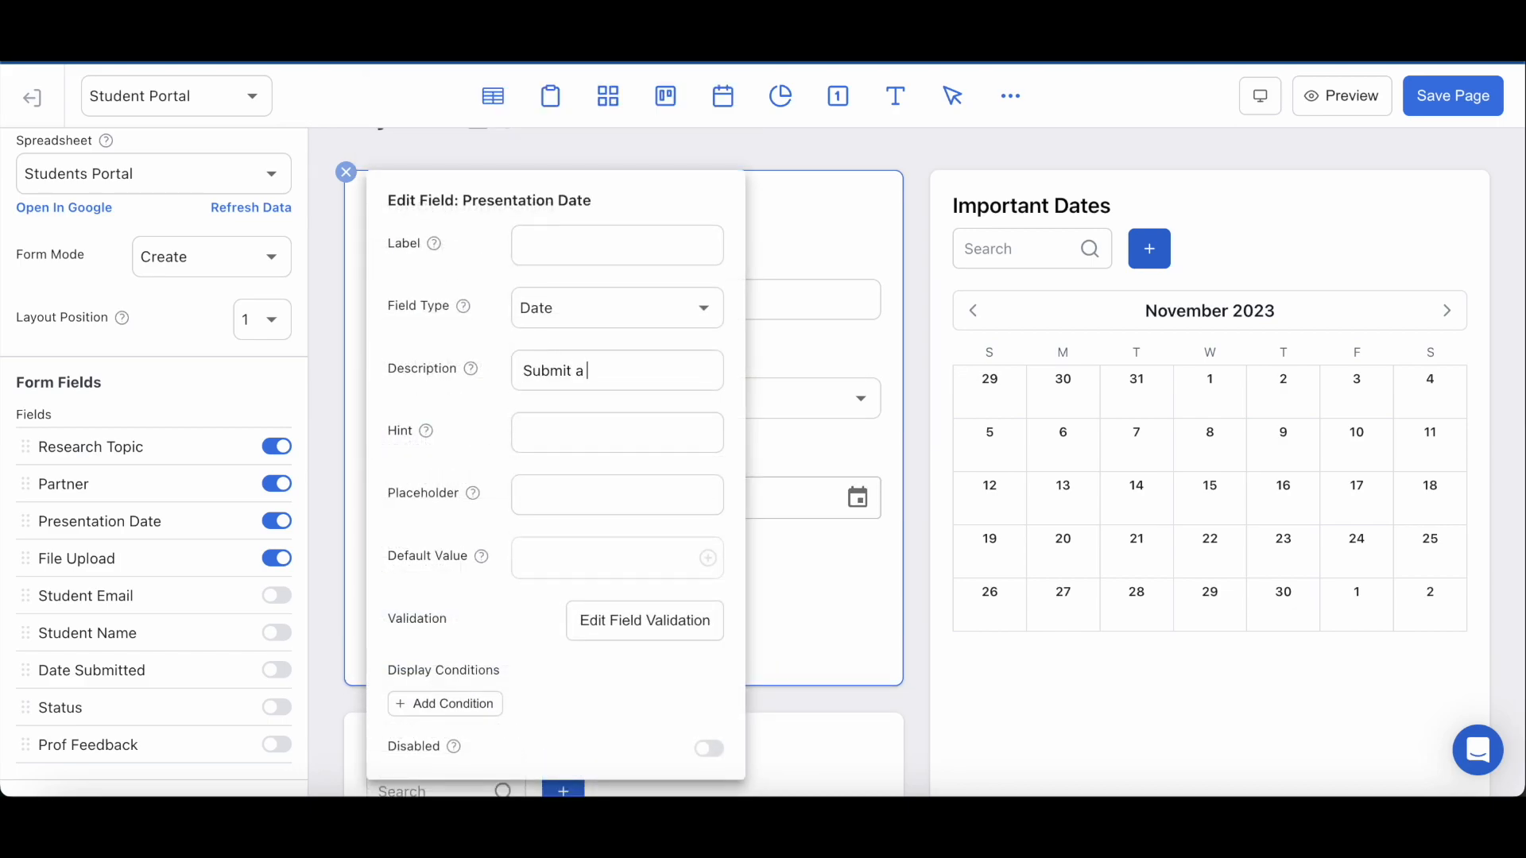
{"action": "left_click", "coordinate": [346, 171]}
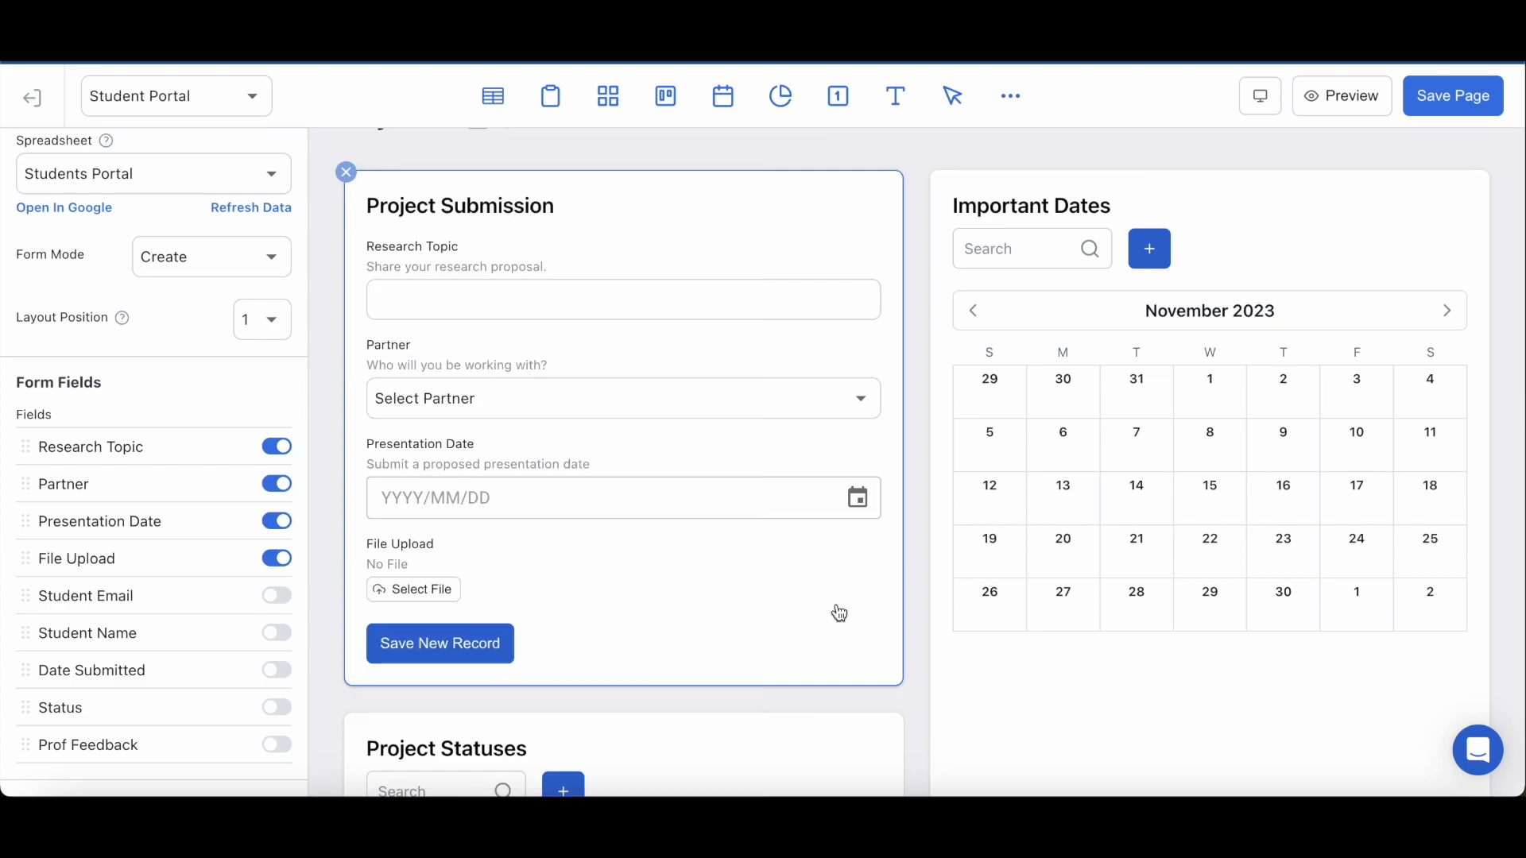
{"action": "left_click", "coordinate": [76, 559]}
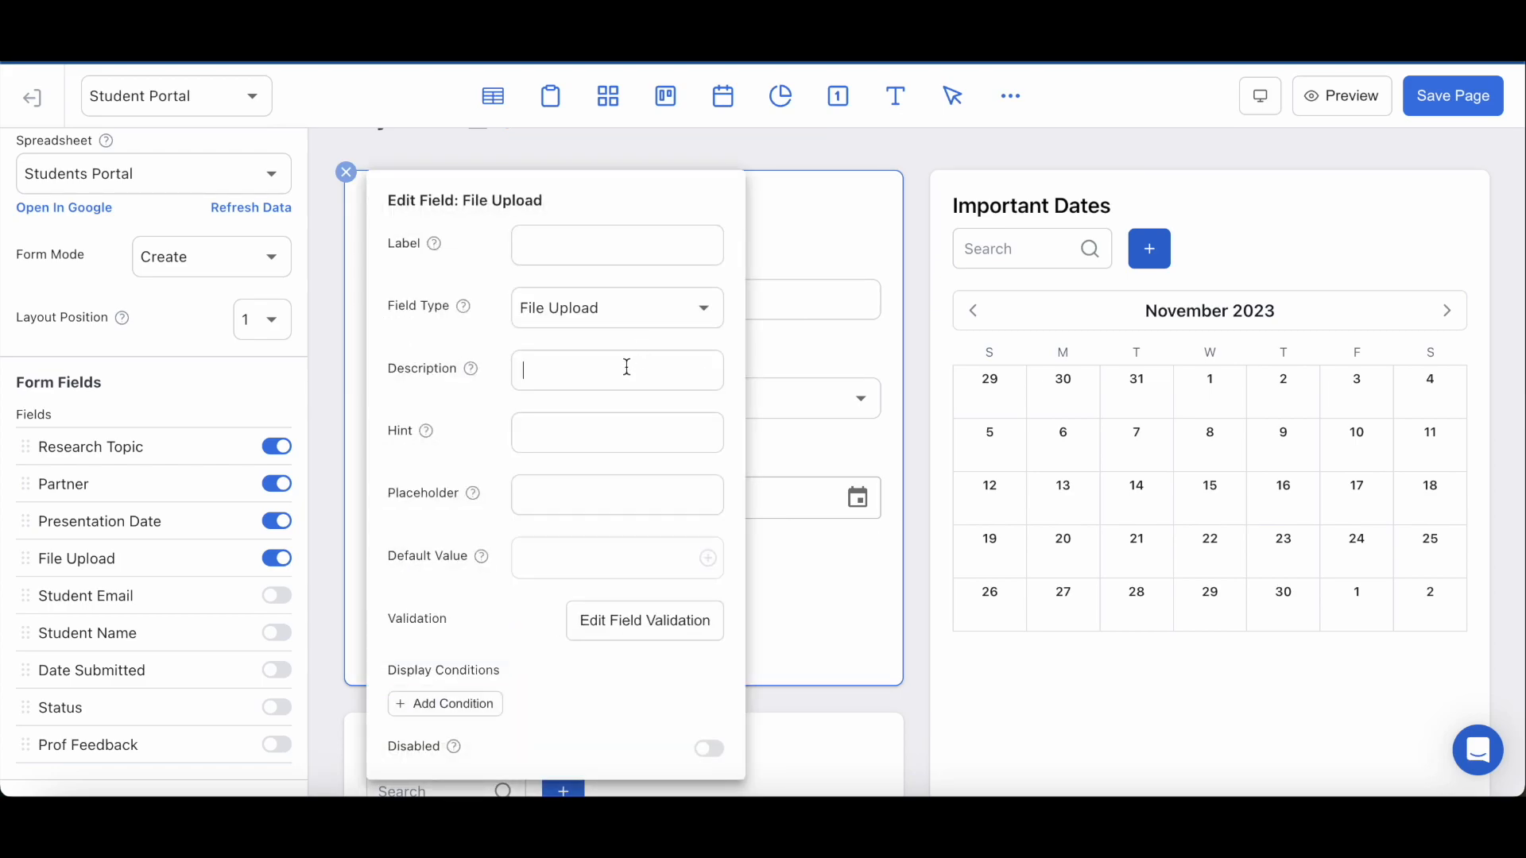
{"action": "left_click", "coordinate": [645, 621]}
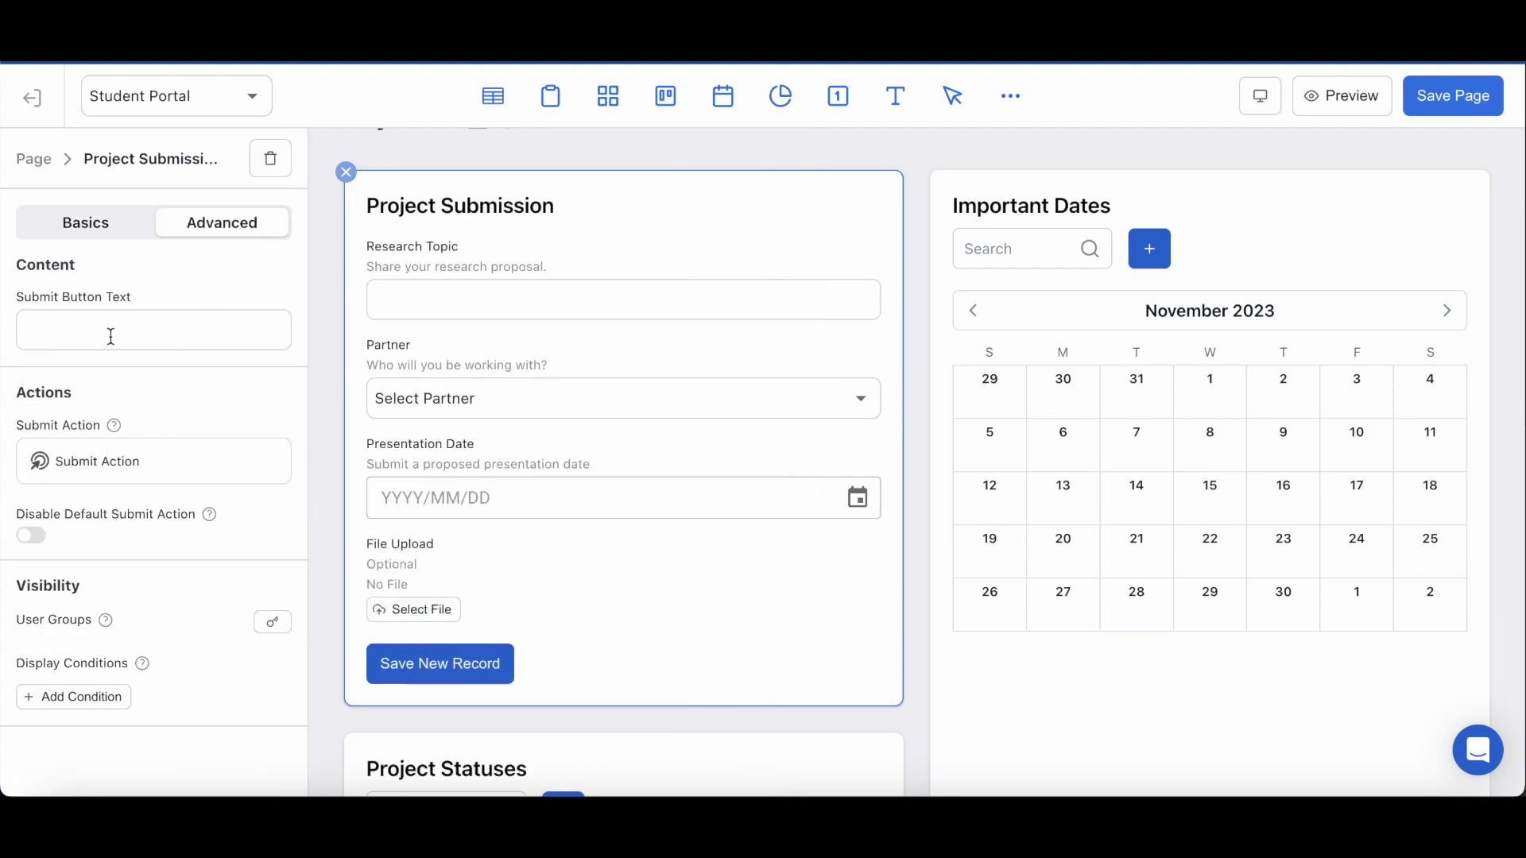
{"action": "type", "text": "Submit Presentation Pr"}
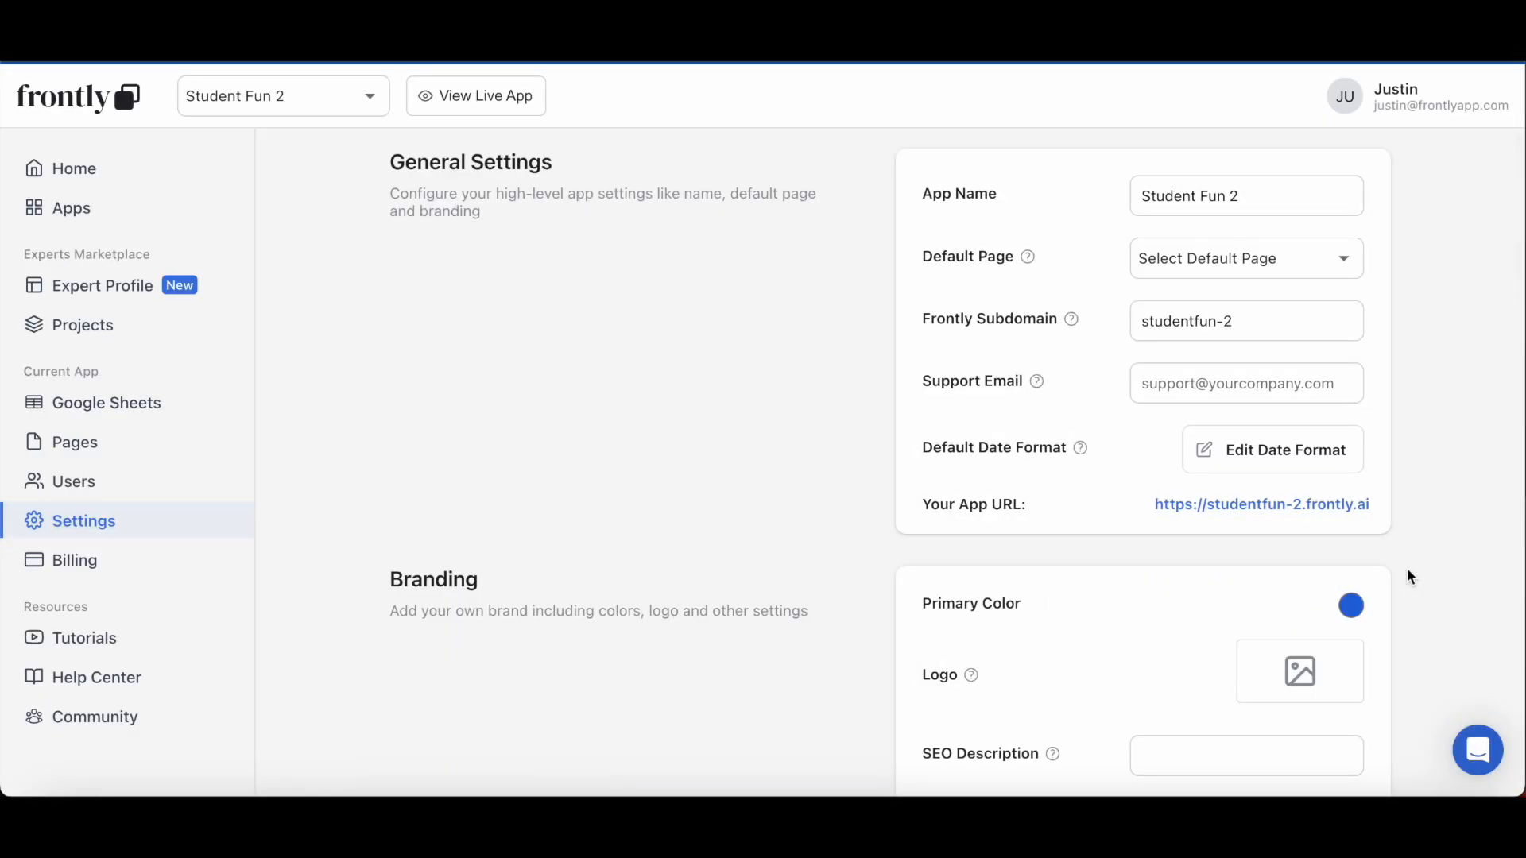
{"action": "mouse_move", "coordinate": [1435, 568]}
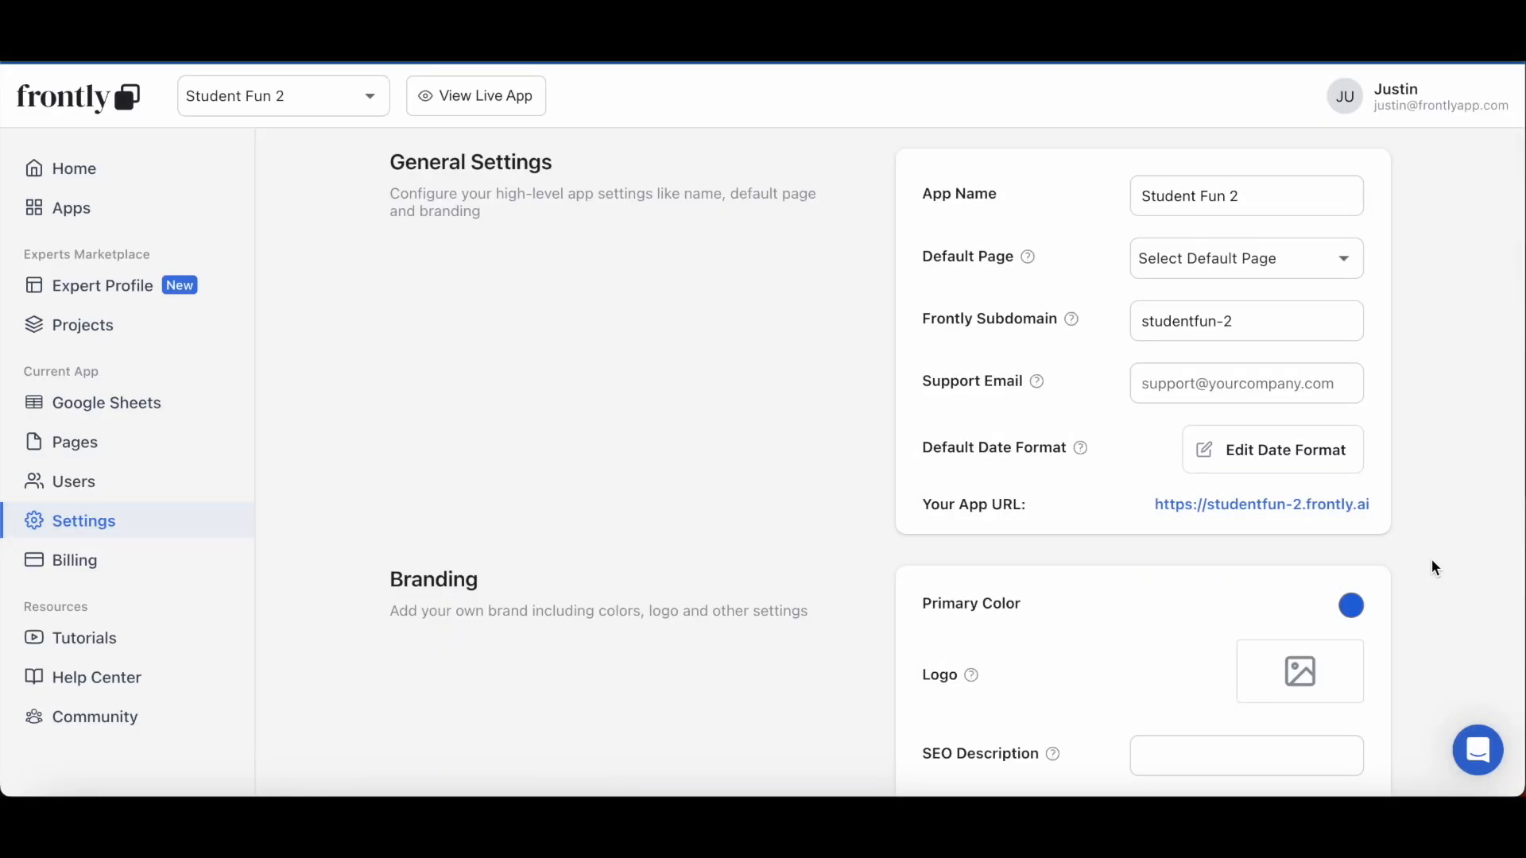
Step: Upload the graduation cap PNG as the app logo in Branding settings
{"action": "left_click", "coordinate": [476, 96]}
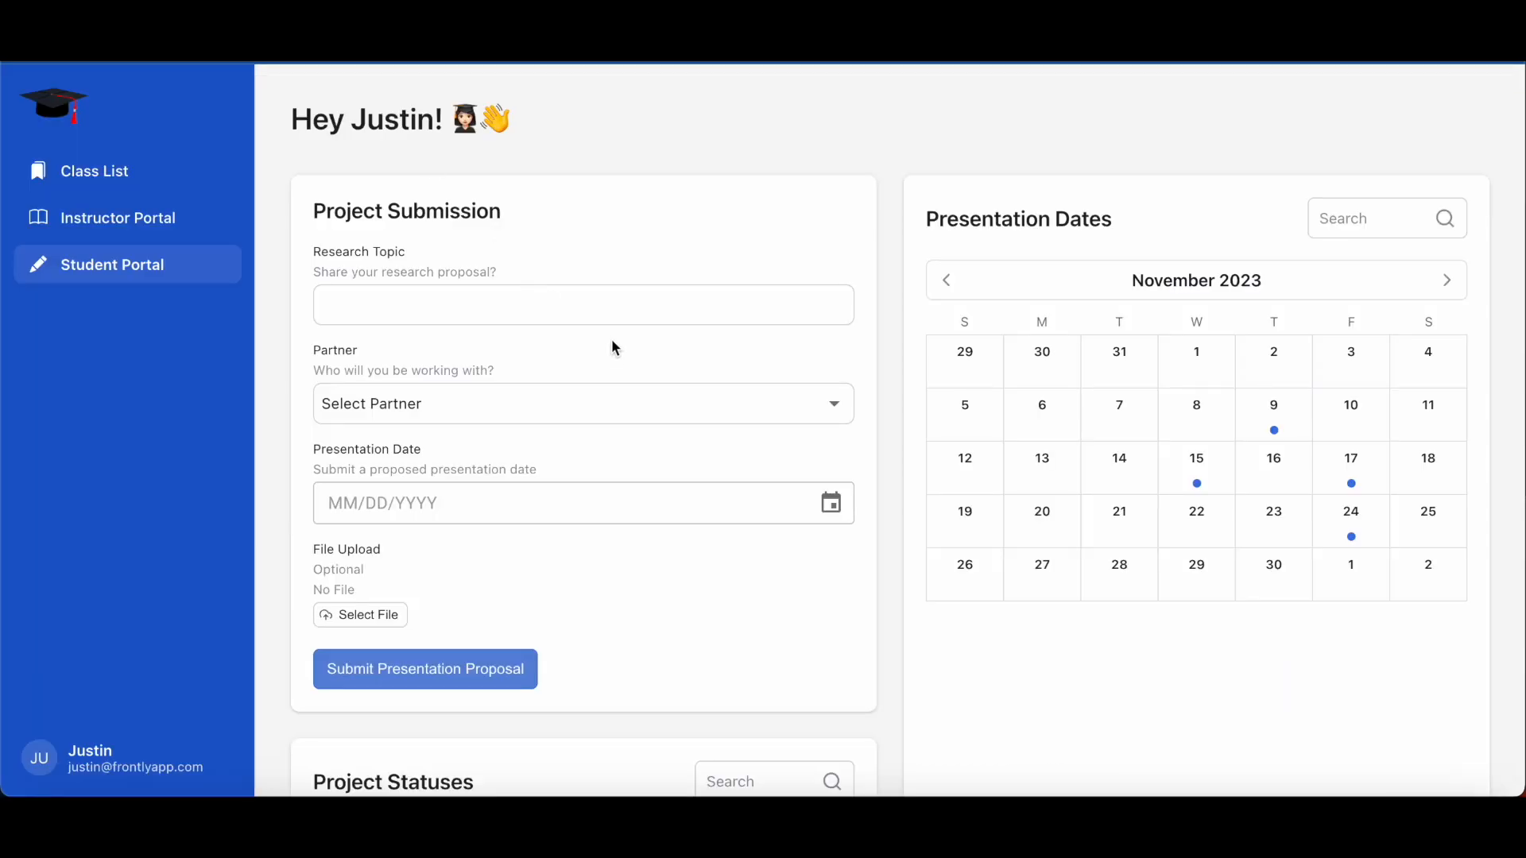
{"action": "mouse_move", "coordinate": [209, 118]}
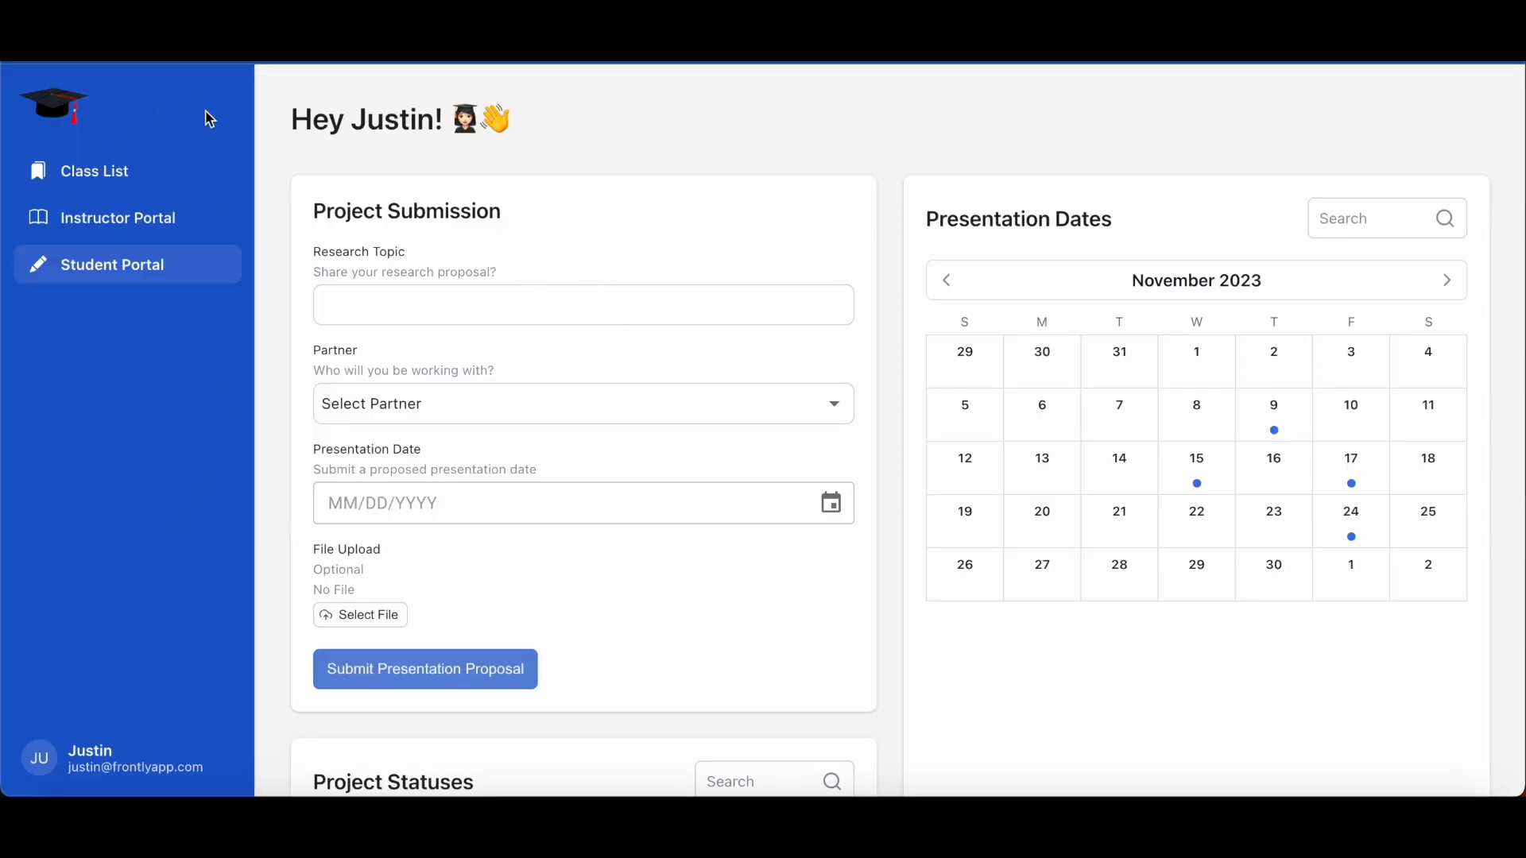
{"action": "mouse_move", "coordinate": [775, 606]}
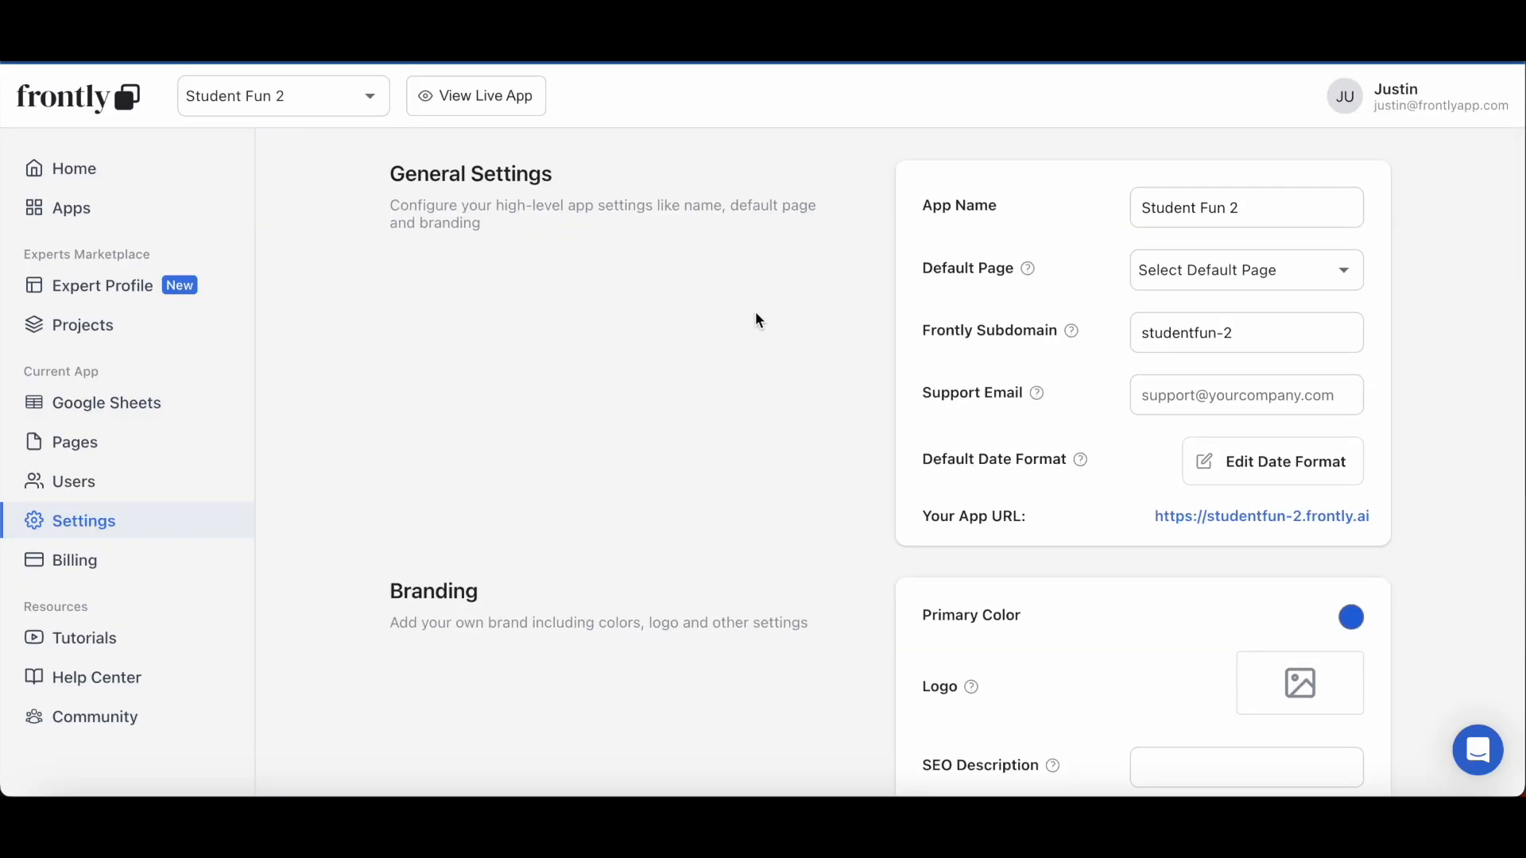
{"action": "scroll", "scroll_direction": "down", "scroll_amount": 3}
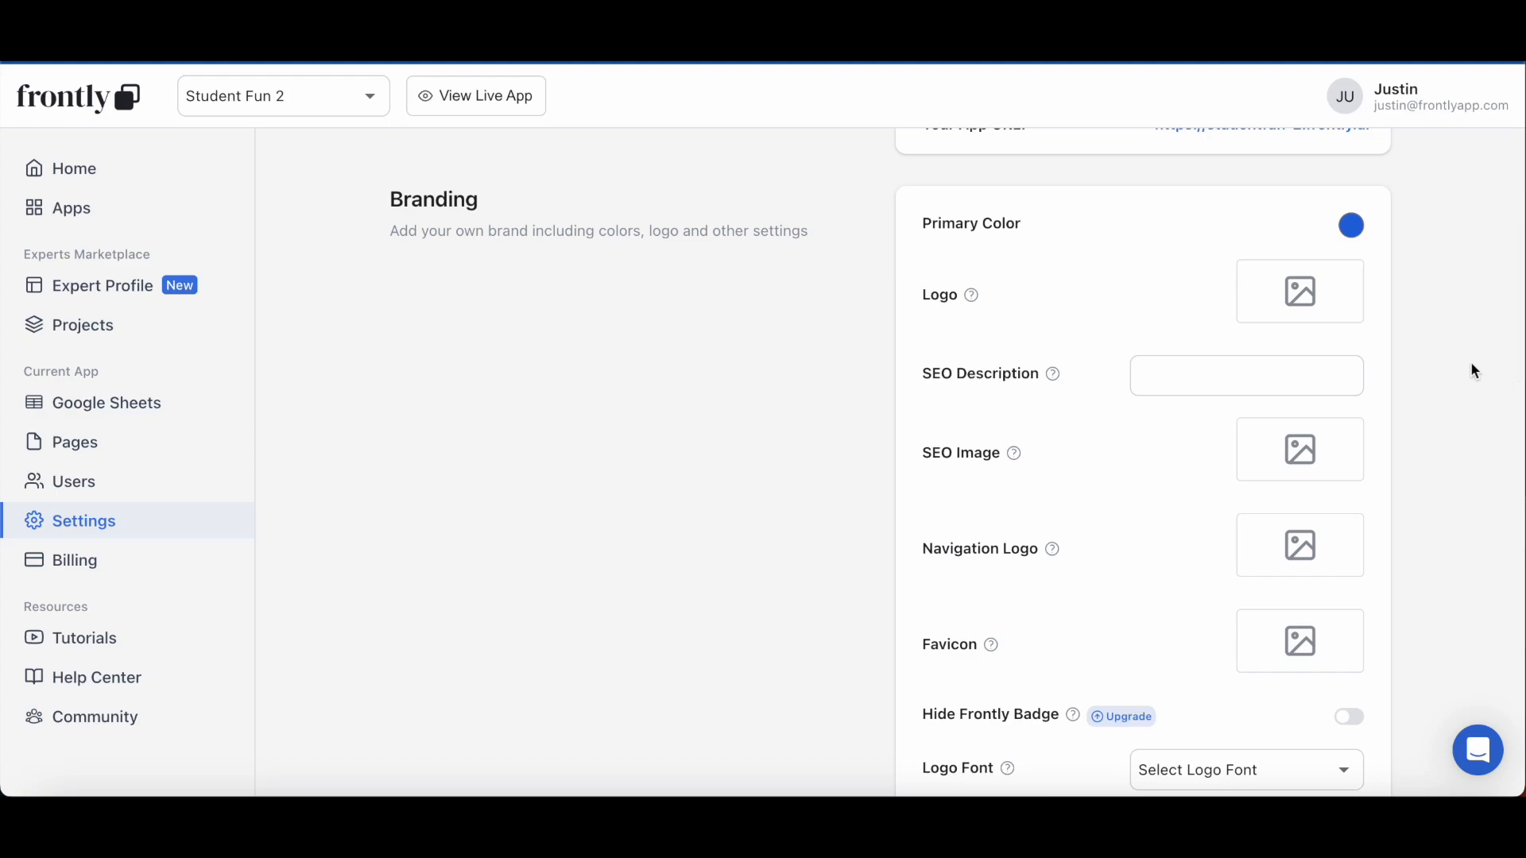
{"action": "left_click", "coordinate": [1351, 225]}
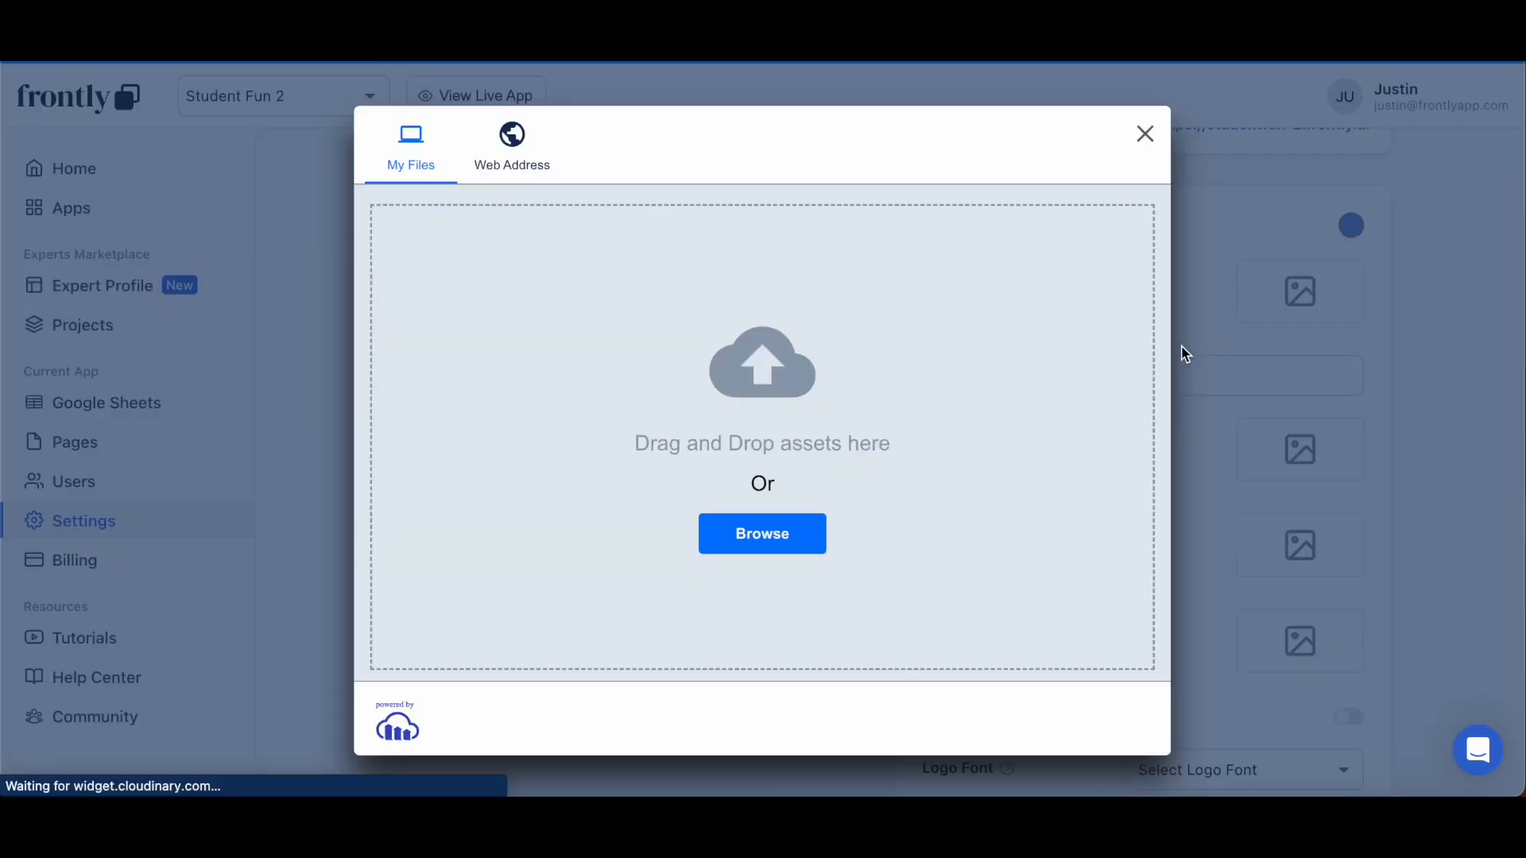
{"action": "left_click", "coordinate": [762, 534]}
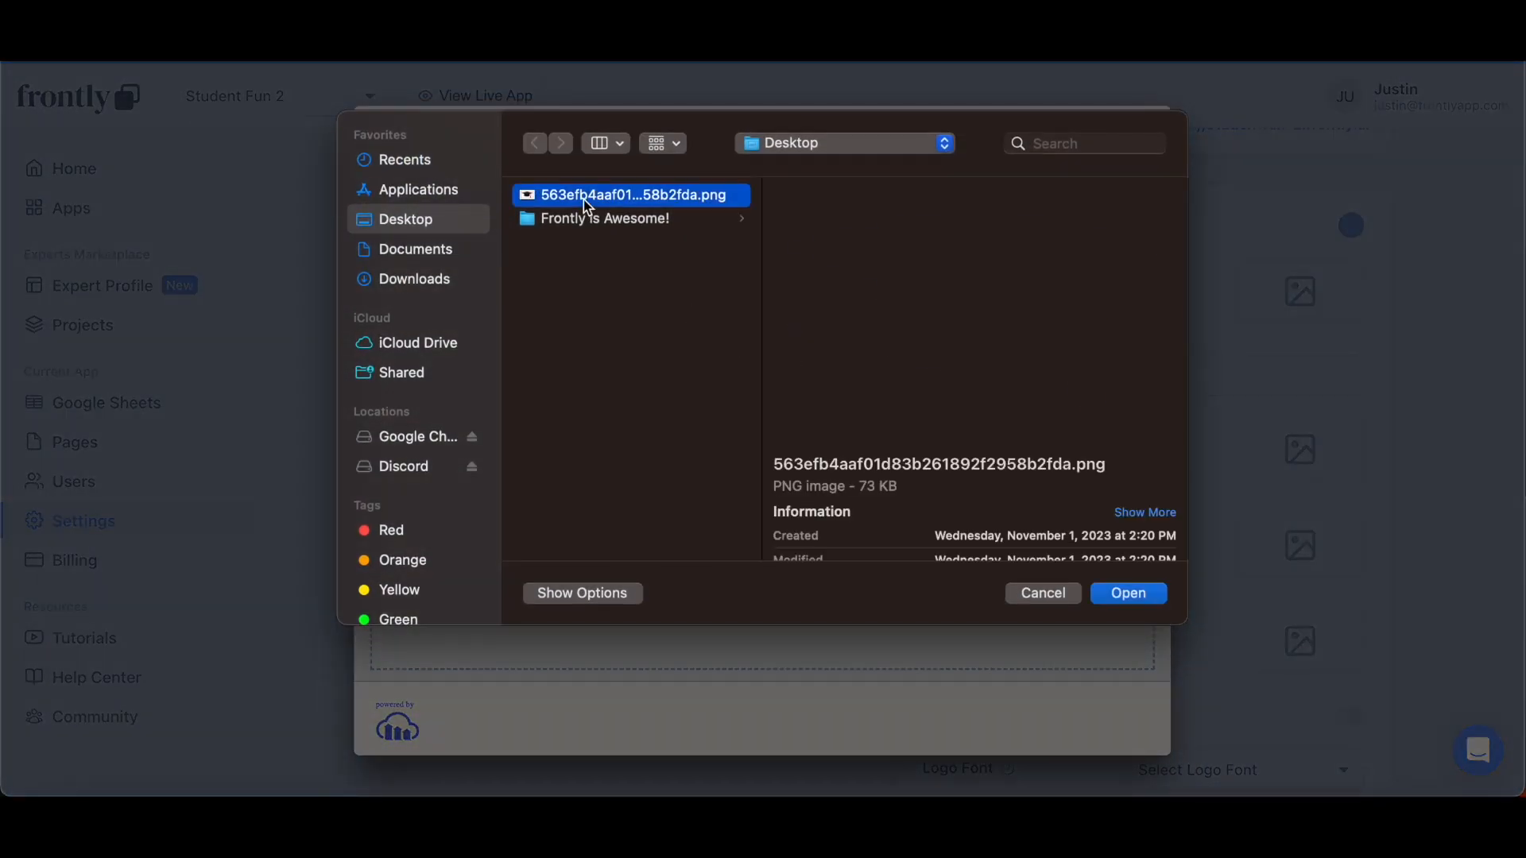
{"action": "left_click", "coordinate": [1127, 593]}
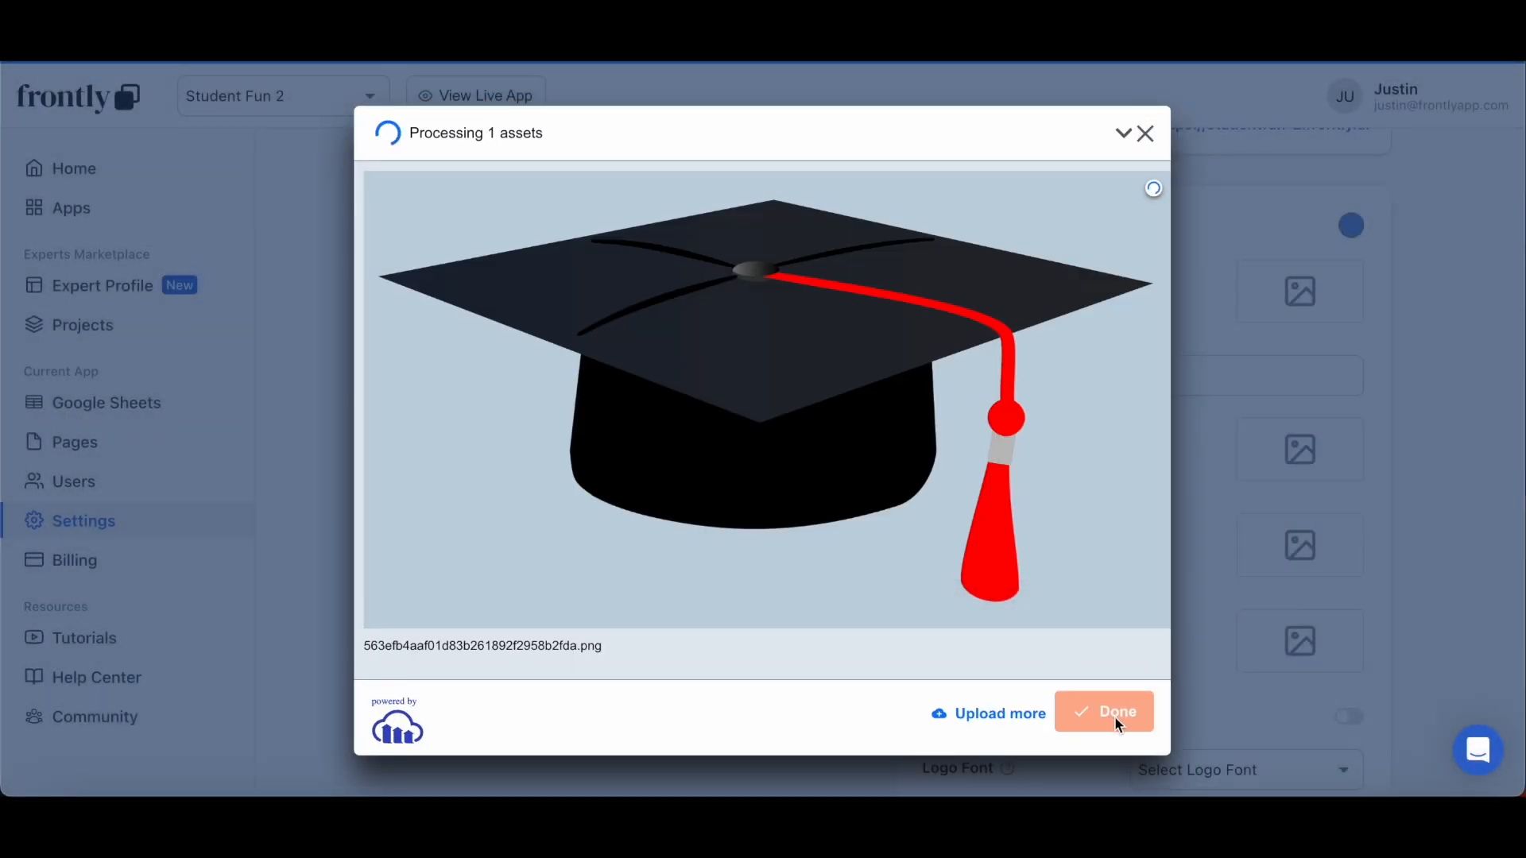
{"action": "left_click", "coordinate": [1104, 711]}
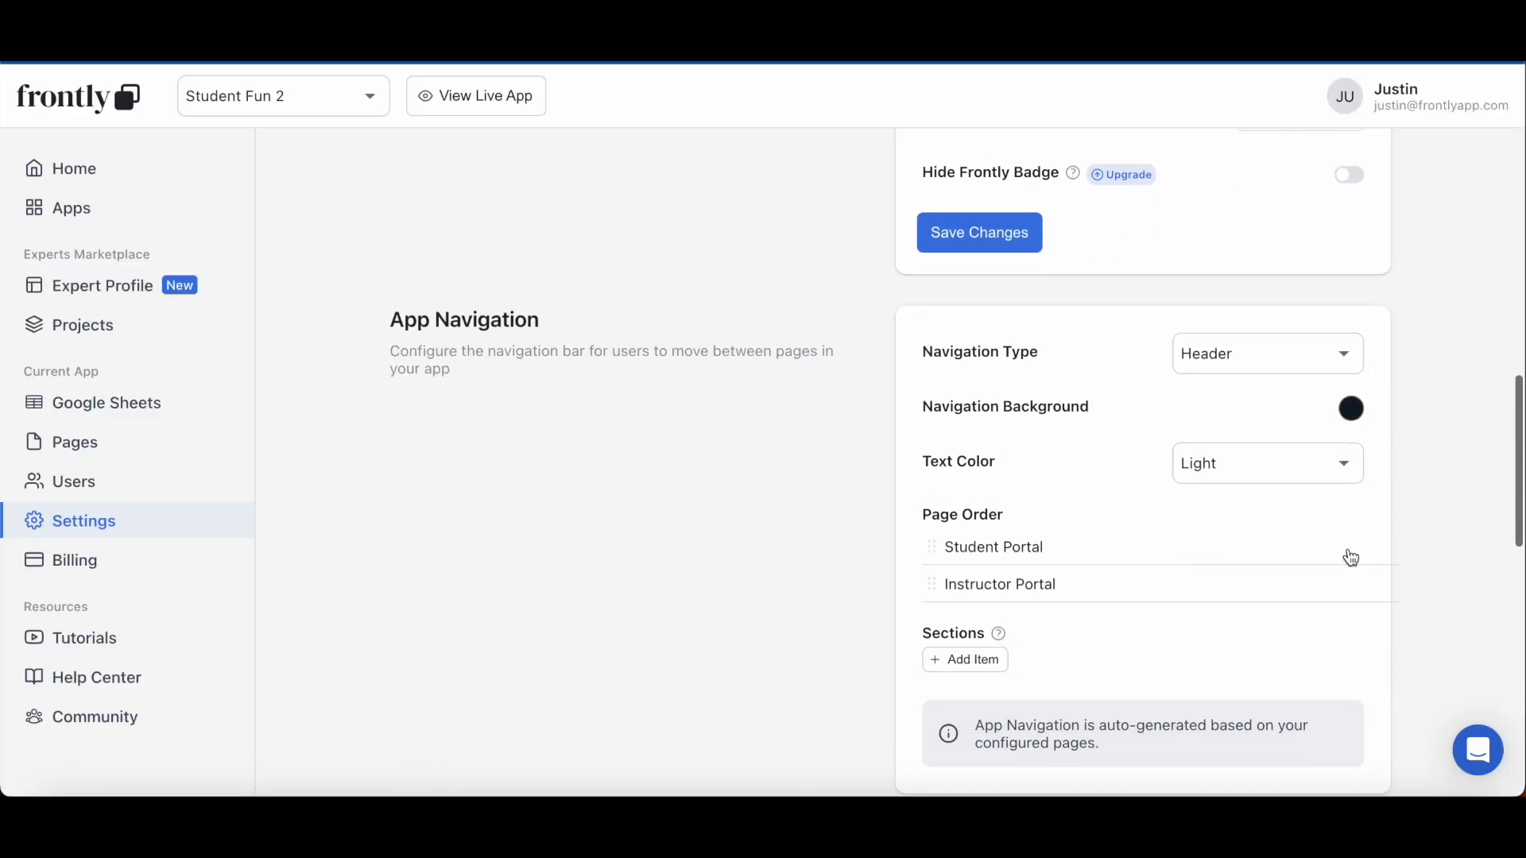
Step: Set navigation type to Sidebar with a #6992DD blue background
{"action": "left_click", "coordinate": [1265, 353]}
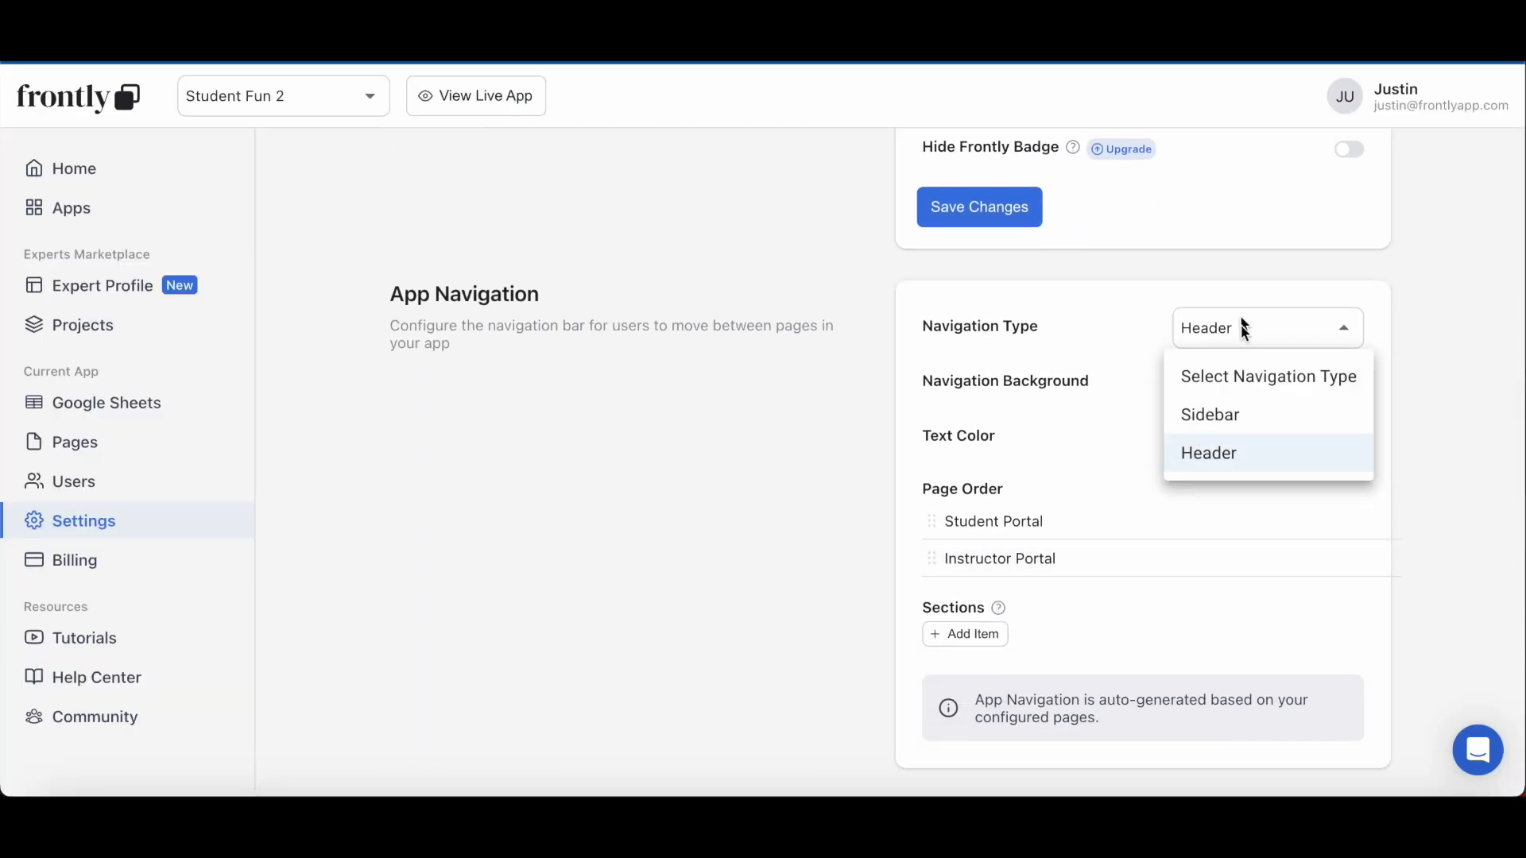
{"action": "left_click", "coordinate": [1210, 415]}
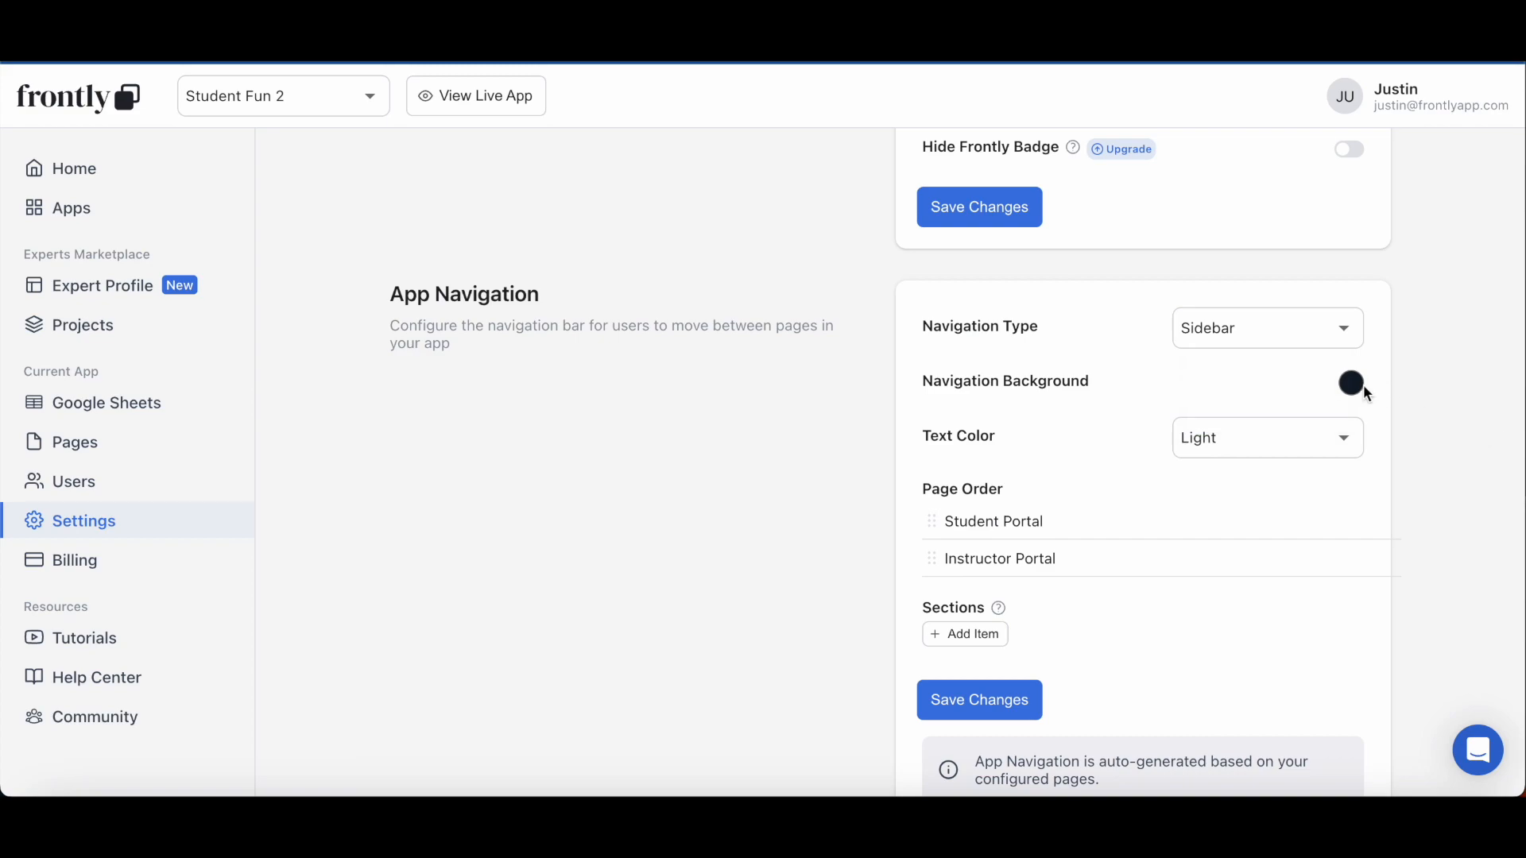
{"action": "left_click", "coordinate": [1349, 383]}
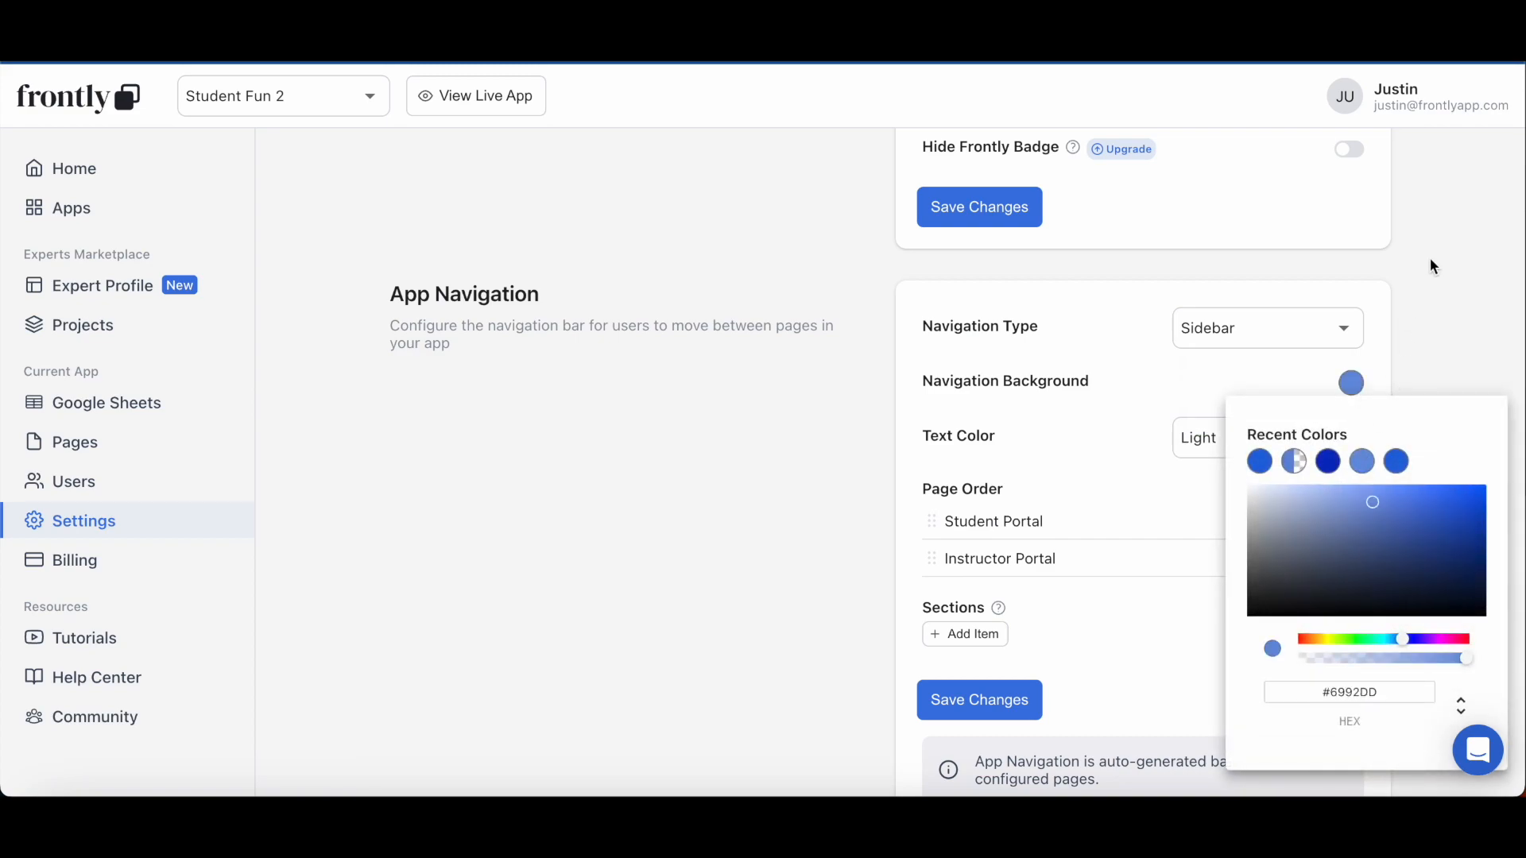
{"action": "left_click", "coordinate": [1109, 620]}
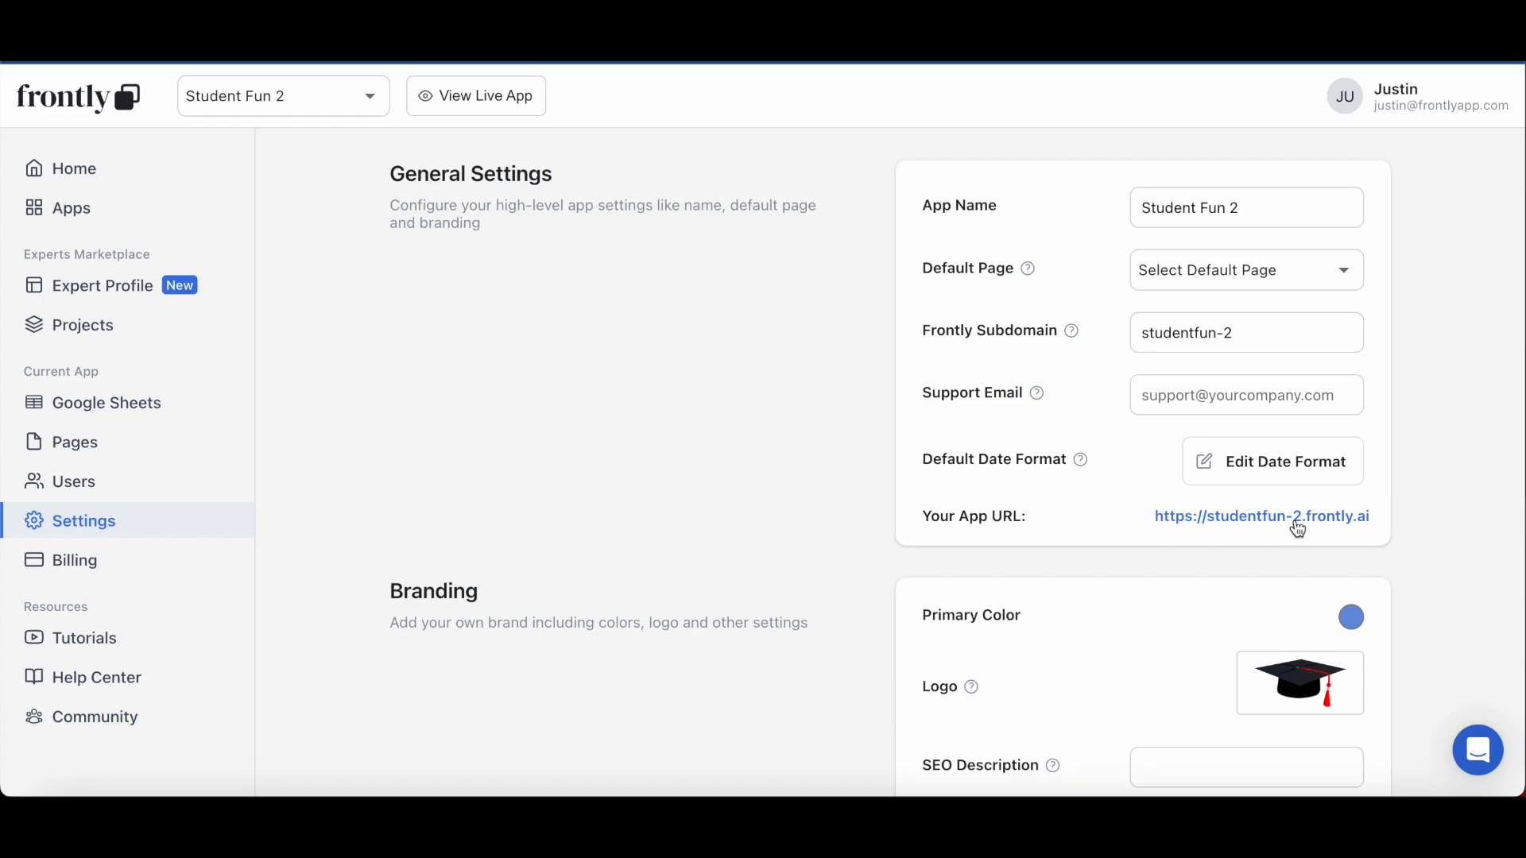
{"action": "left_click", "coordinate": [1261, 516]}
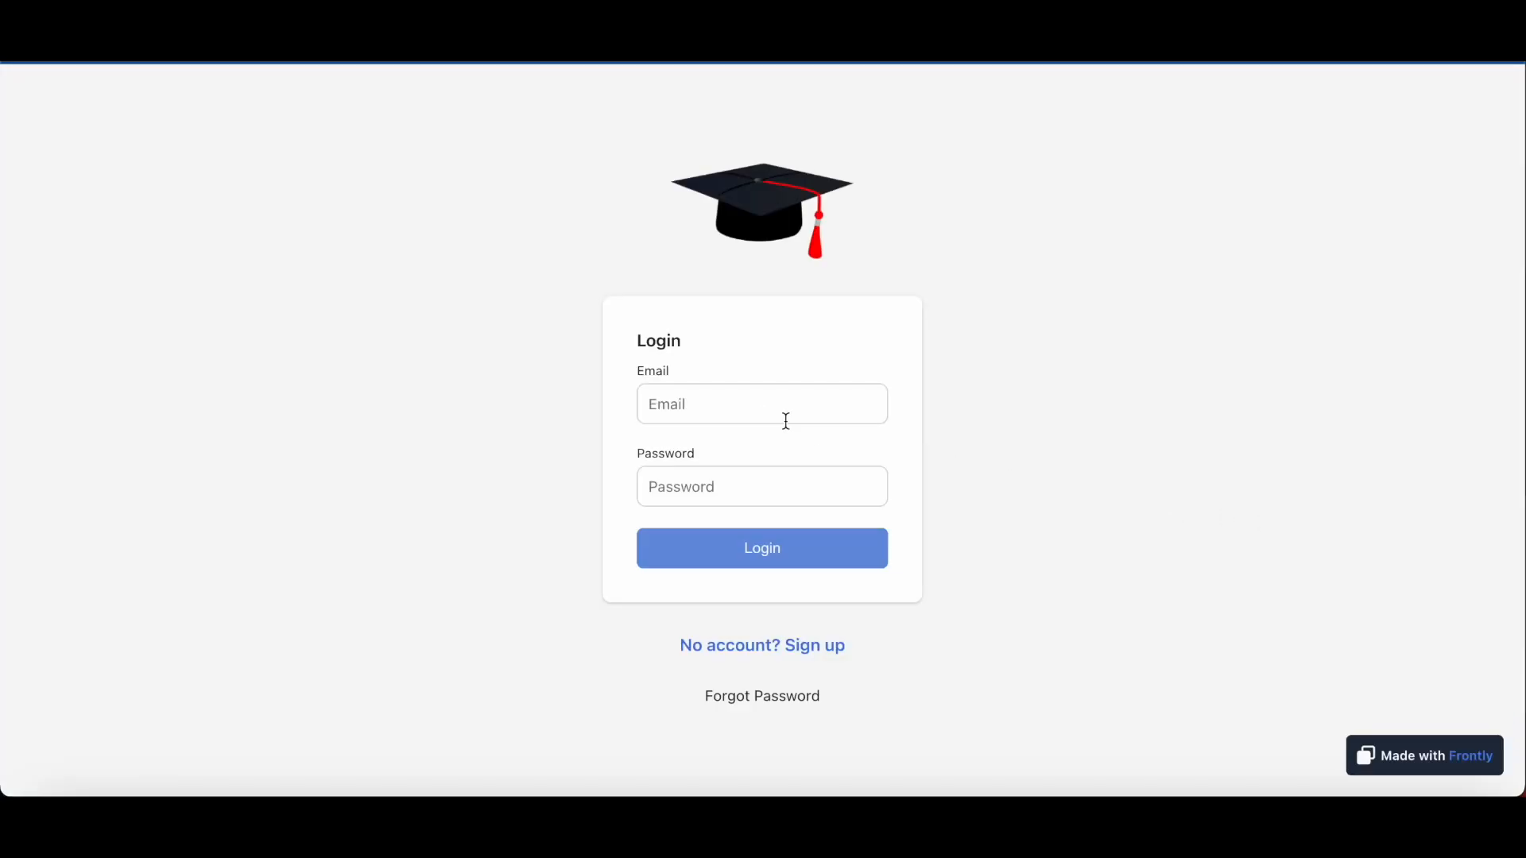
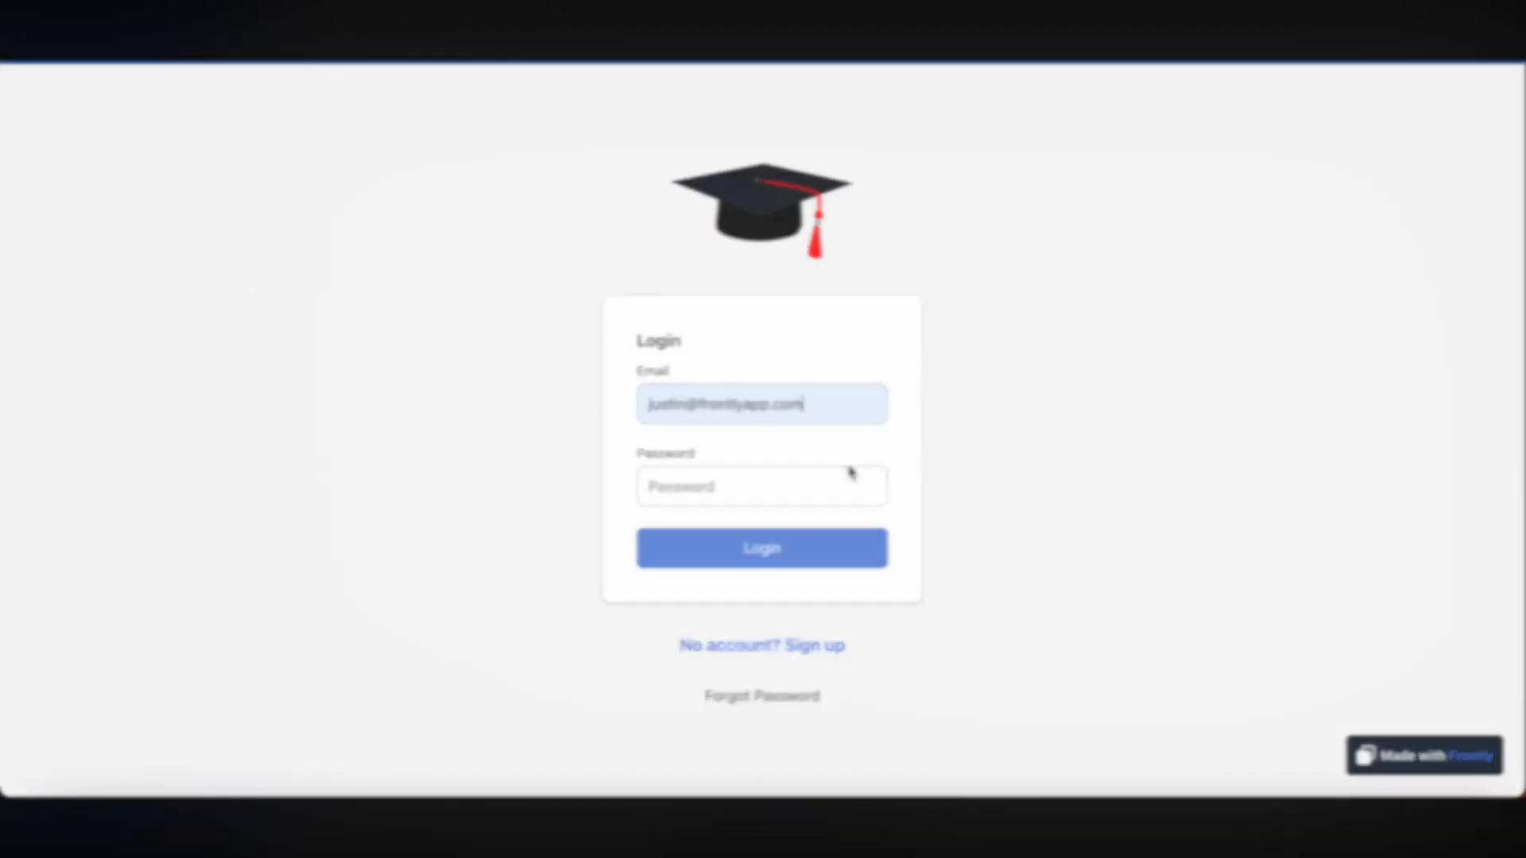
{"action": "left_click", "coordinate": [761, 547]}
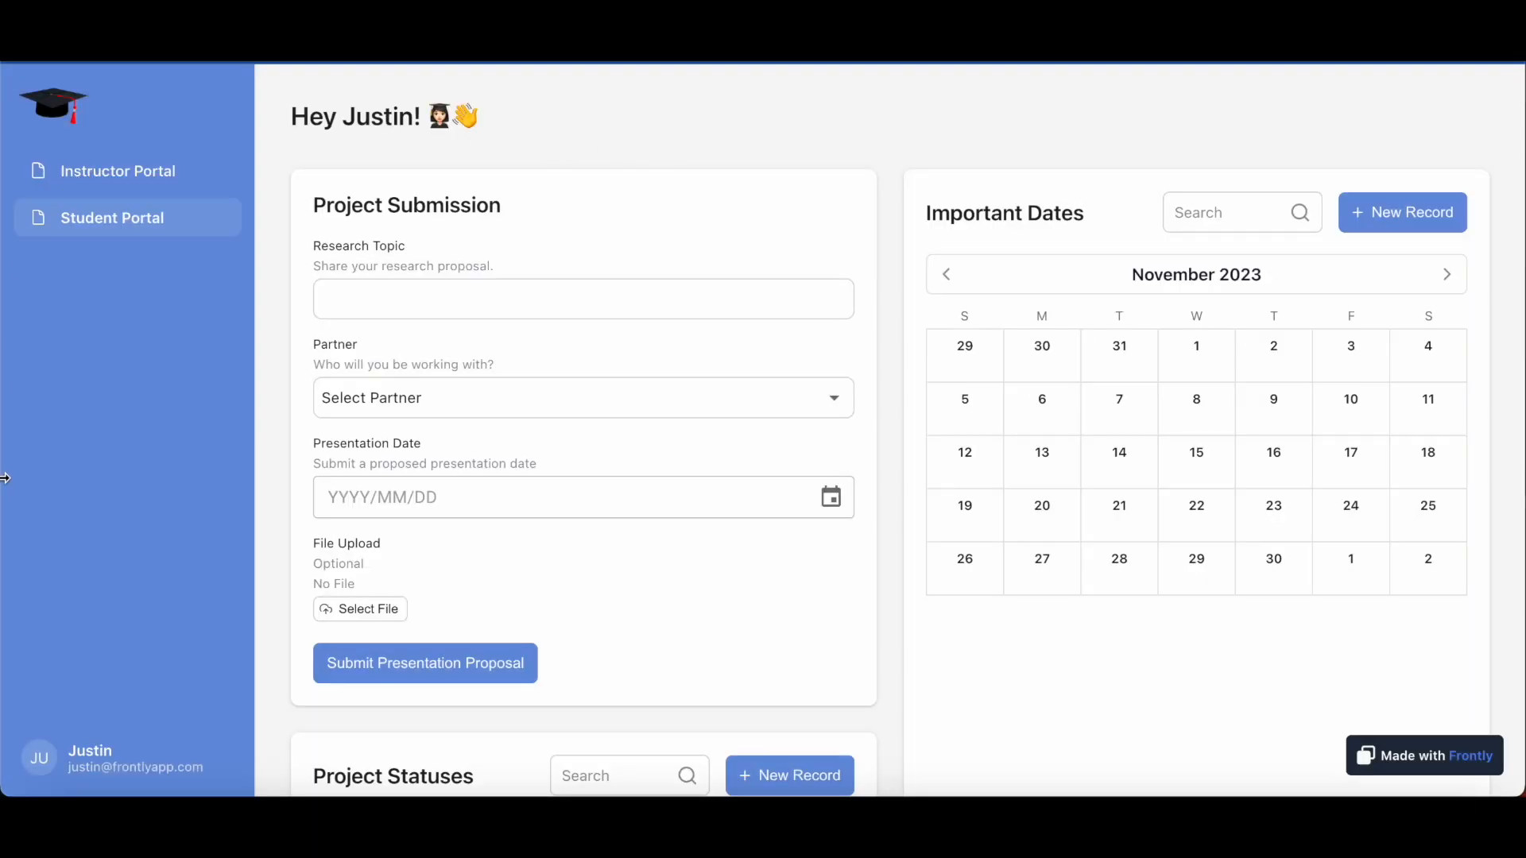
{"action": "mouse_move", "coordinate": [191, 502]}
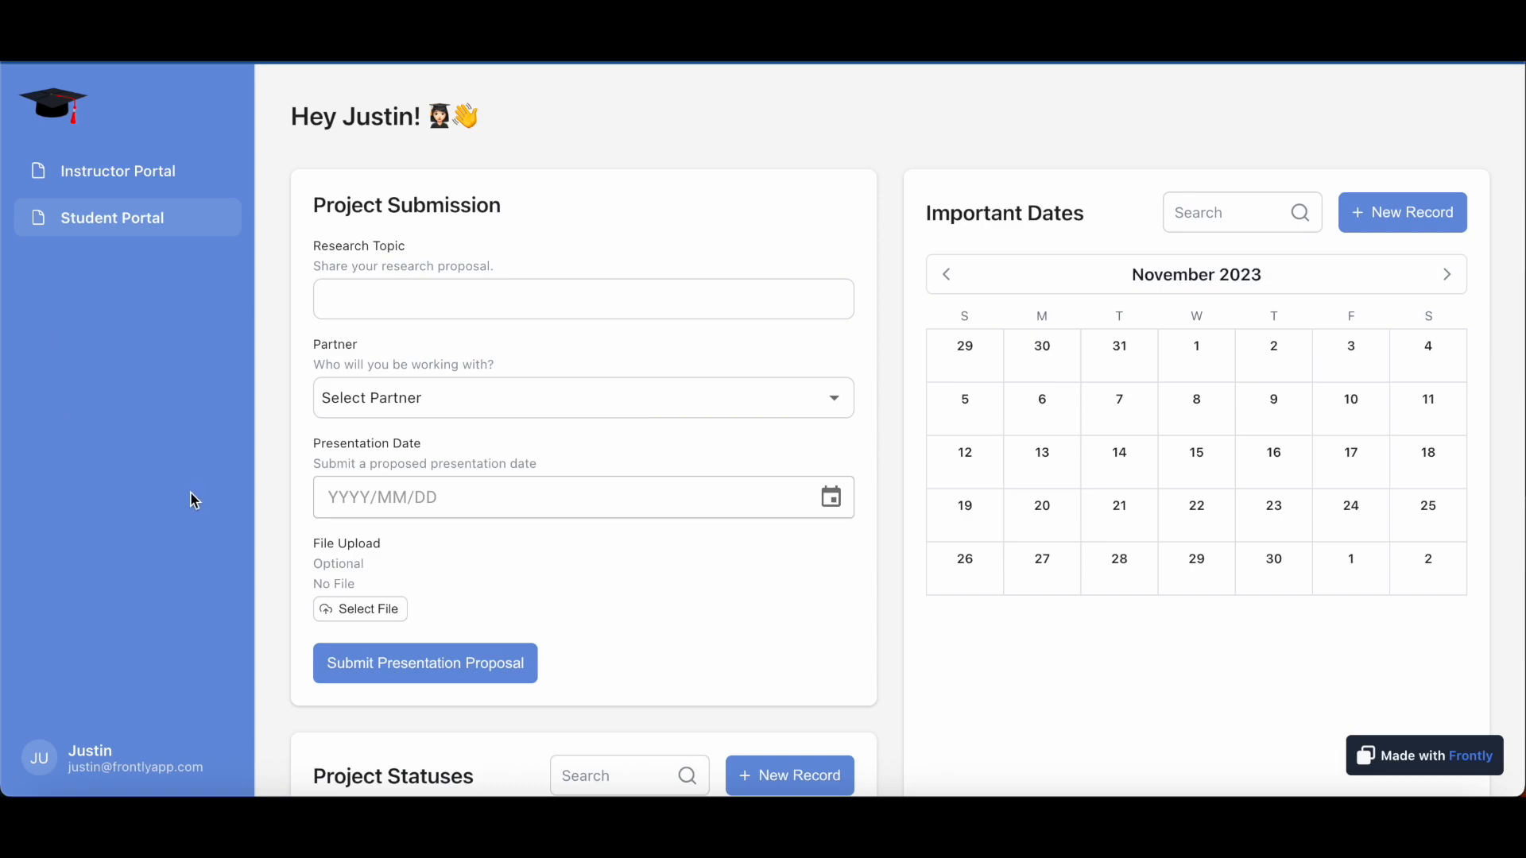